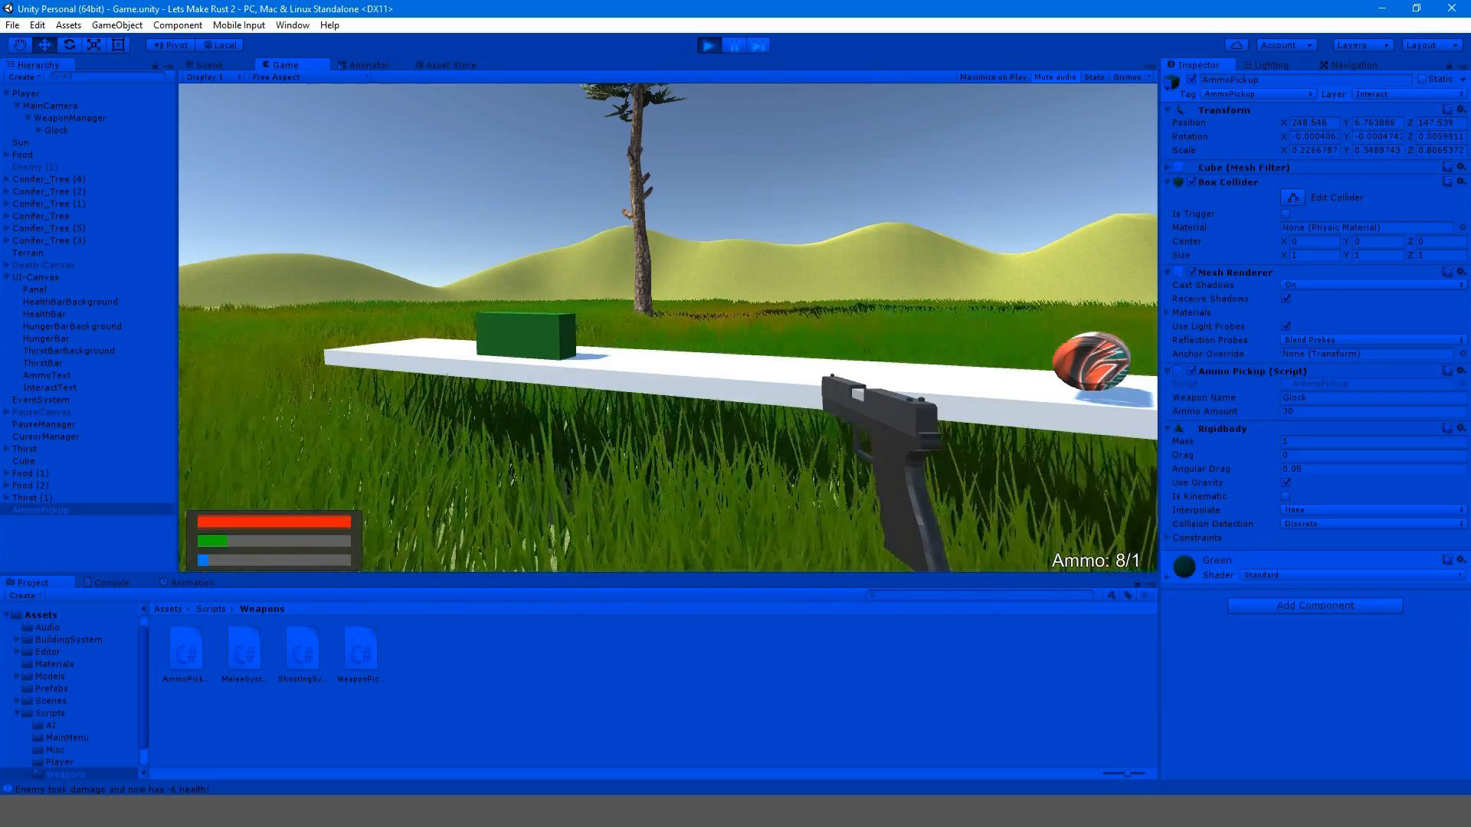
Stop play mode and open the Interact script from Scripts > Misc in Visual Studio
left_click(709, 44)
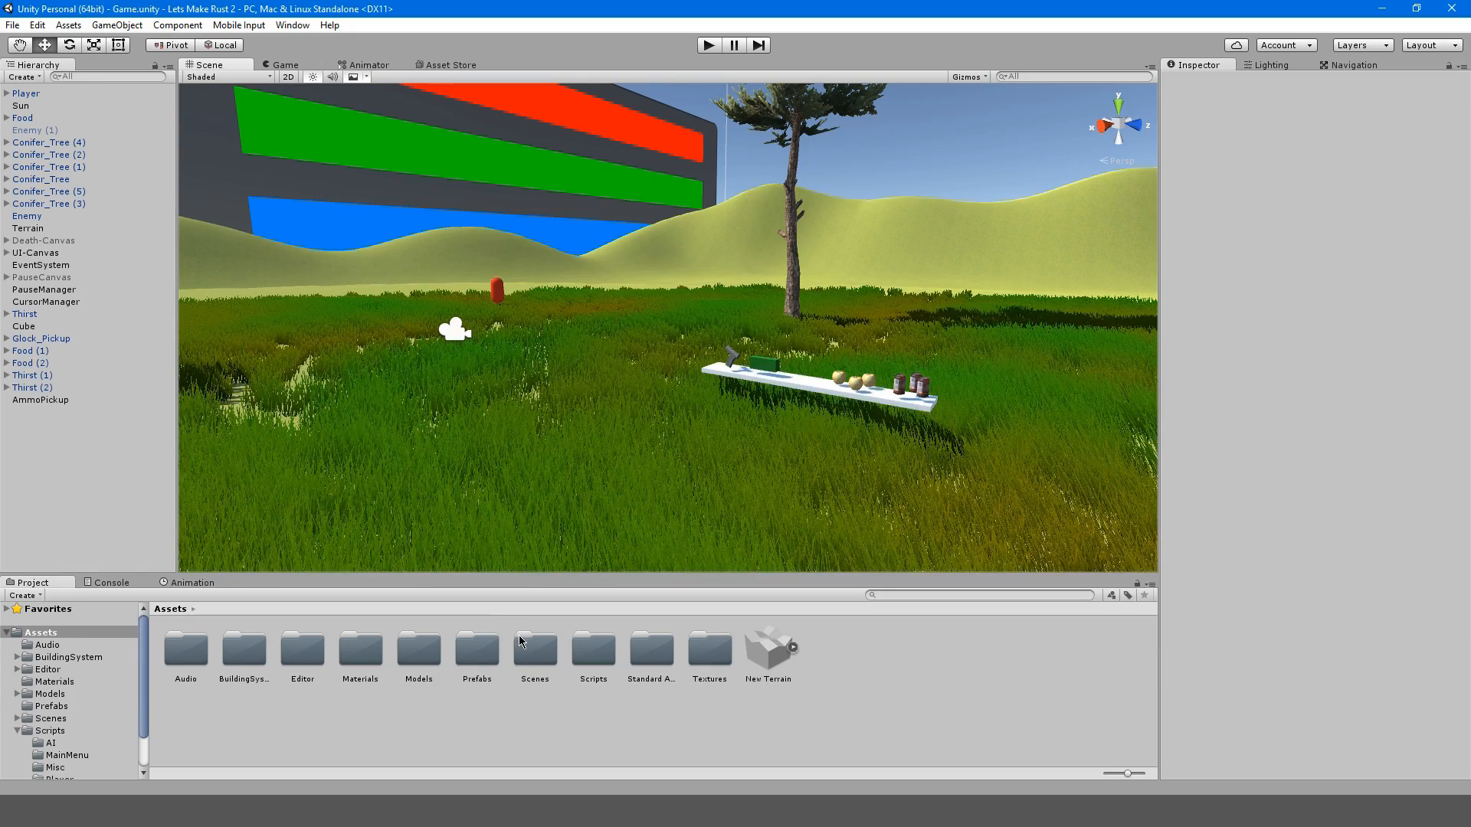
double_click(593, 650)
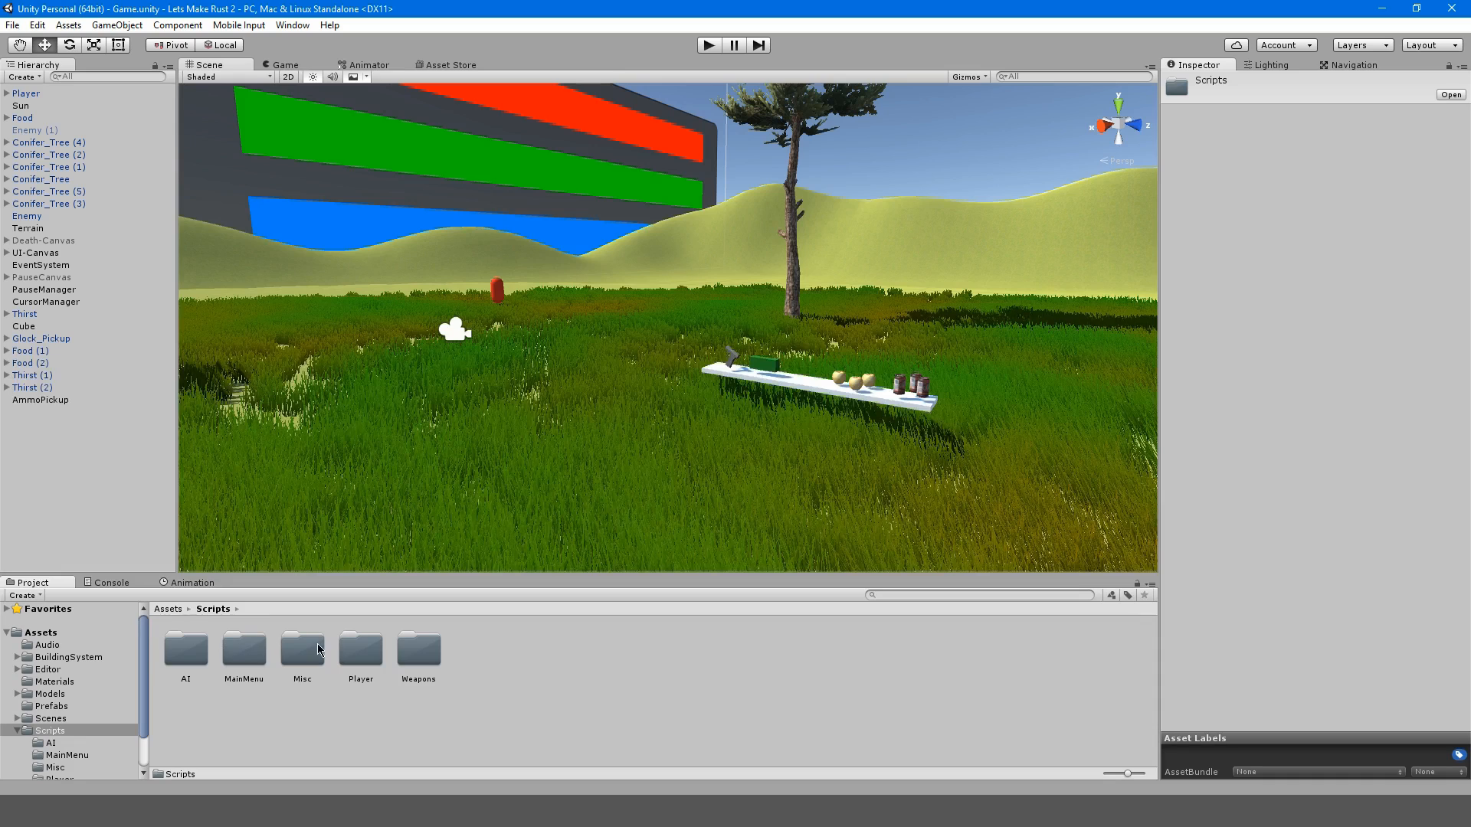
double_click(302, 650)
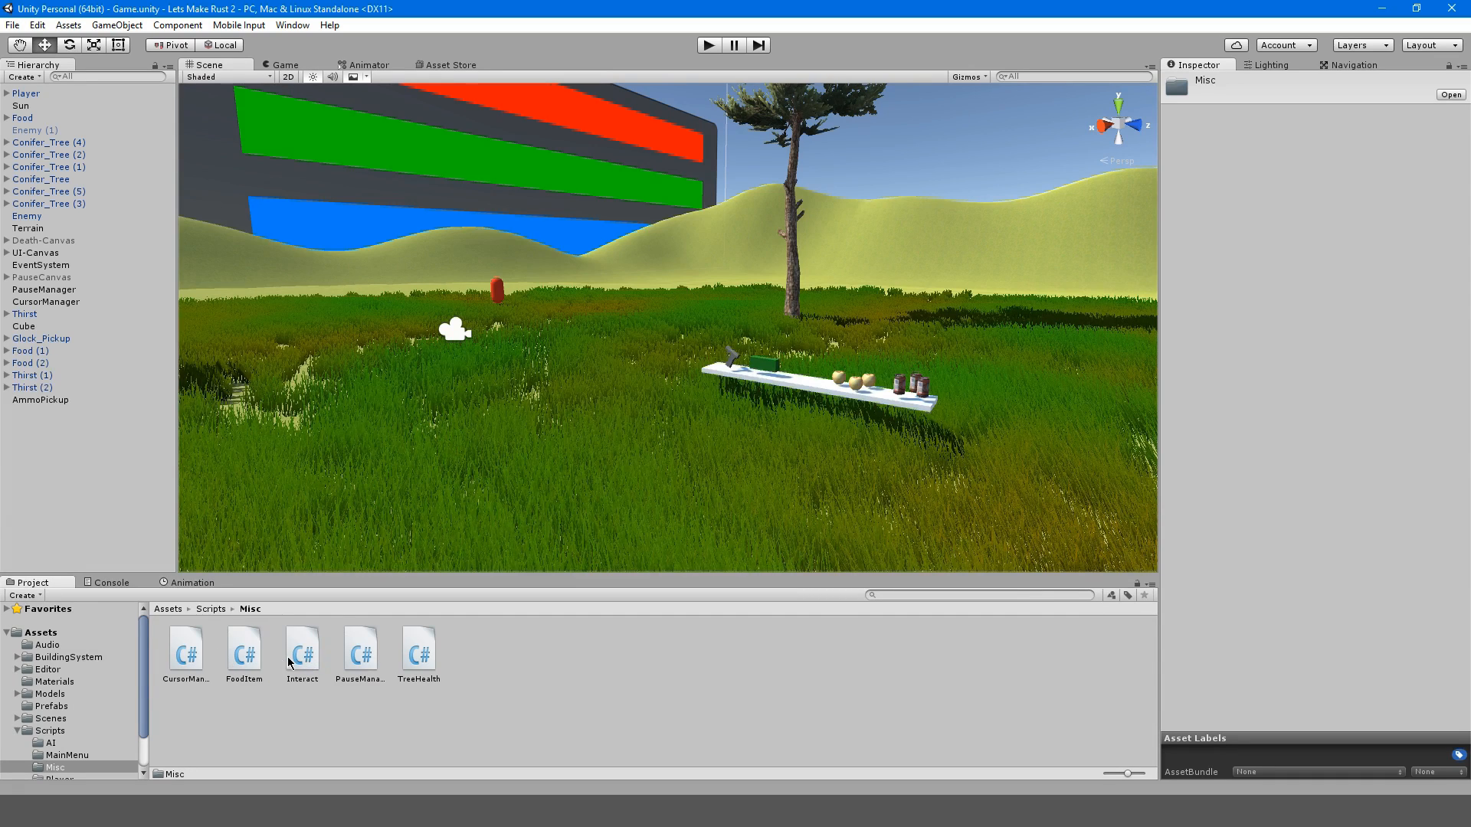
double_click(302, 648)
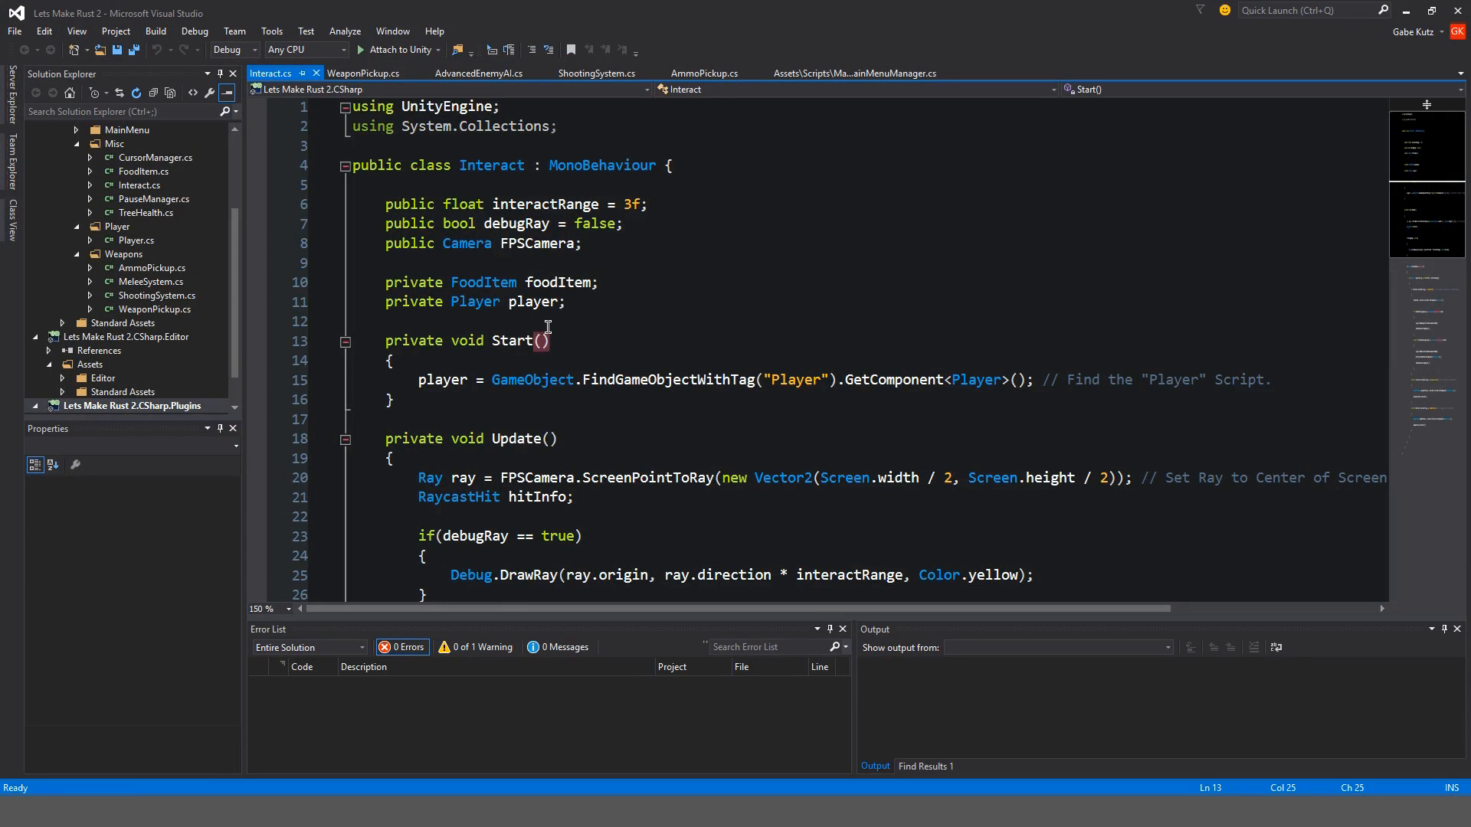
Declare a public Text interactText field in Interact.cs
scroll("down", 3)
type("using UnityEngine.UI;")
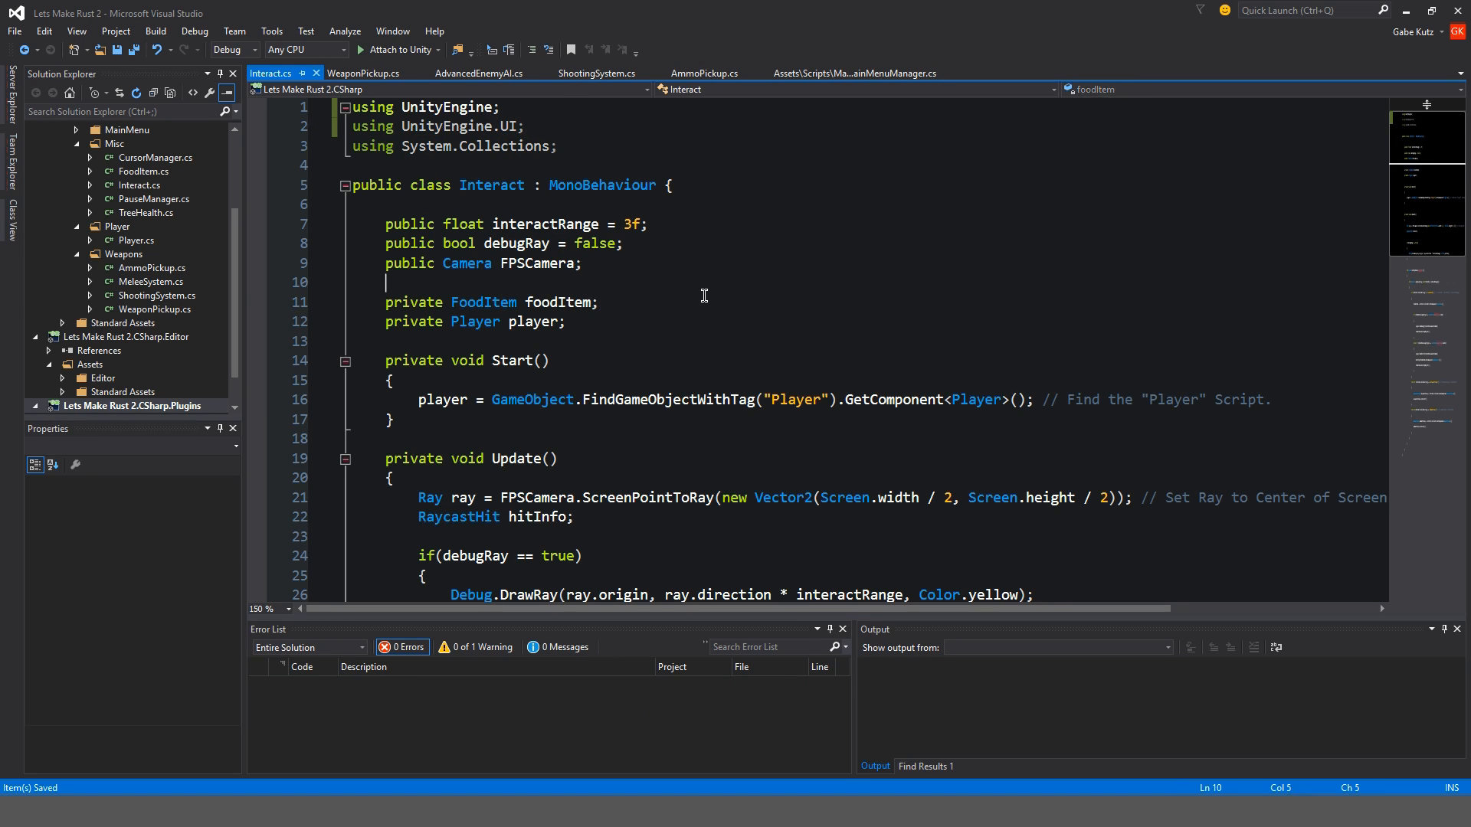
type("public Text")
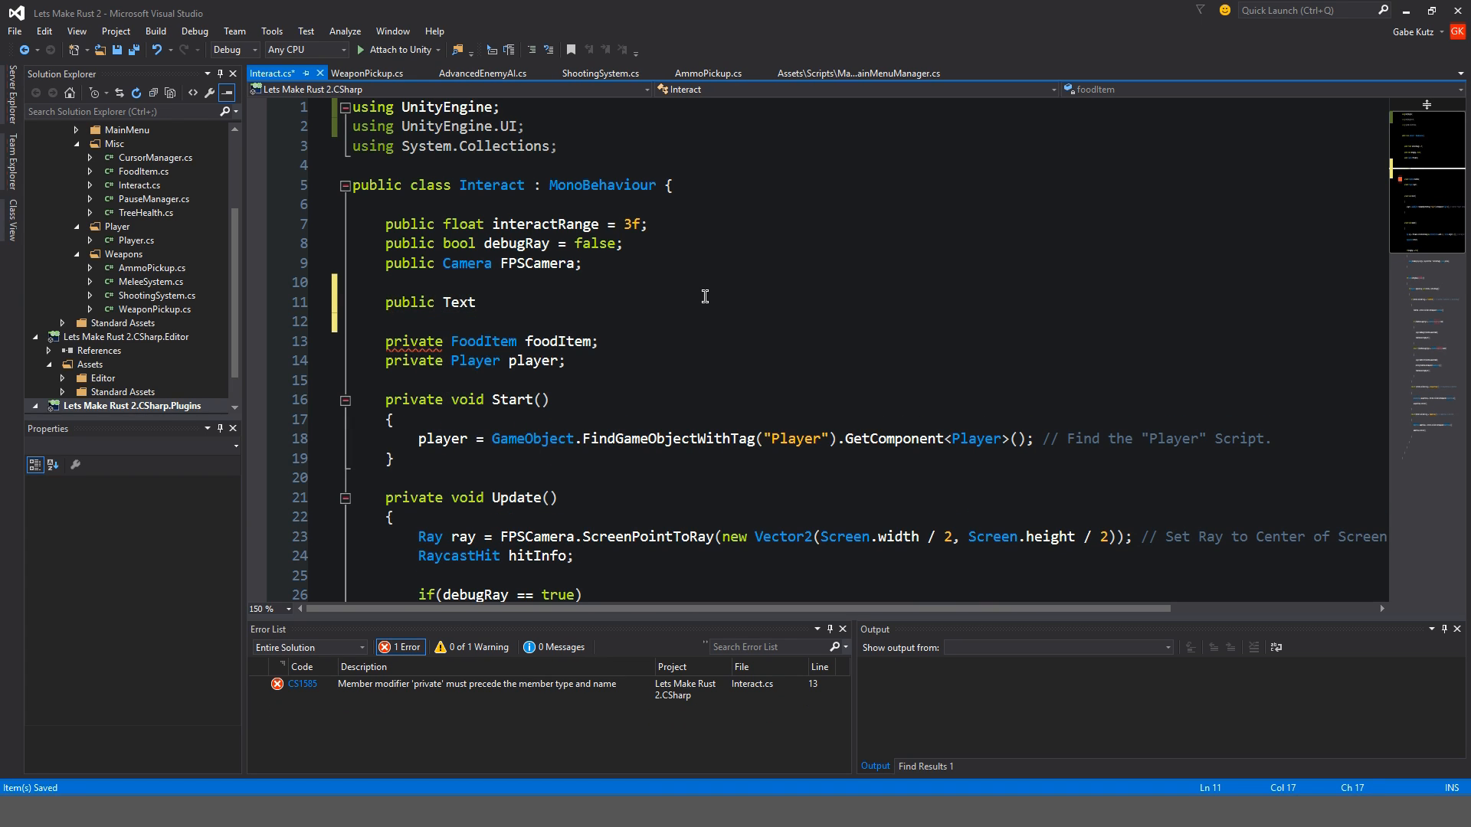
type("interea")
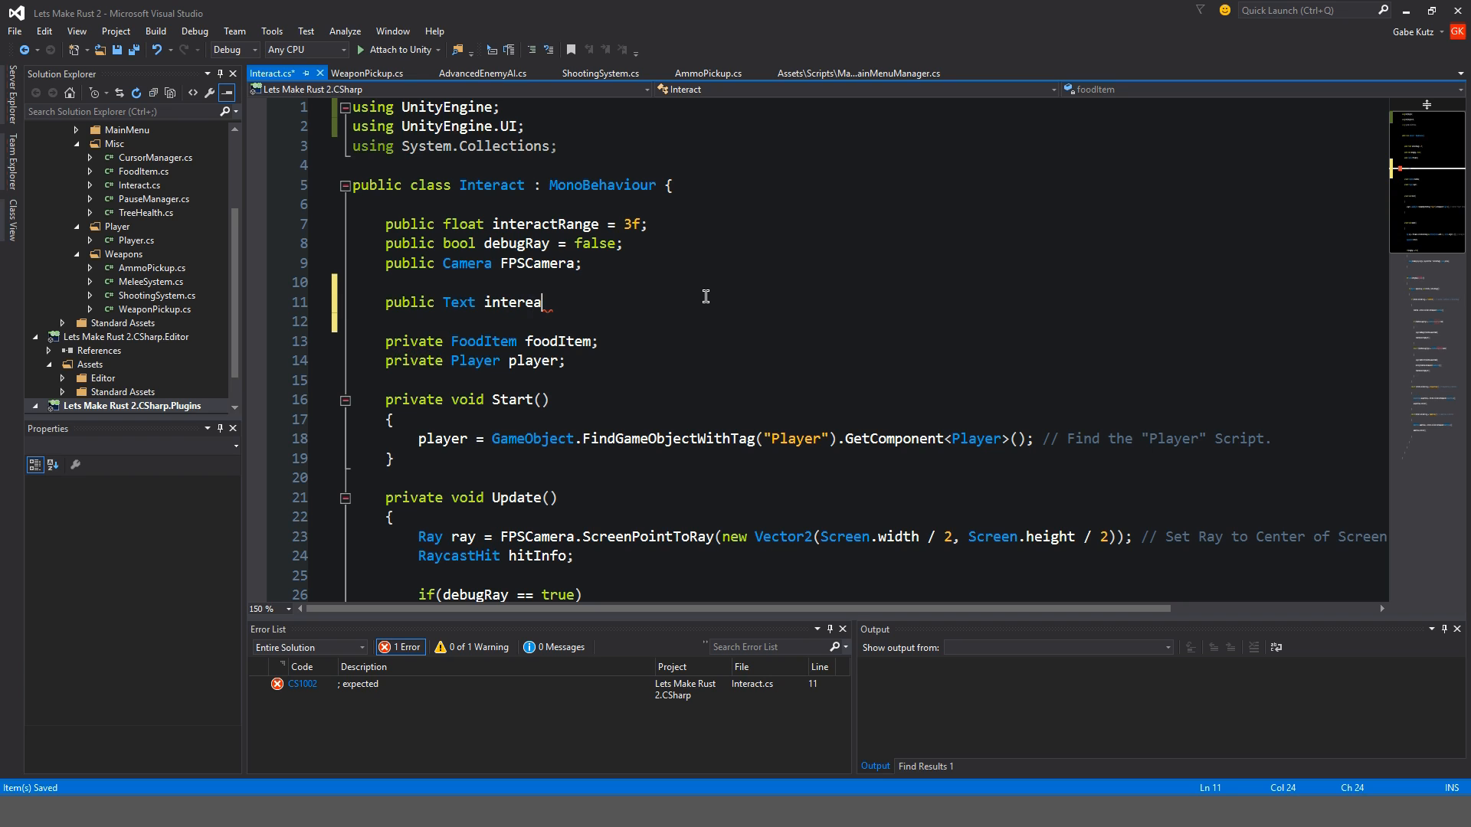
type("ctTex")
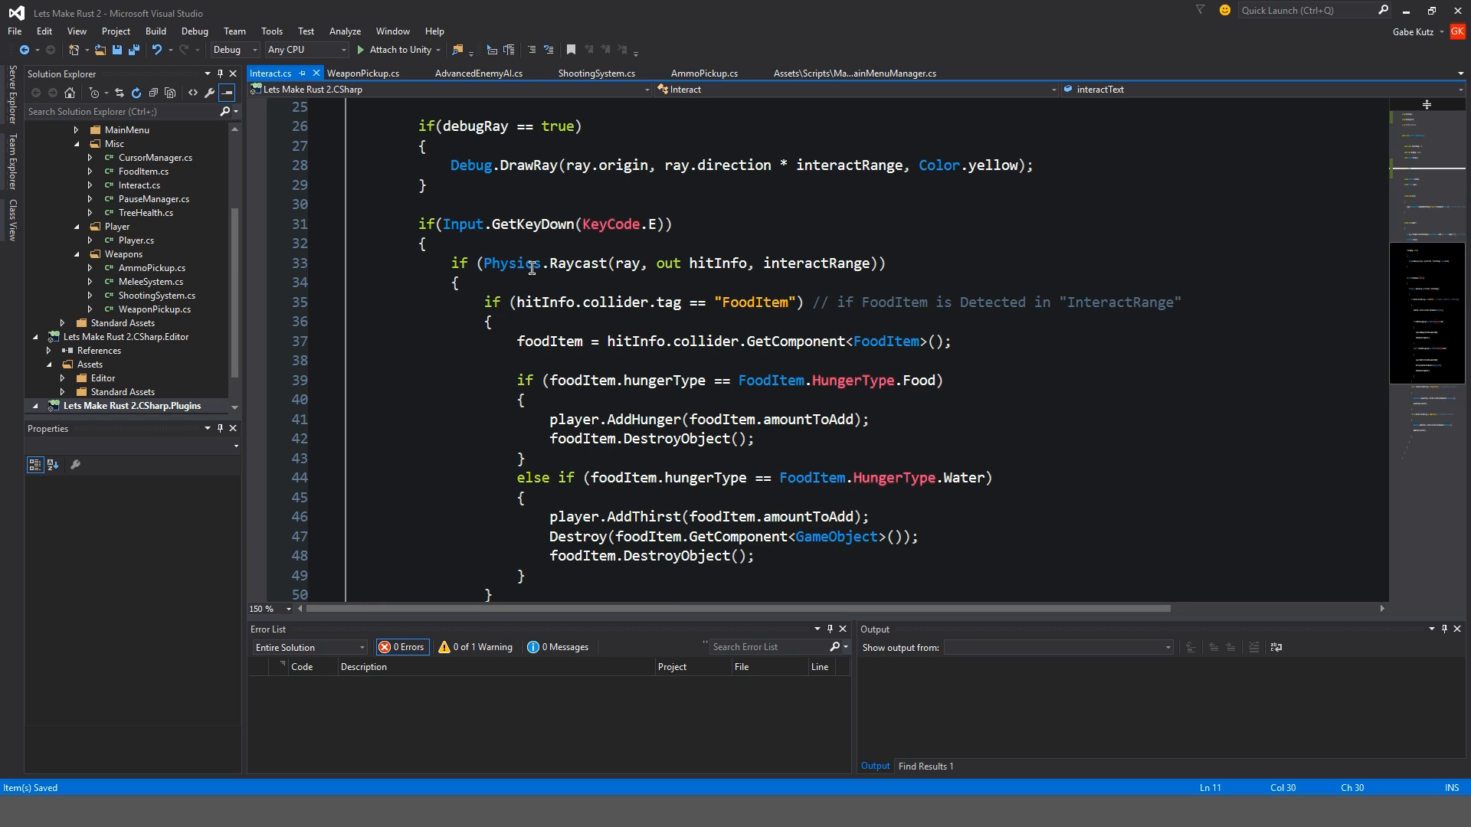
Make Physics.Raycast(ray, out hitInfo, interactRange) the outer condition around the E-key check
double_click(511, 263)
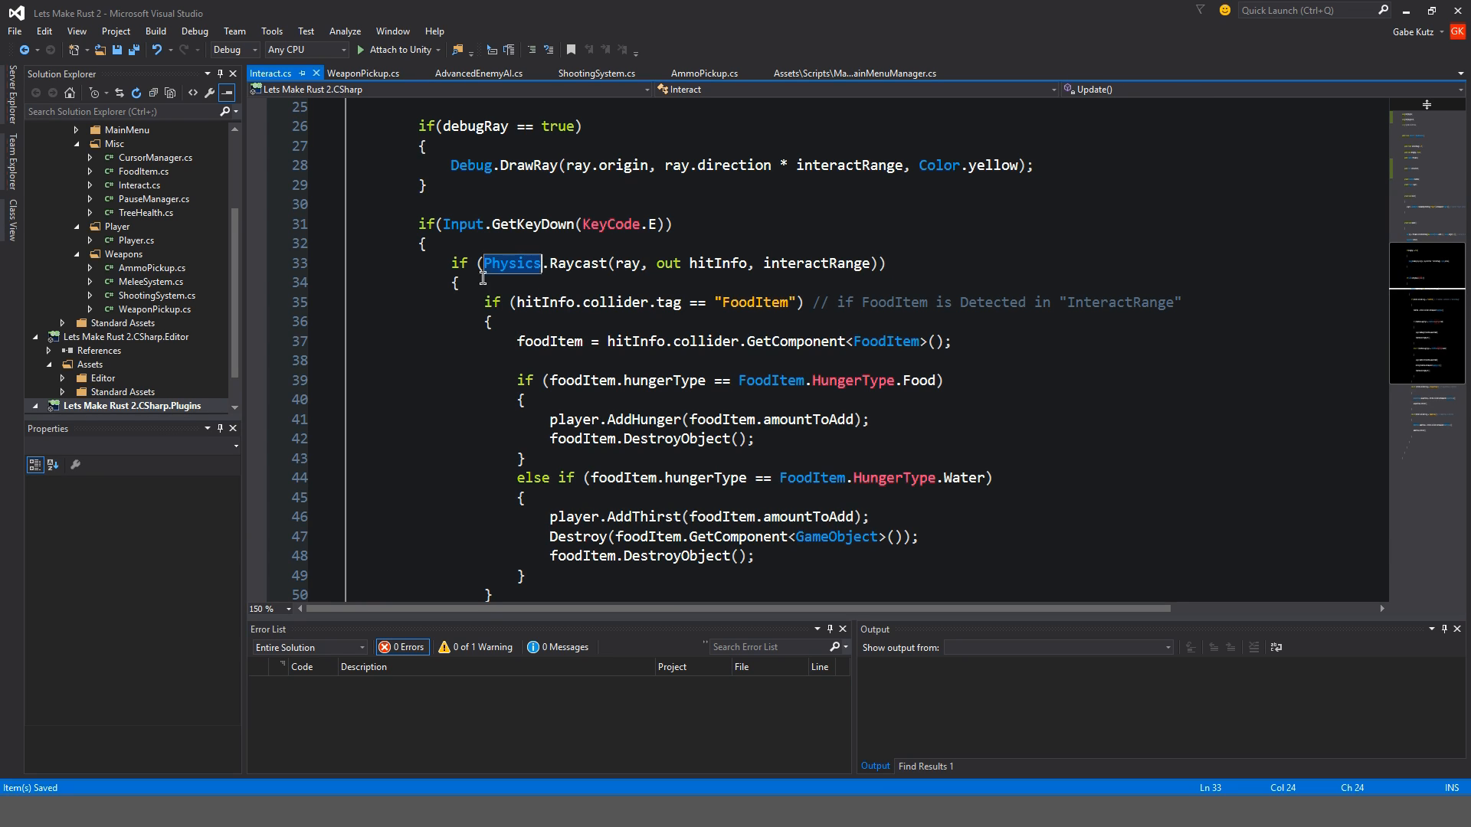
left_click(497, 243)
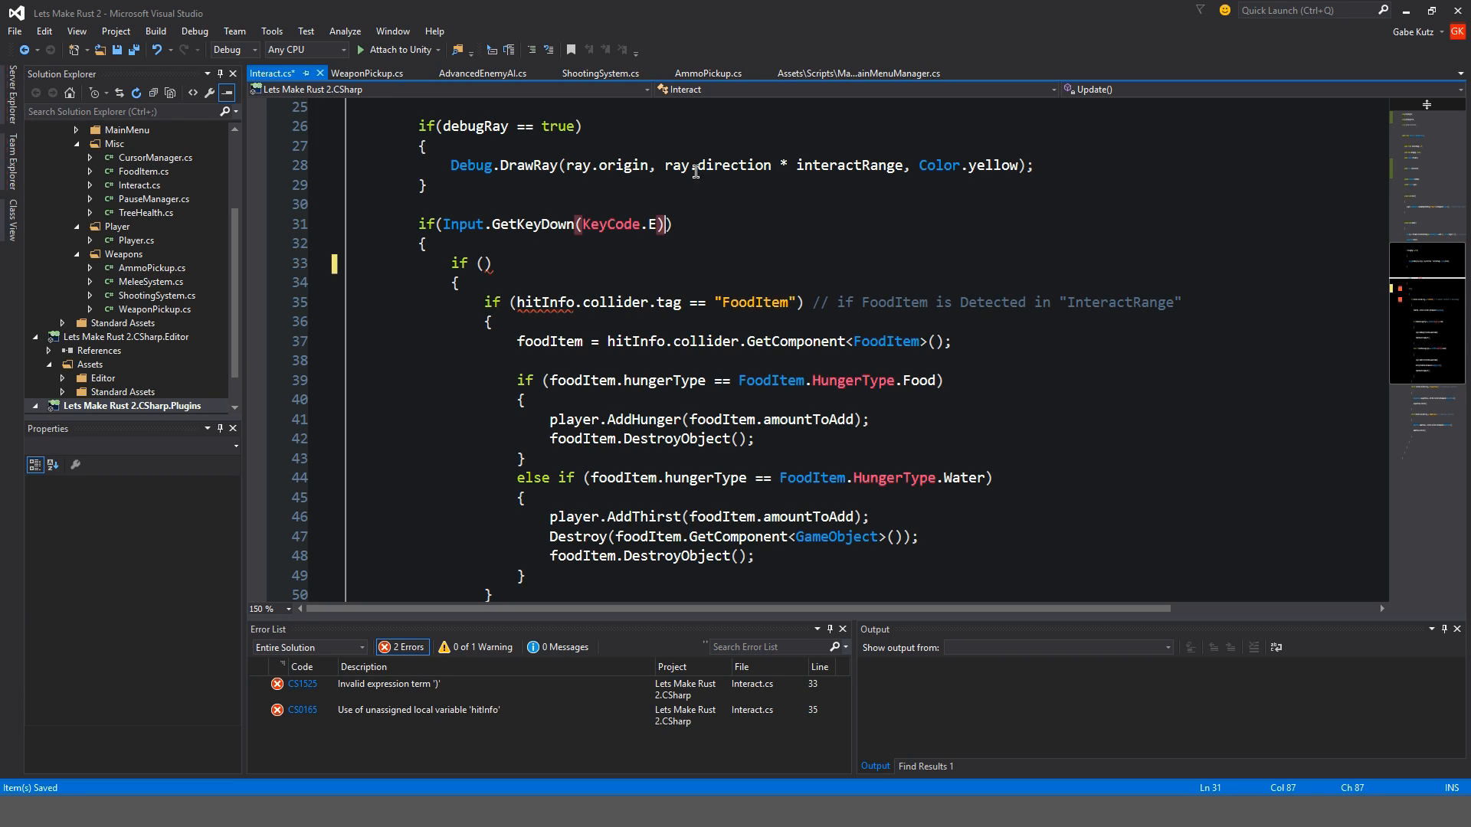
type("Physics.Raycast(ray, out hitInfo, interactRange))")
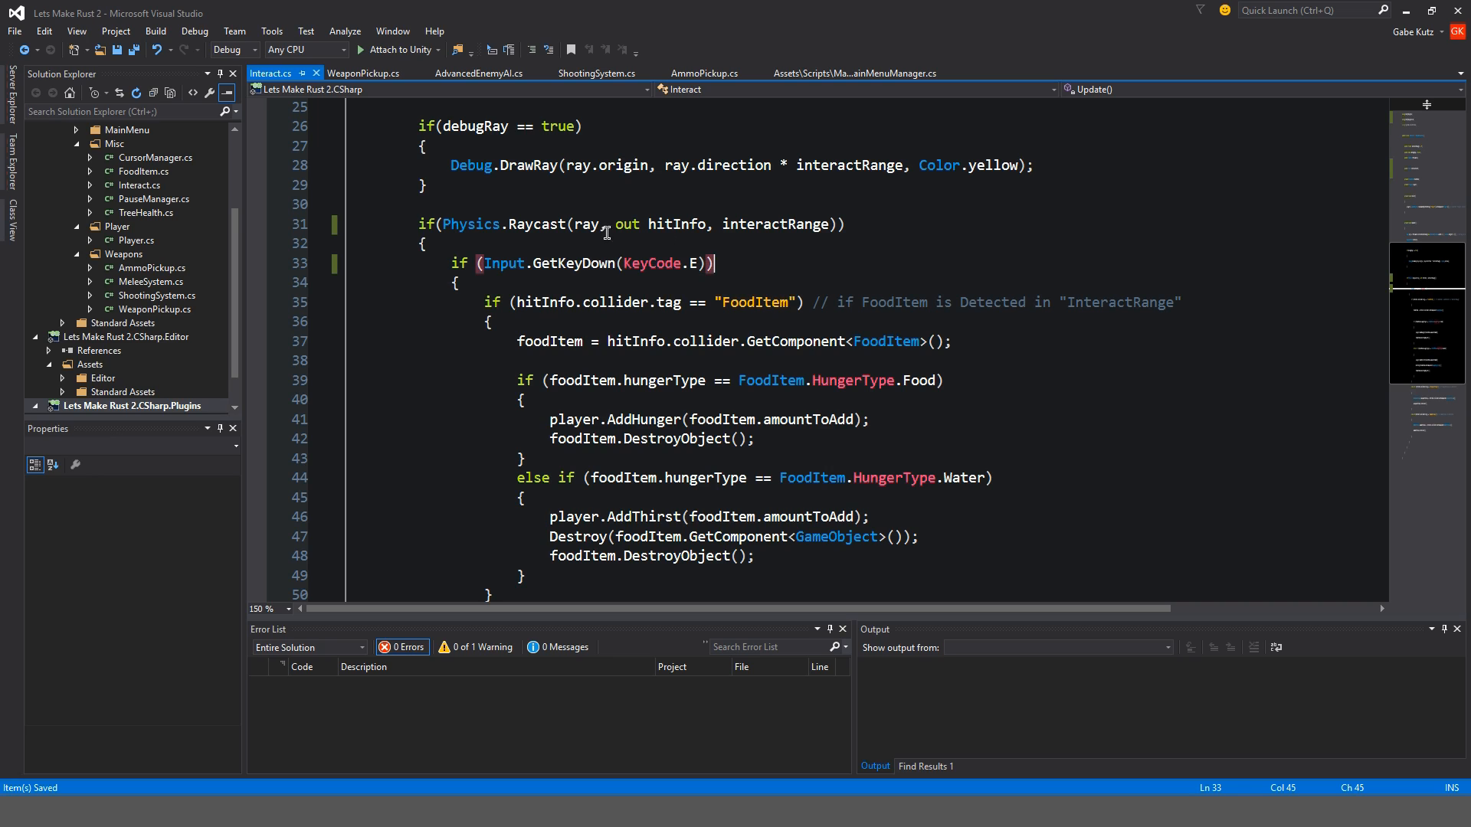
left_click(785, 244)
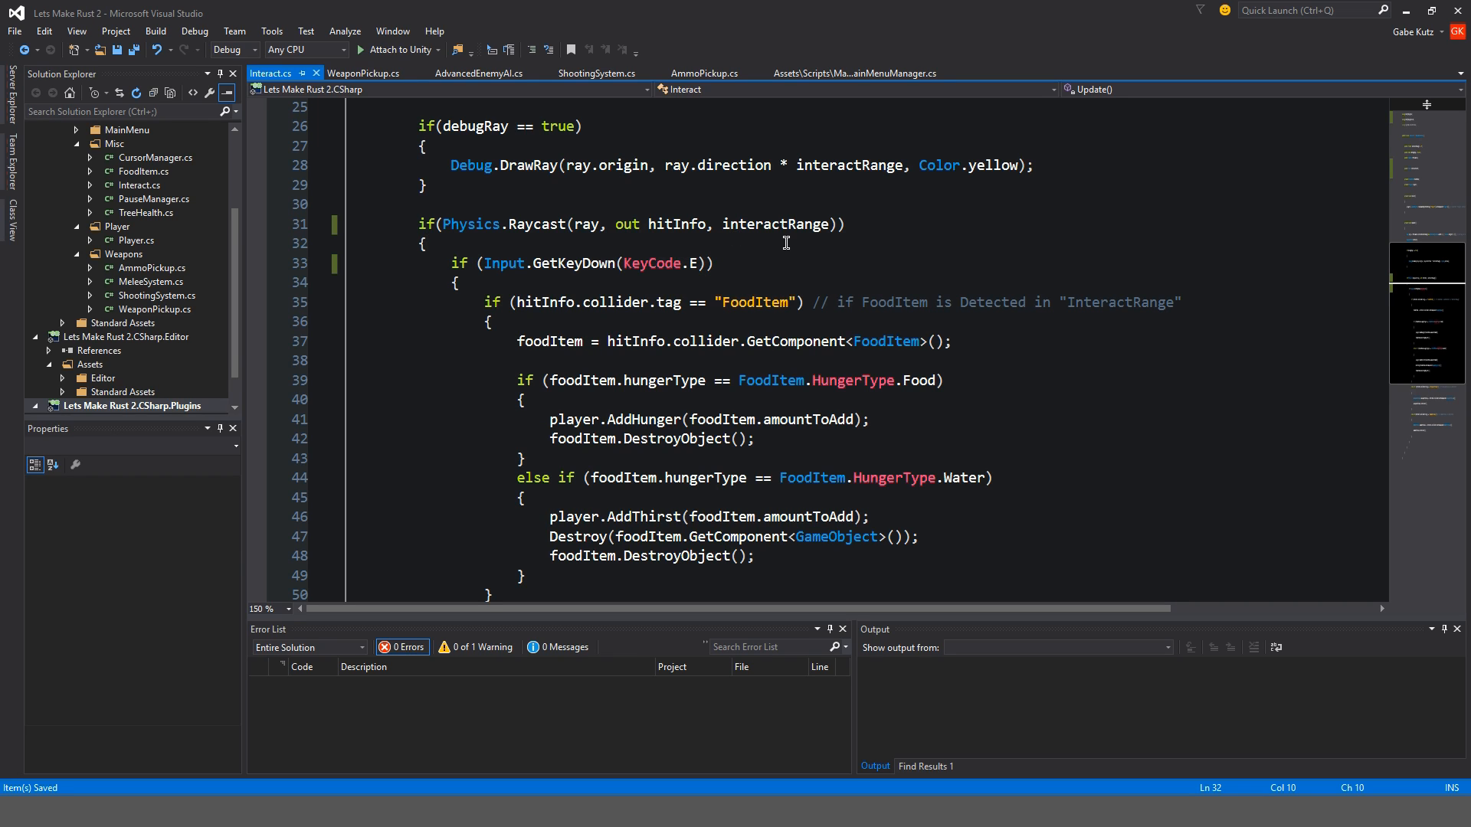
mouse_move(758, 208)
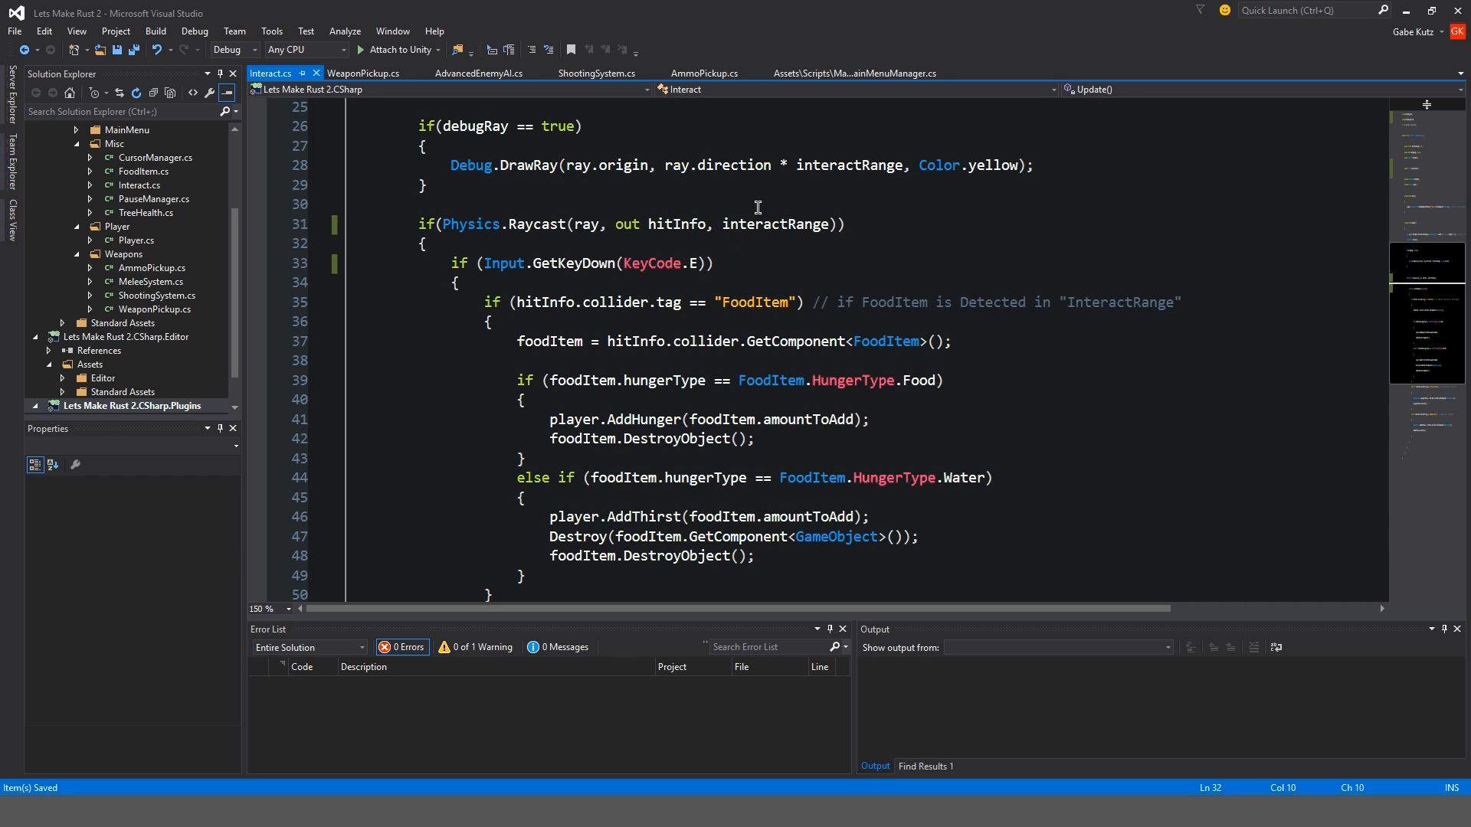
mouse_move(644, 201)
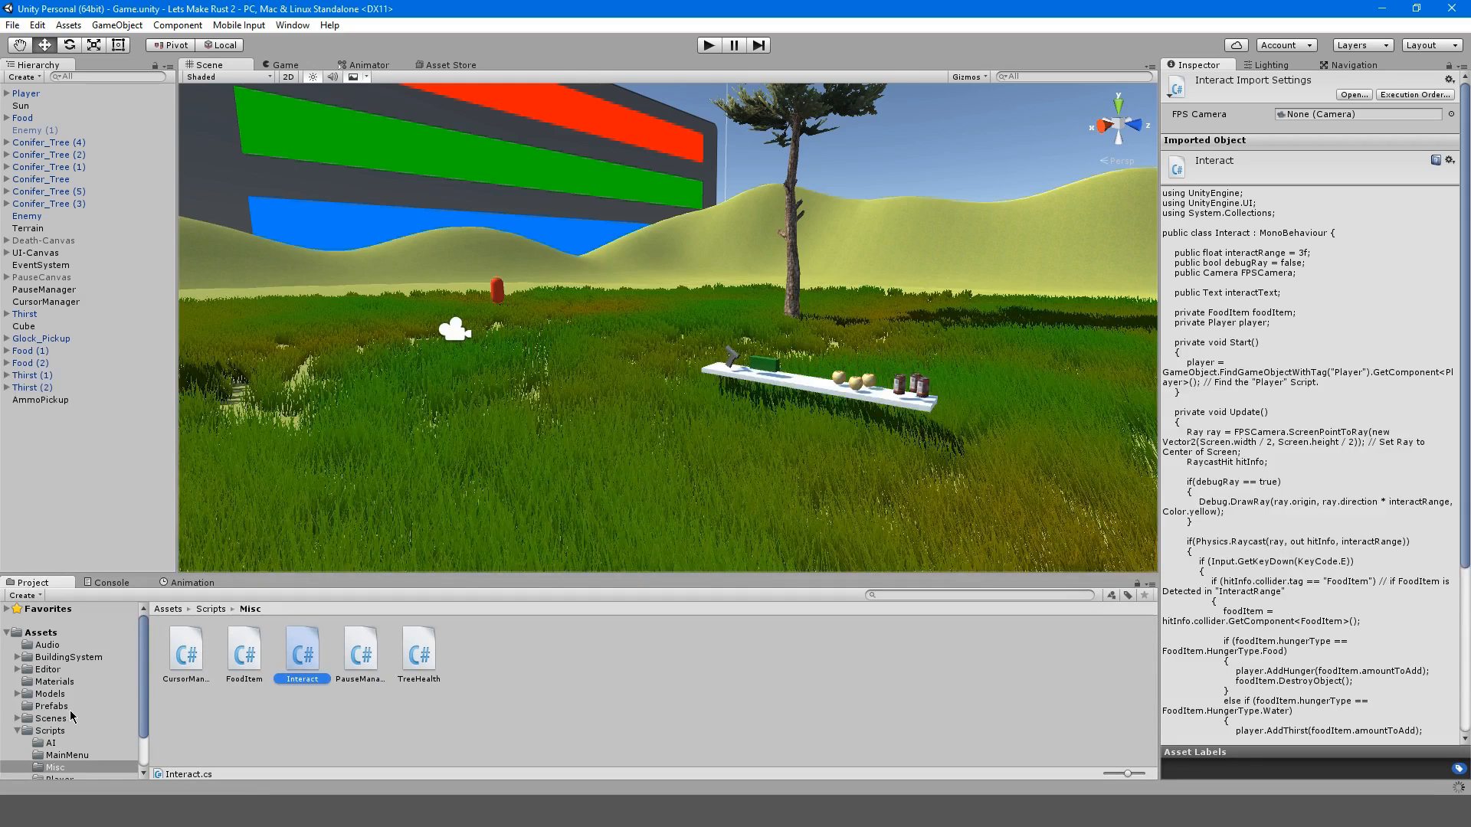
Add a user layer named Interact through the Food prefab's Layer dropdown
left_click(49, 705)
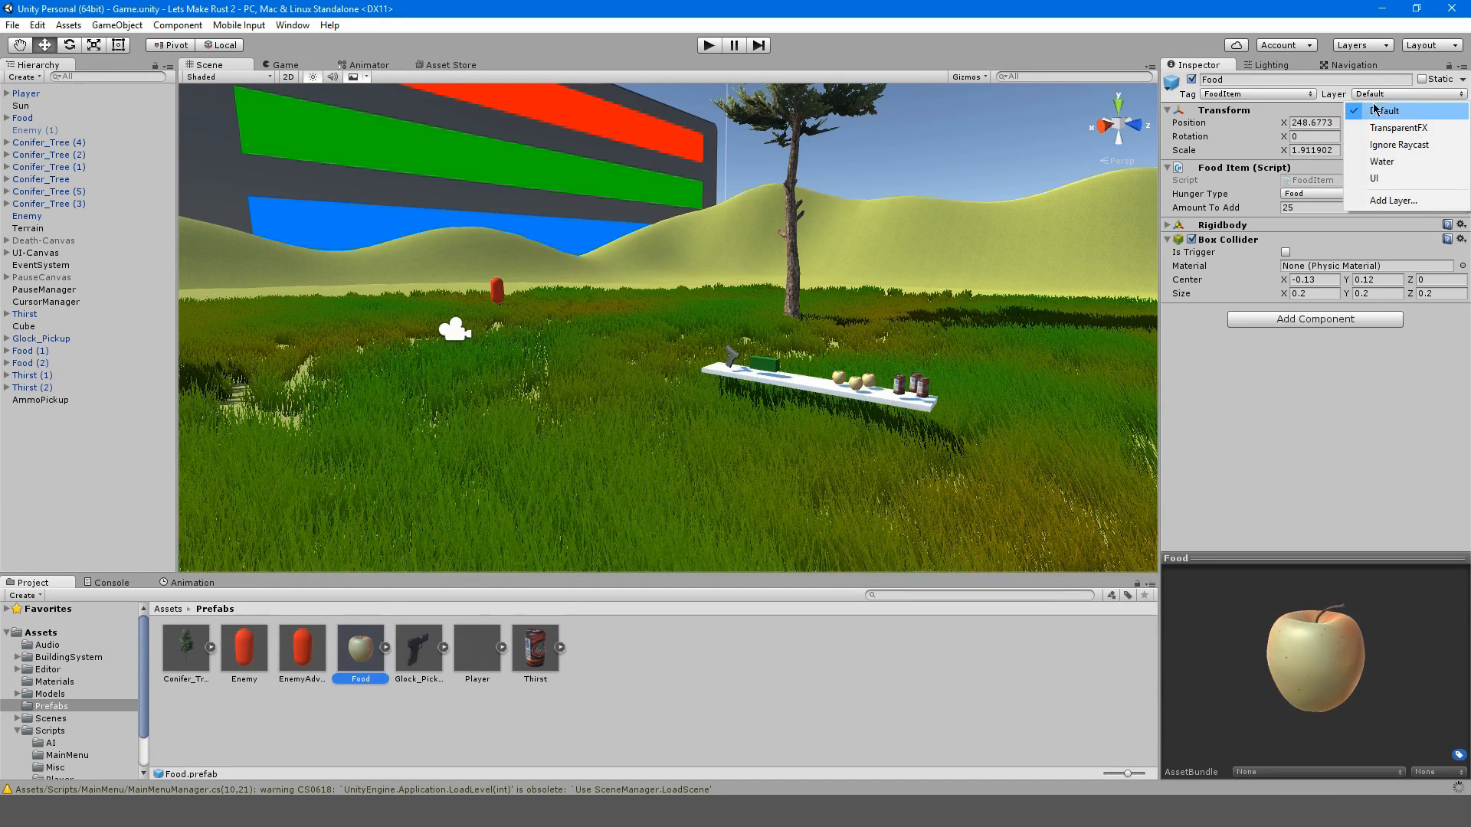
left_click(1385, 111)
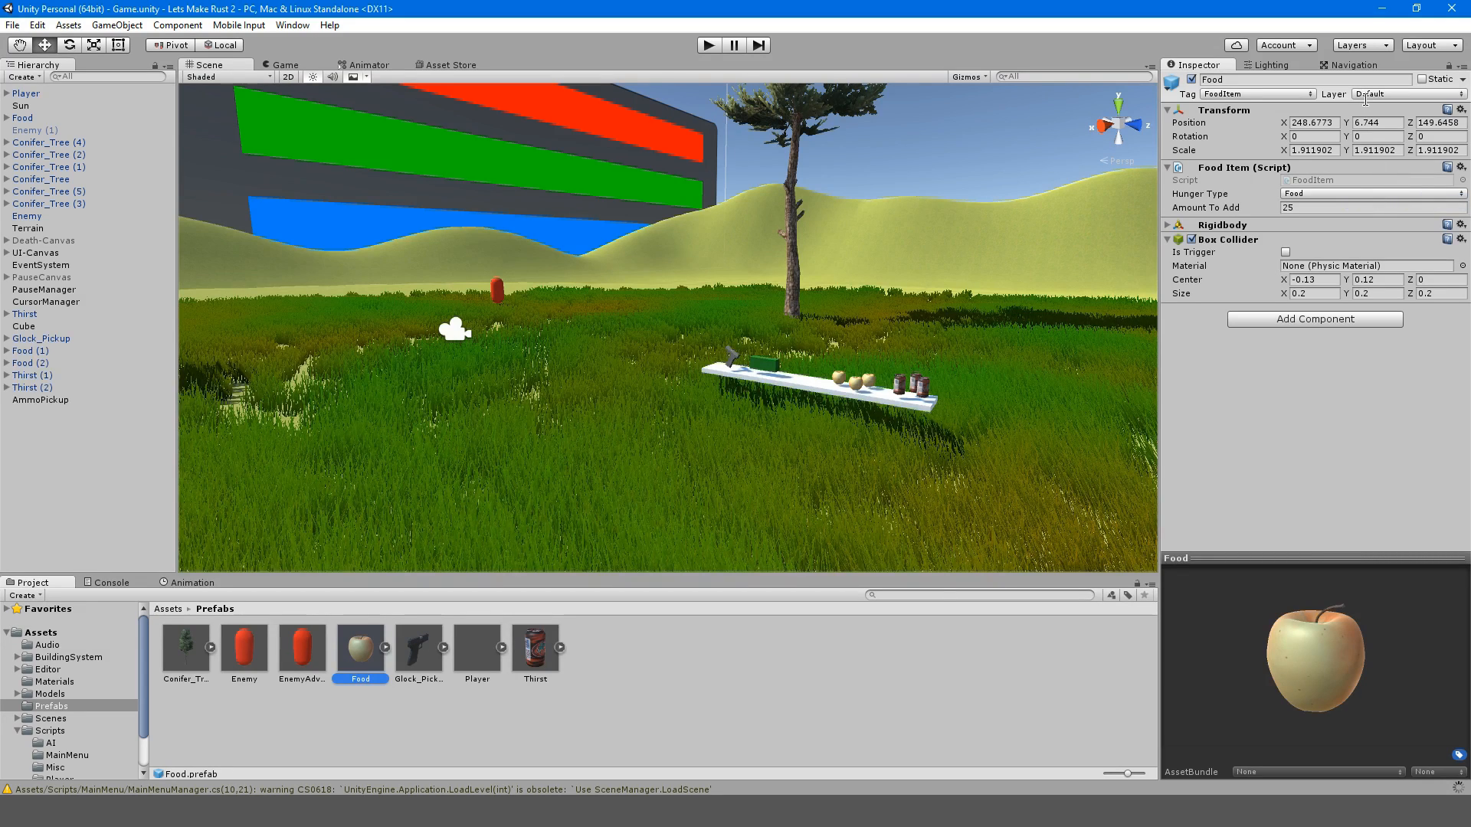
left_click(1398, 95)
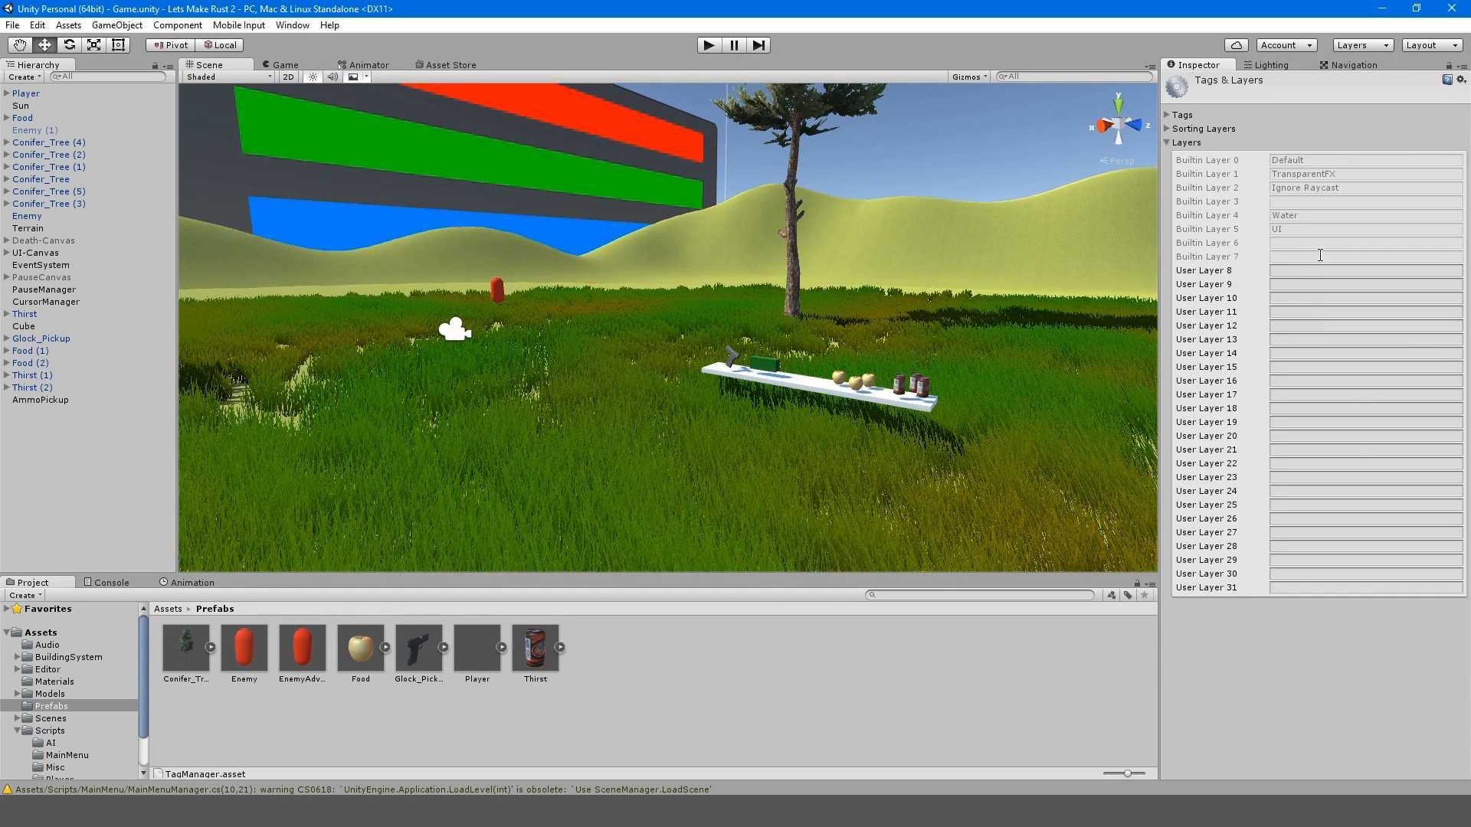
left_click(1365, 270)
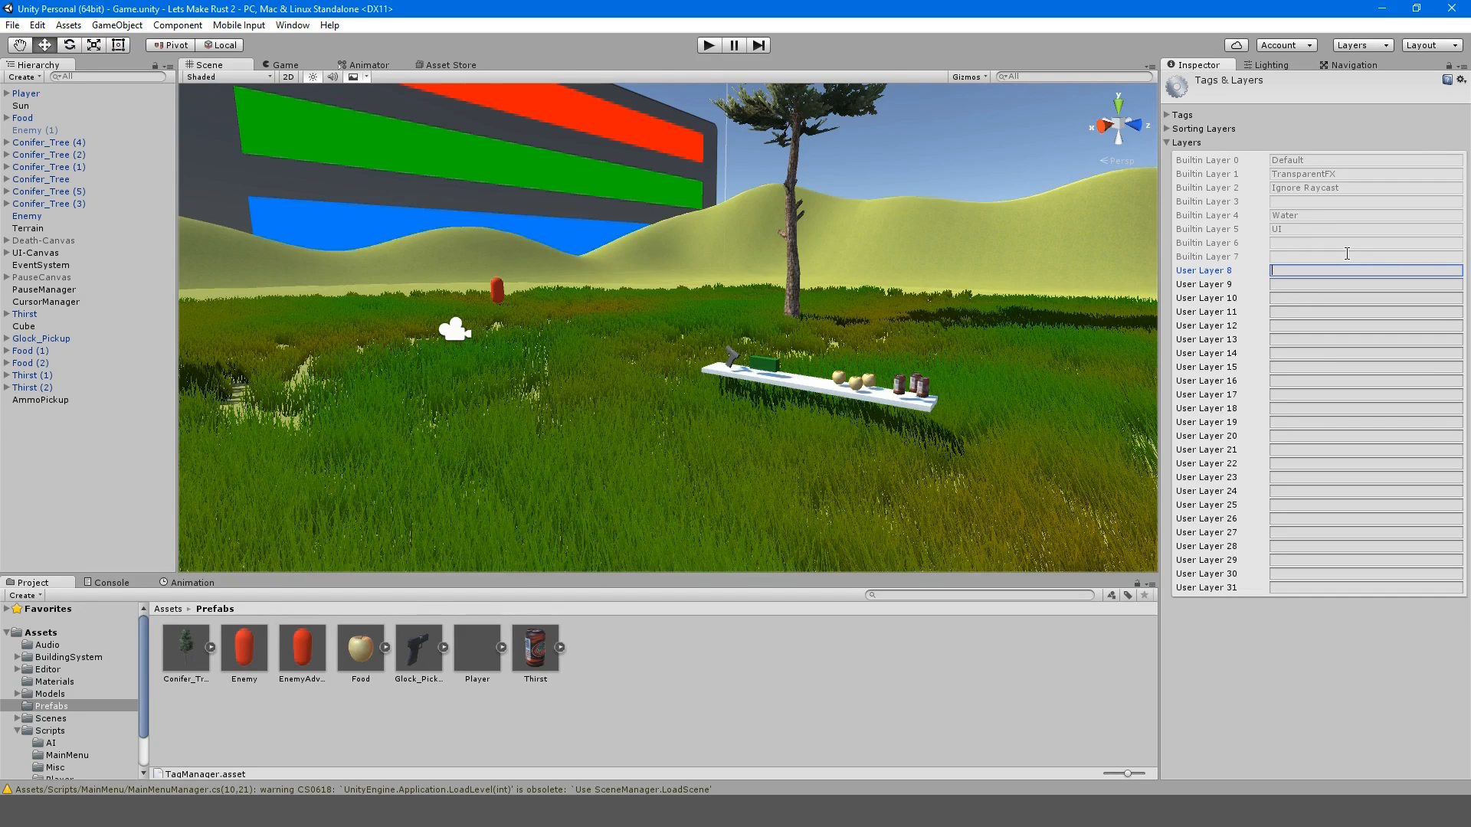
type("Interact")
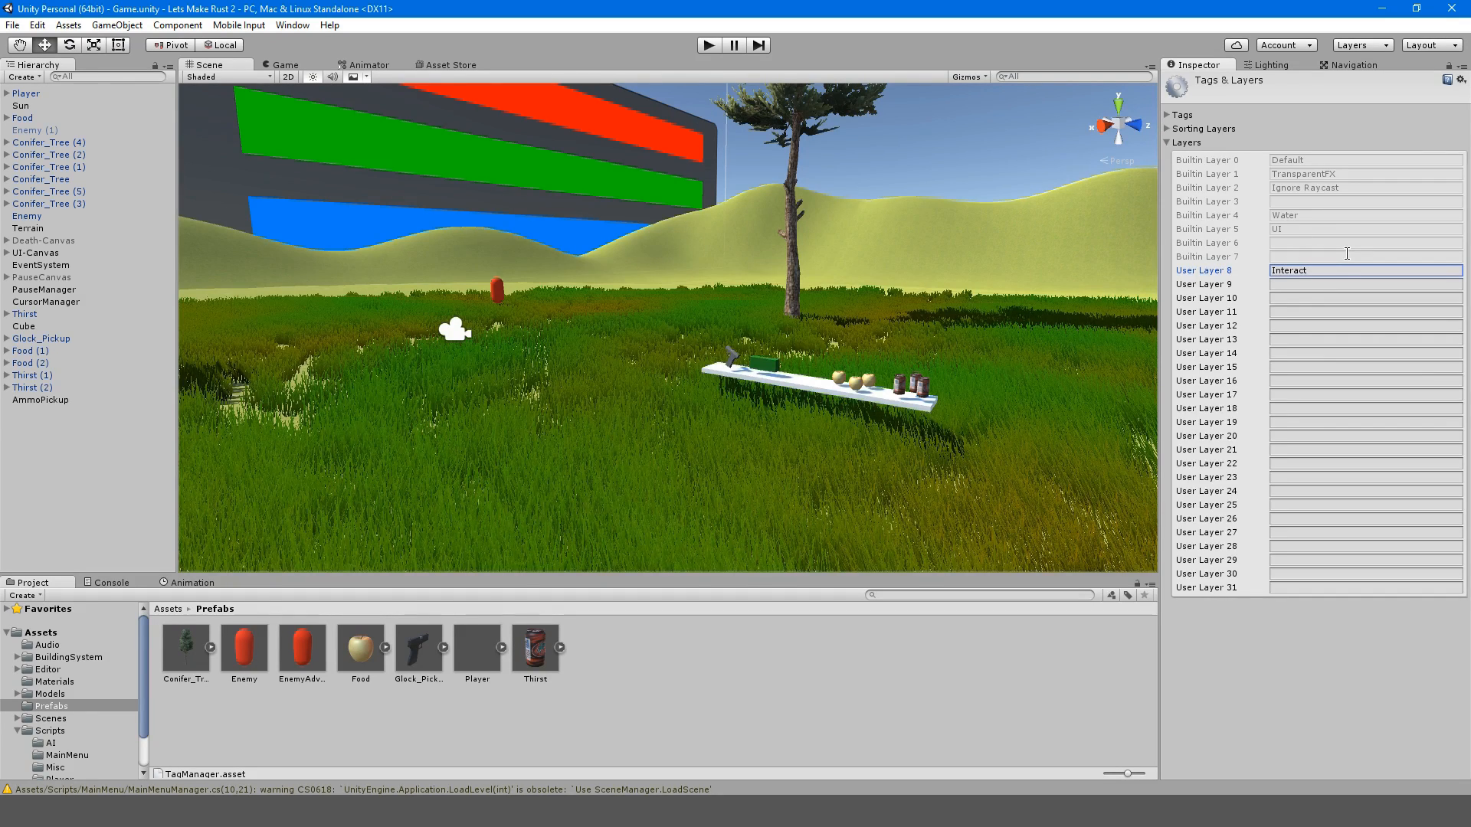
left_click(360, 649)
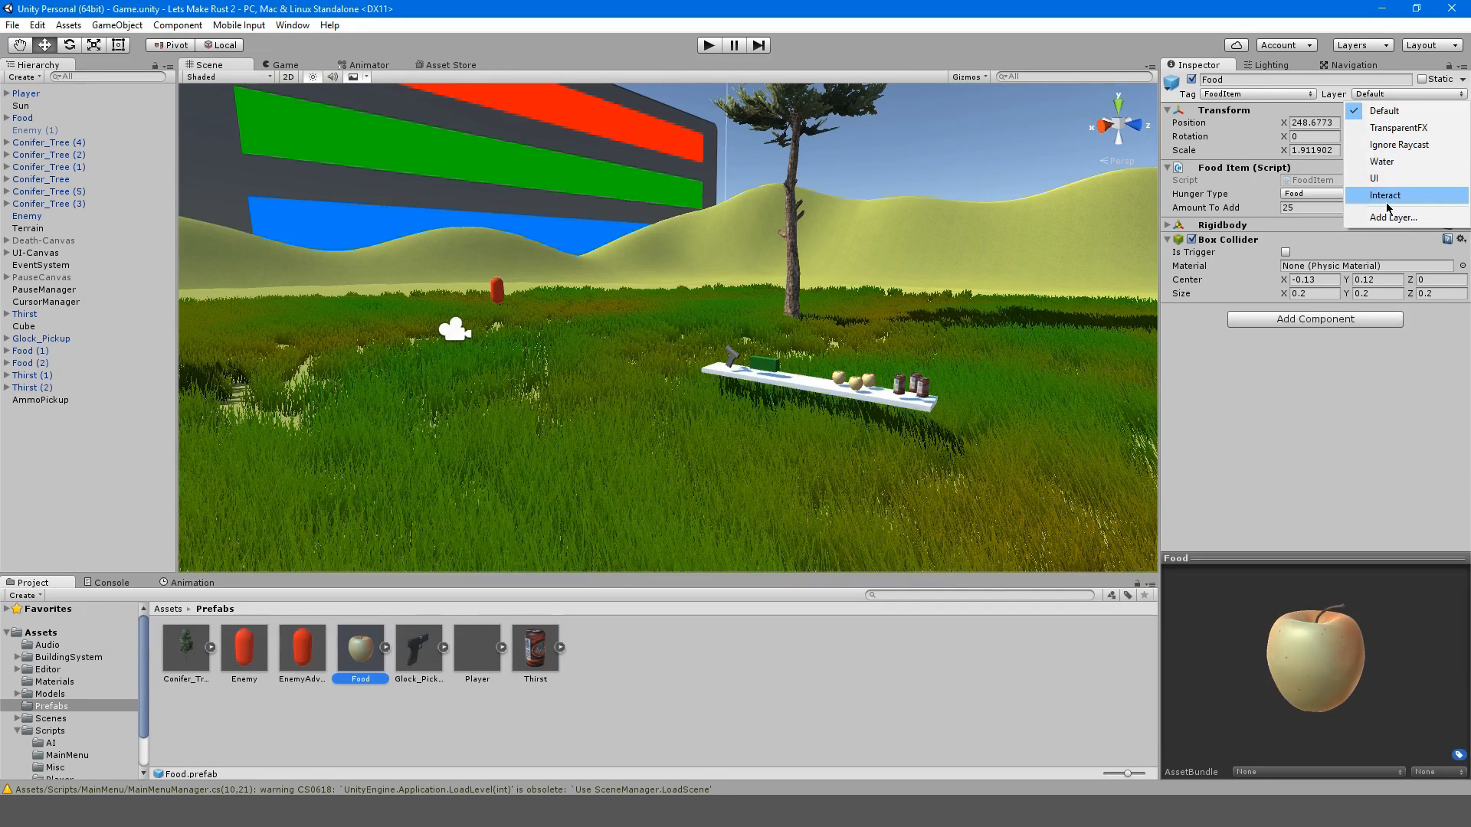
Set Food, Glock_Pickup, Thirst and AmmoPickup to the Interact layer, objects only, not children
left_click(1385, 195)
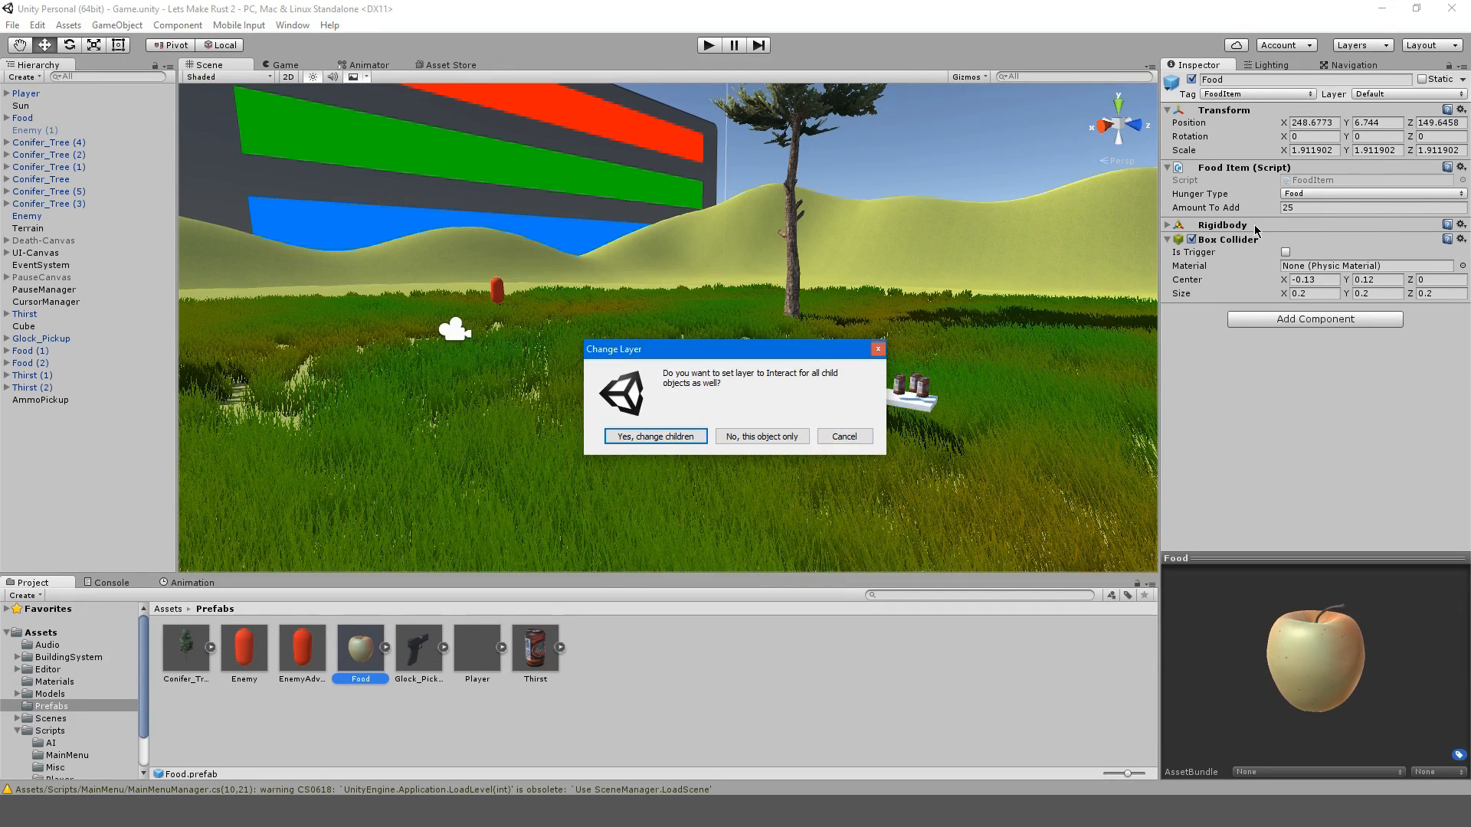
mouse_move(1073, 258)
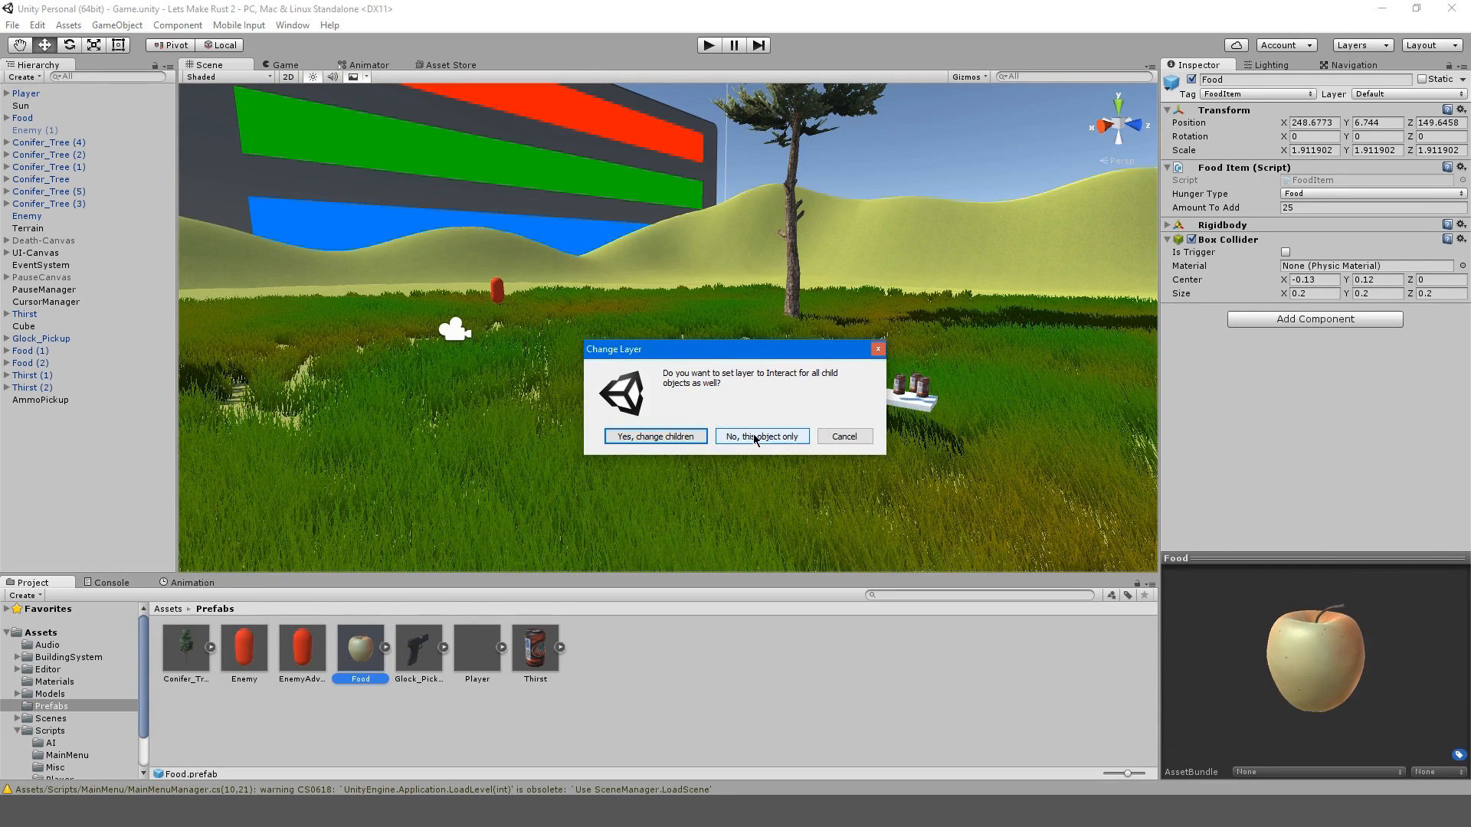
left_click(761, 435)
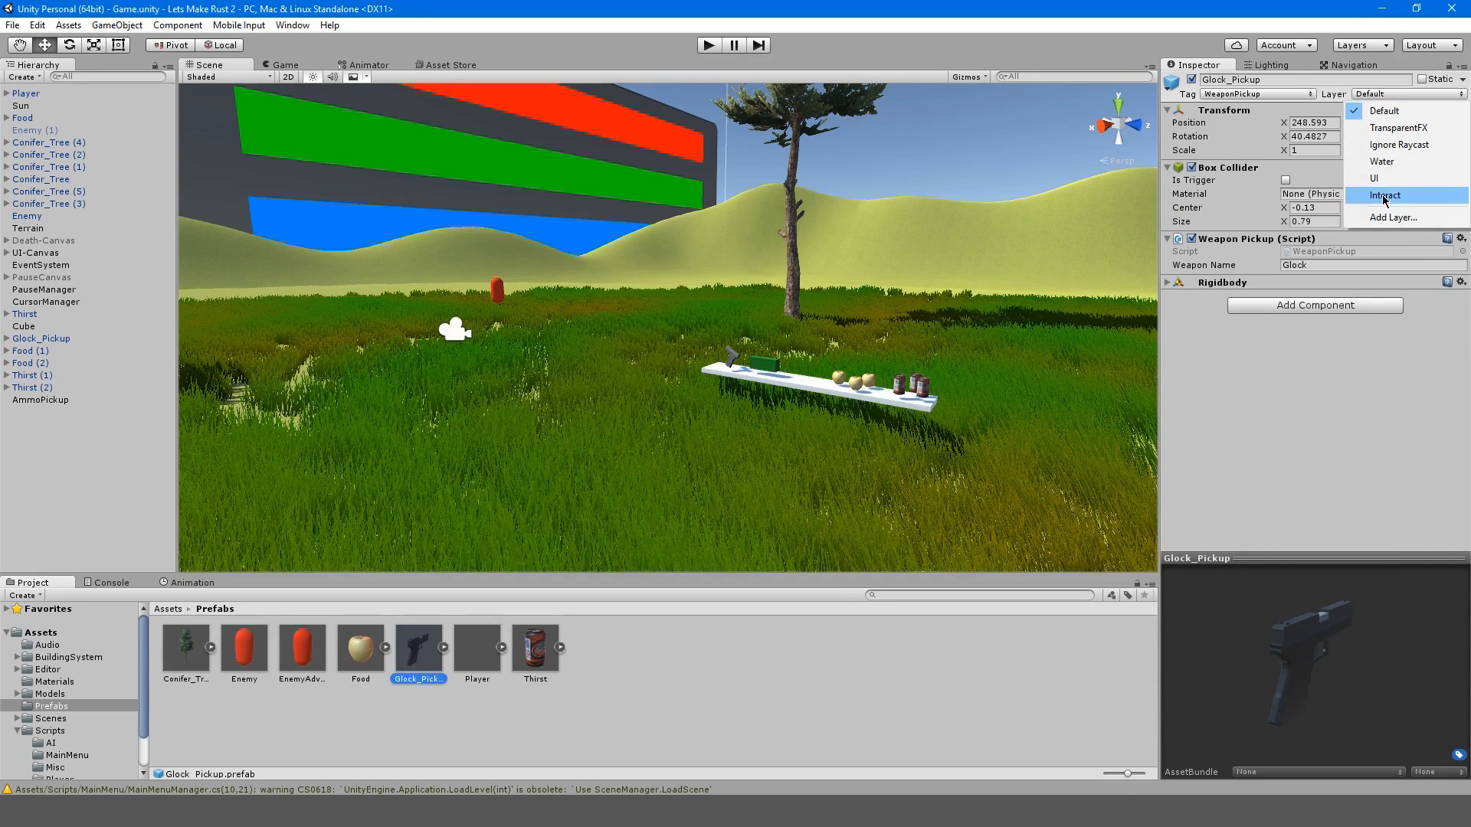
left_click(1383, 195)
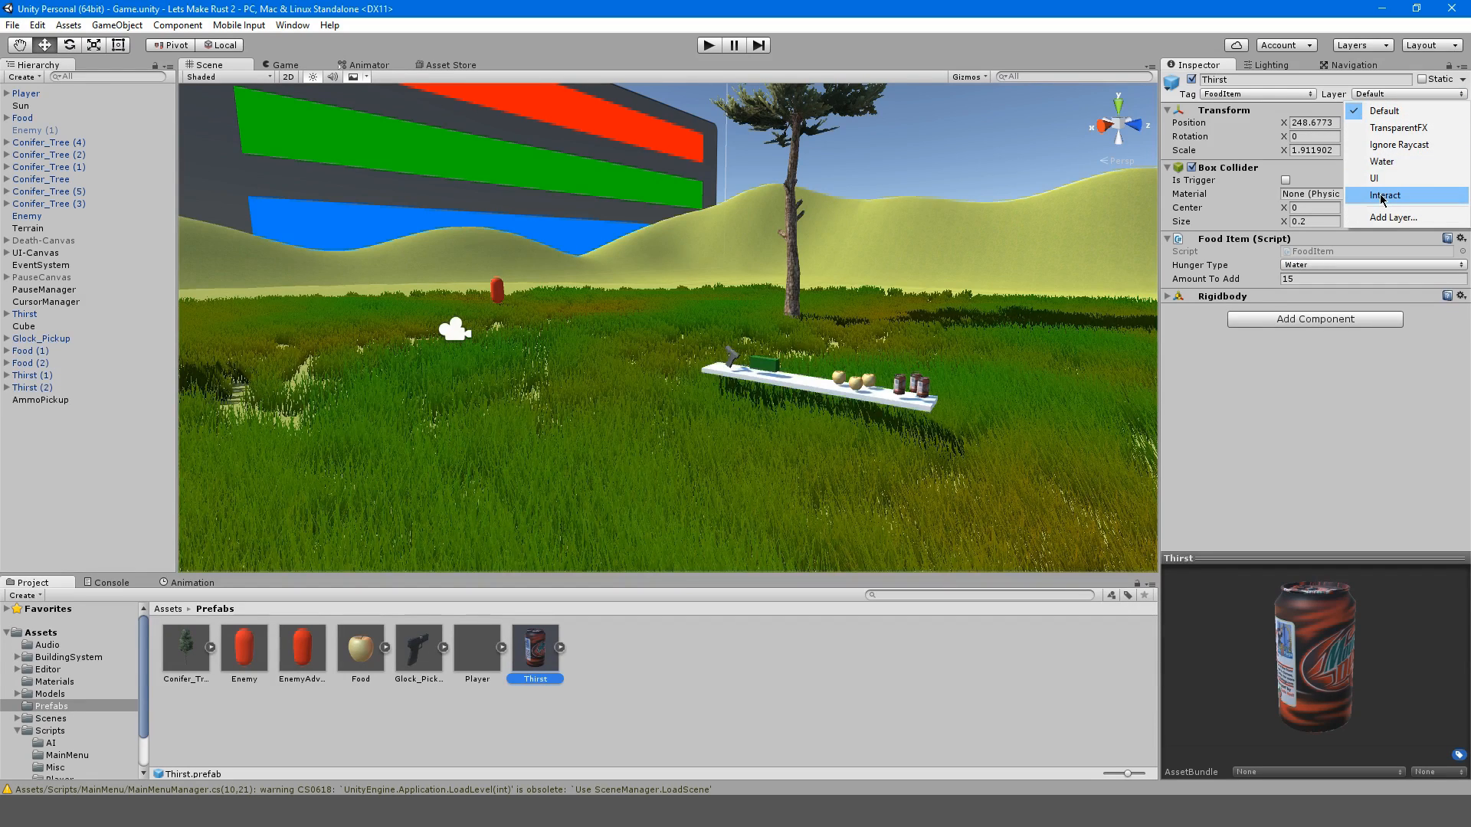
left_click(1384, 195)
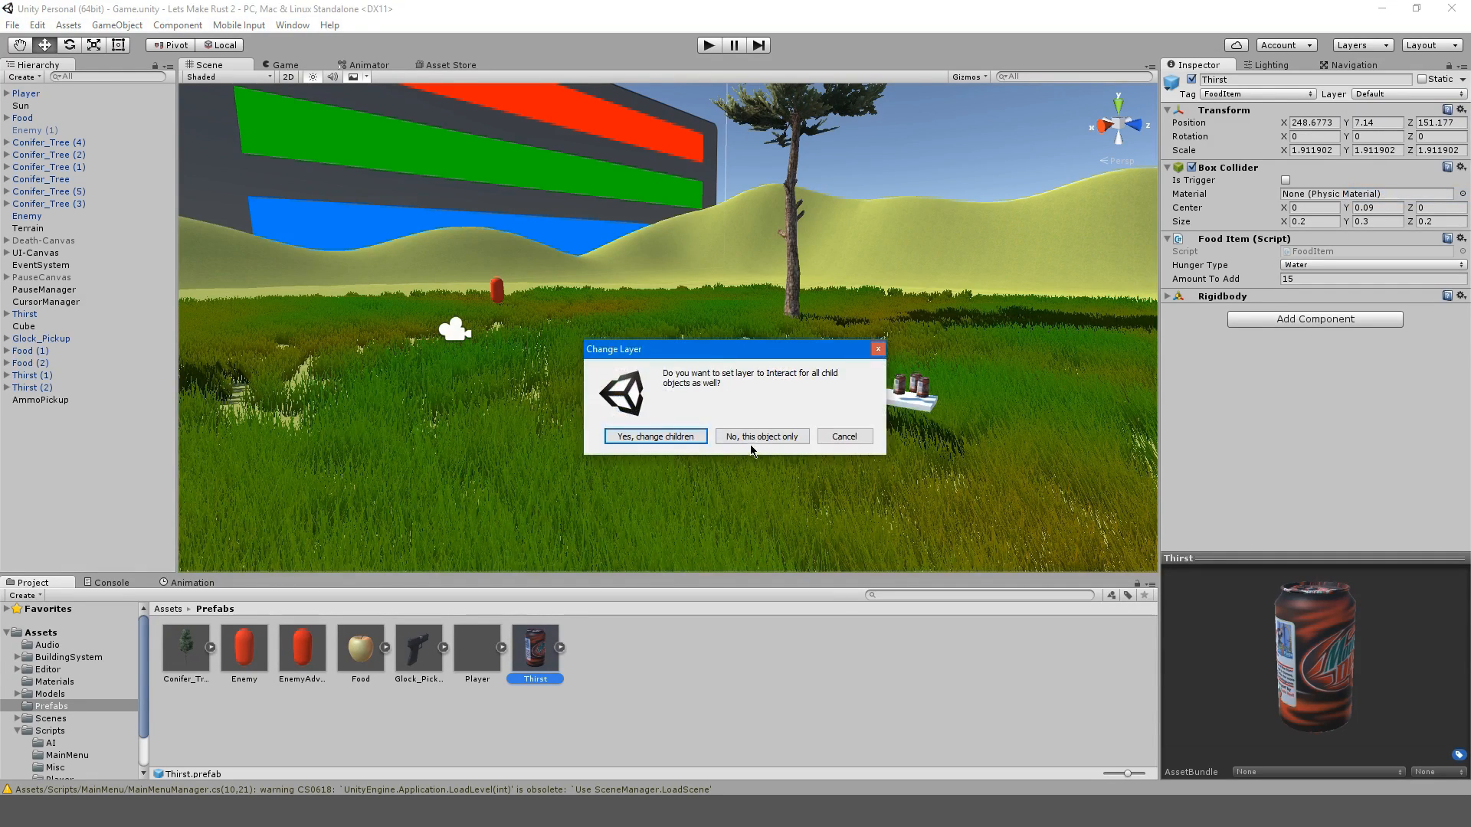
left_click(761, 436)
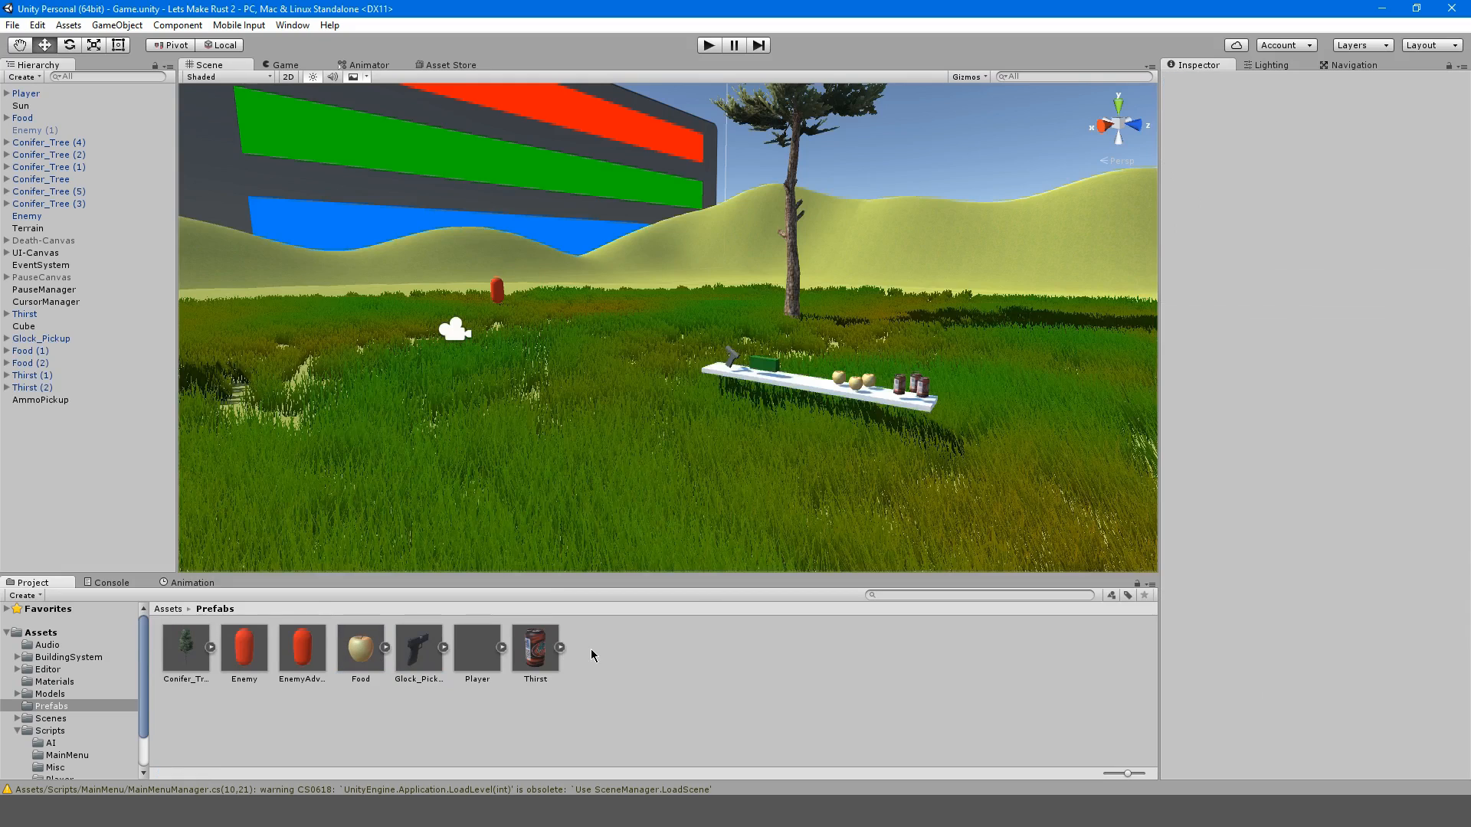
left_click(39, 399)
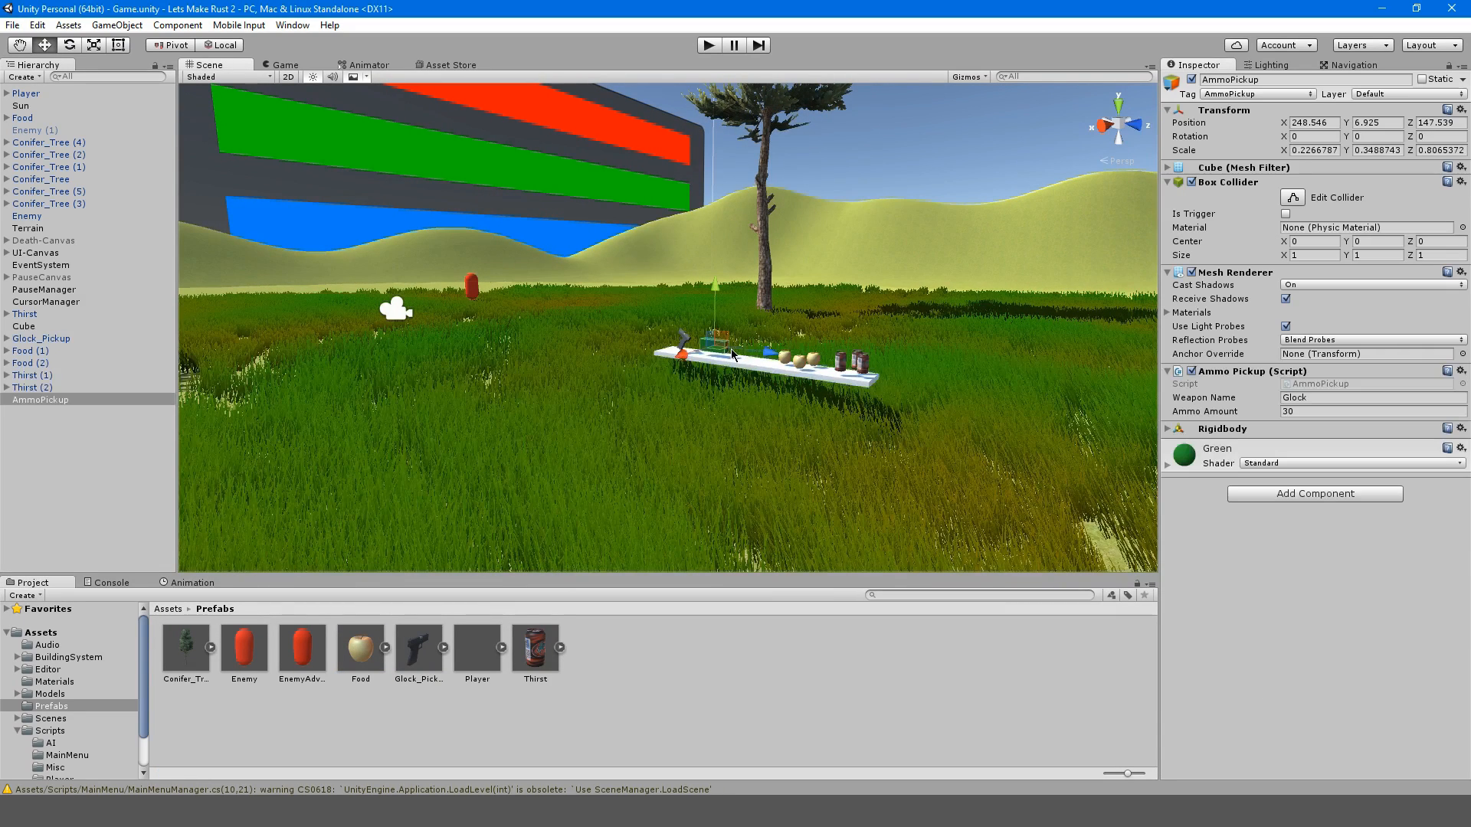
left_click(1427, 93)
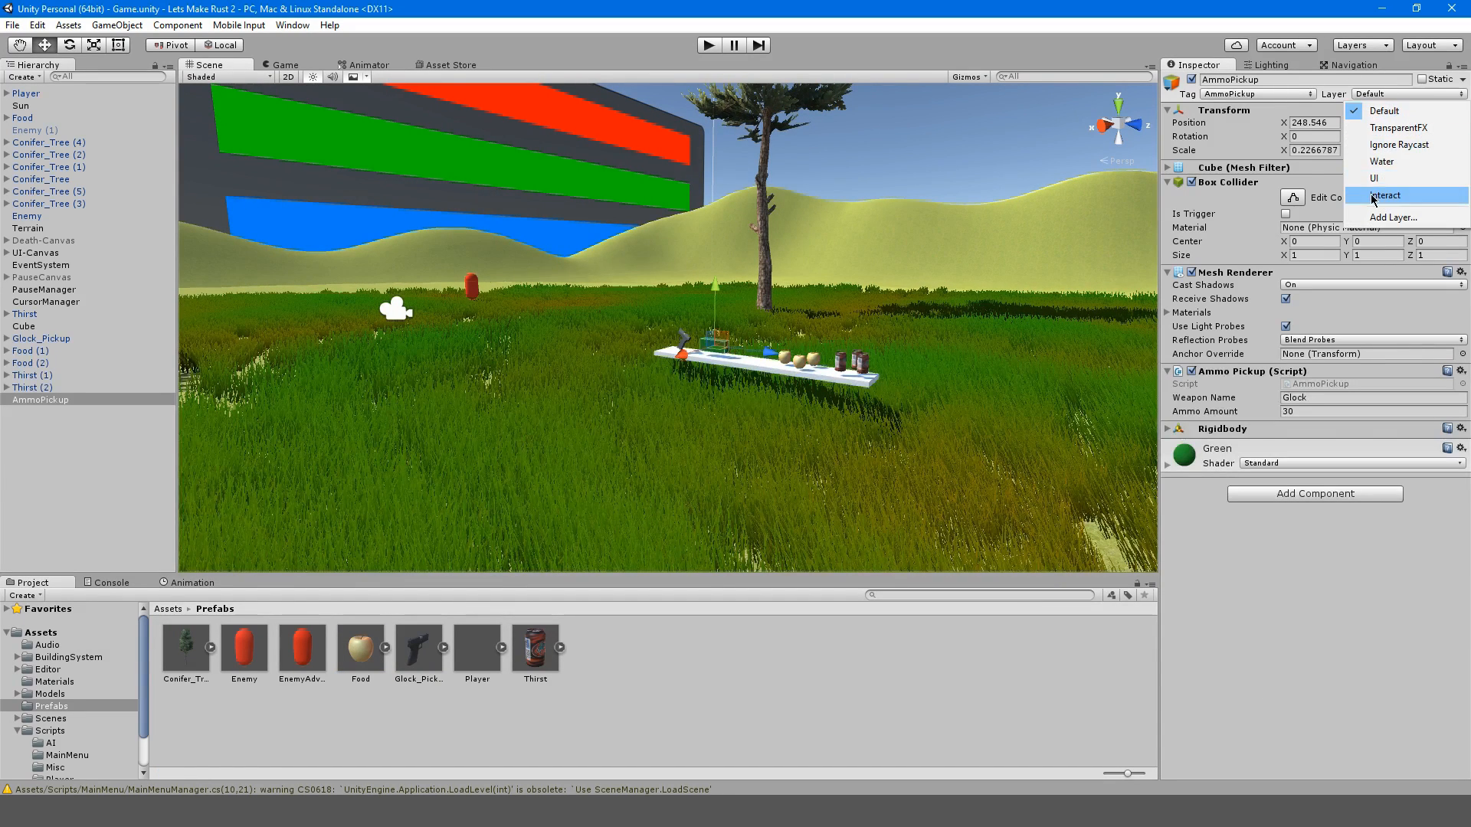
left_click(1385, 196)
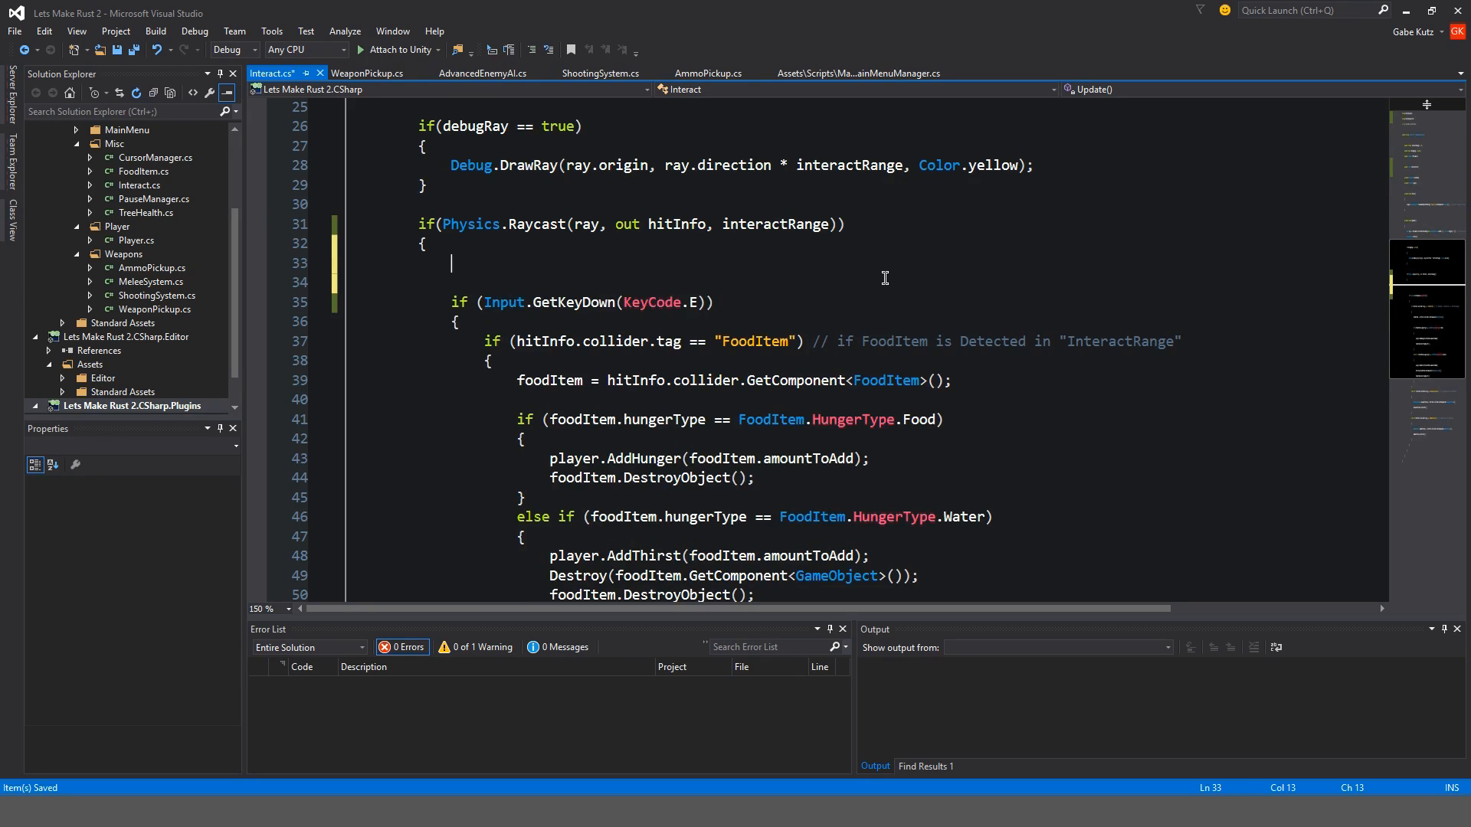
Type an unfinished if(hitInfo.collider.gameObject.layer == "Interact") check inside the raycast block
type("if(hitInfo.collider.")
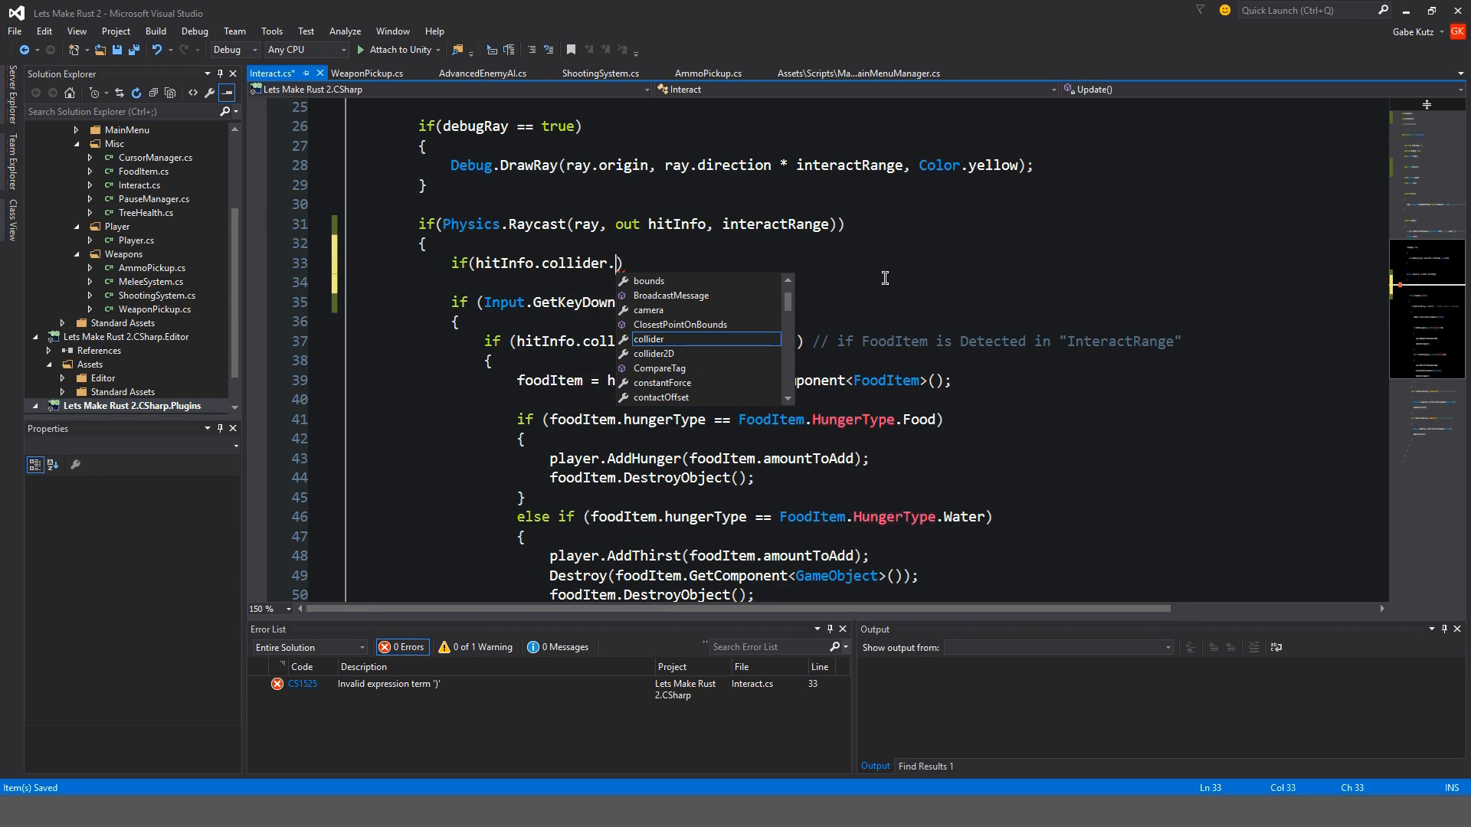
type("gameObject.layer")
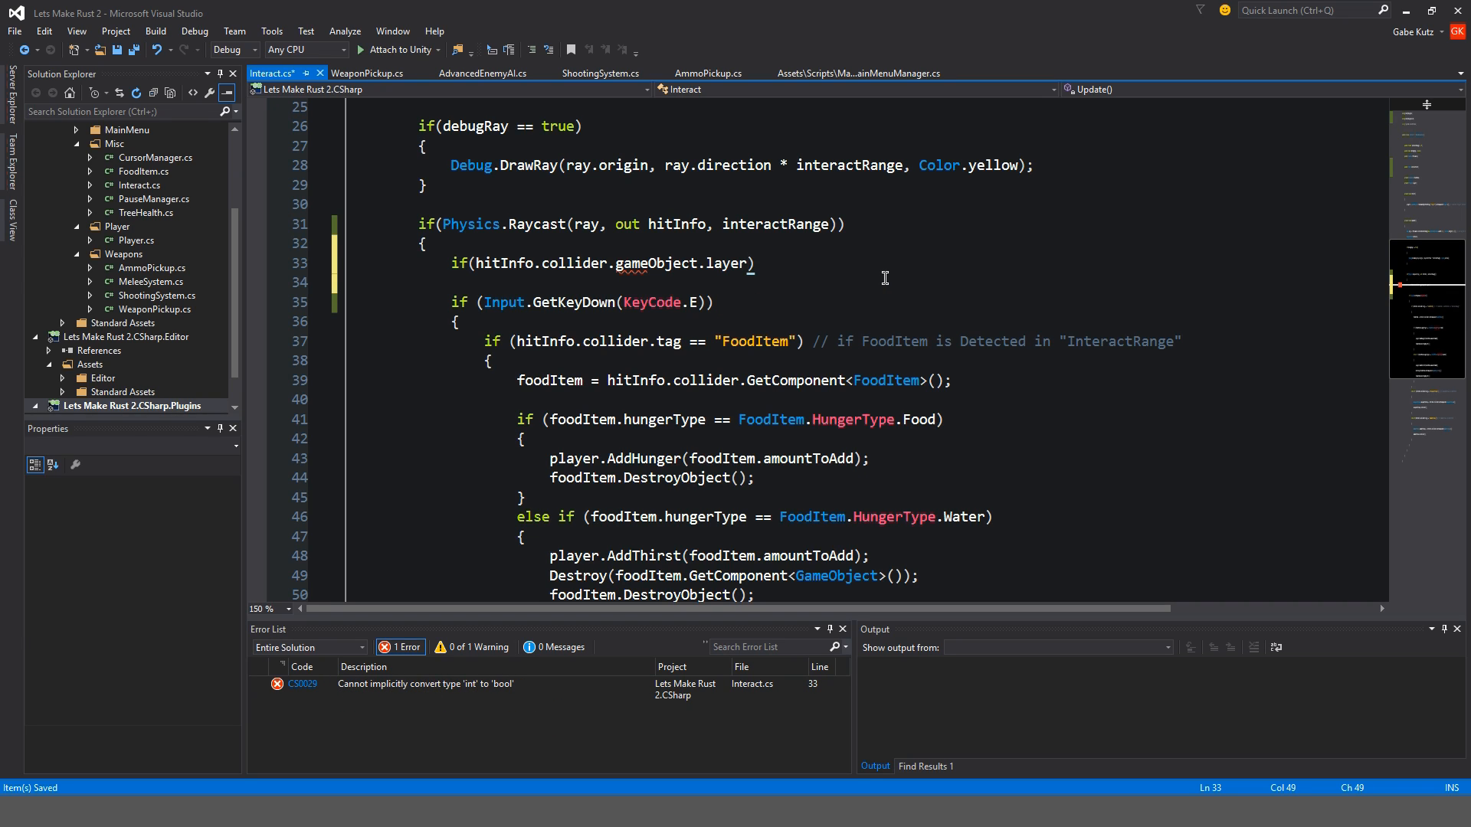
type("== \"Inmt\"")
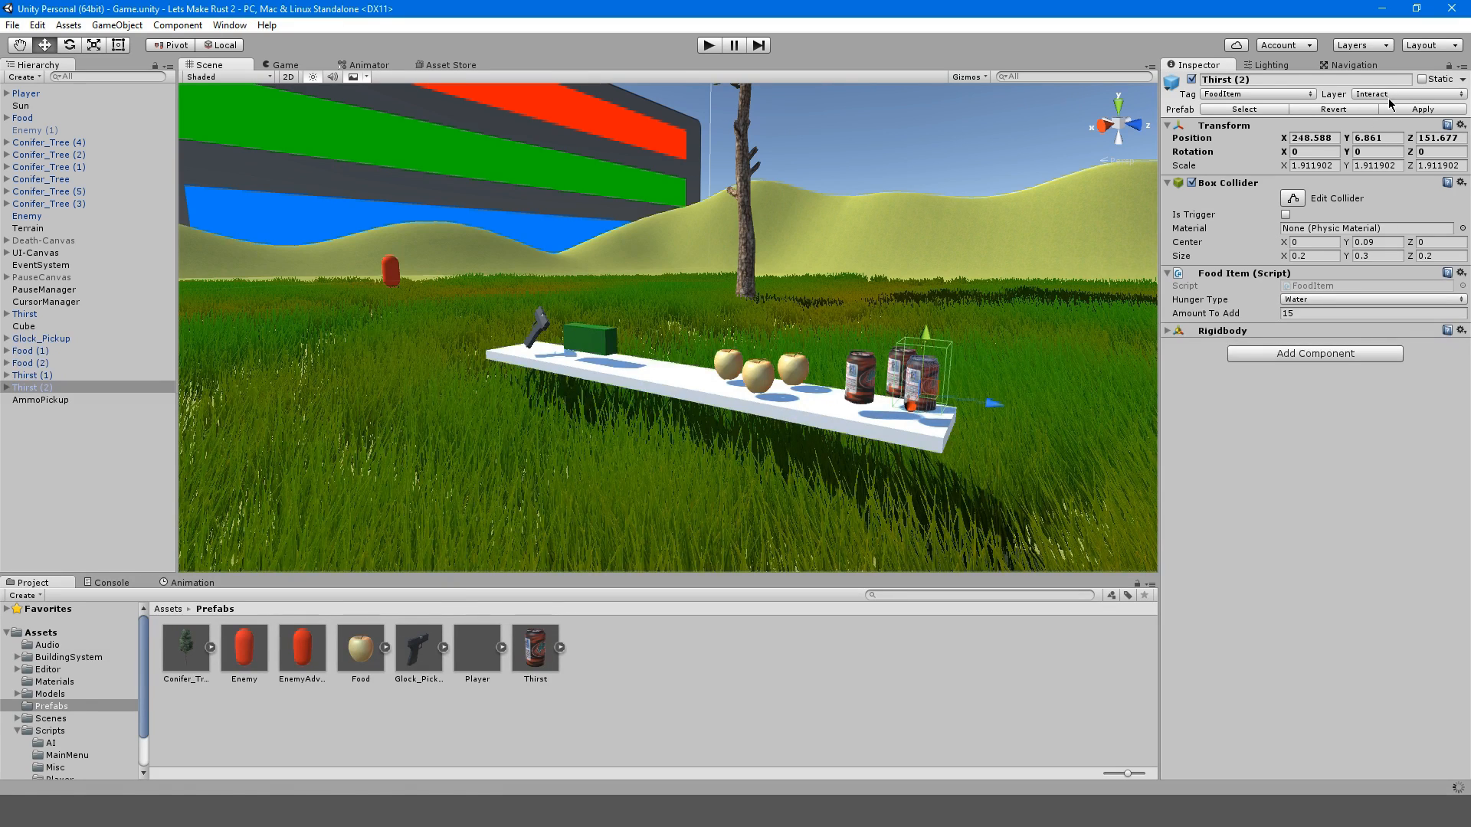
left_click(26, 374)
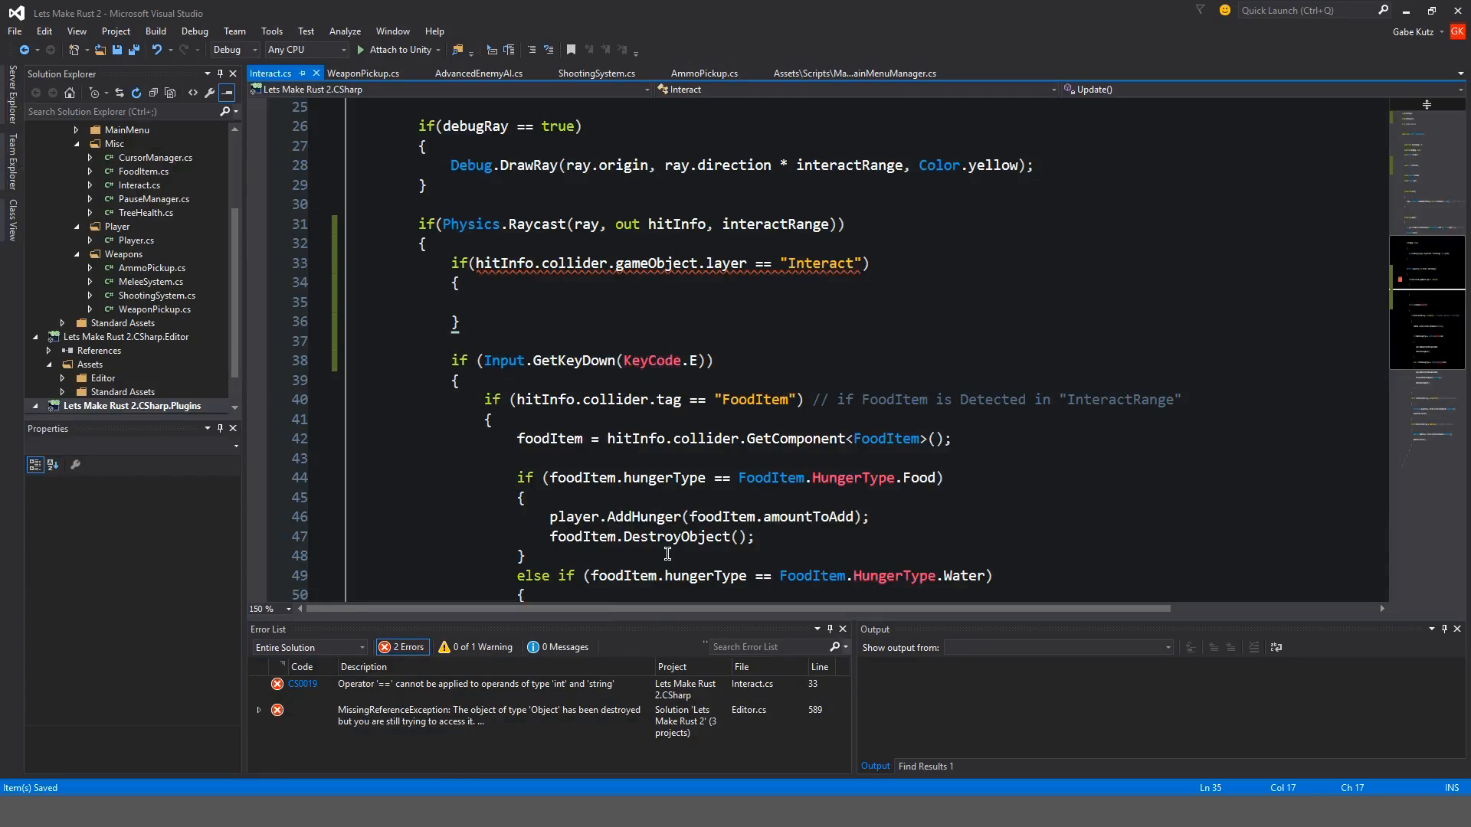
Replace the "Interact" string with 8 and add the comment // 8 = "Interact"
left_click(818, 263)
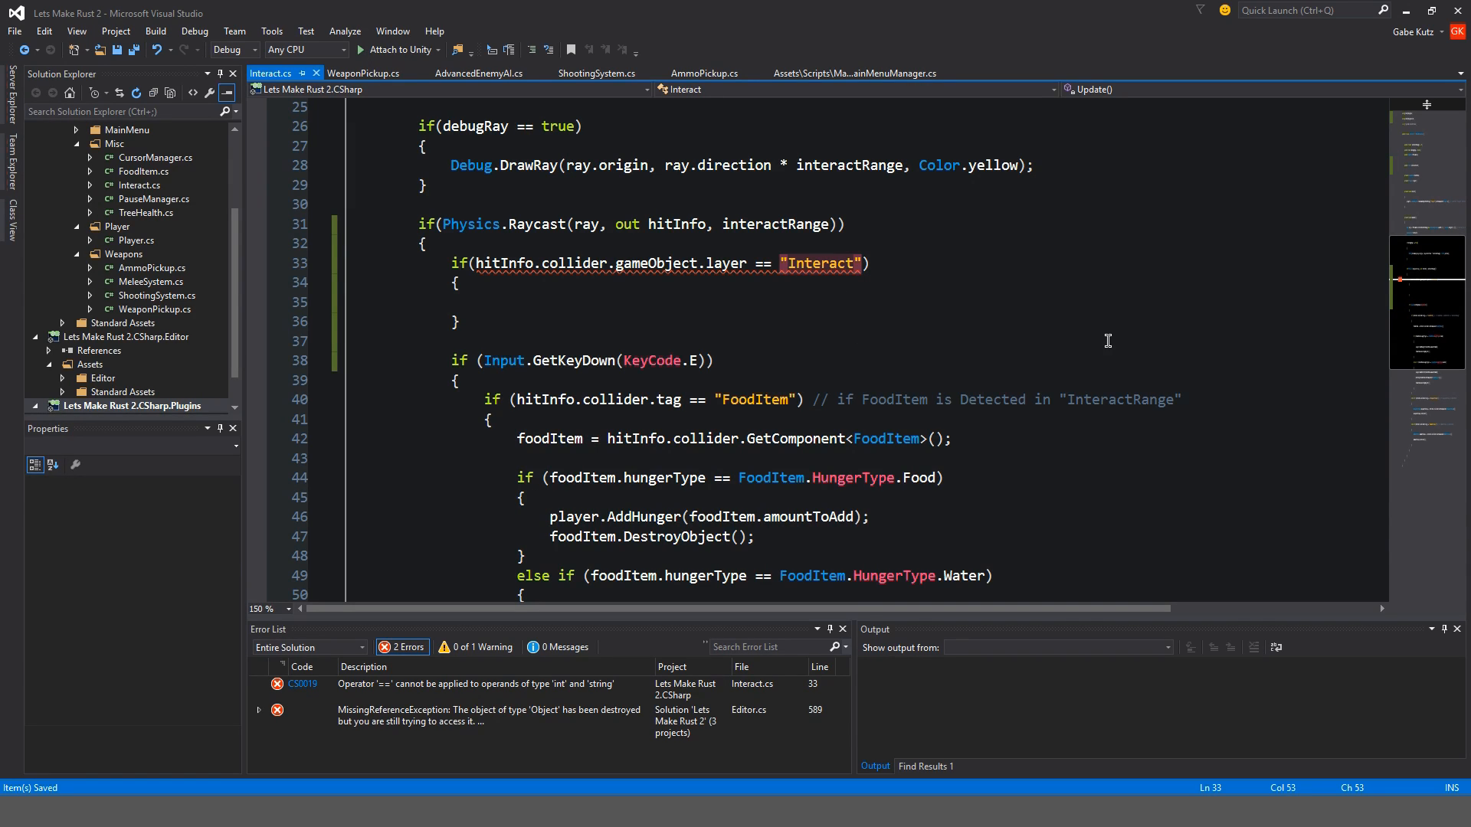
type("8")
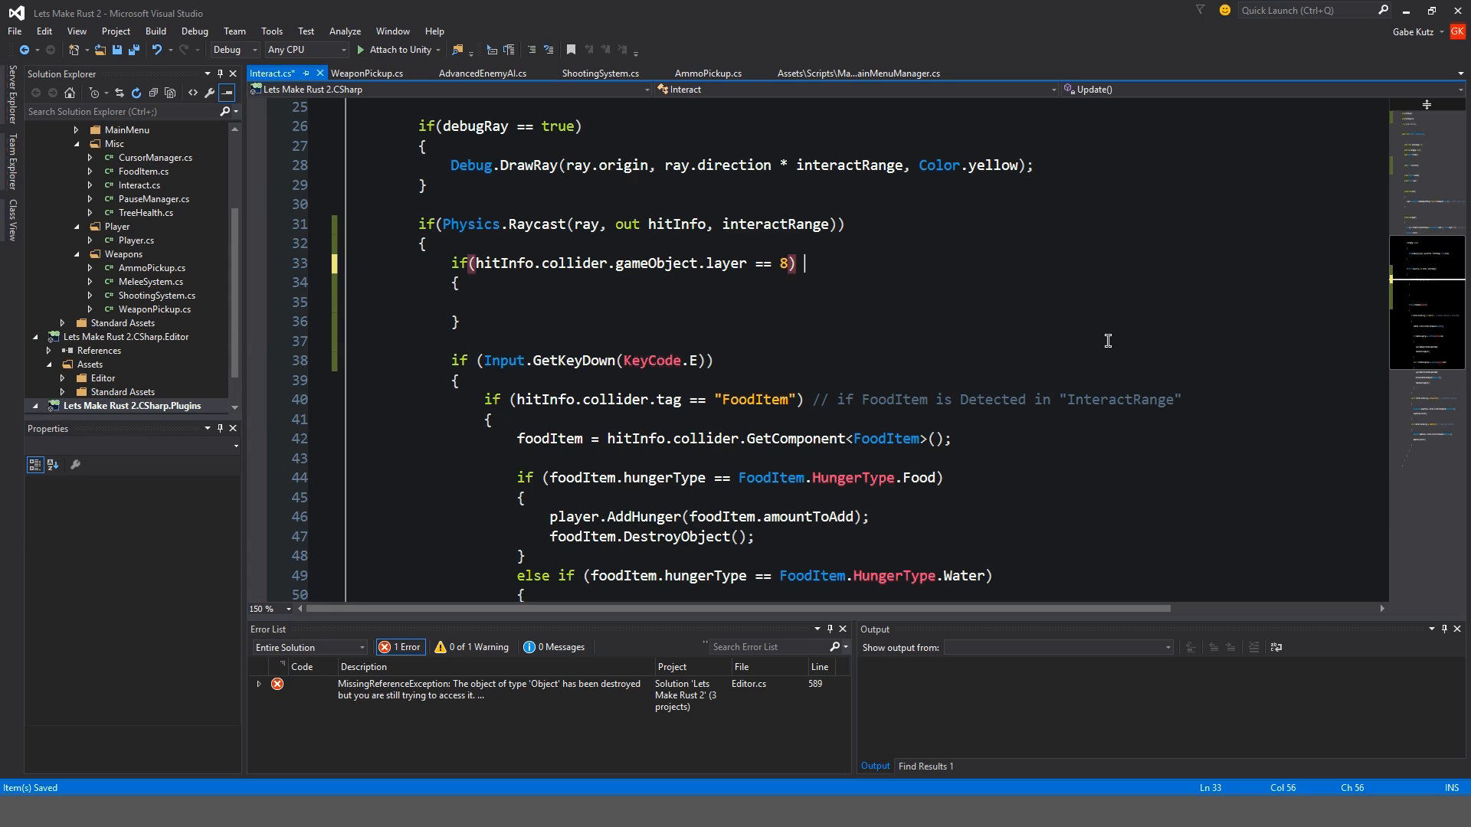
type("// 8 = \"Interact")
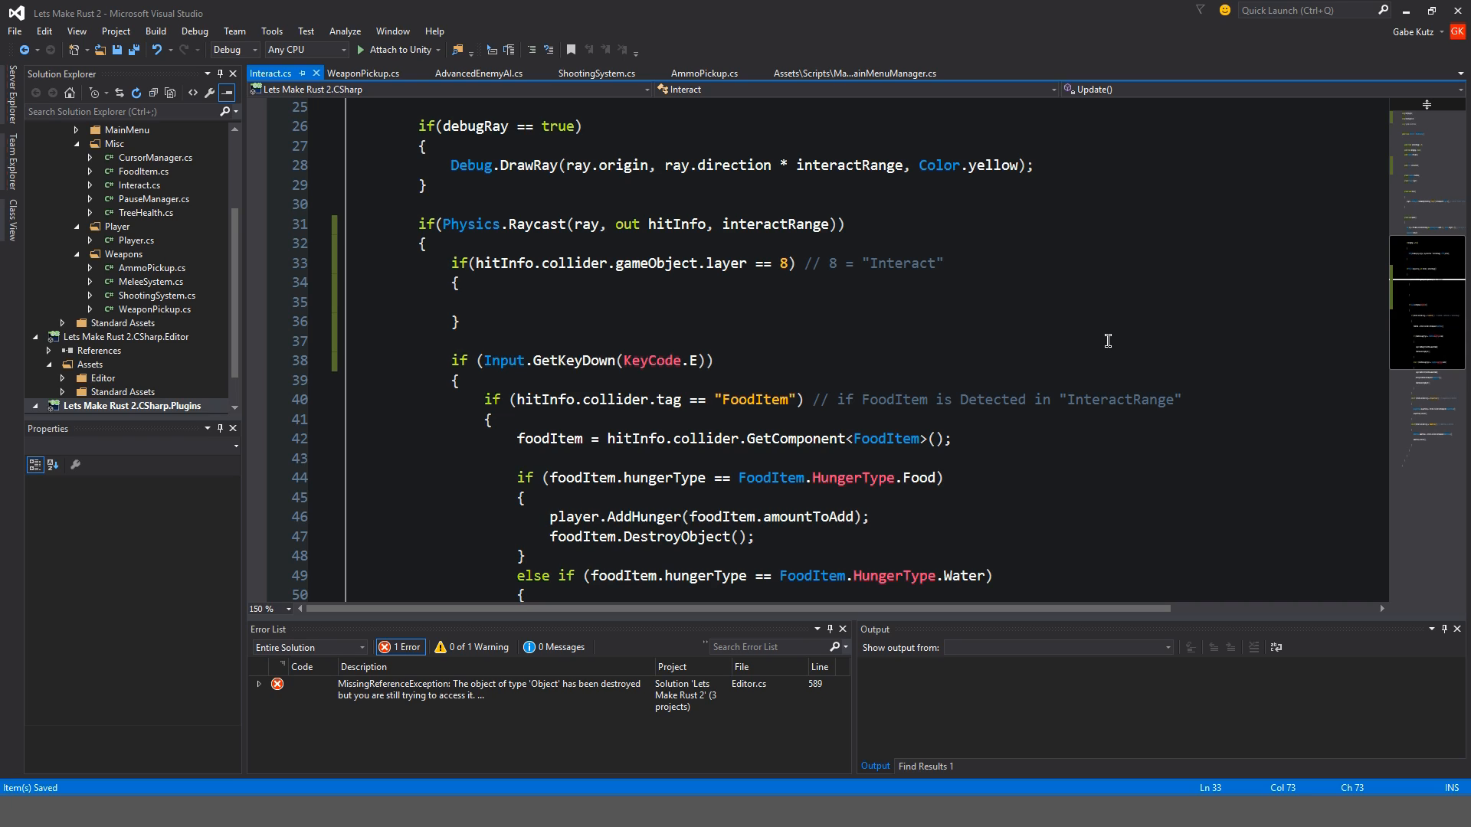
mouse_move(592, 223)
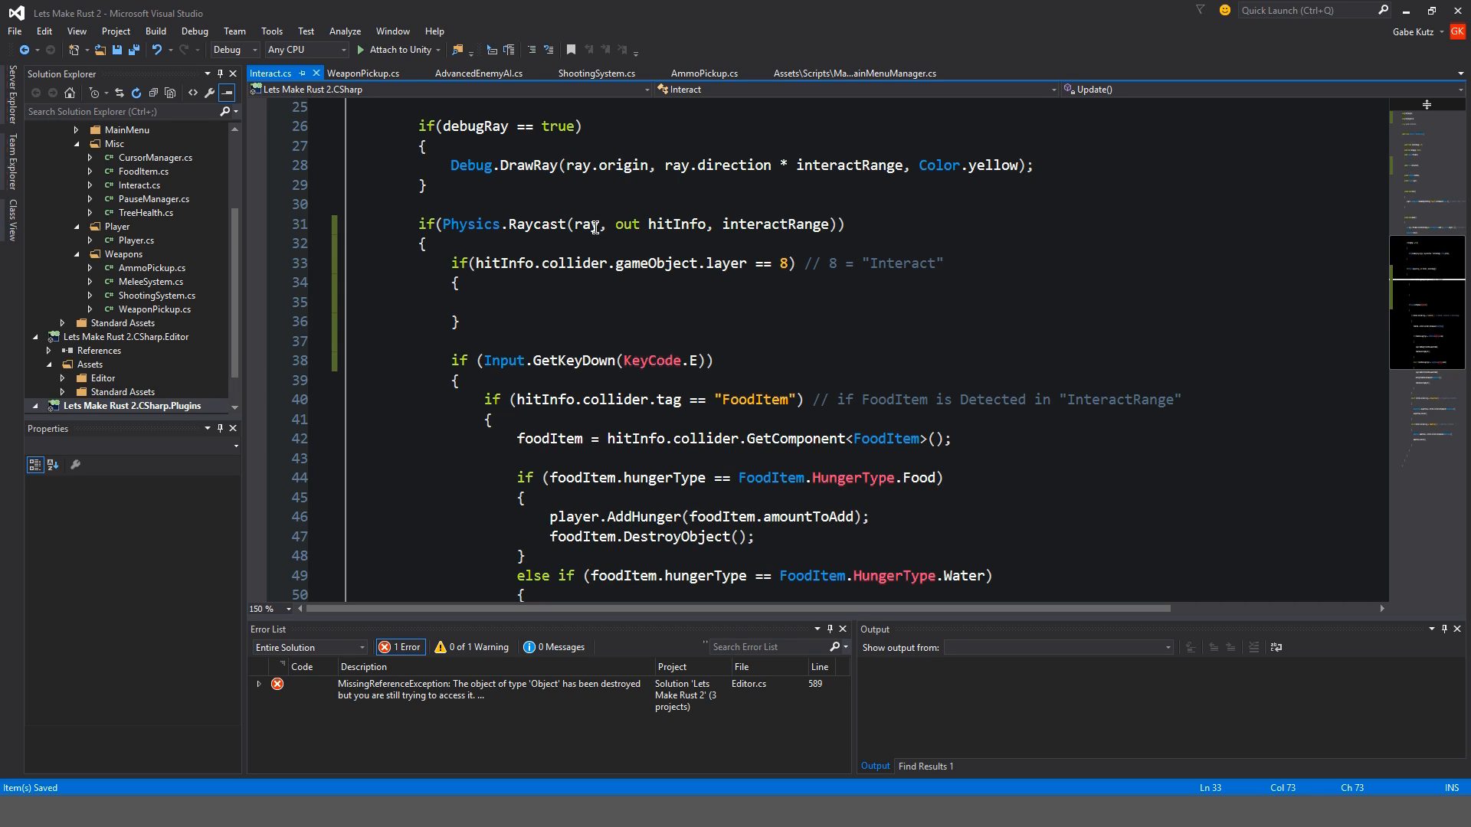
left_click(542, 310)
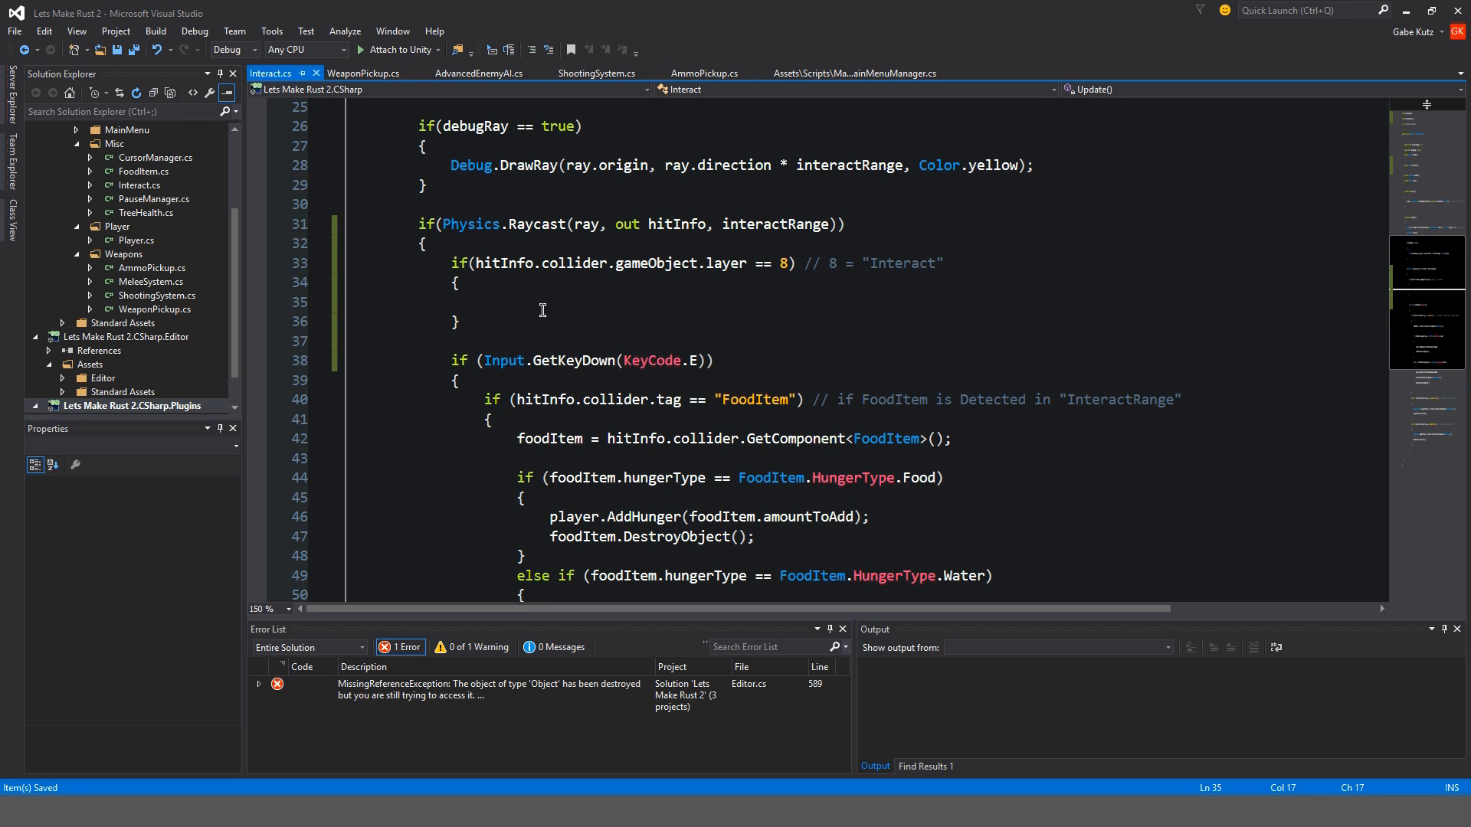
mouse_move(734, 370)
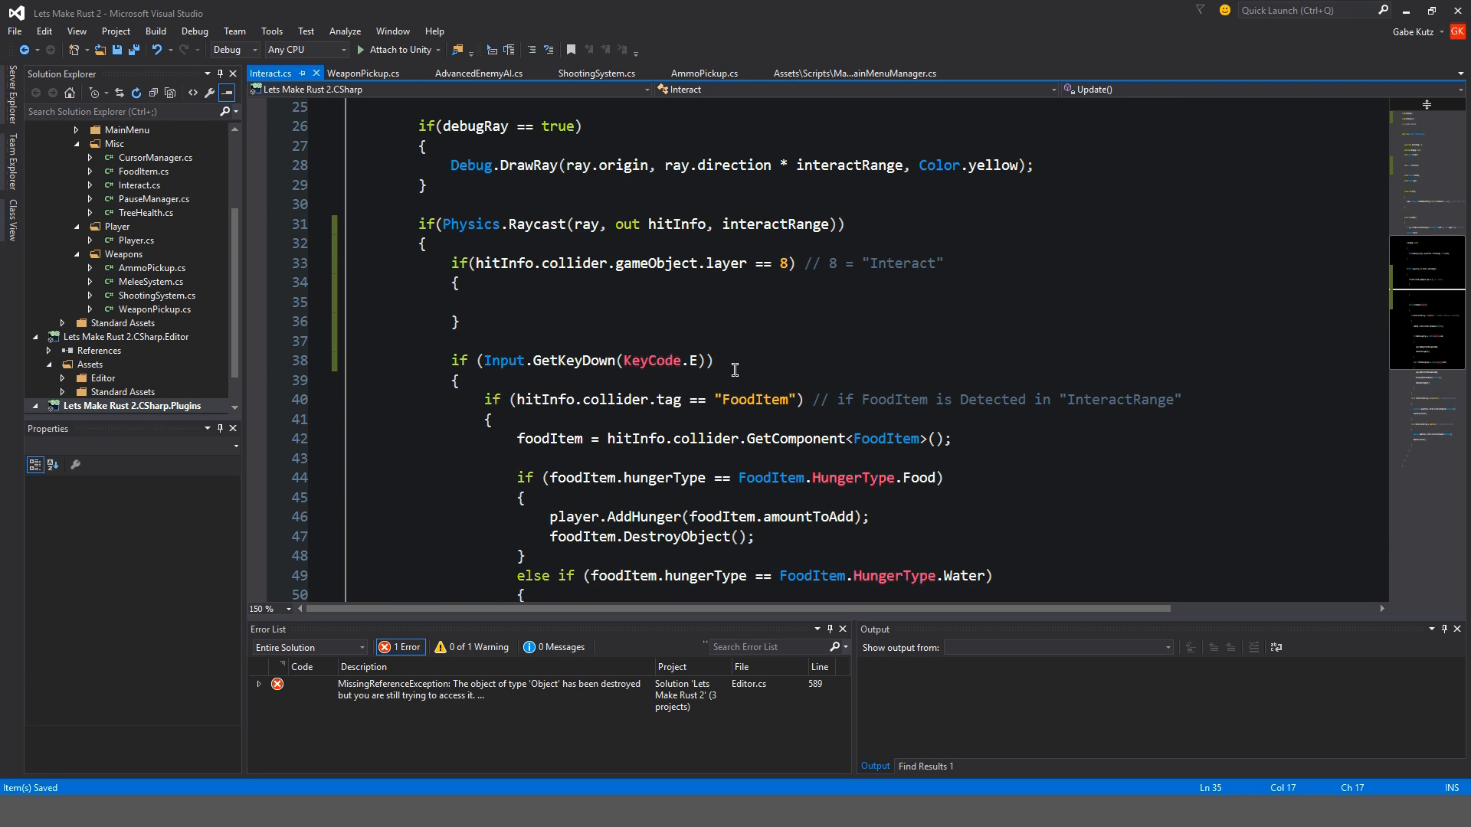
Set interactText.enabled to true on layer 8, else false, and save
scroll("up", 3)
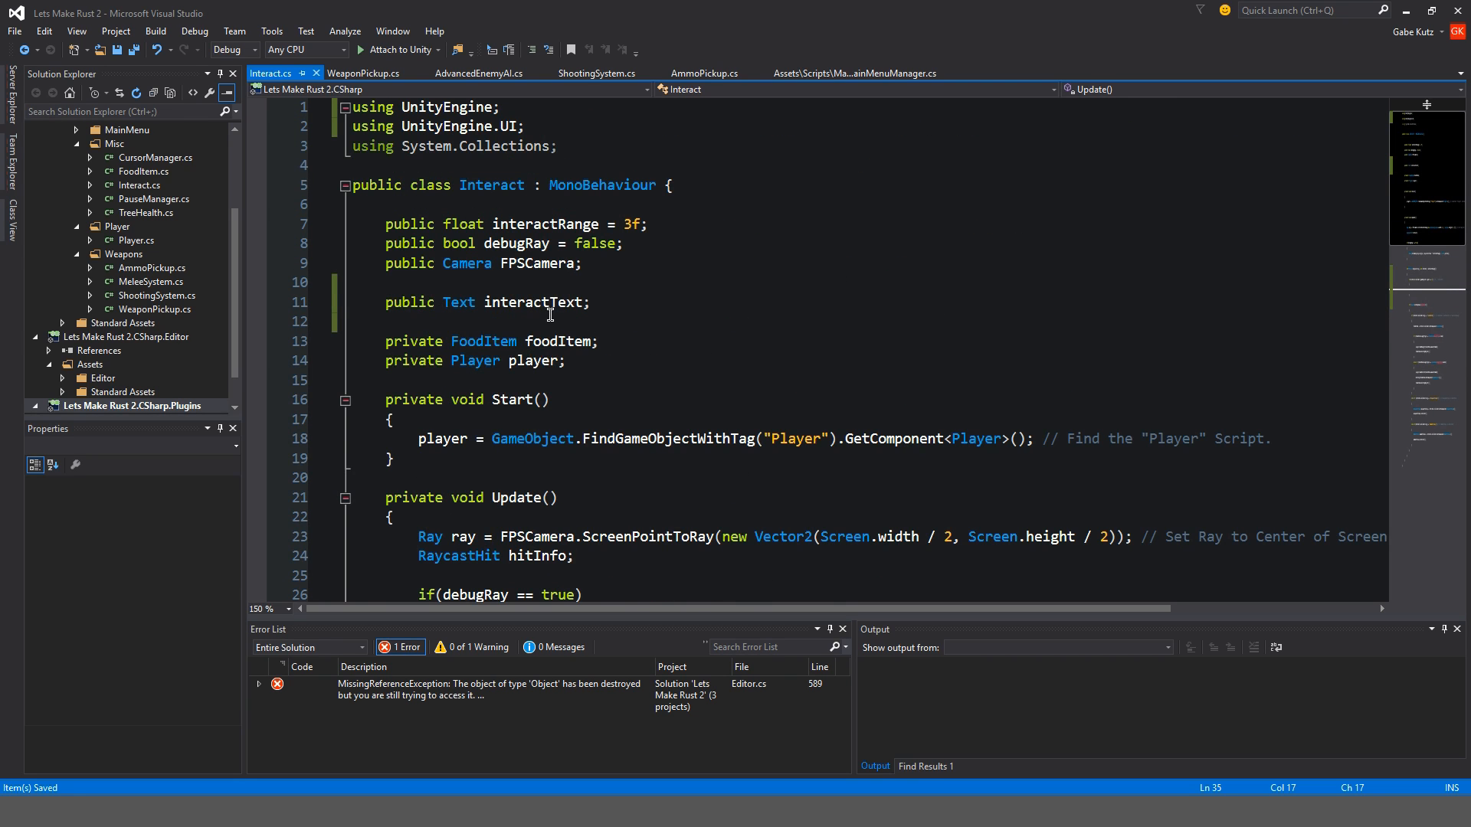
scroll("down", 3)
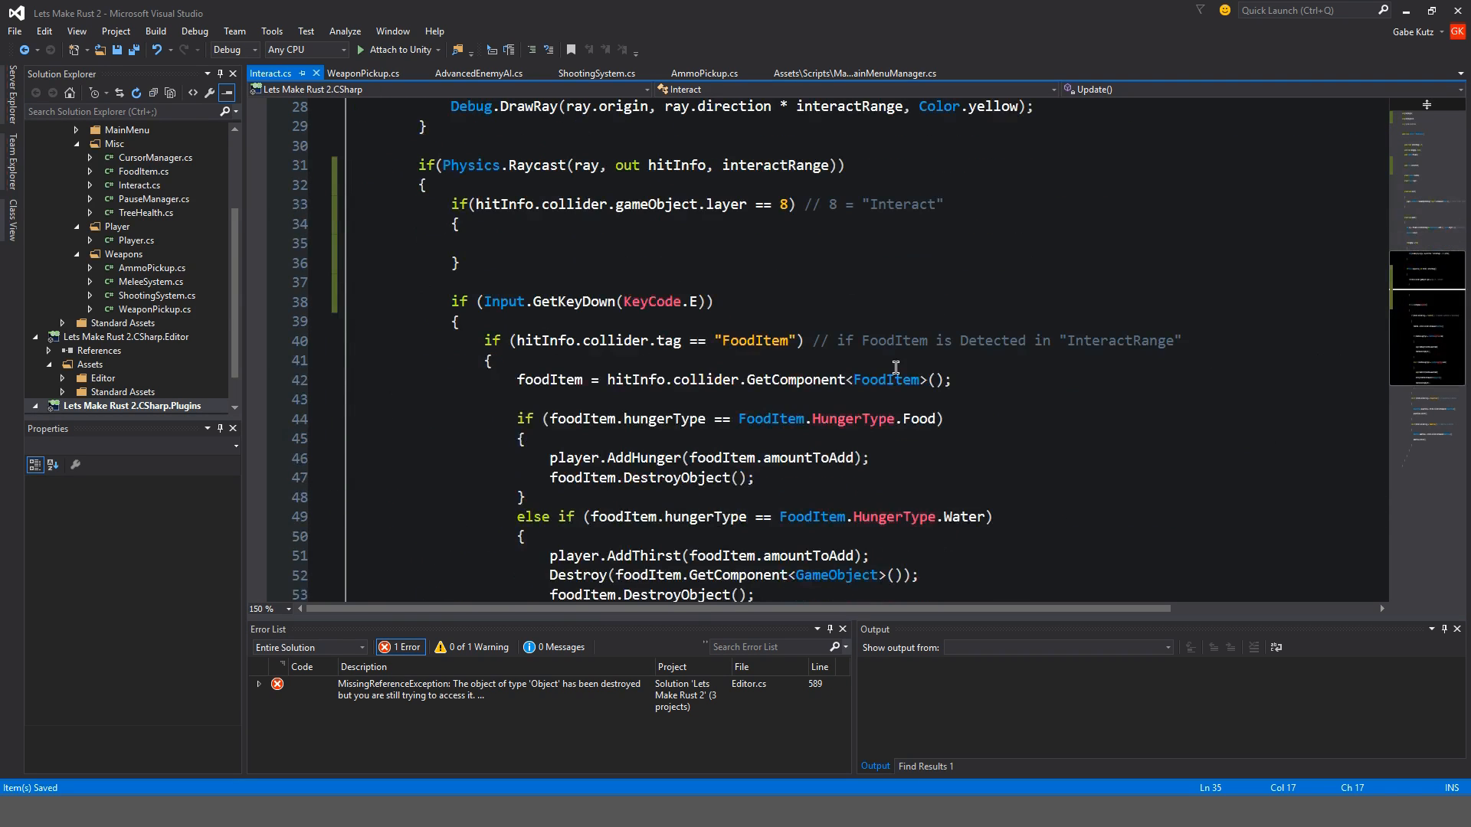
type("interactText.")
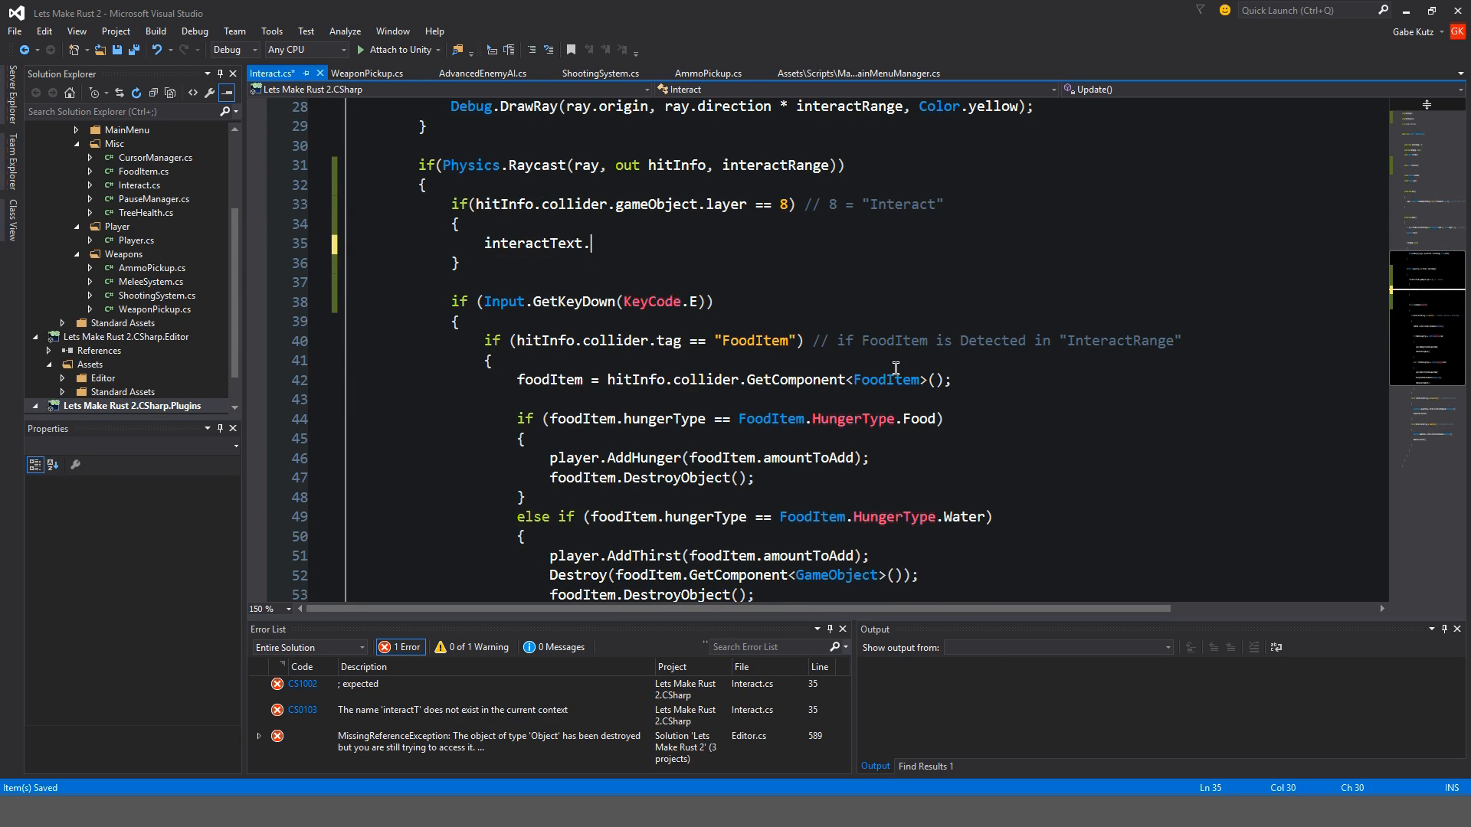
type("enabled = true;")
left_click(866, 282)
type("else if(")
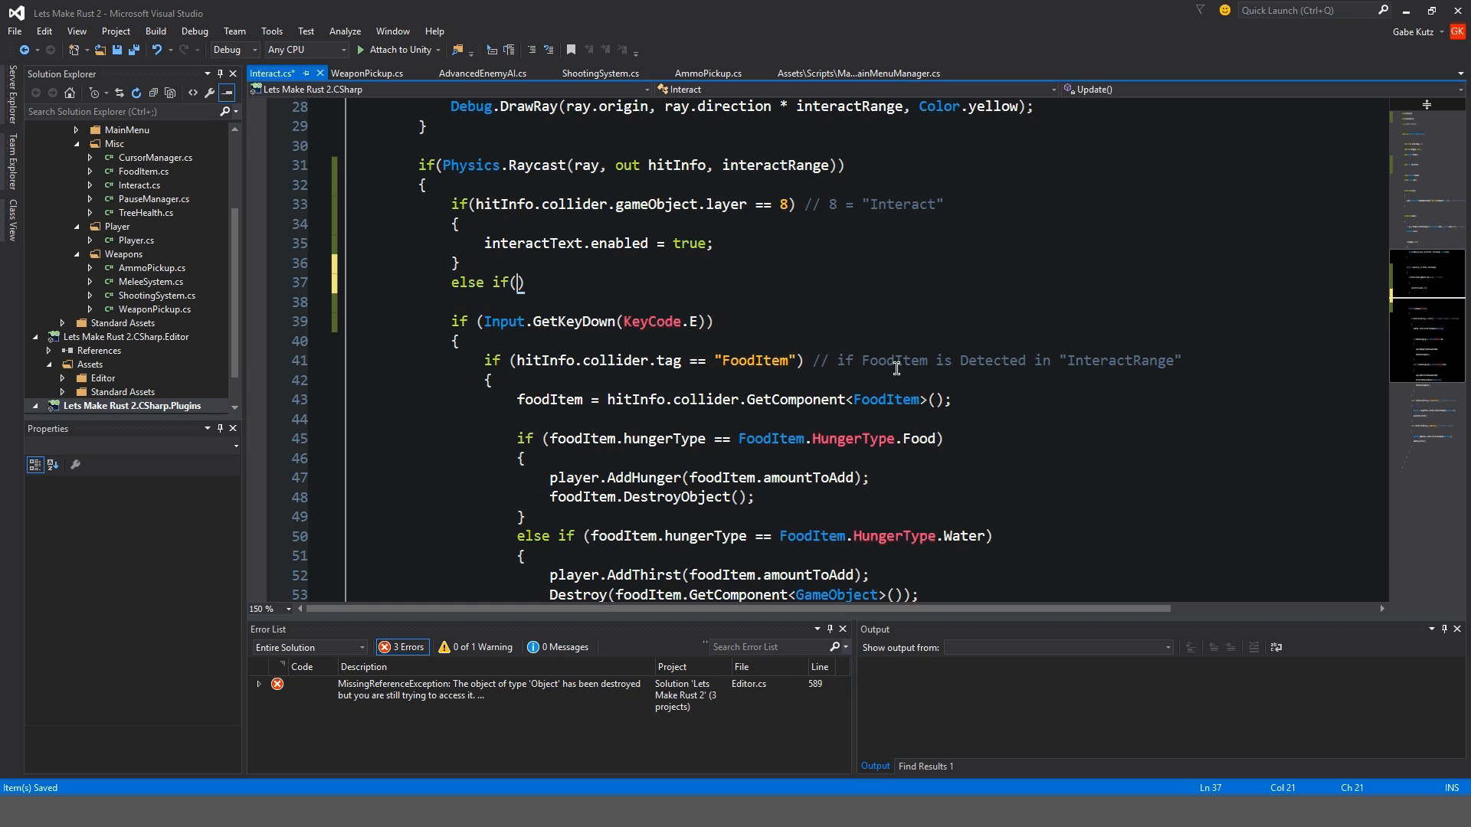
type("hitInfo.collider.gameObject.layer != 8")
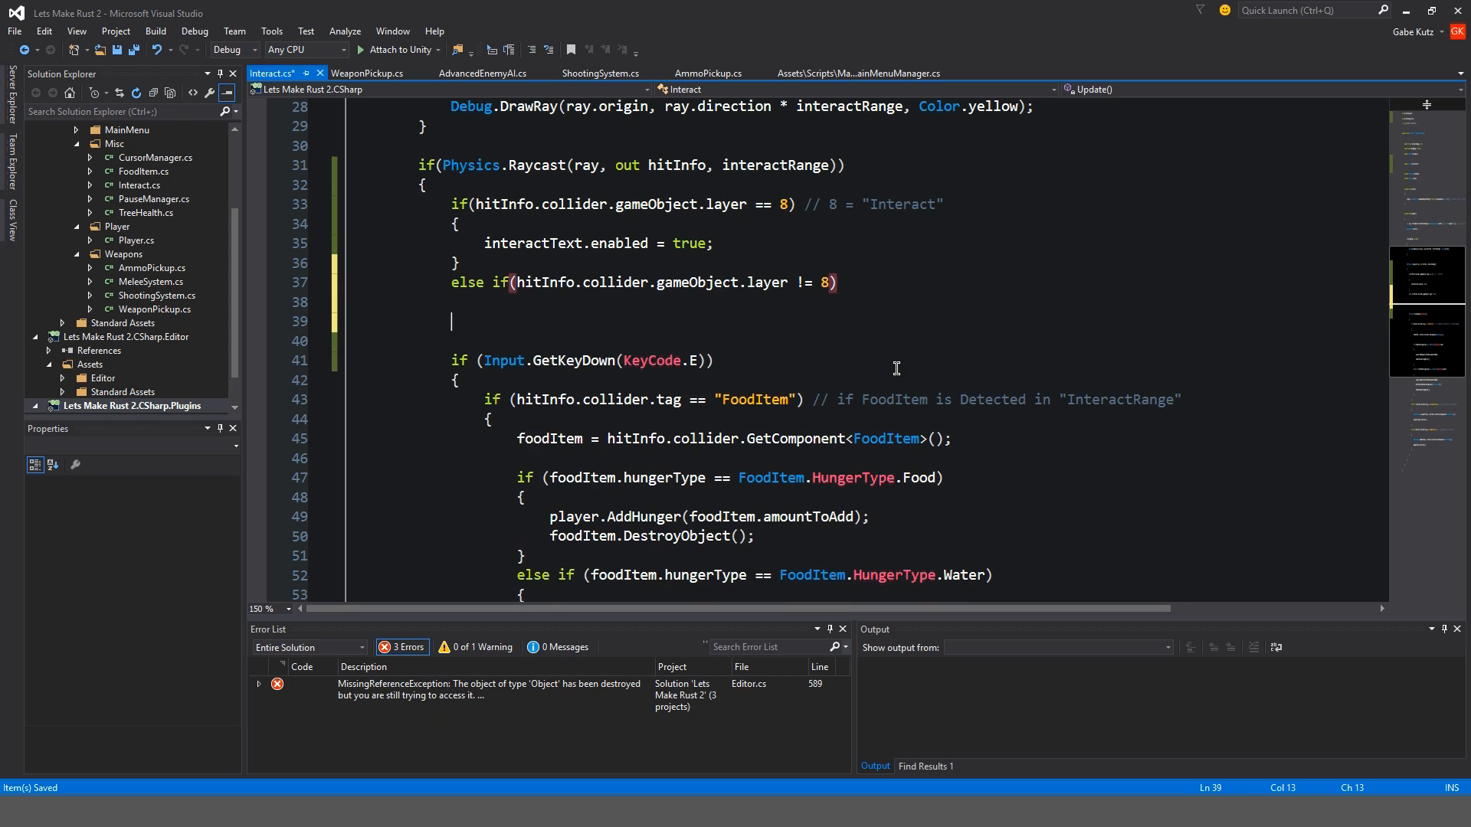
type("{")
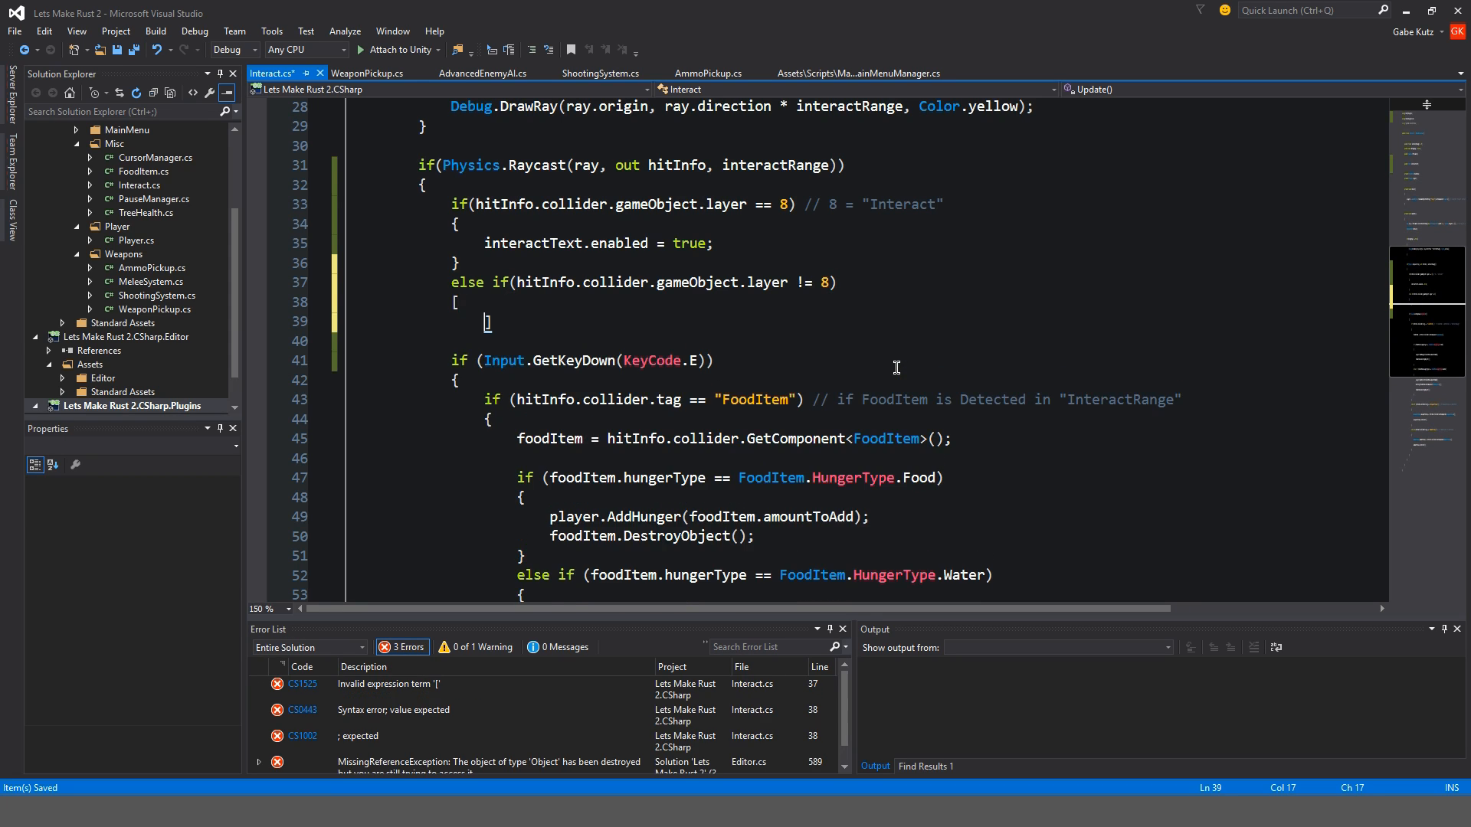
type("Input.GetKeyDown(KeyCode.E)")
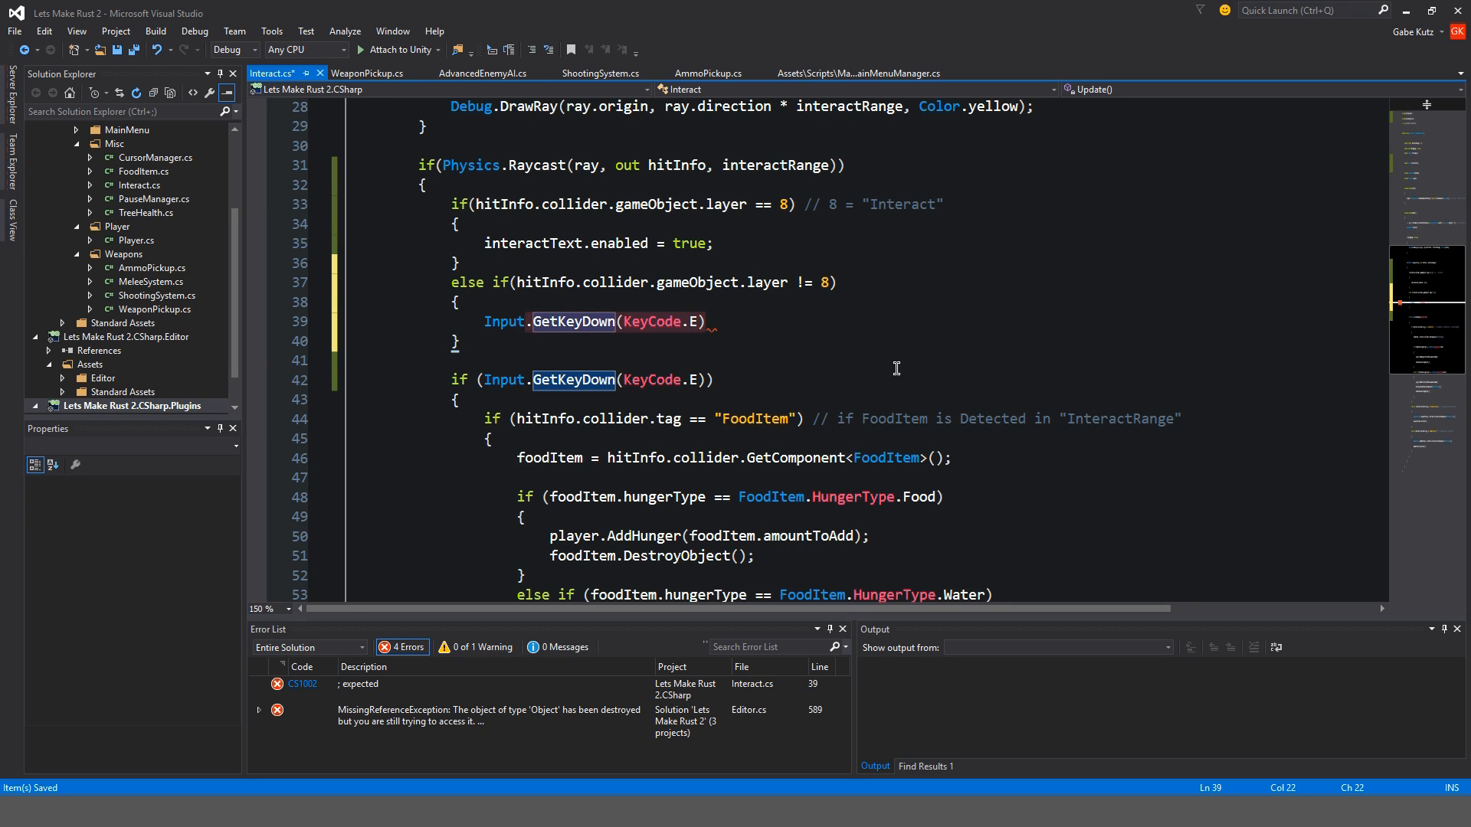
type("interactText.enabled =")
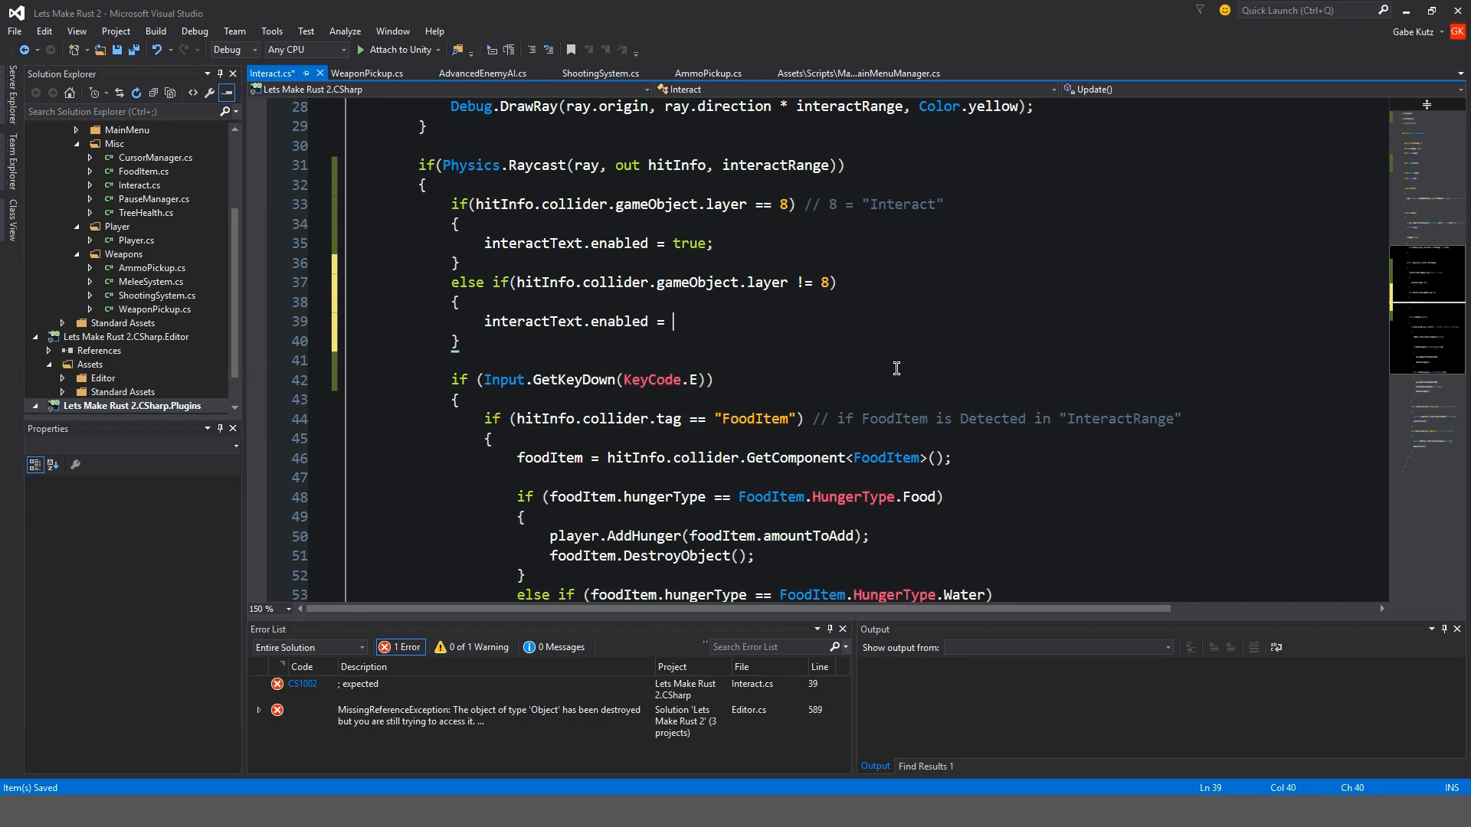
type("false;")
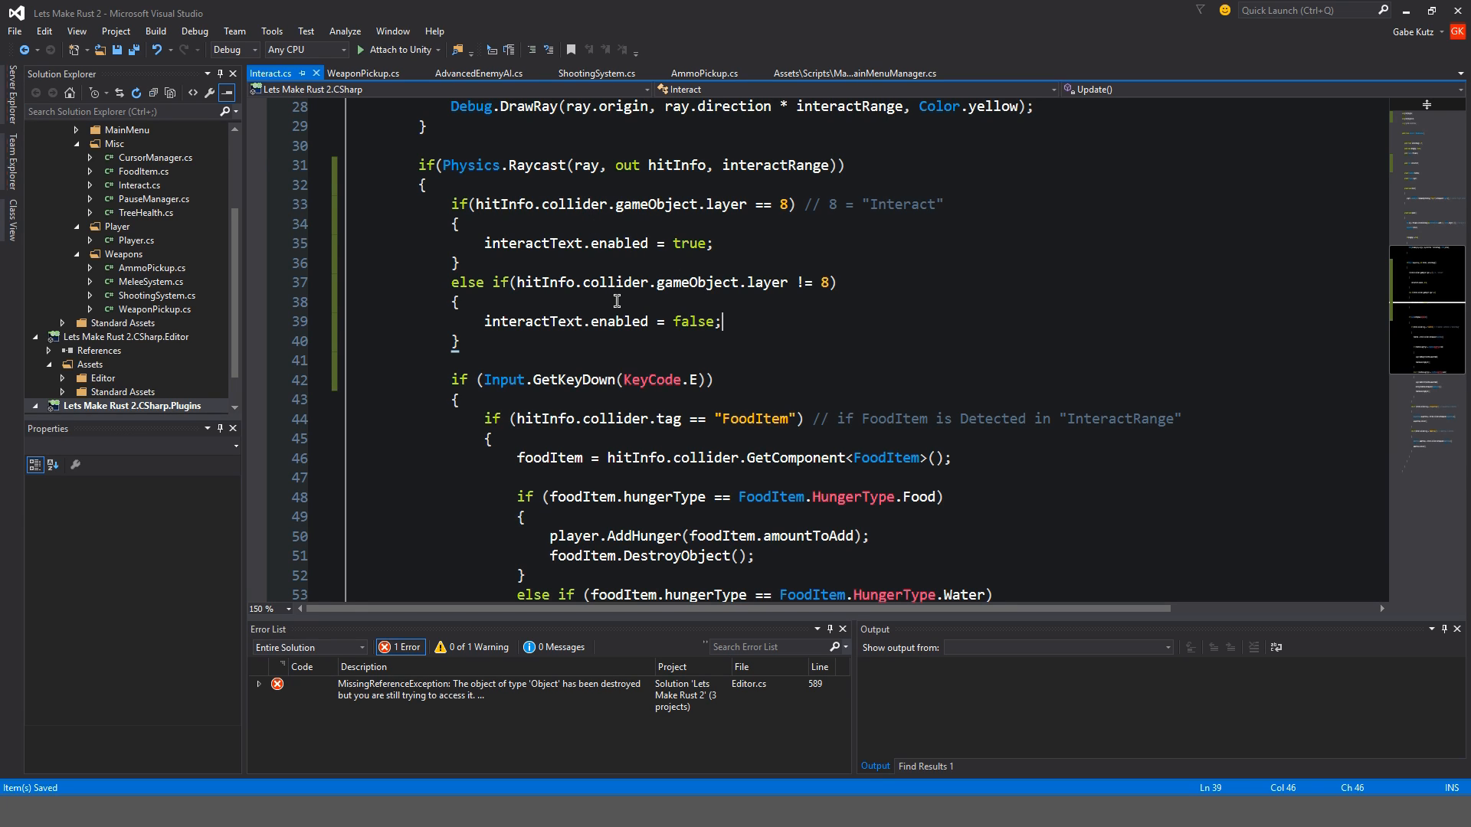
mouse_move(623, 380)
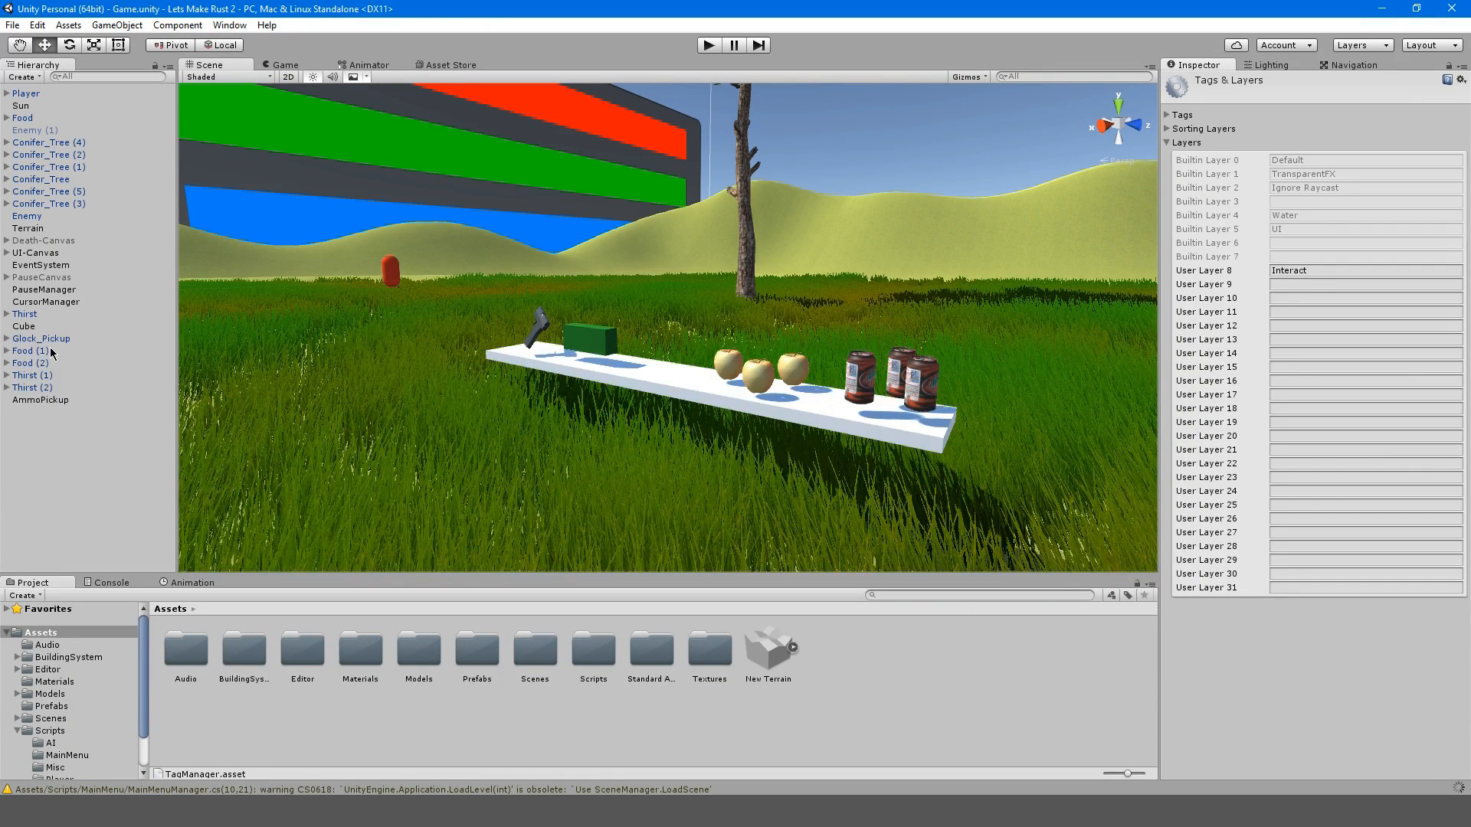
Create a white UI Text under UI-Canvas reading "[E] Interact" with an Outline component
left_click(8, 252)
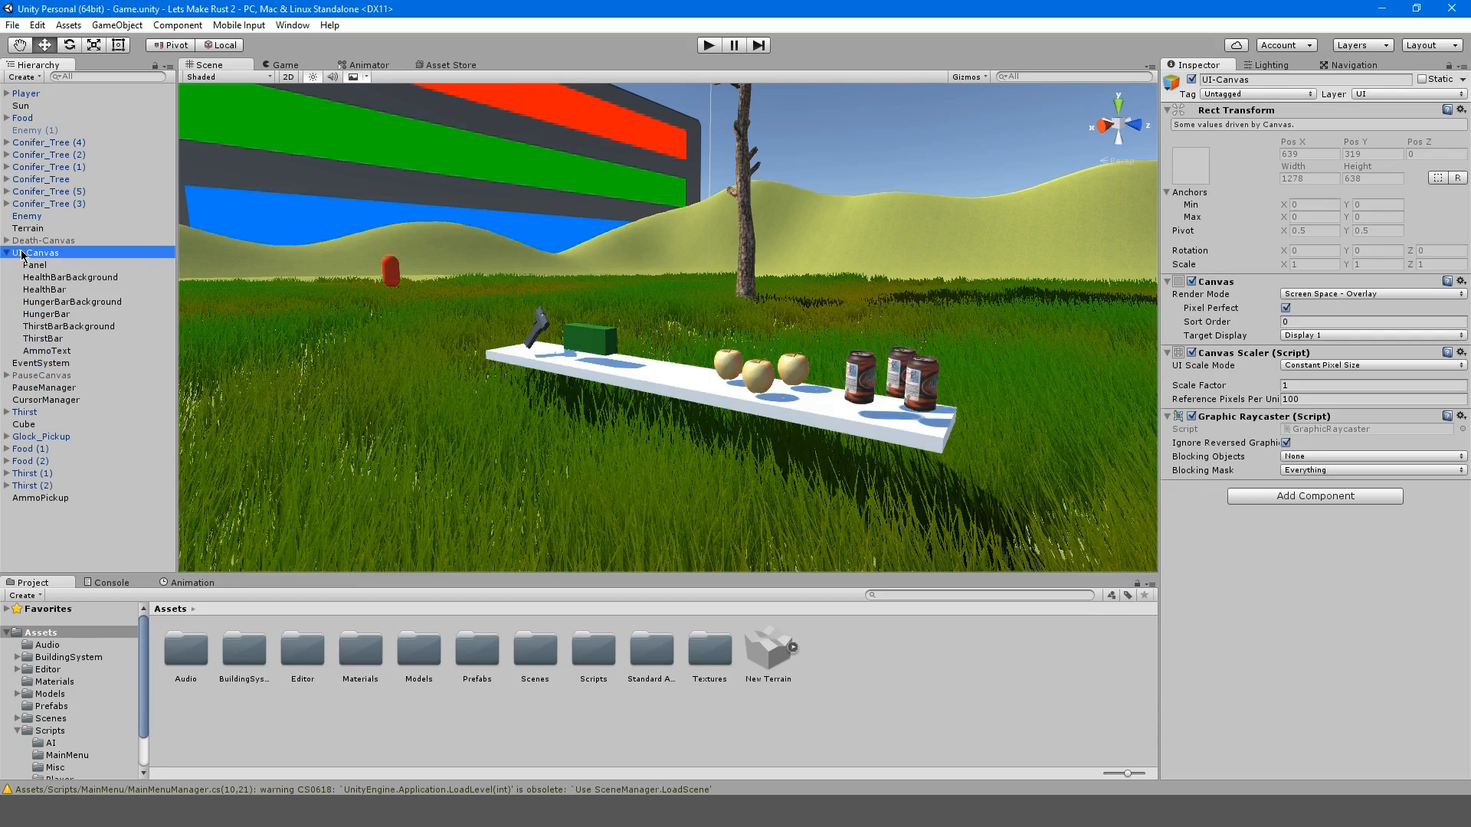
right_click(23, 252)
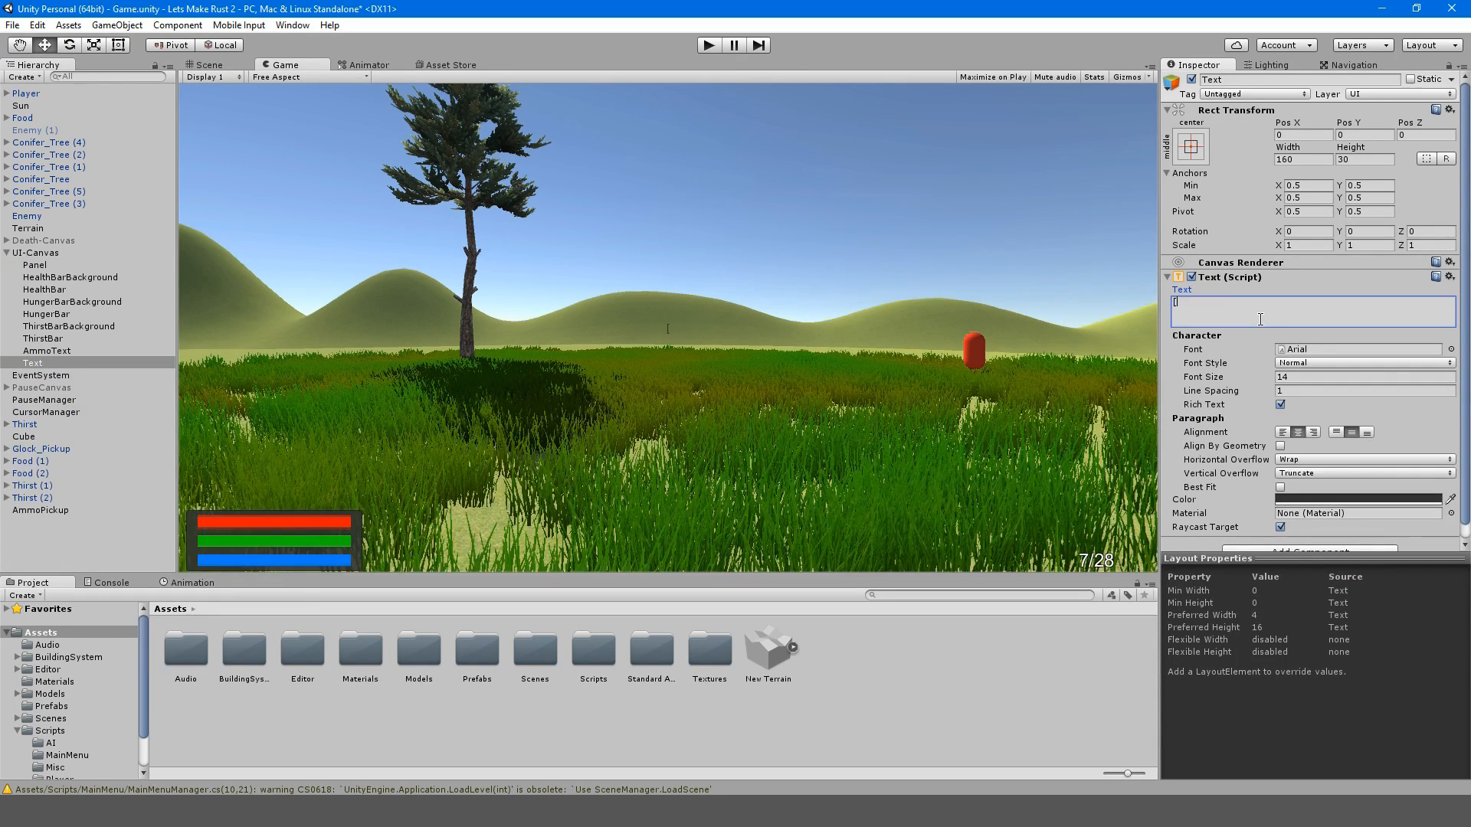
type("[E] Interact")
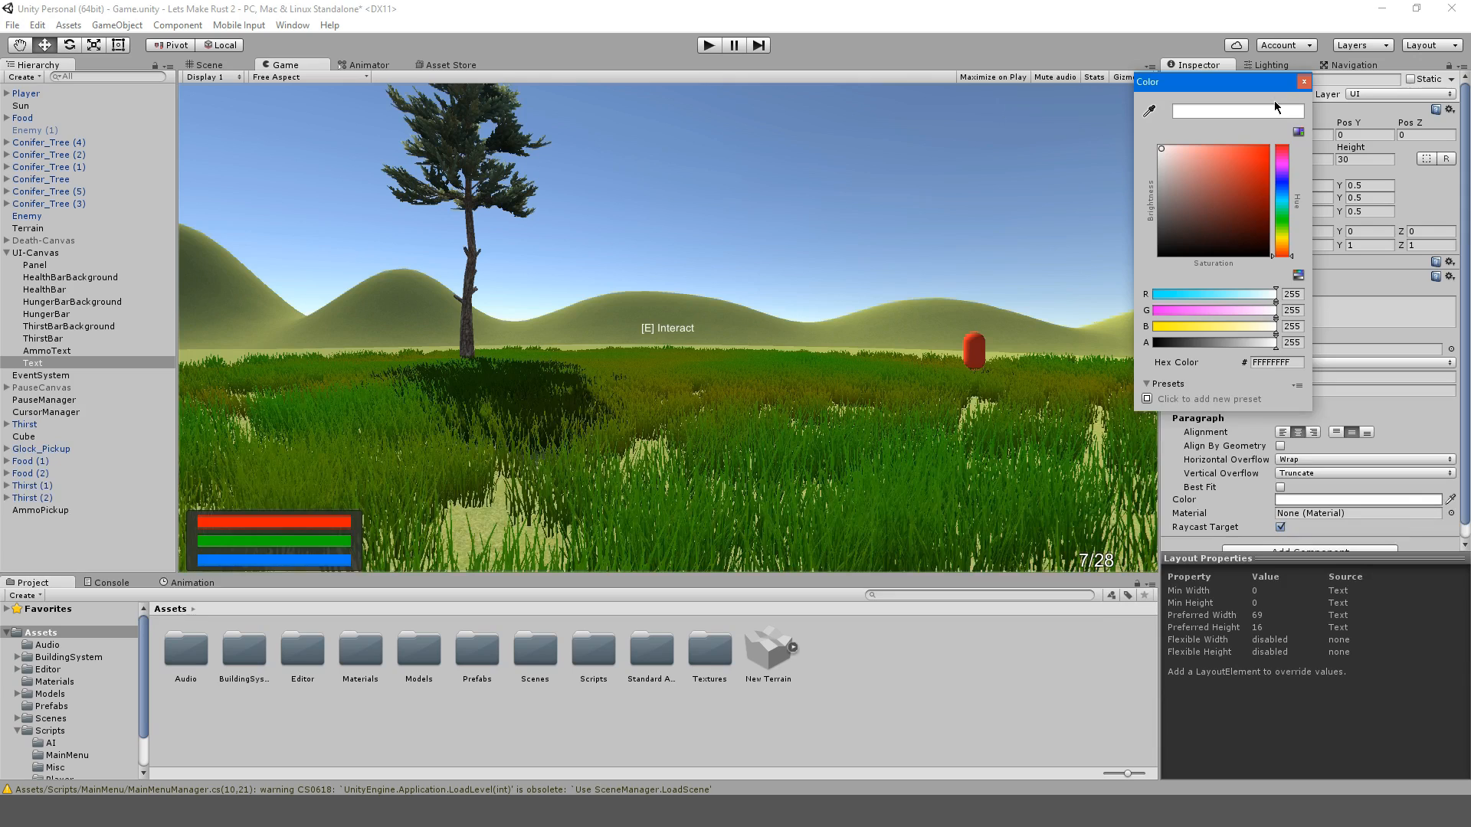
left_click(1302, 81)
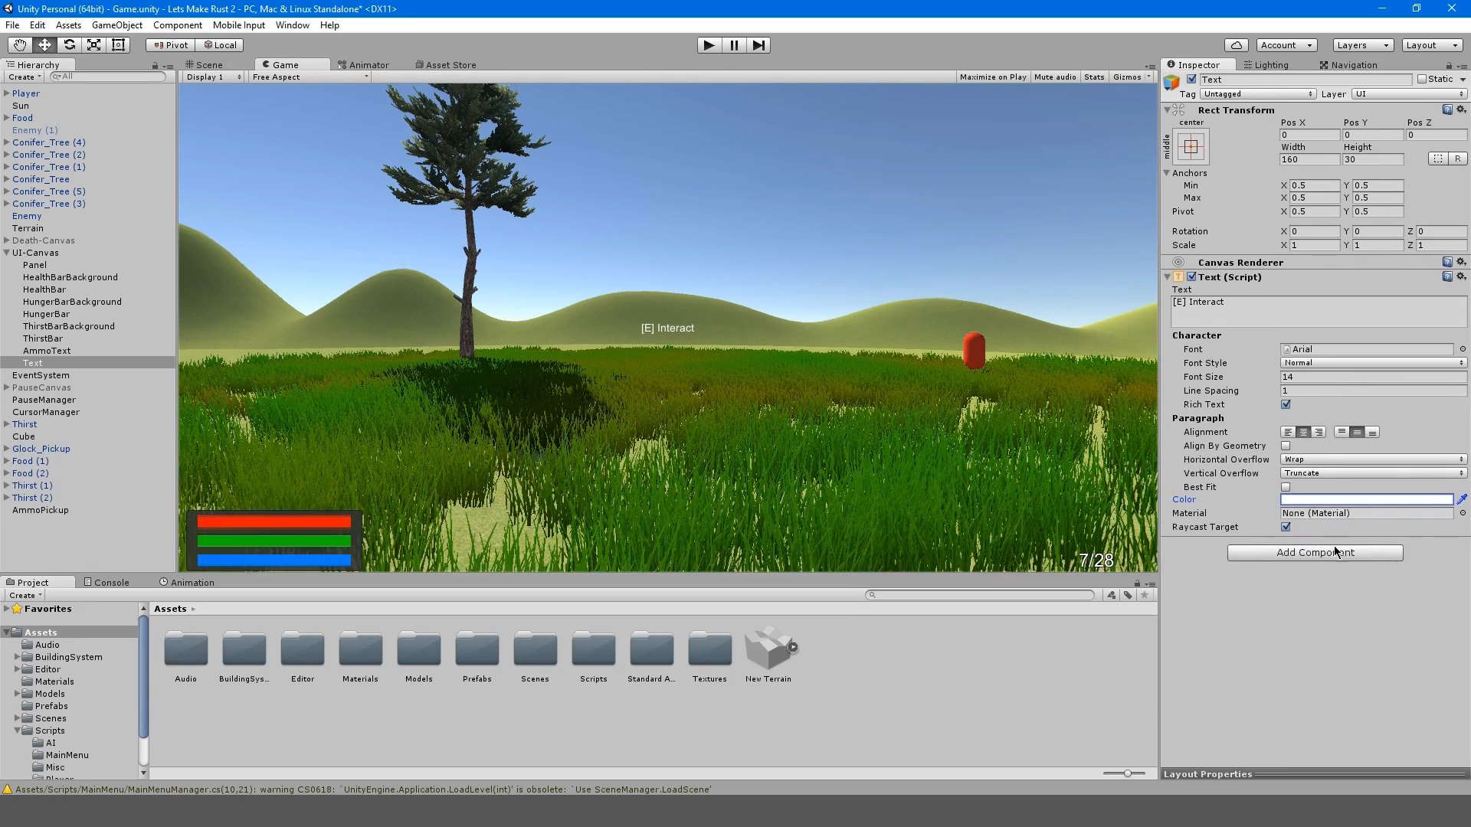
left_click(1314, 553)
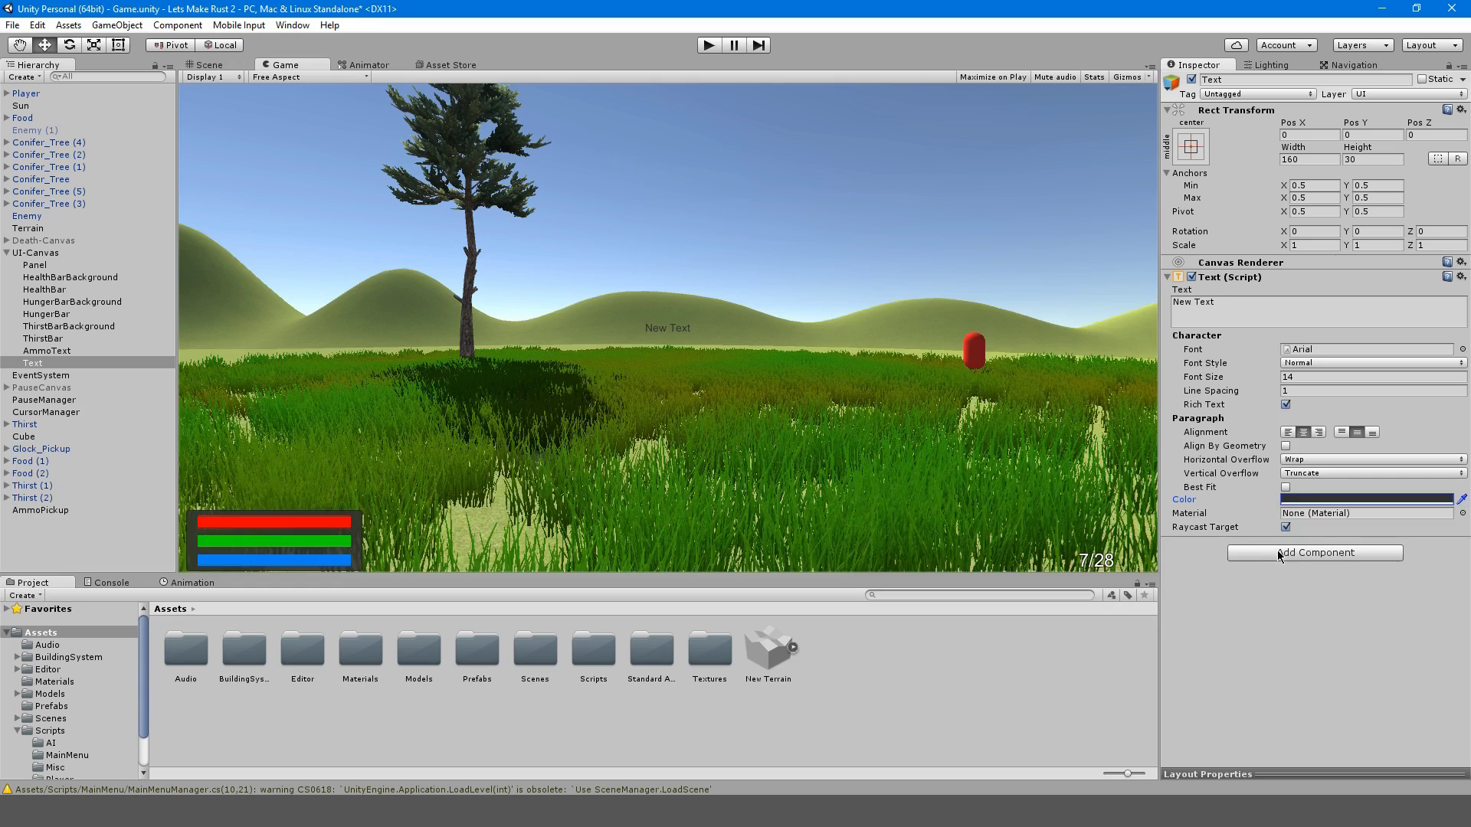
left_click(1366, 498)
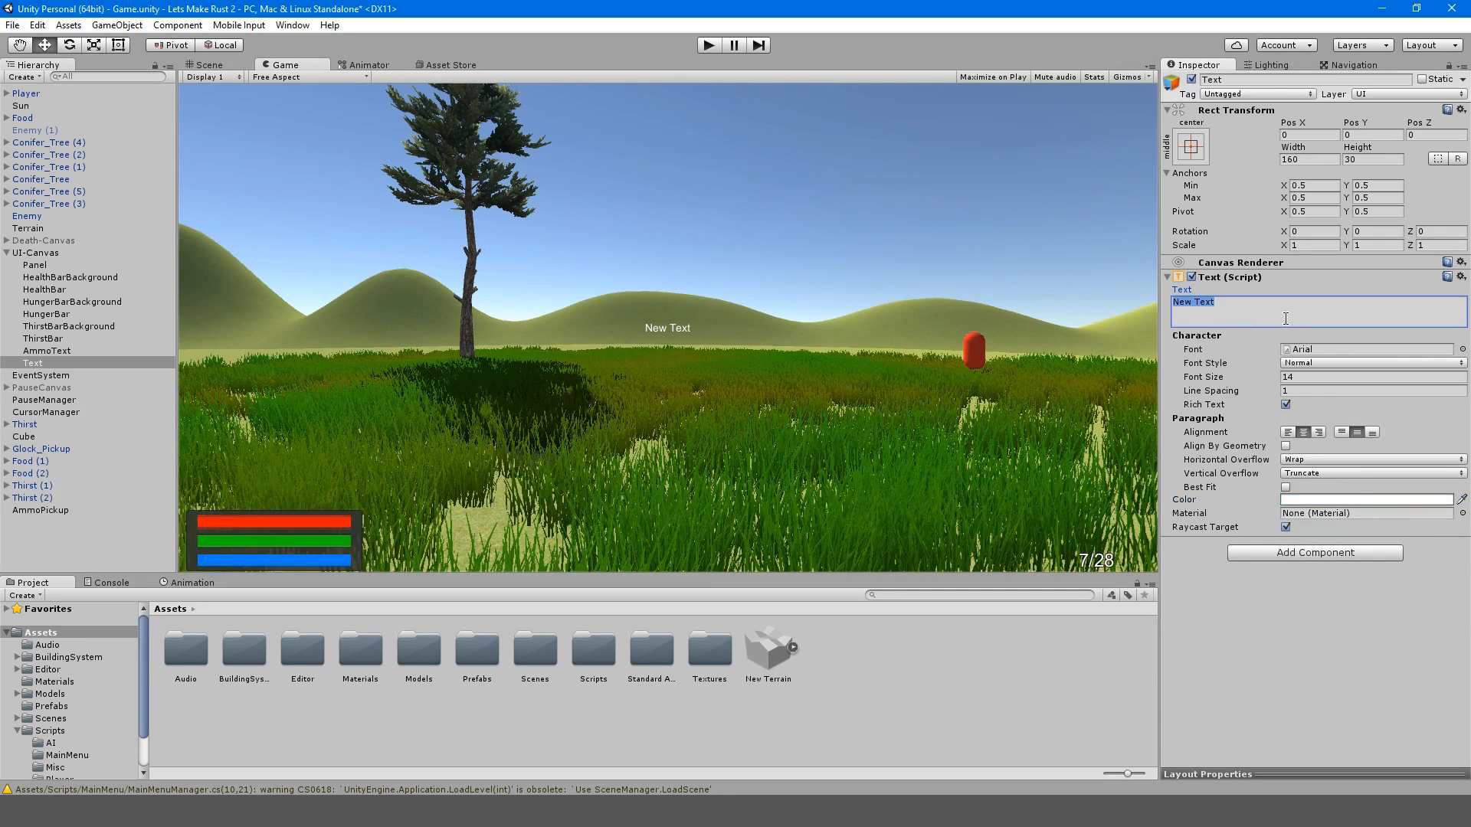
type("[E] Interact")
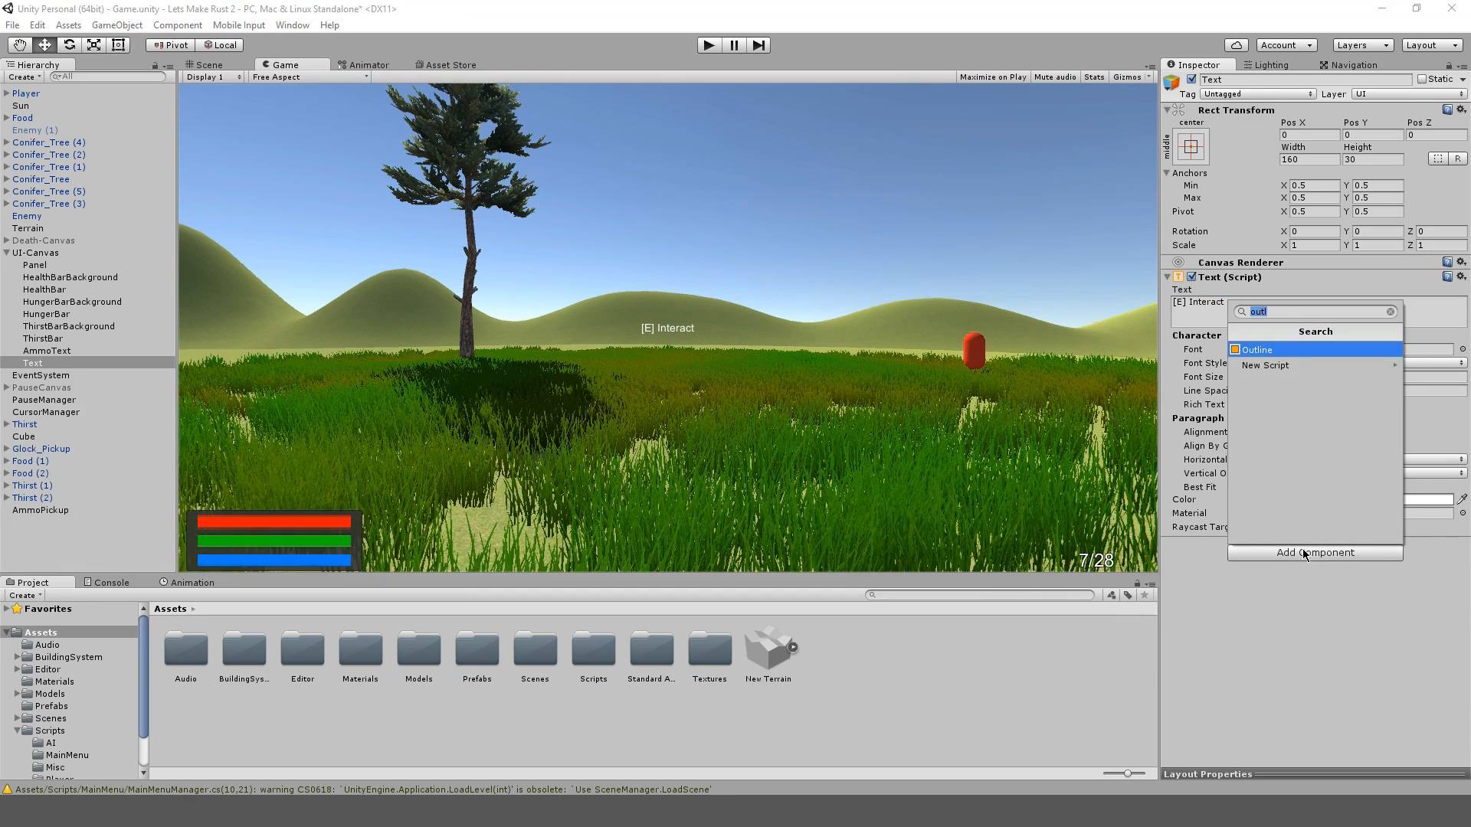
left_click(1257, 349)
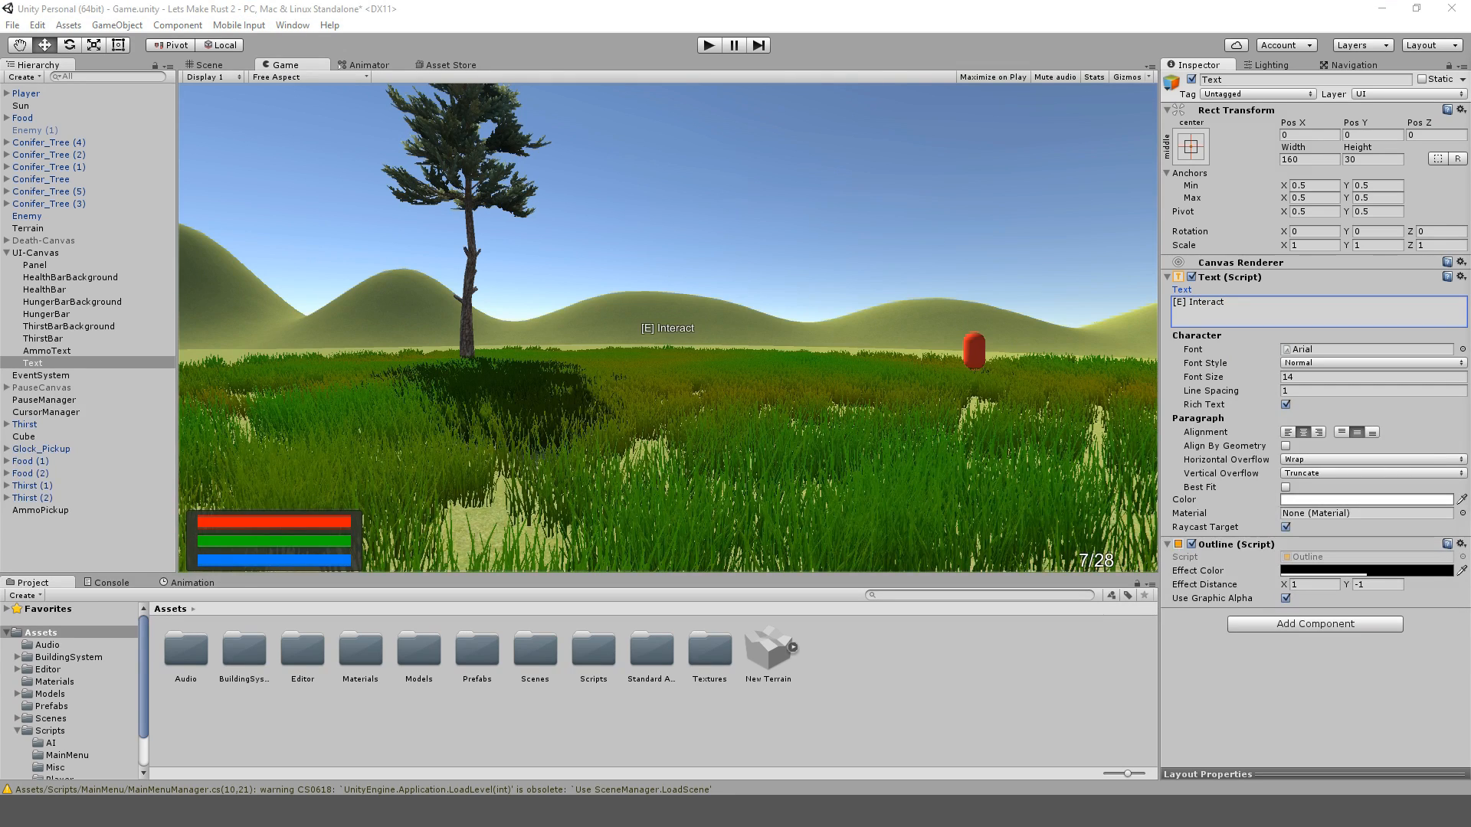
mouse_move(1090, 337)
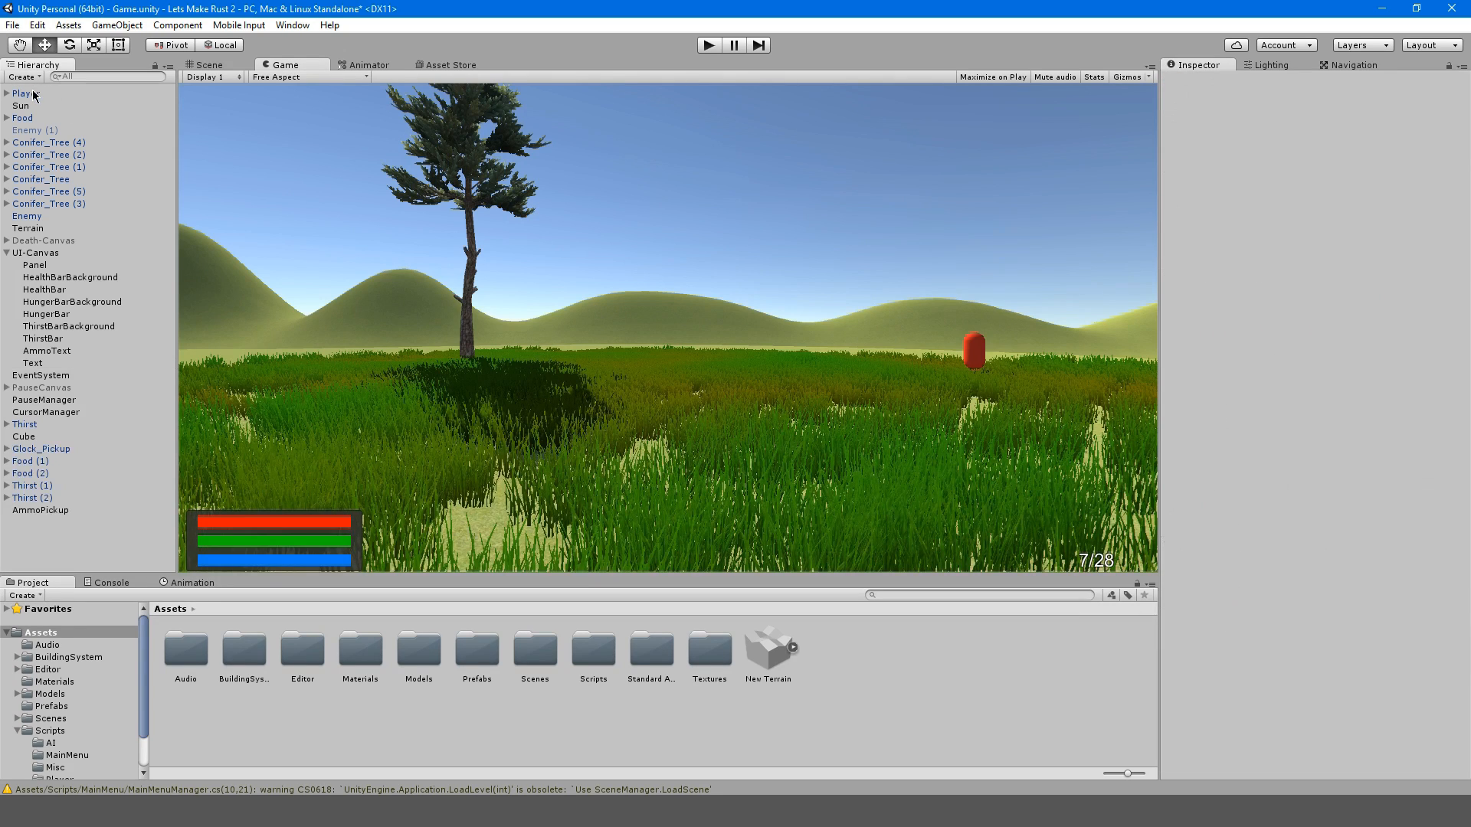
Assign InteractText to the Player's Interact script, then start play mode
left_click(21, 91)
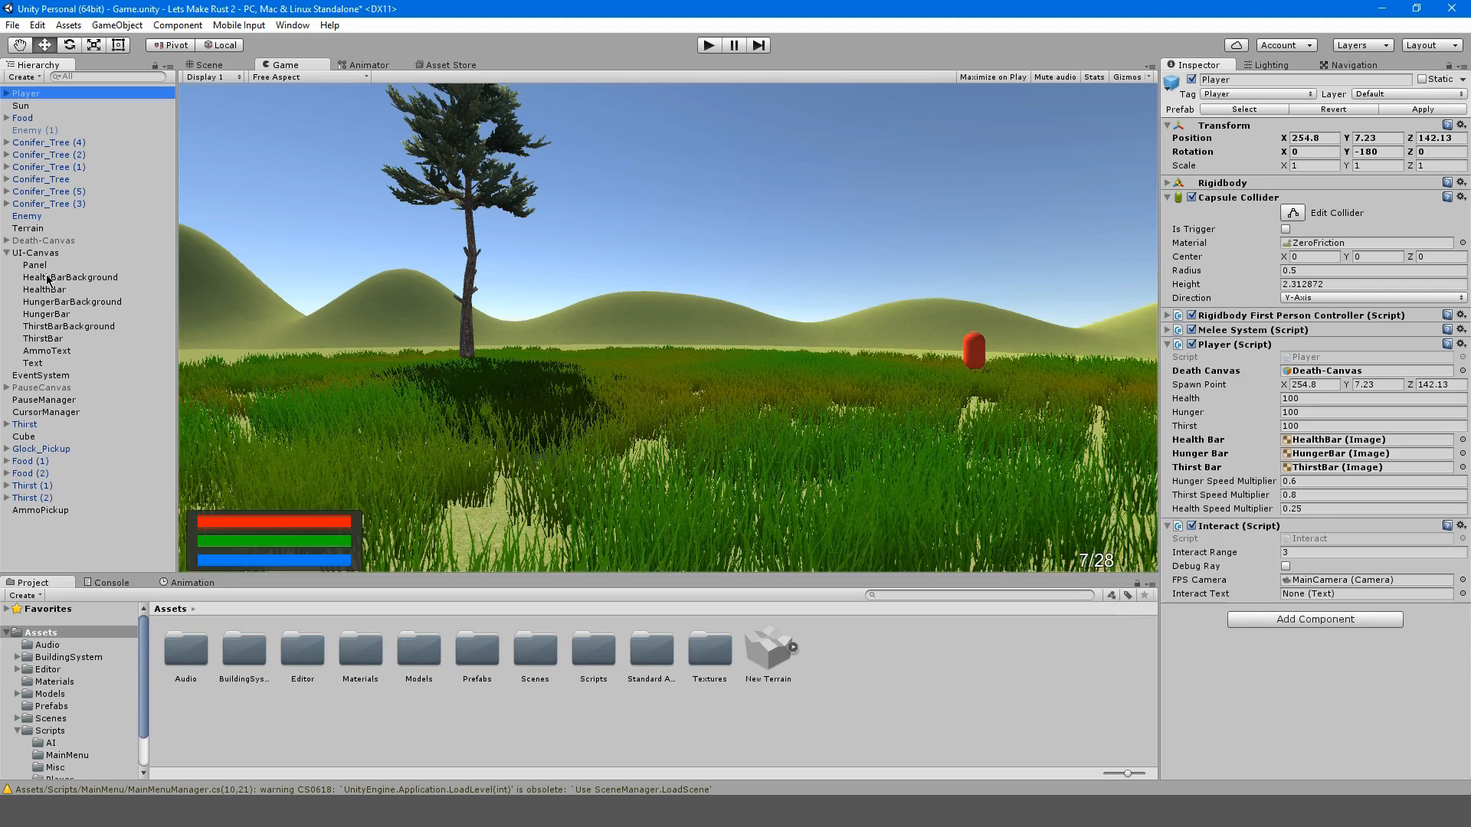
left_click(1372, 593)
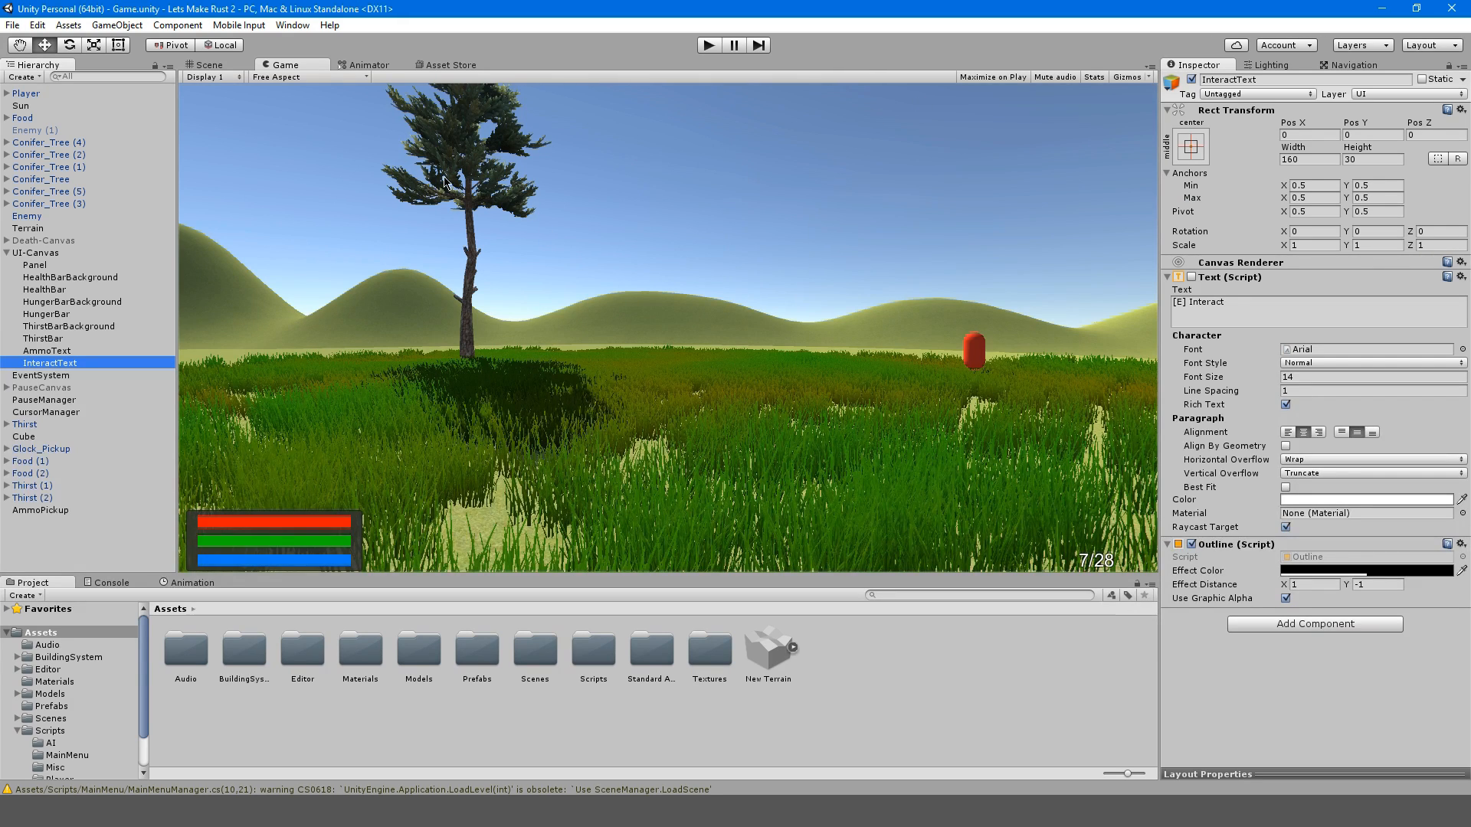
left_click(28, 105)
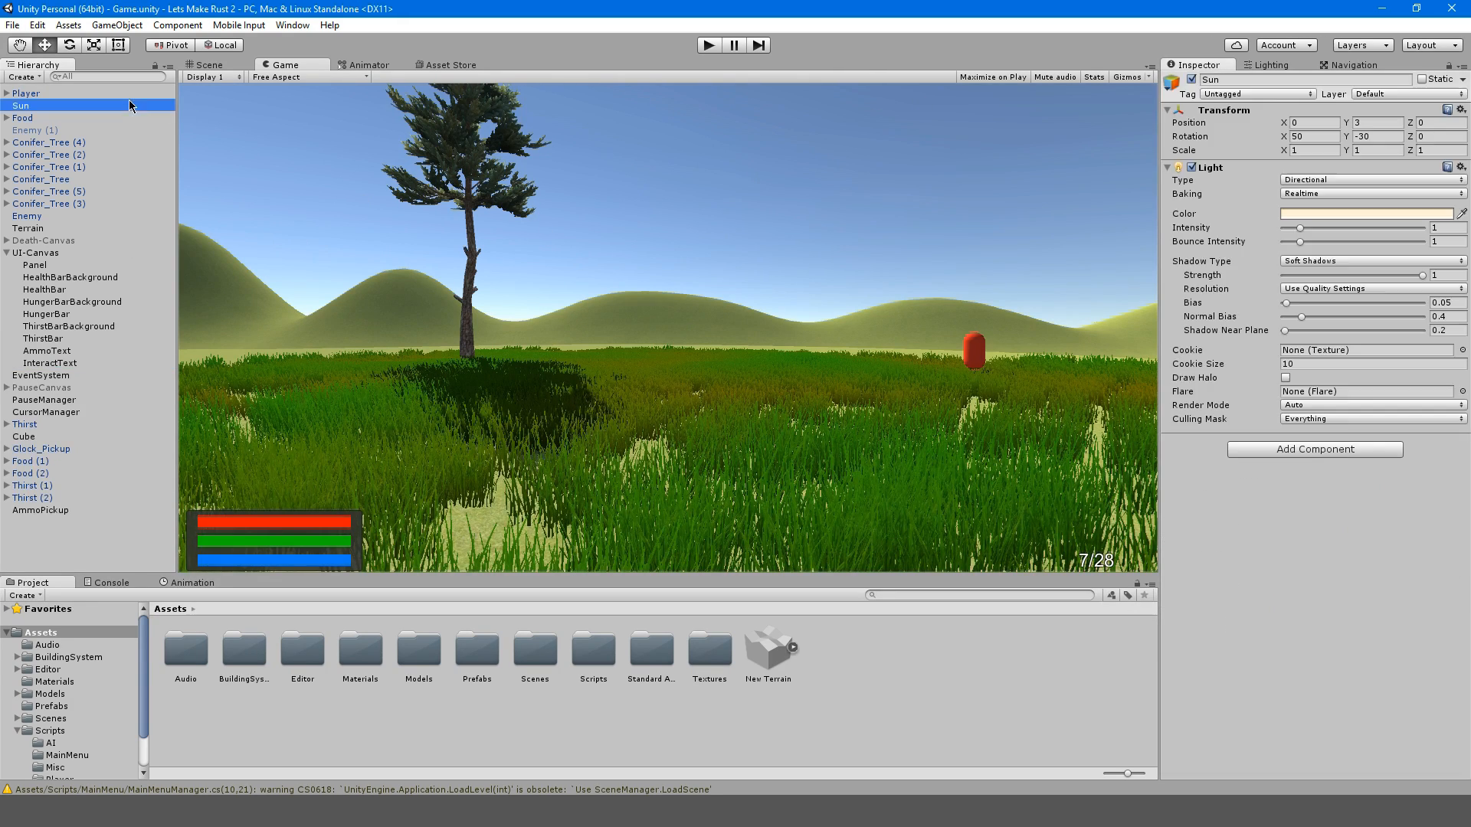
left_click(22, 93)
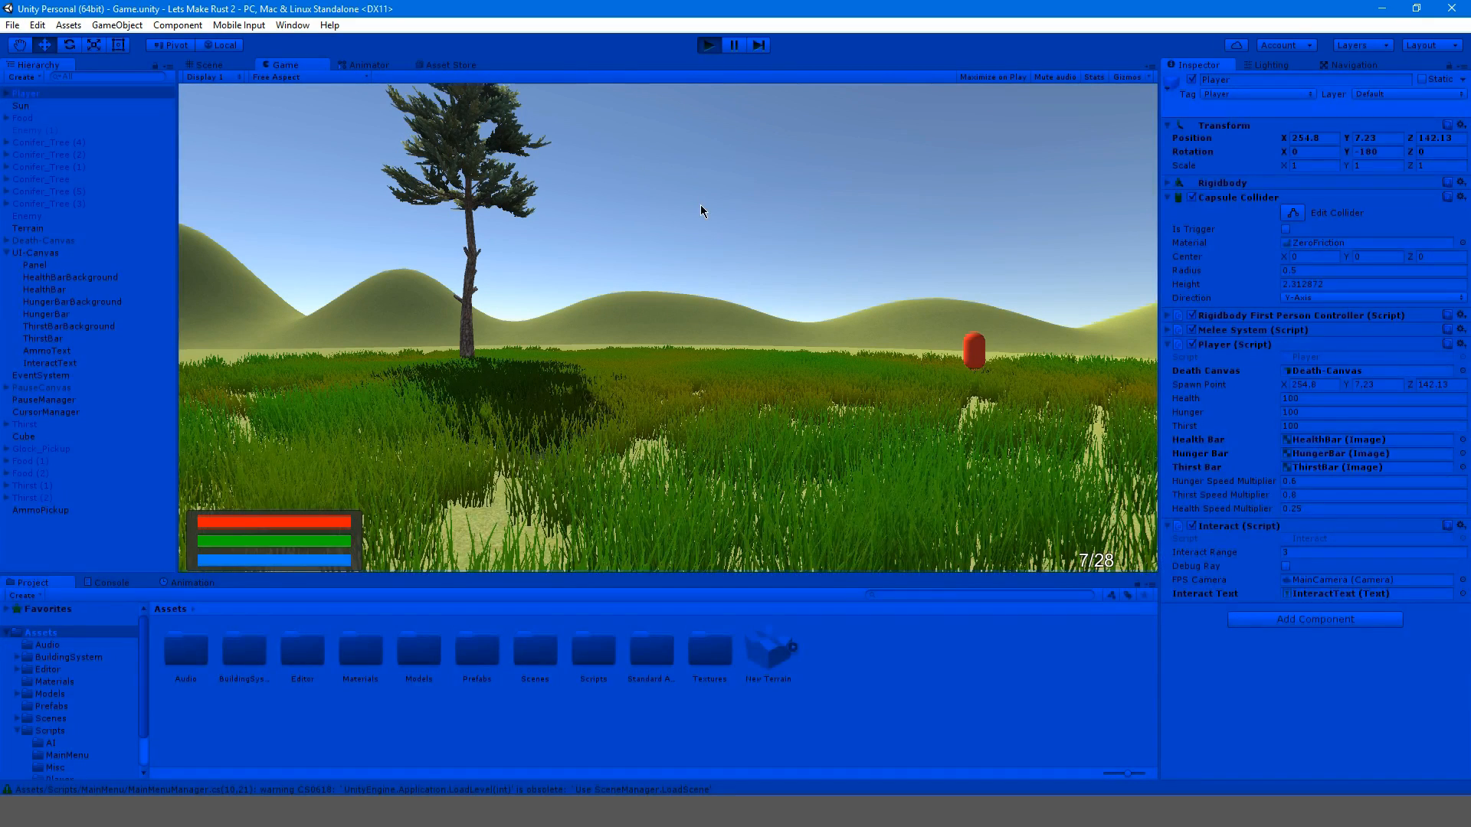
mouse_move(683, 239)
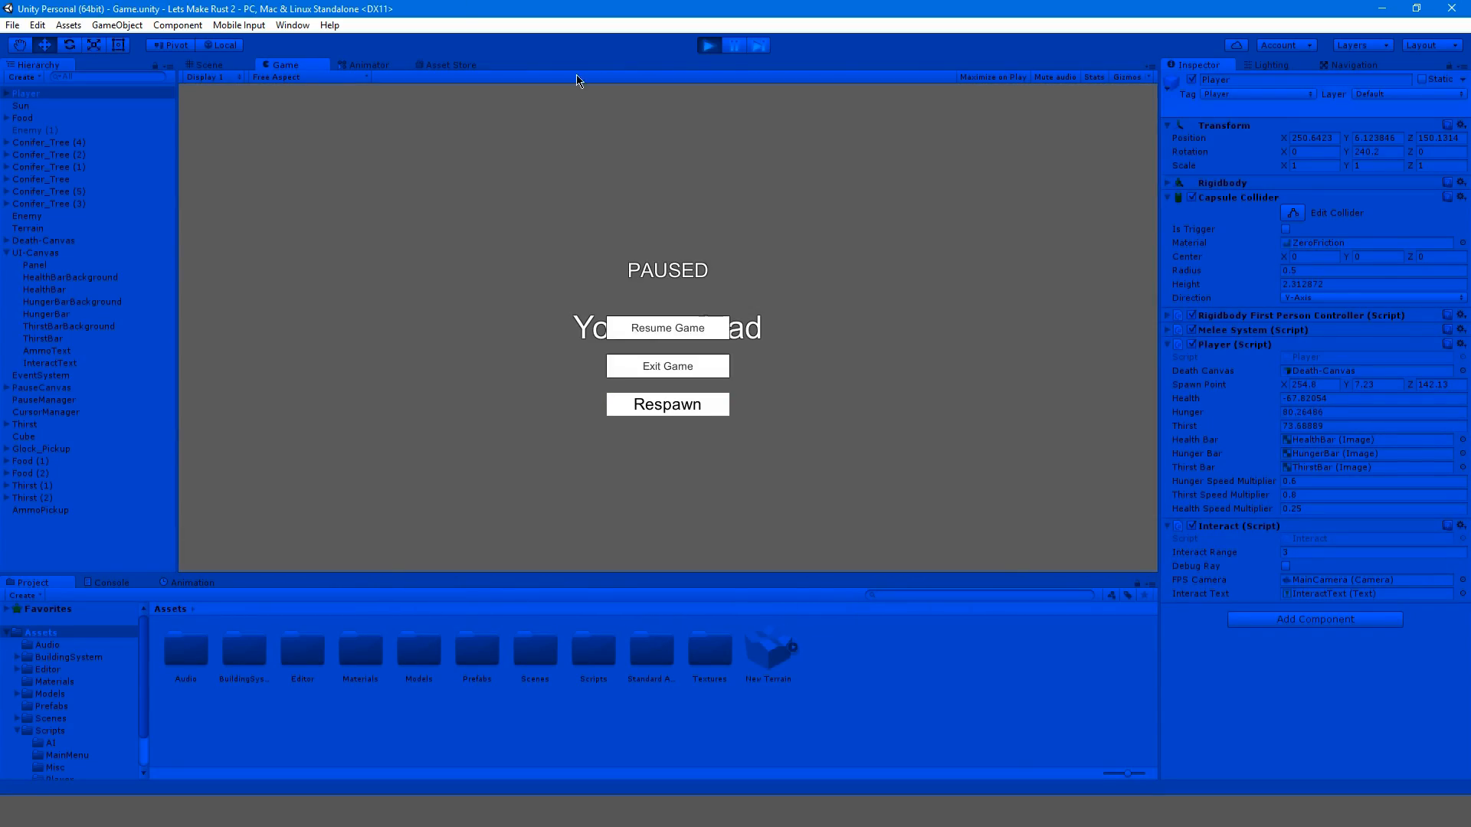
Exit play mode after the player dies and the death screen appears
left_click(667, 404)
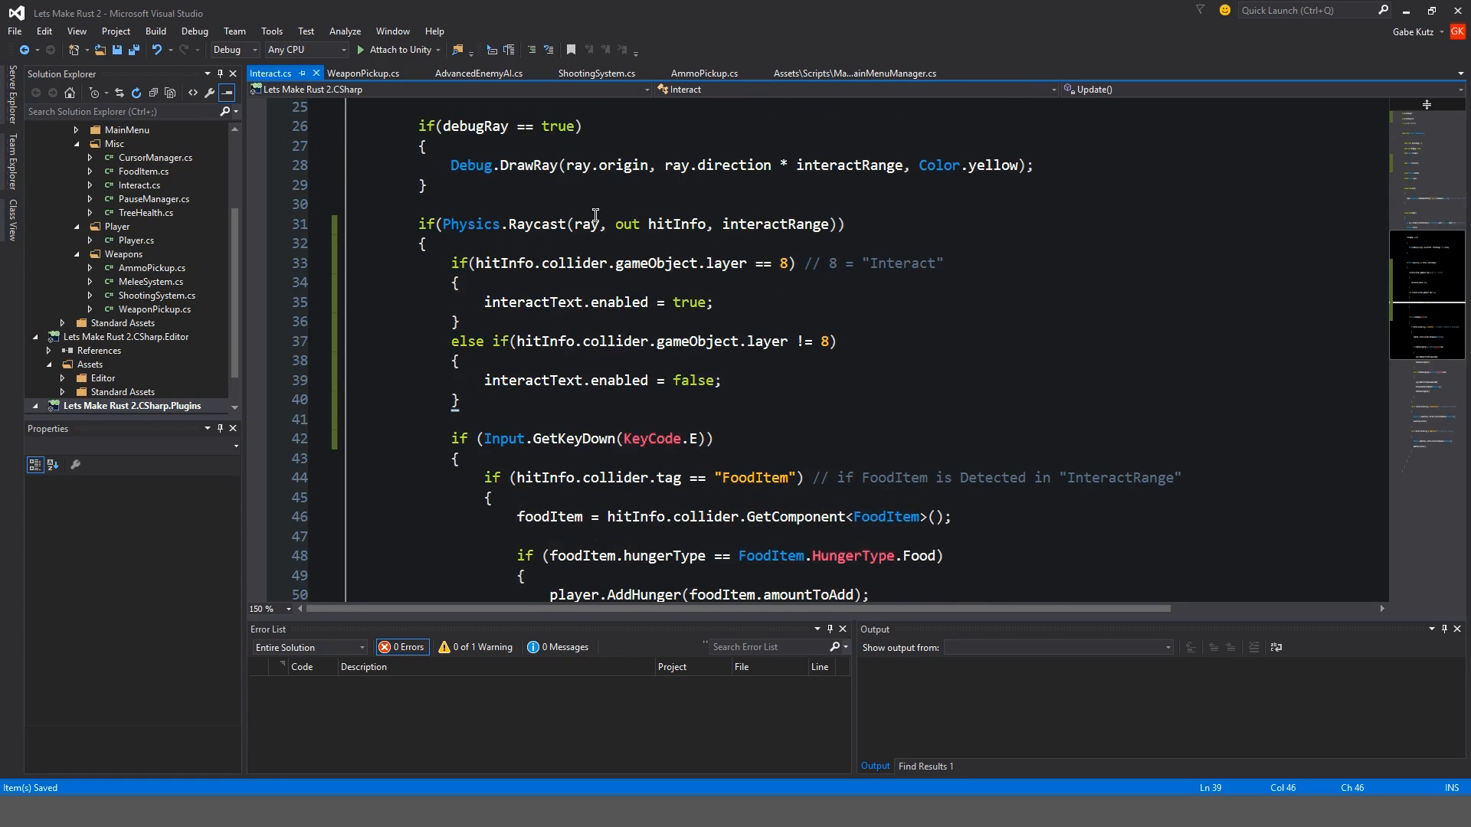
mouse_move(615, 284)
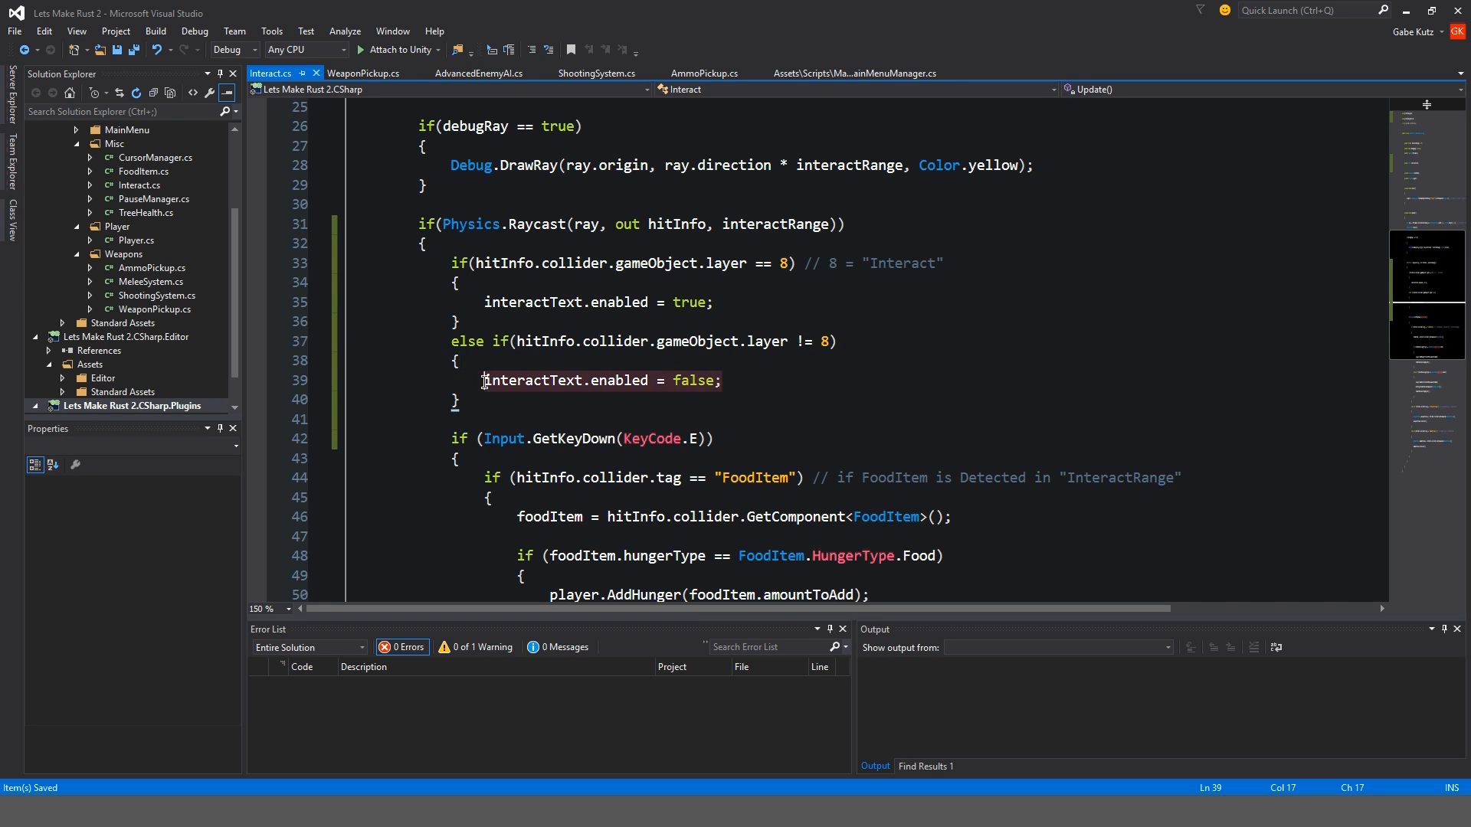
Add an else block with interactText.enabled = false; after the raycast if
scroll("down", 3)
type("else")
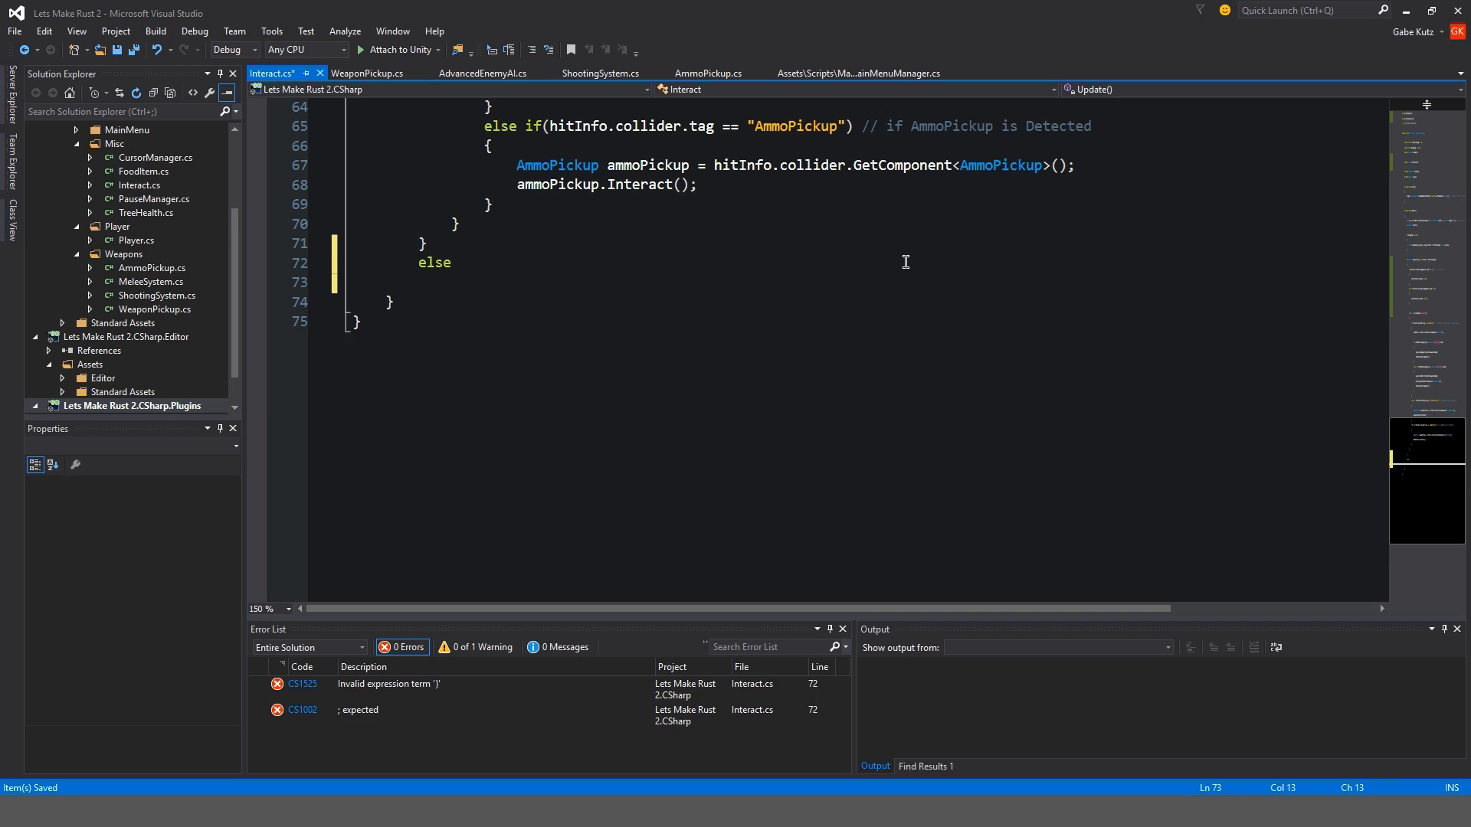
type("interactText.enabled = false;")
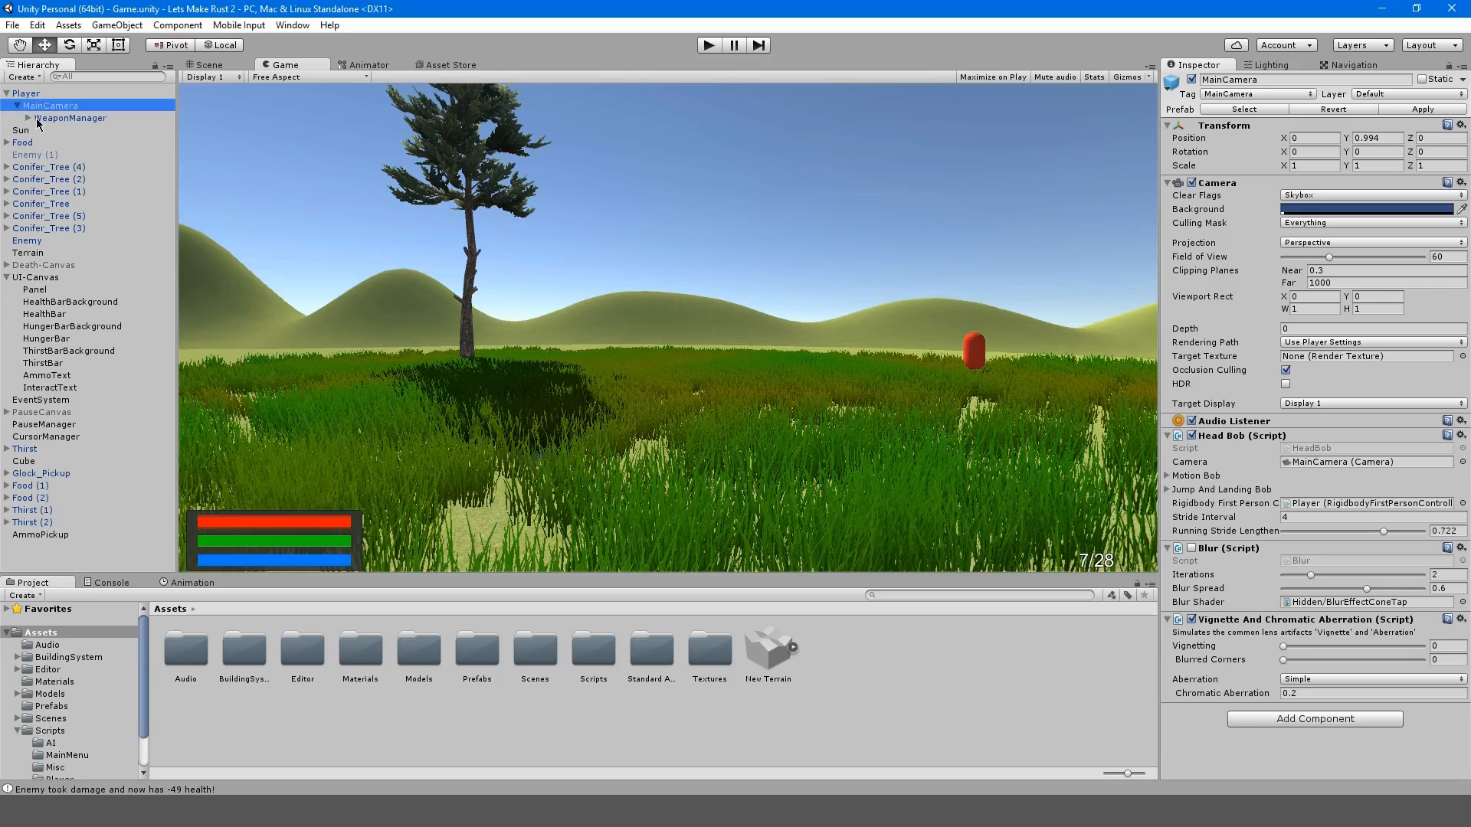
Expand the WeaponManager under MainCamera and select the Glock to view its settings
left_click(42, 129)
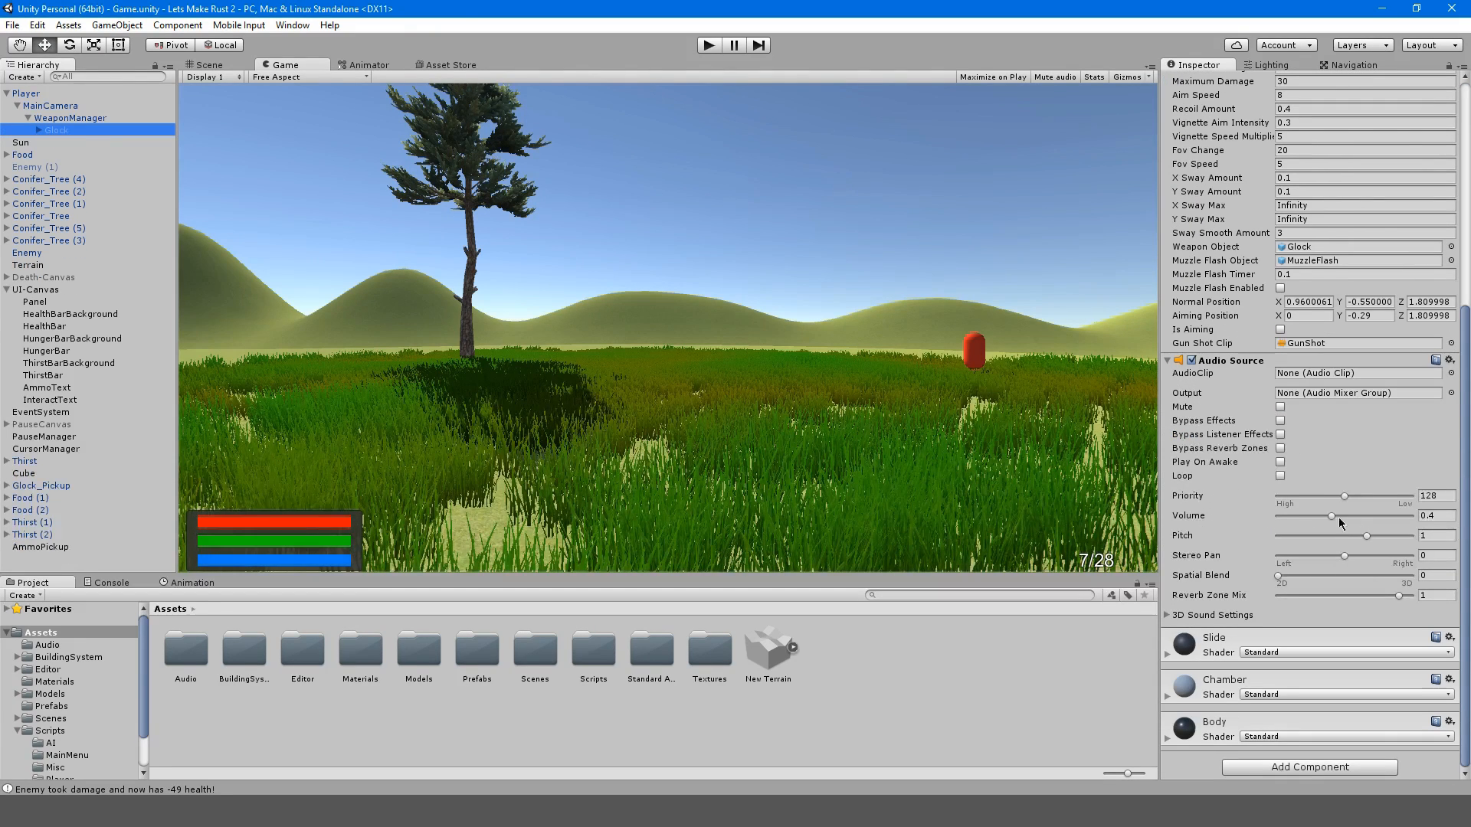
left_click(1439, 516)
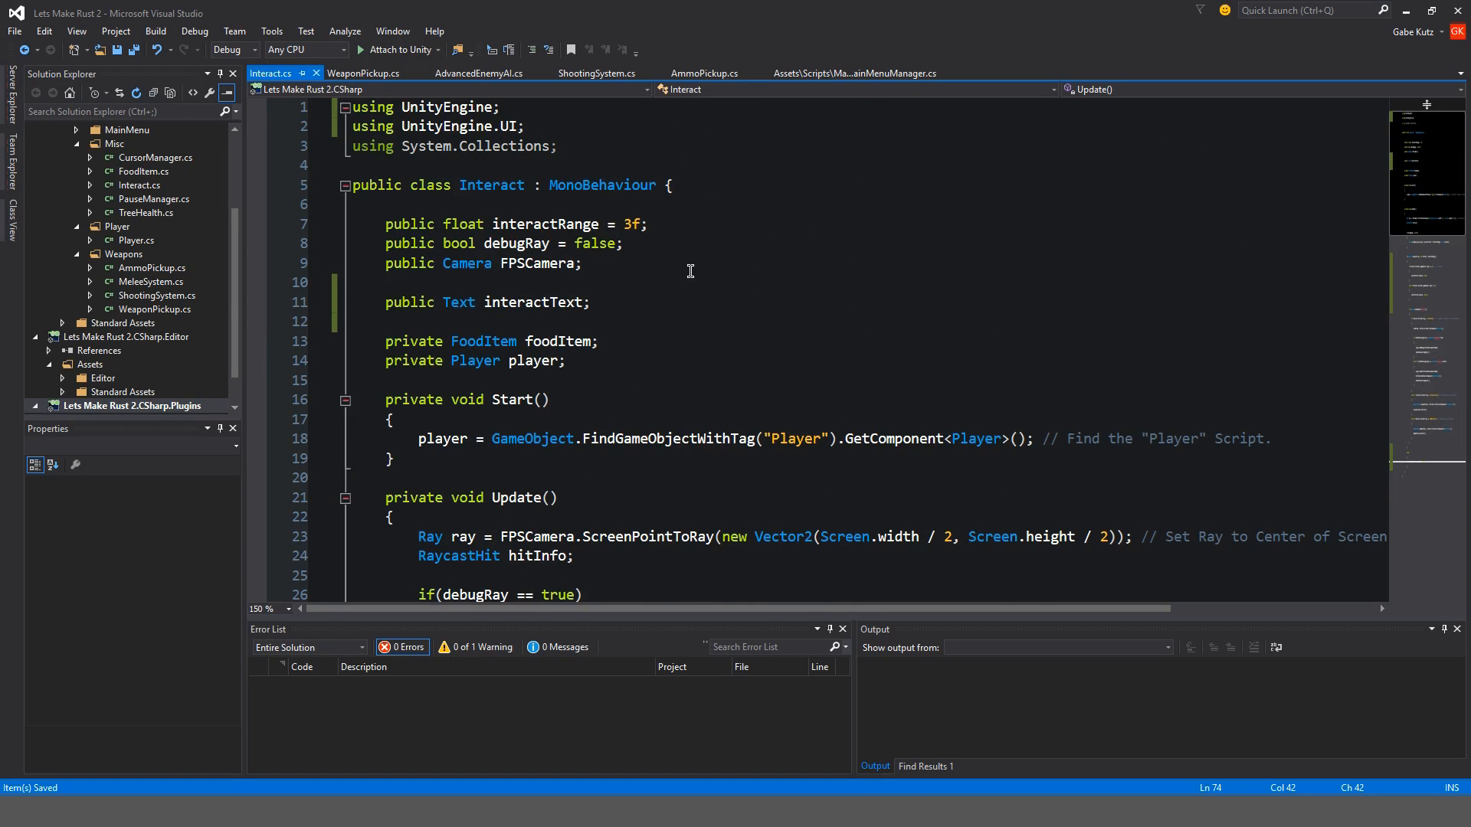
mouse_move(521, 206)
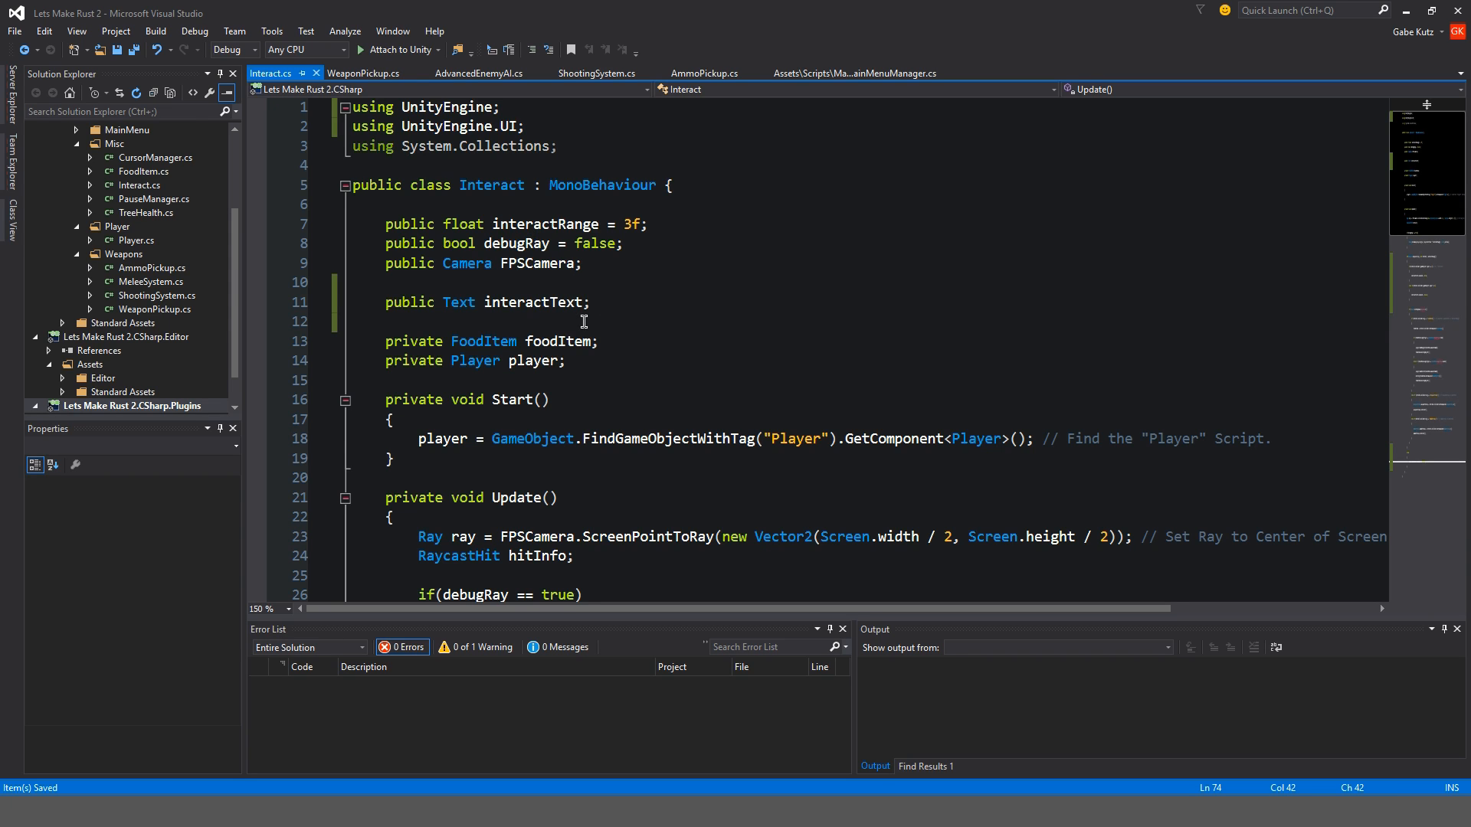
Declare public KeyCode interactKey = KeyCode.E and use it in GetKeyDown instead of E
scroll("down", 3)
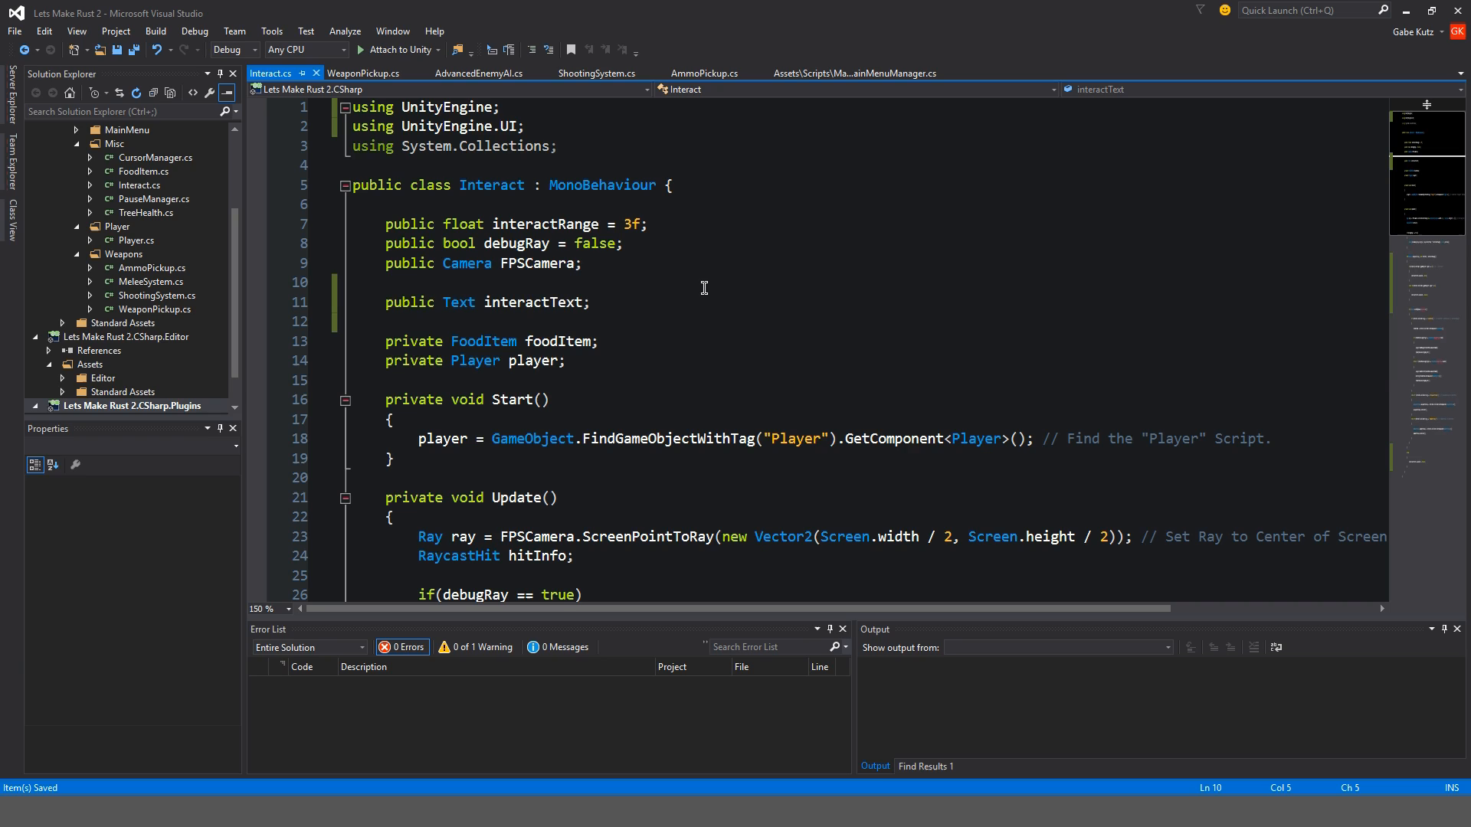
mouse_move(632, 321)
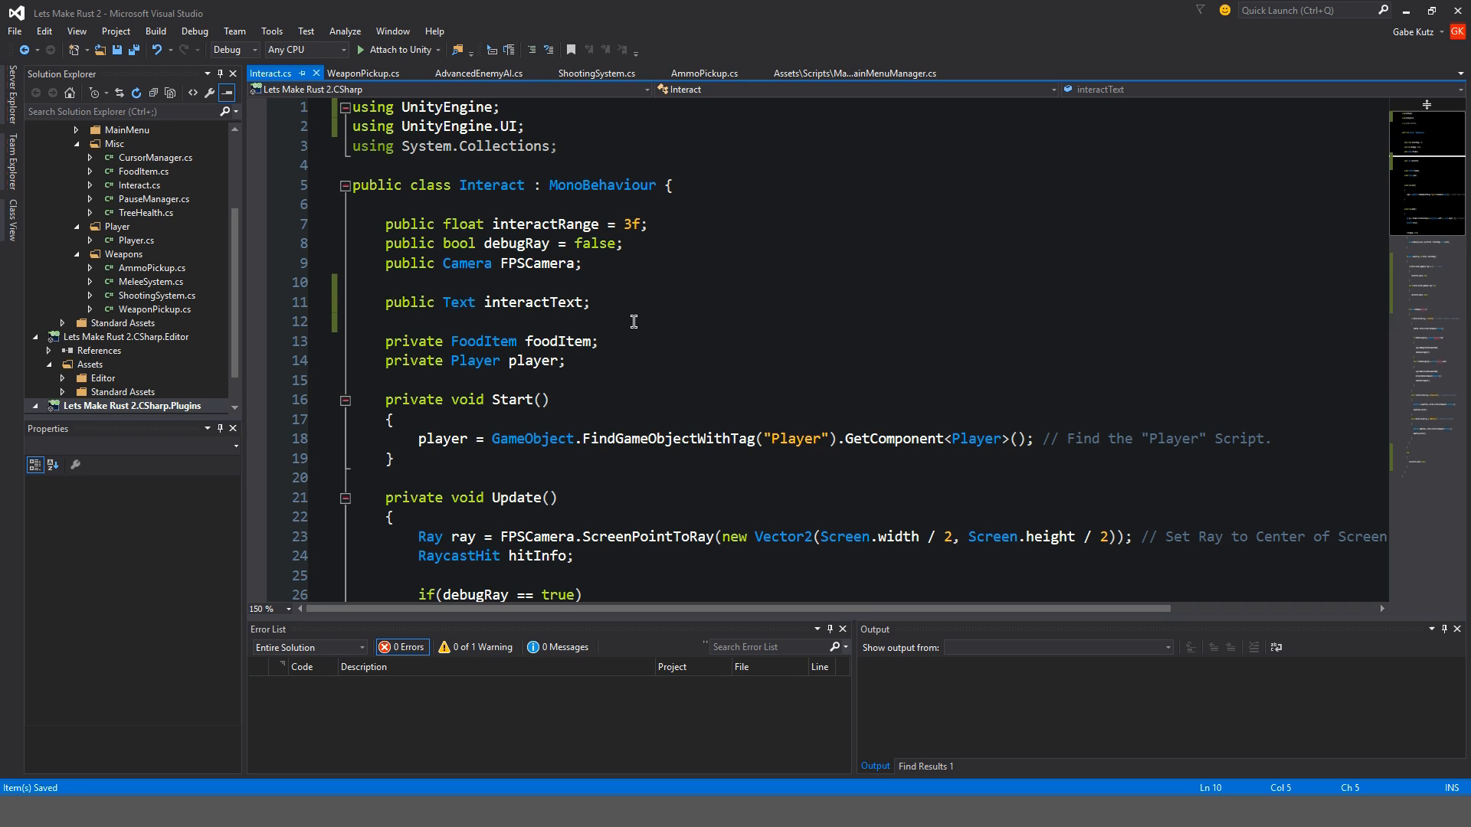
mouse_move(842, 317)
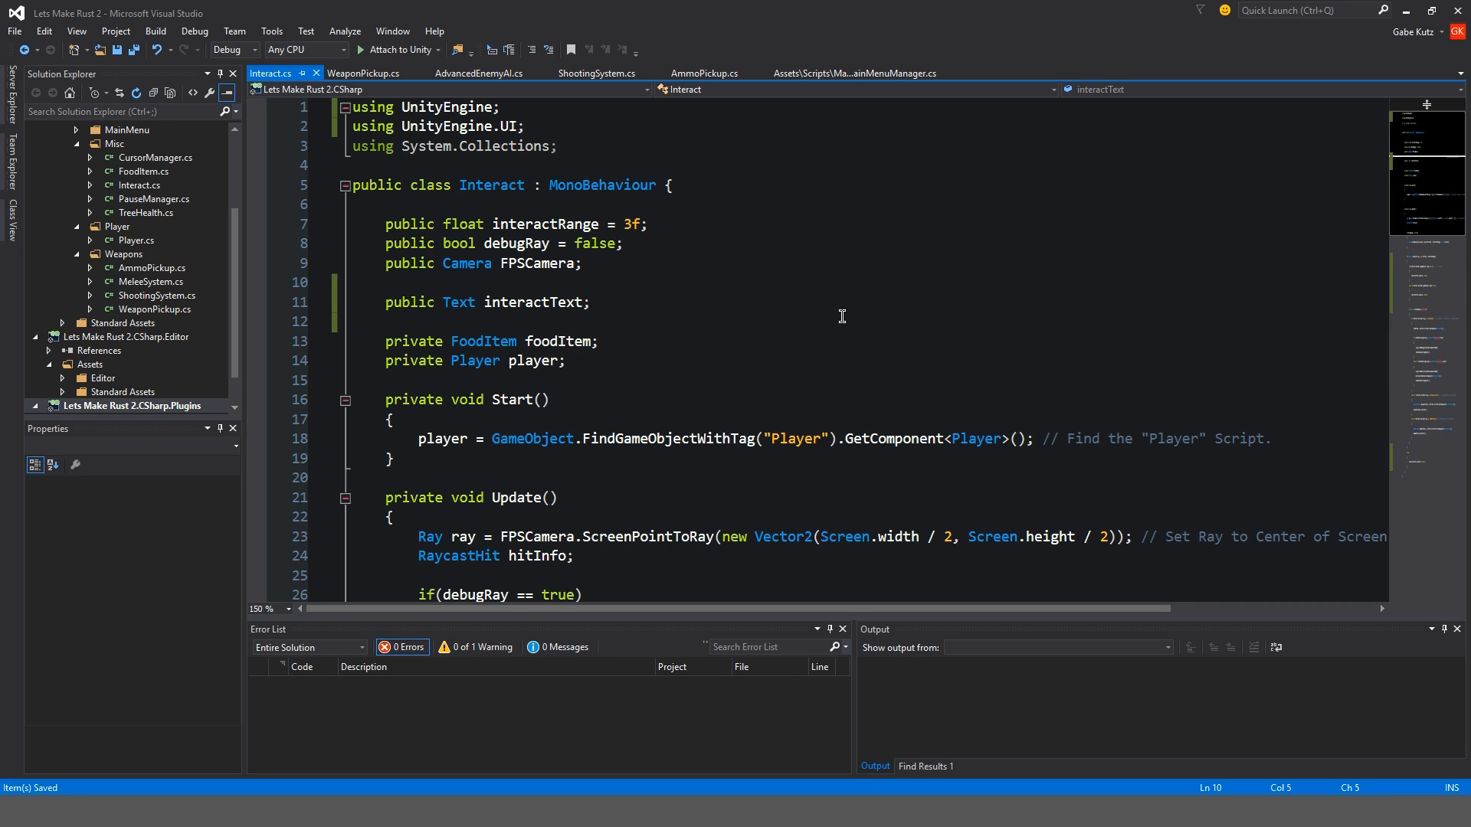
type("pu")
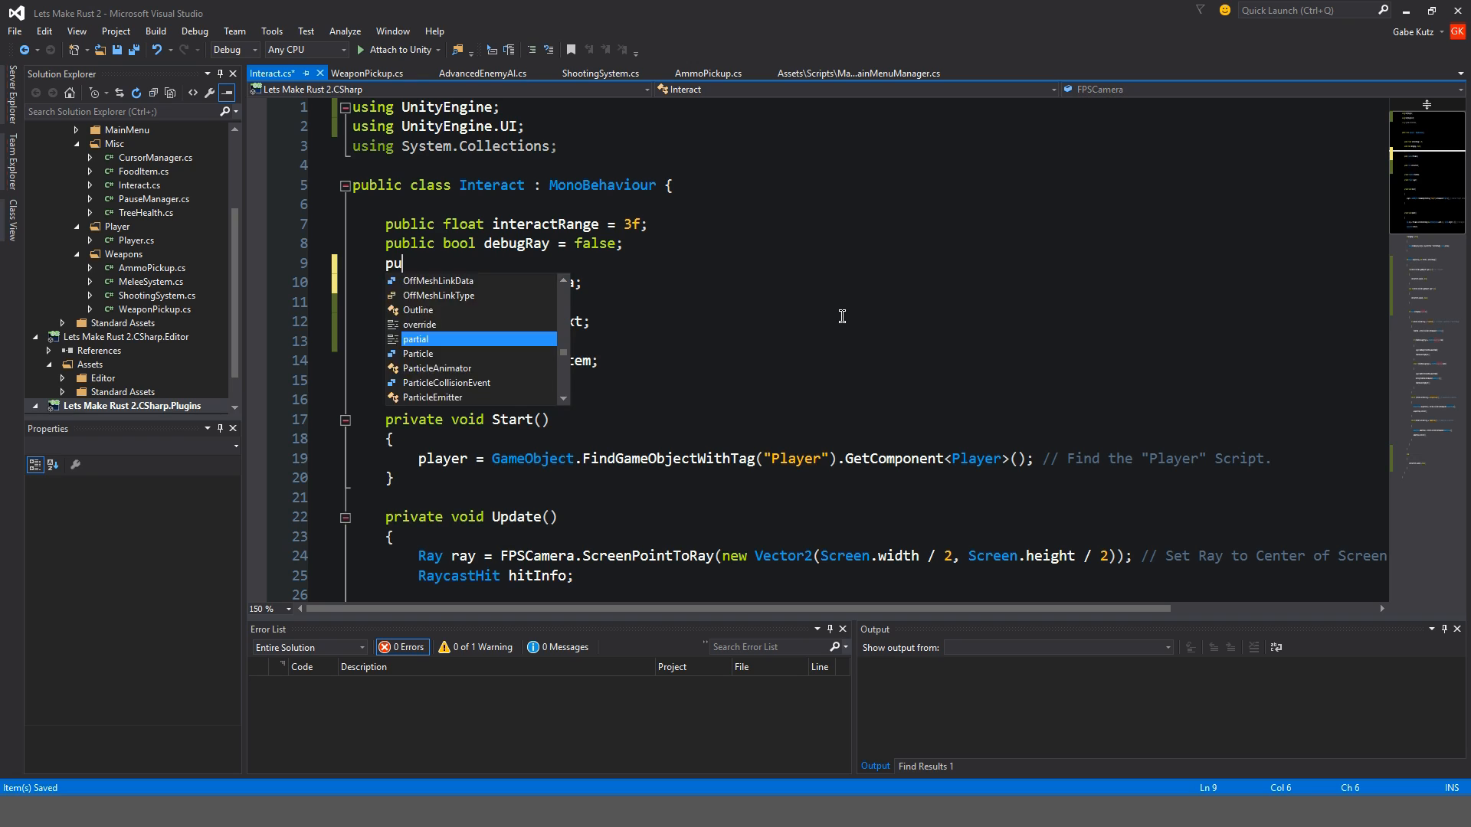
type("blic KeyCode")
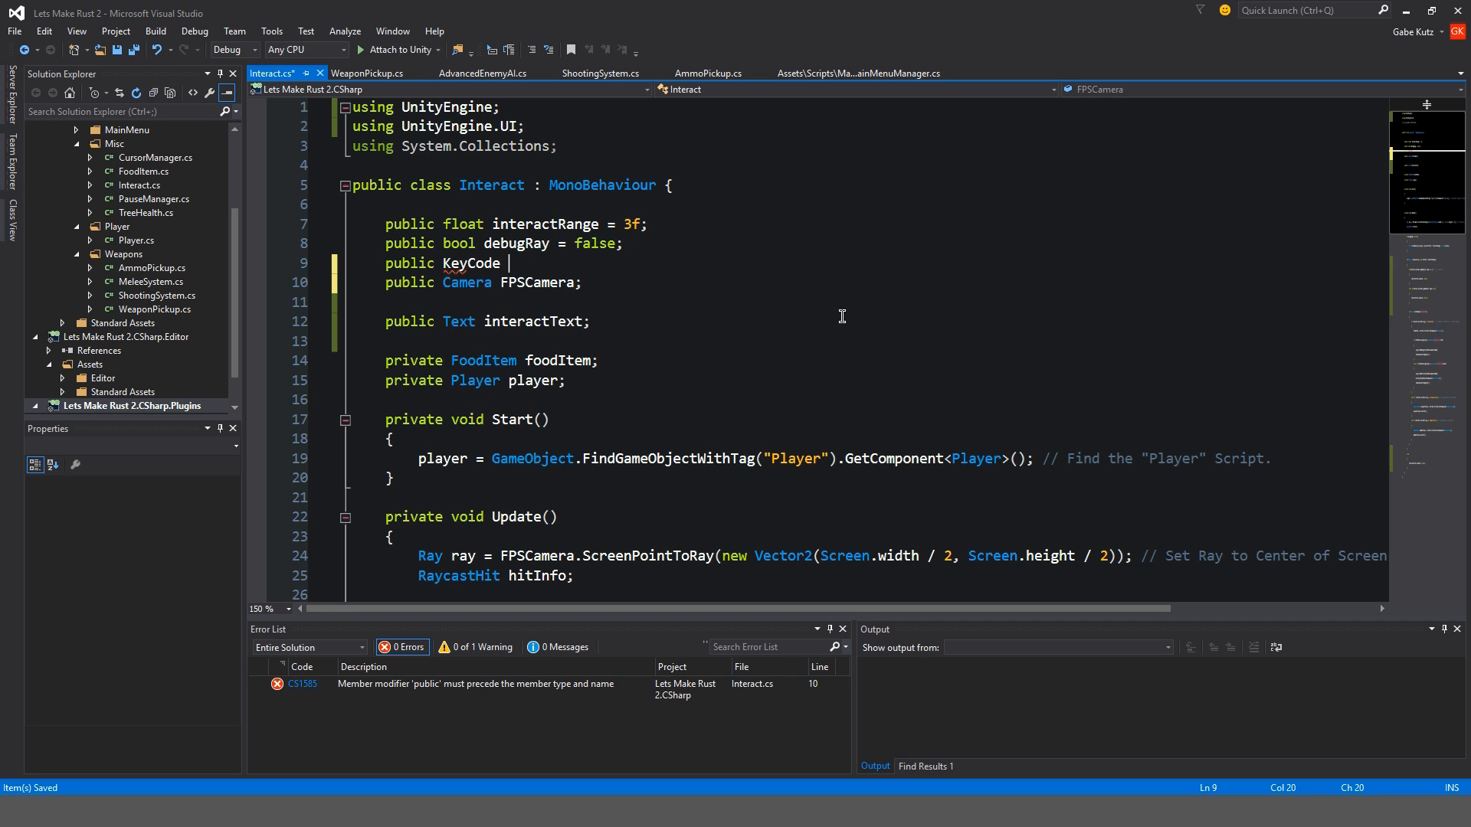
type("interact")
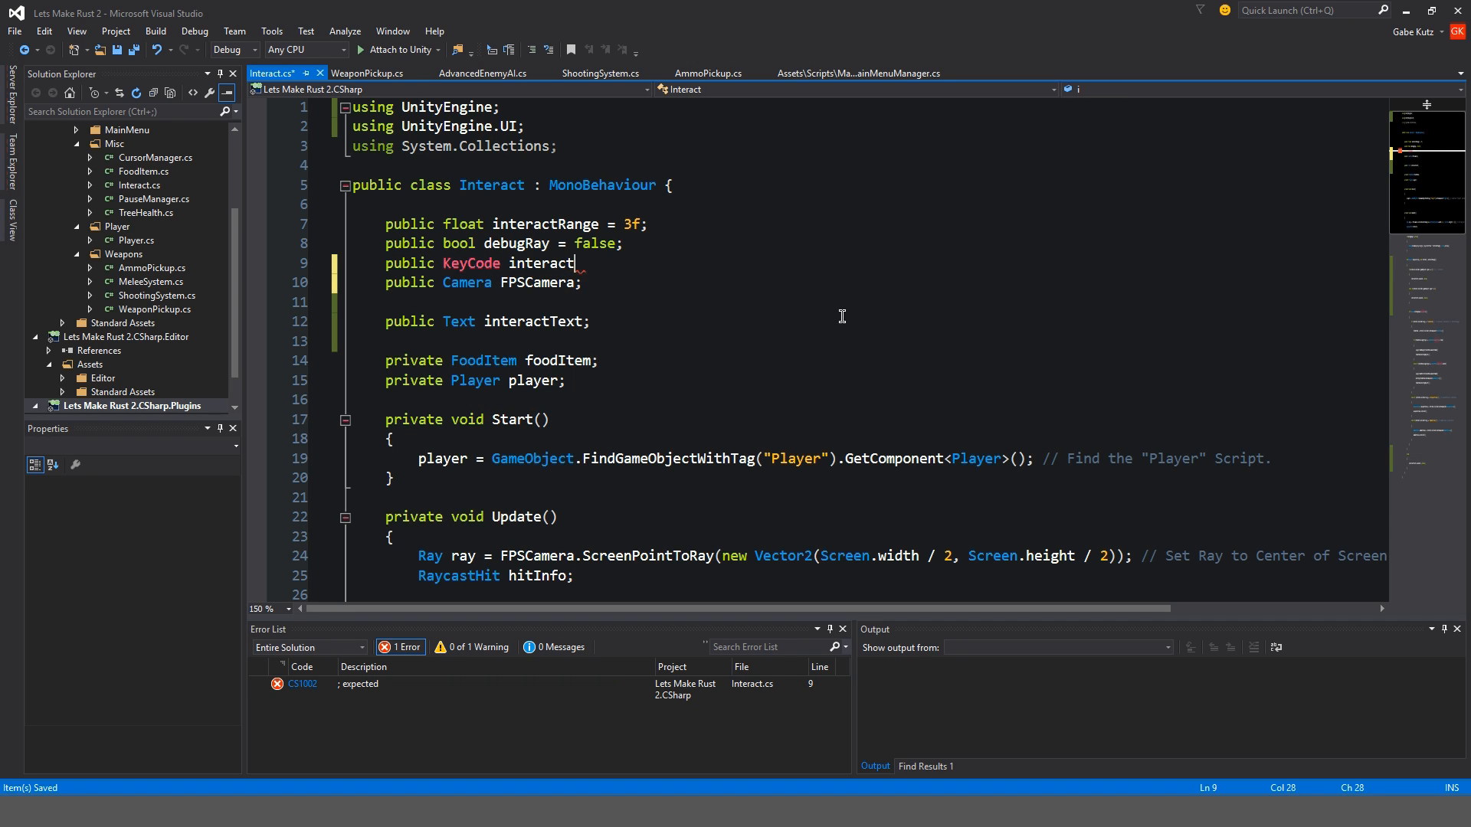
type("Key = KeyCode.")
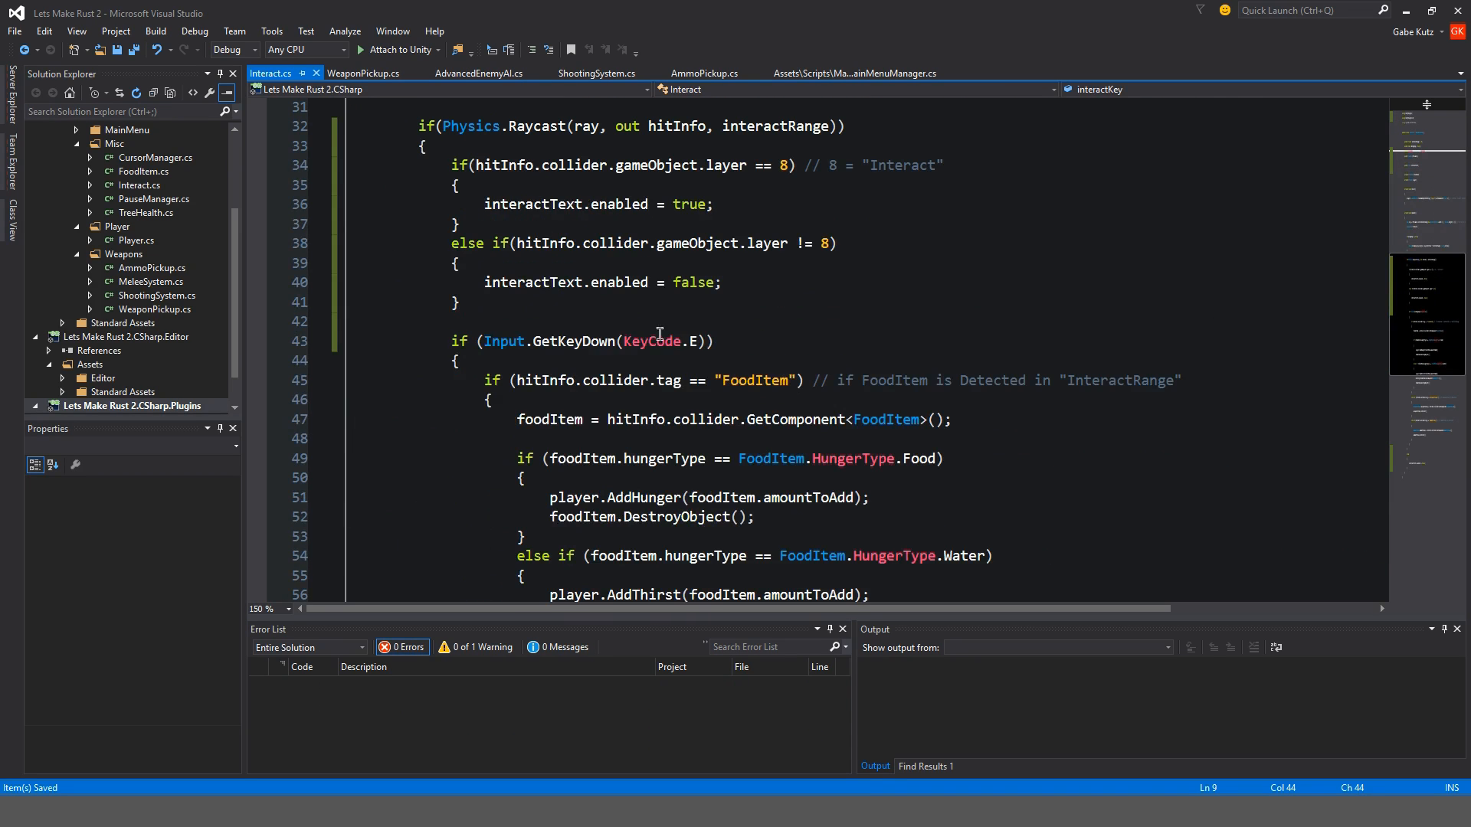
double_click(651, 340)
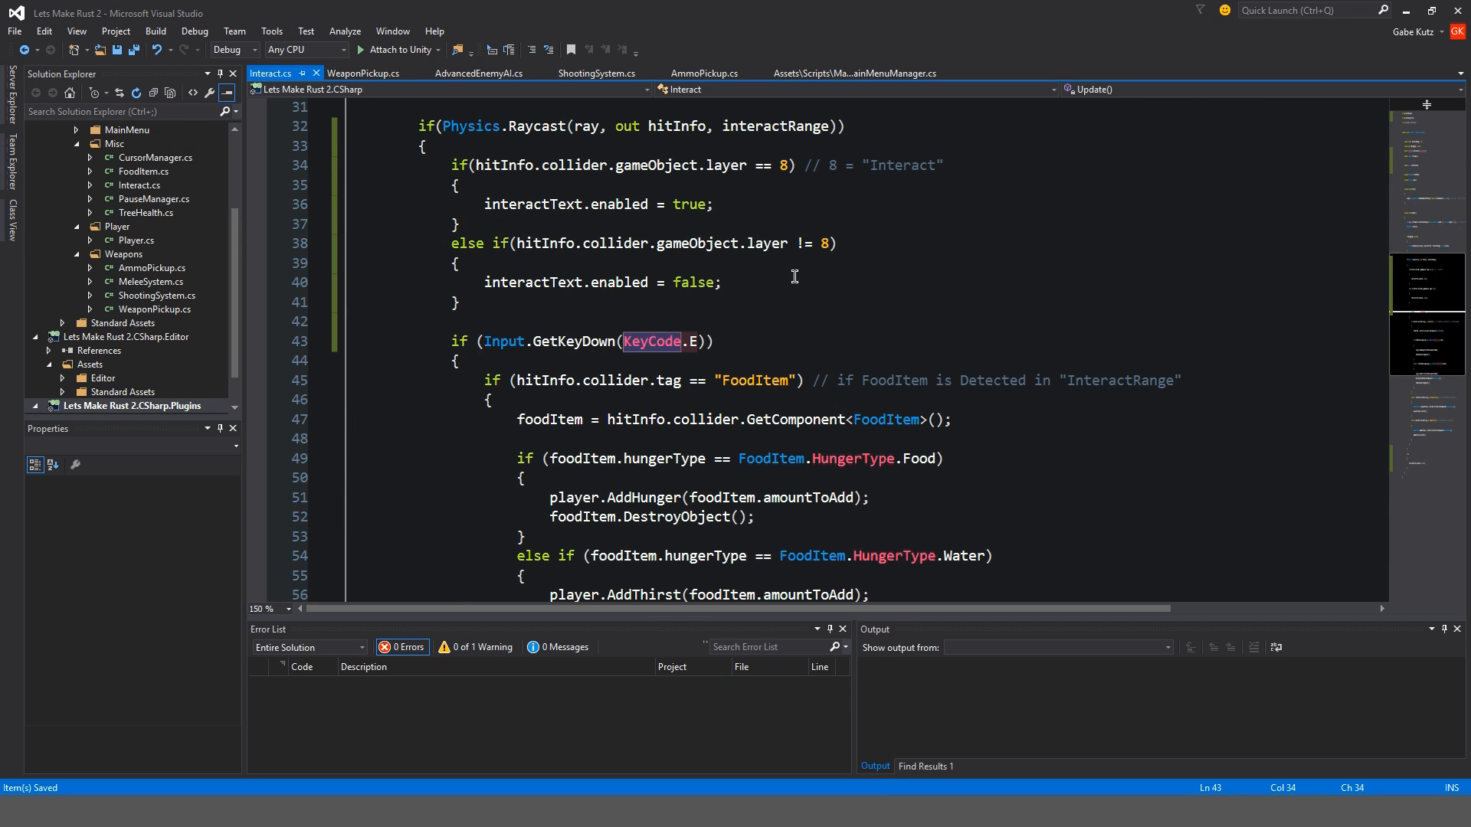
type("interact")
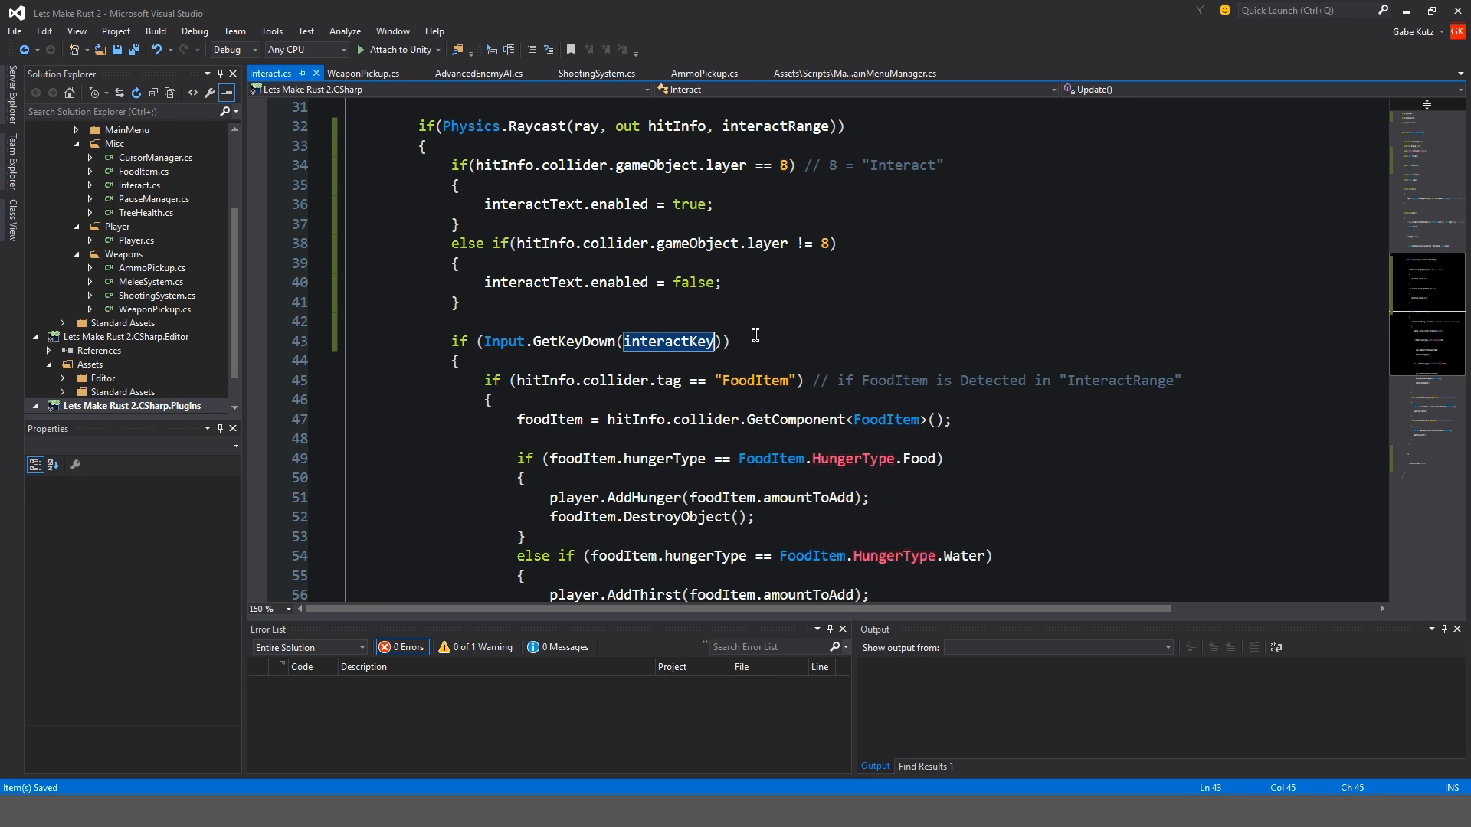
mouse_move(663, 342)
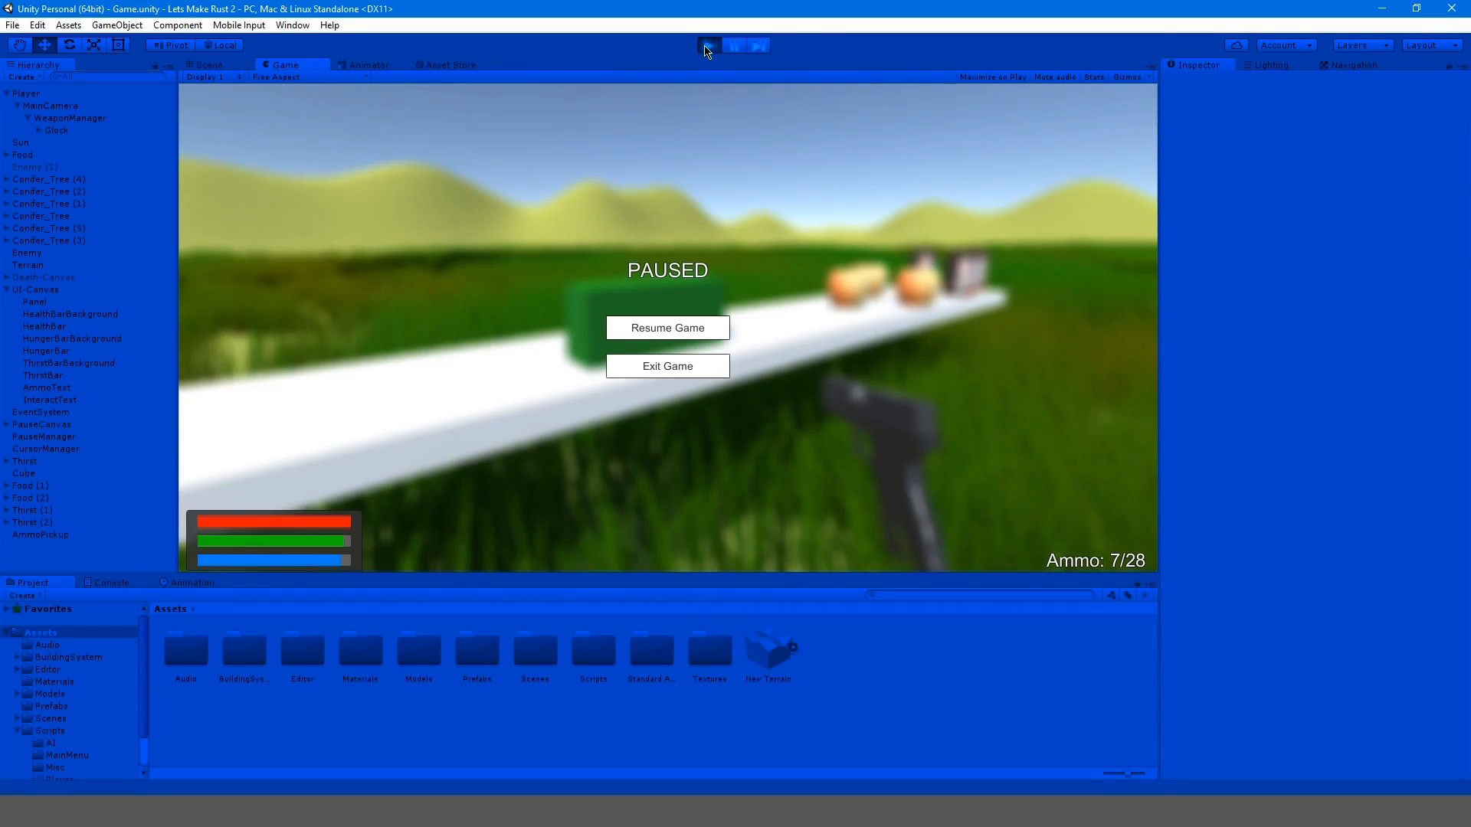
Stop the play-test and choose F as the Interact script's Interact Key
left_click(667, 328)
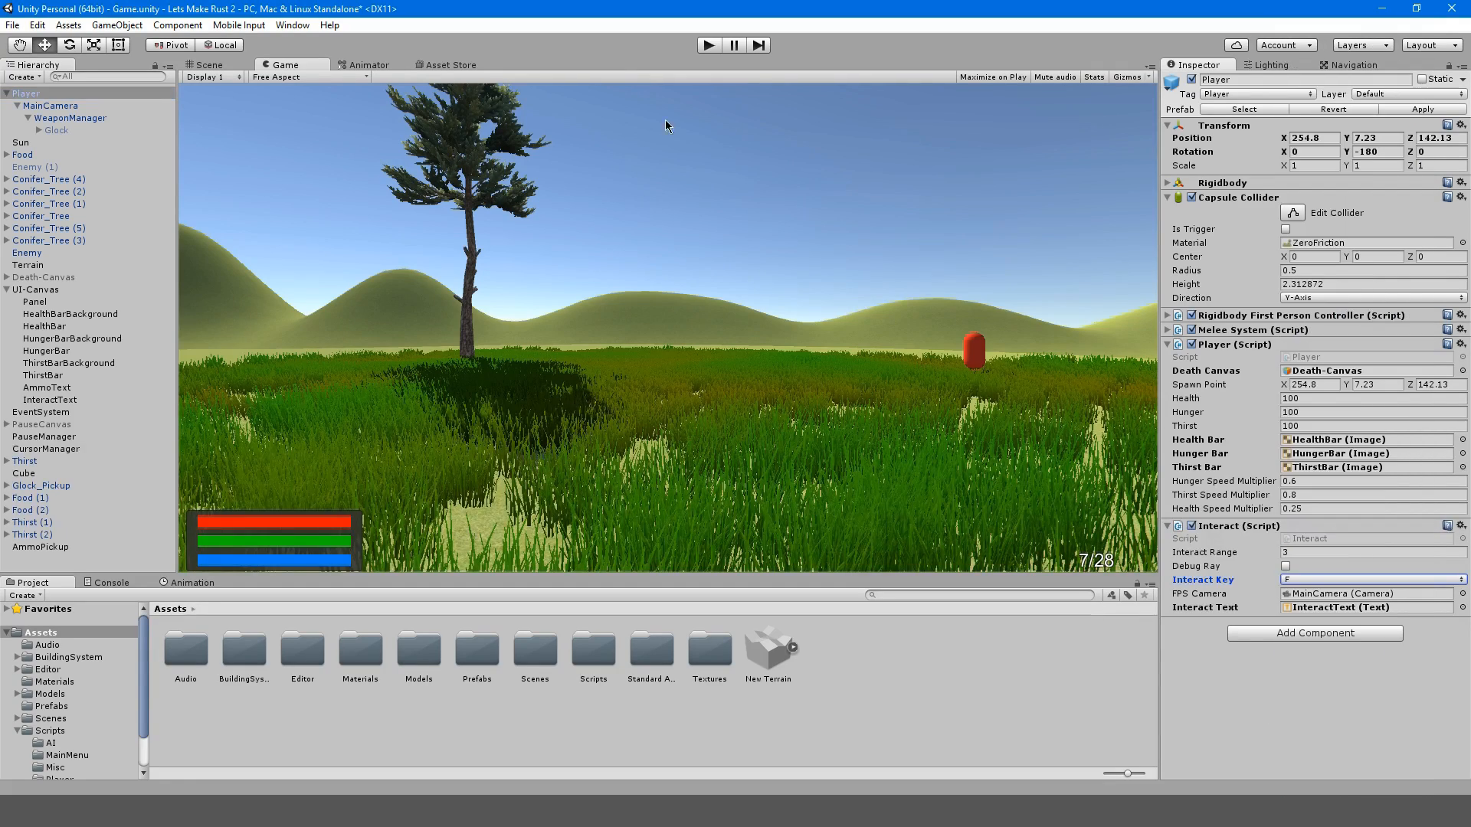
left_click(708, 44)
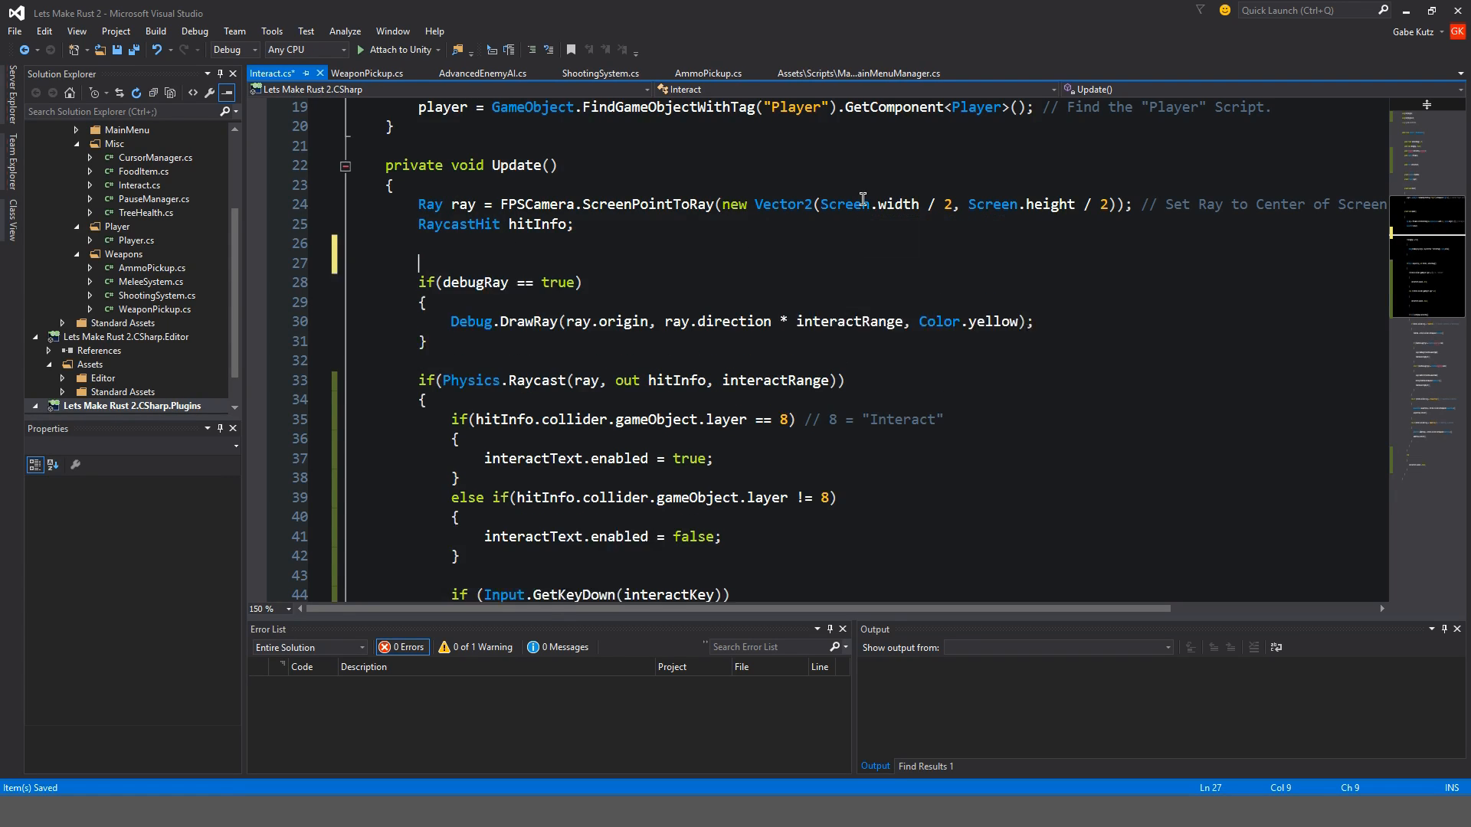
Add interactText.text = ("[" + interactKey + "]" + " Interact"); in Update
type("interactText")
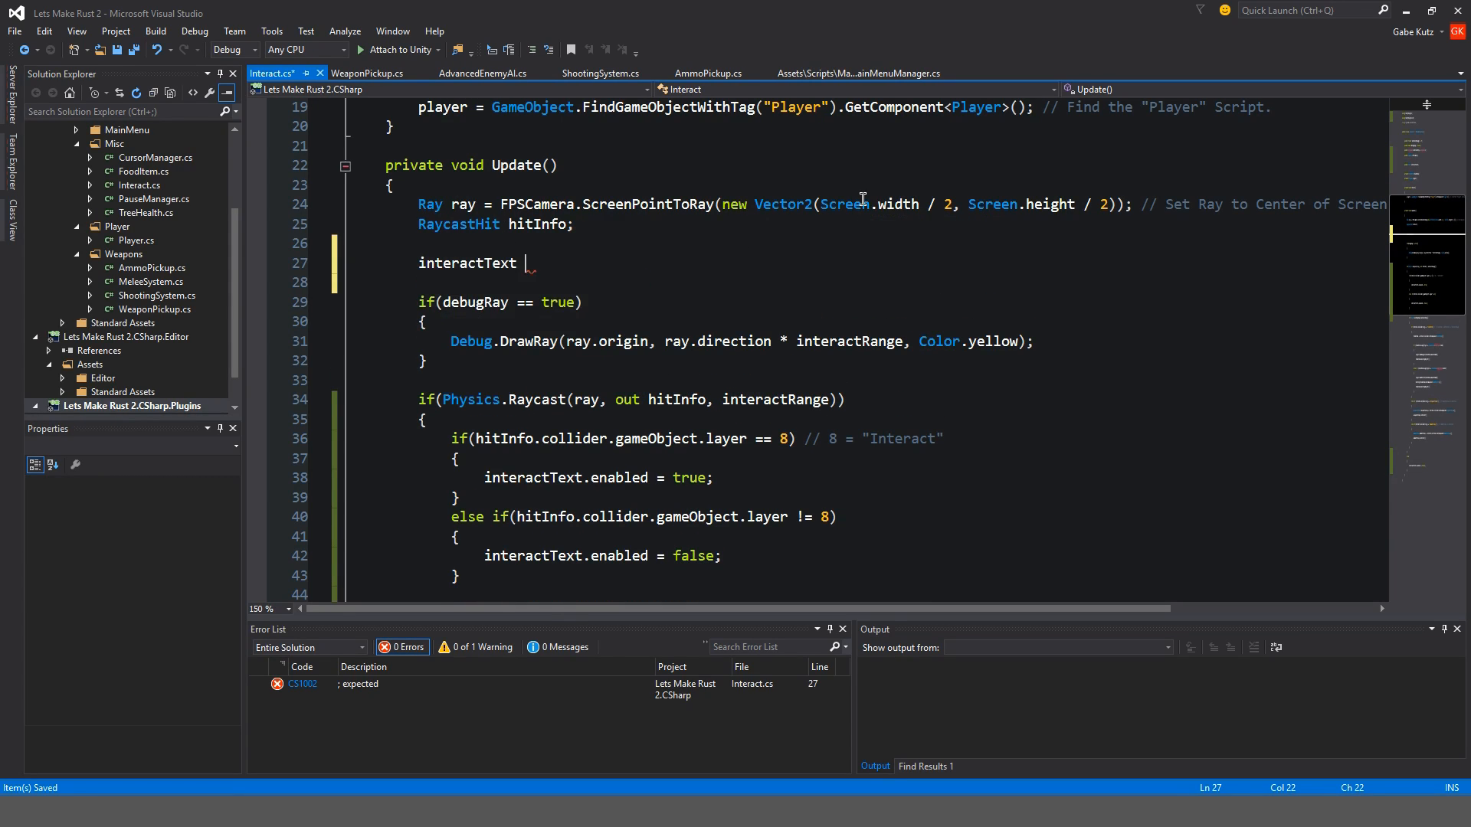
type("=")
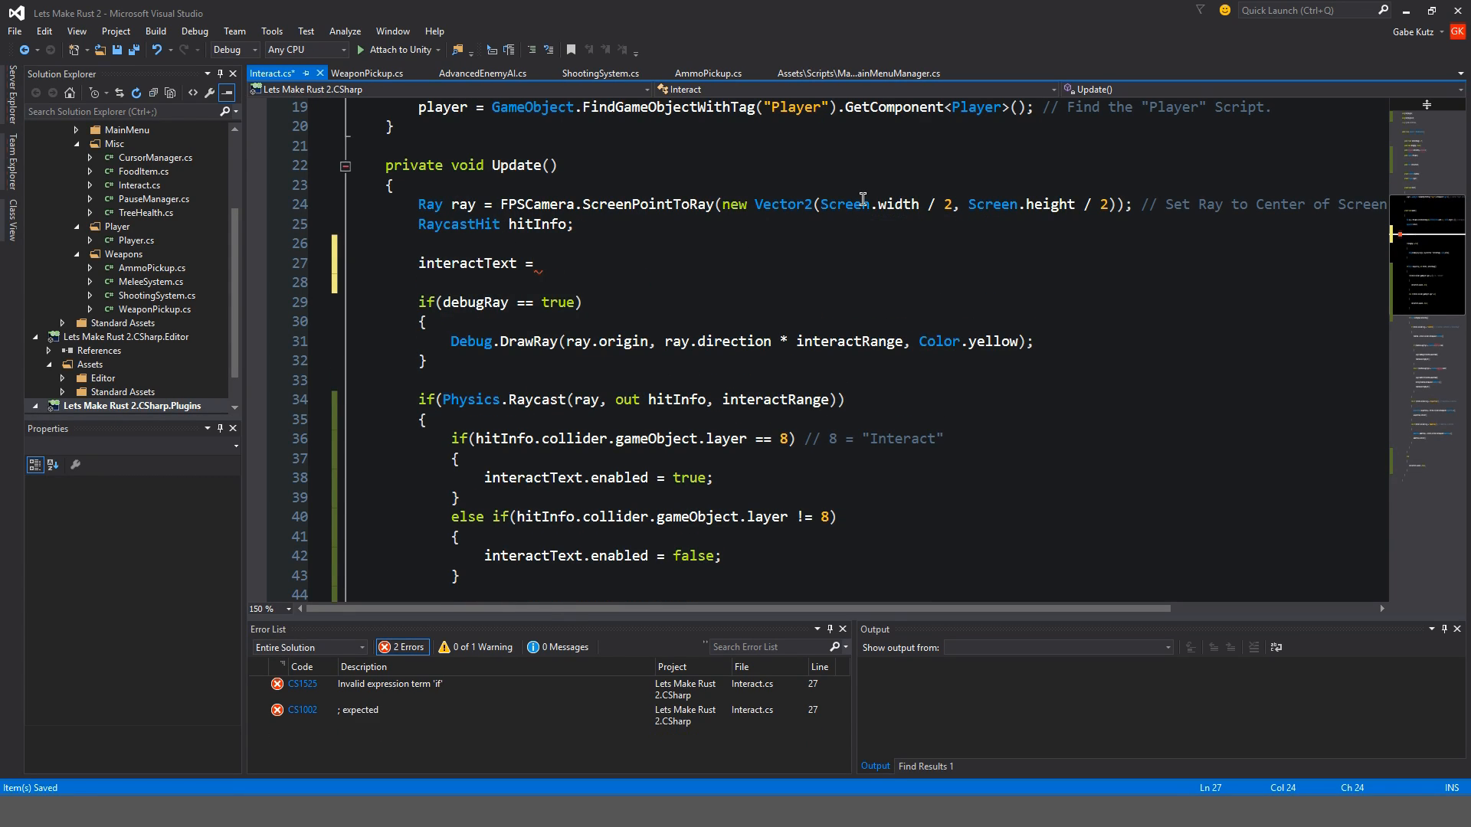
type("(\"[\" +")
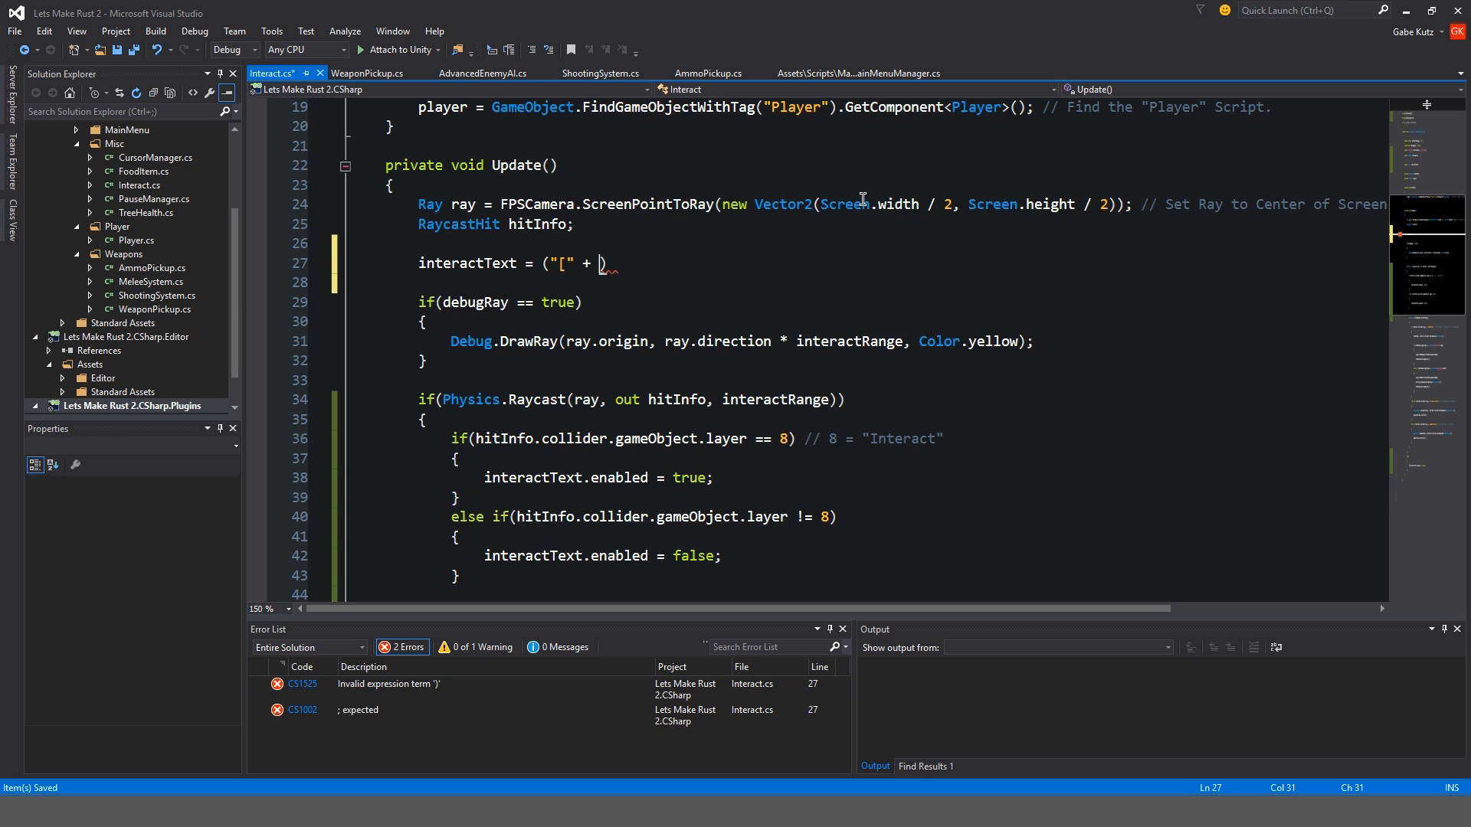
type("interactKey)")
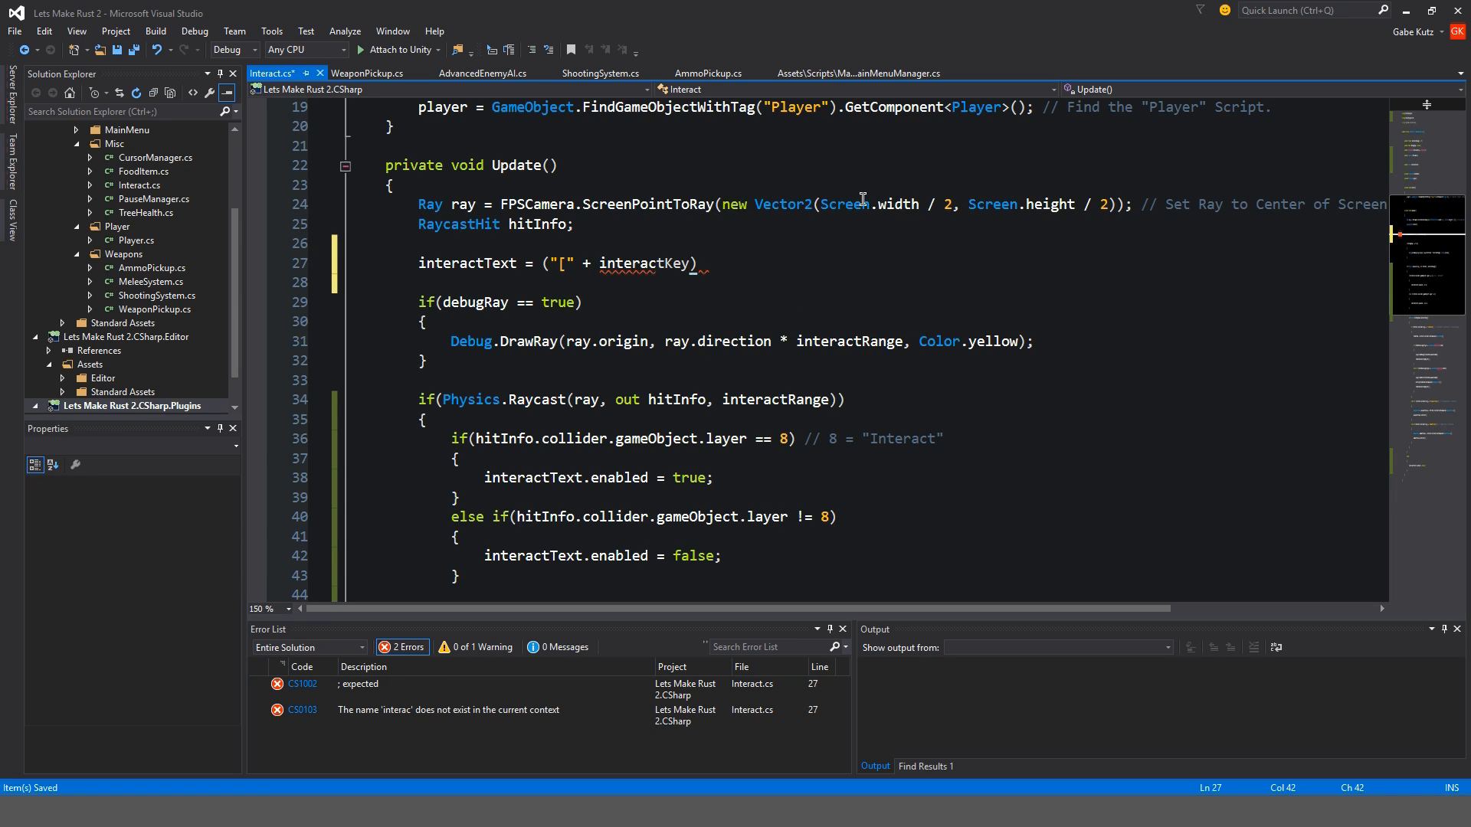
type("+ \"]\"")
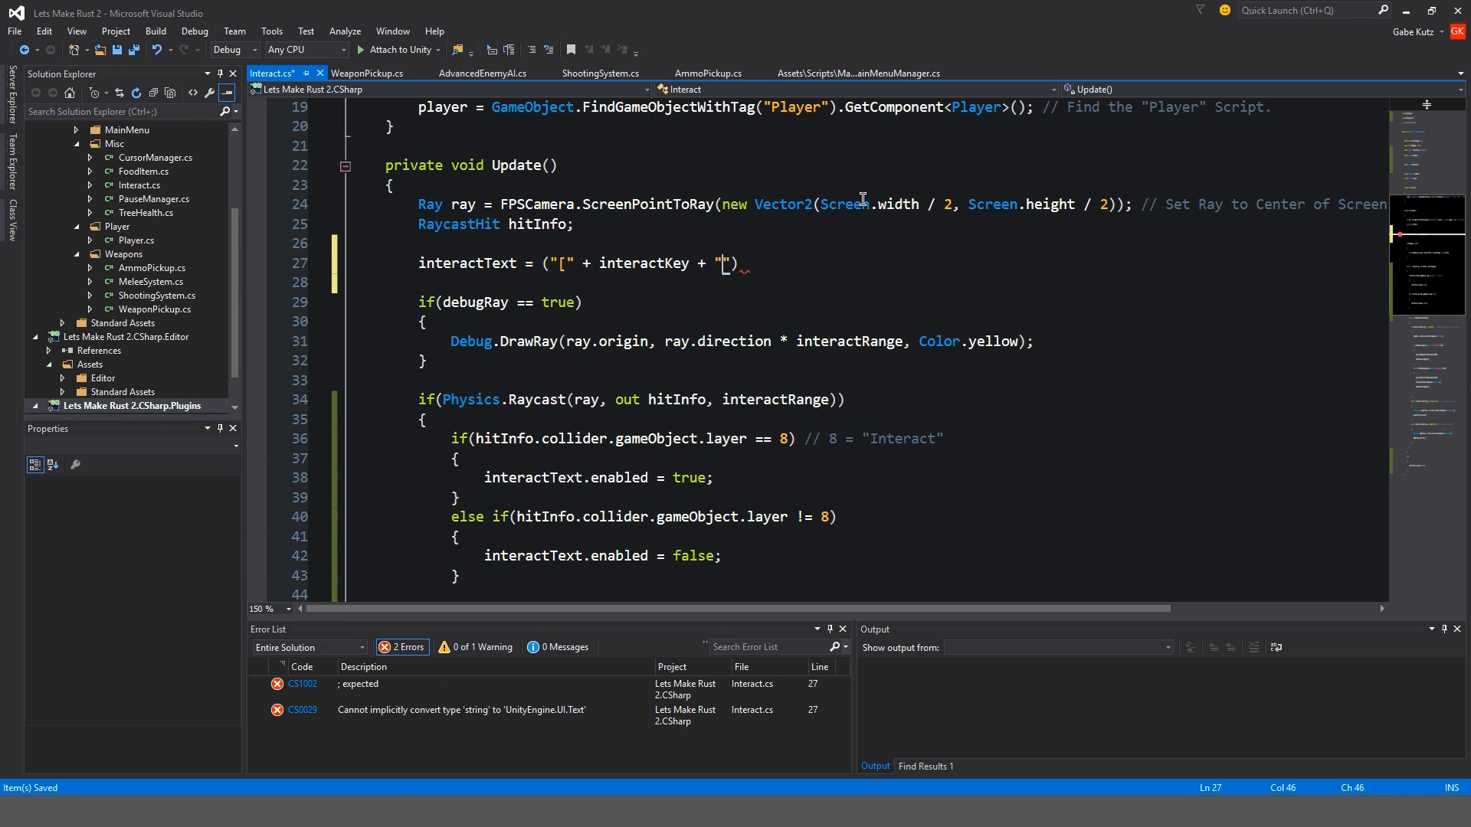
type("]\" + \"")
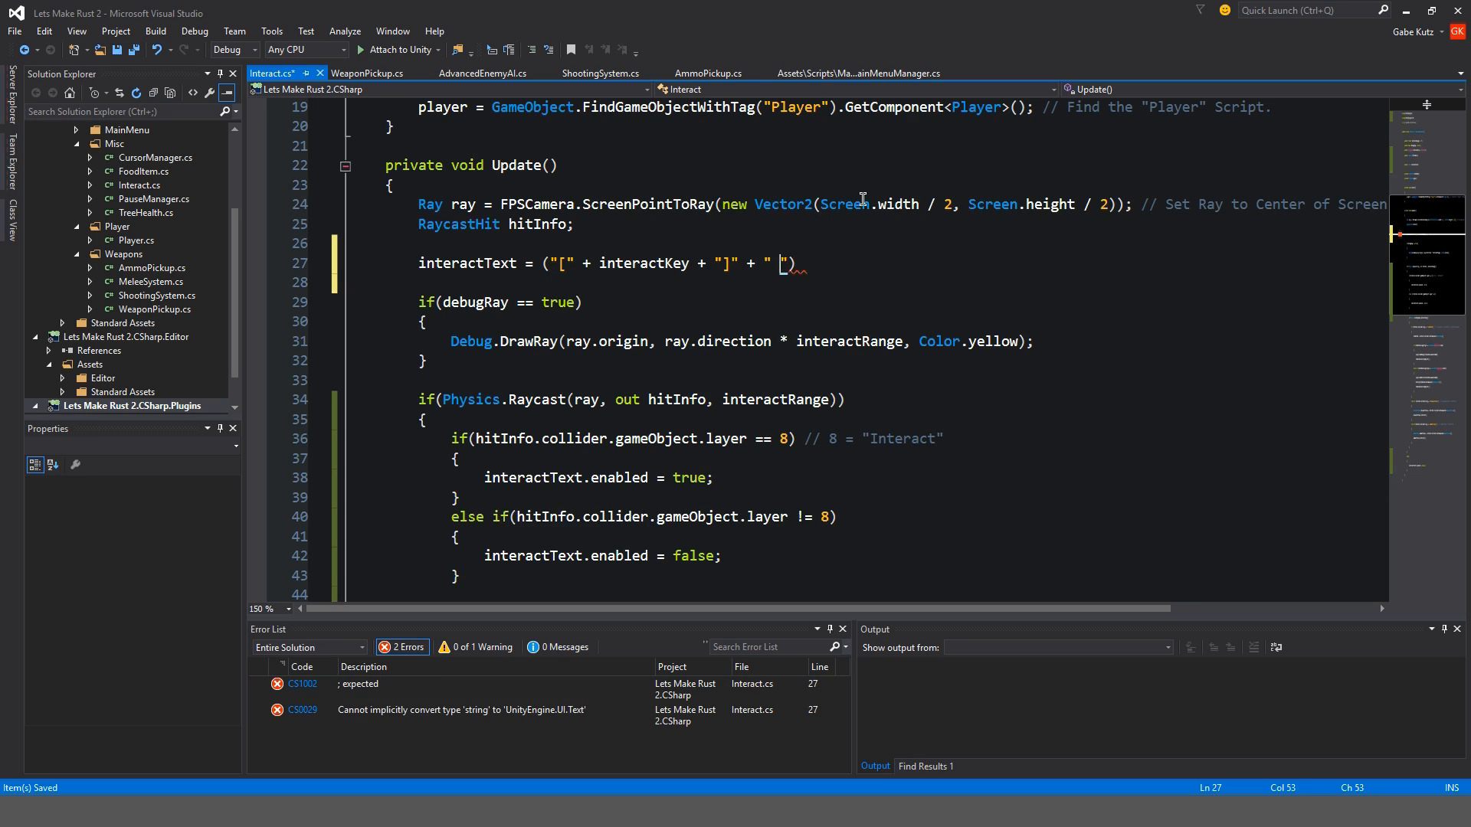
type("Interact")
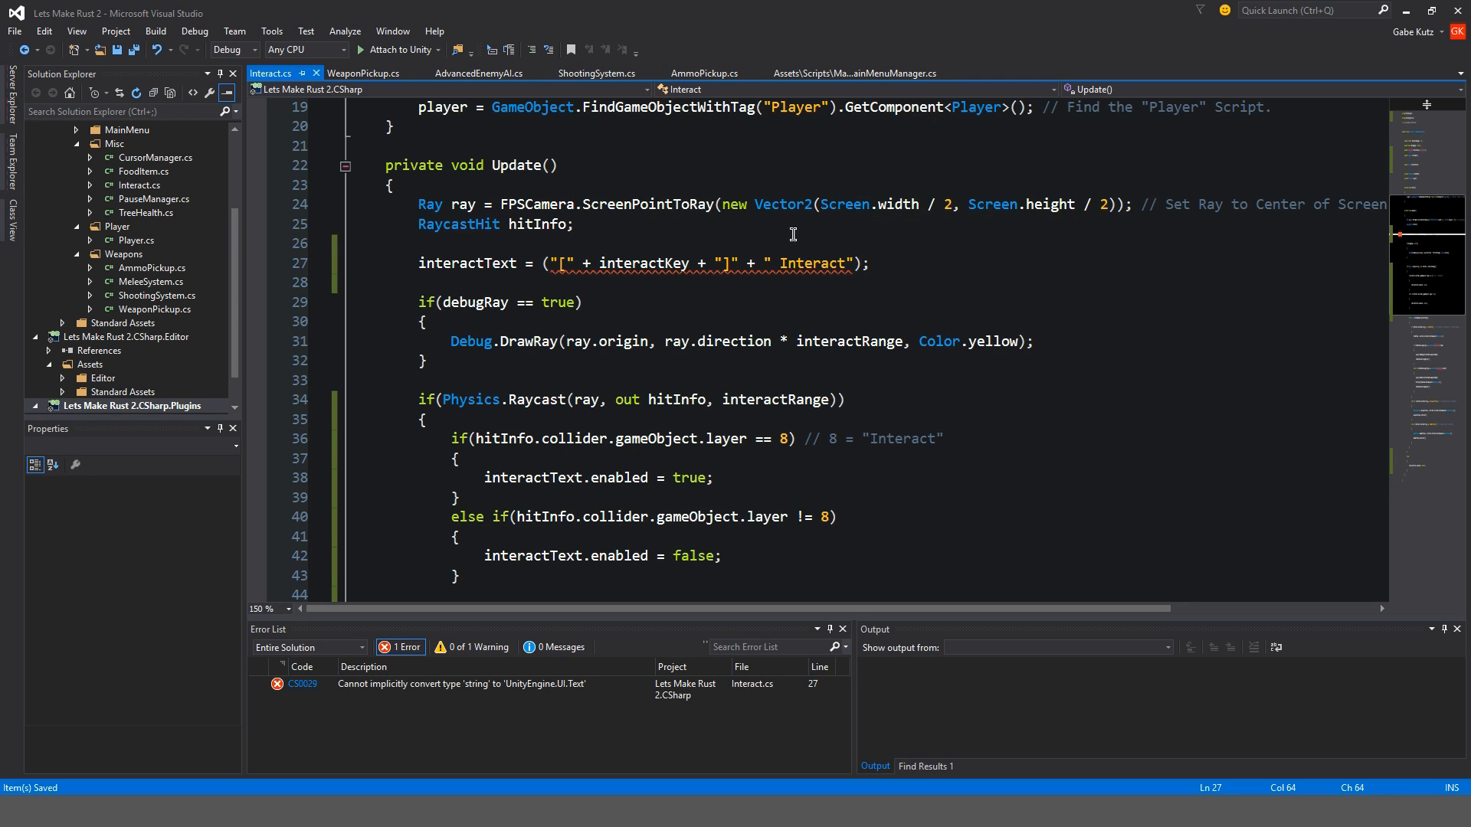
double_click(467, 263)
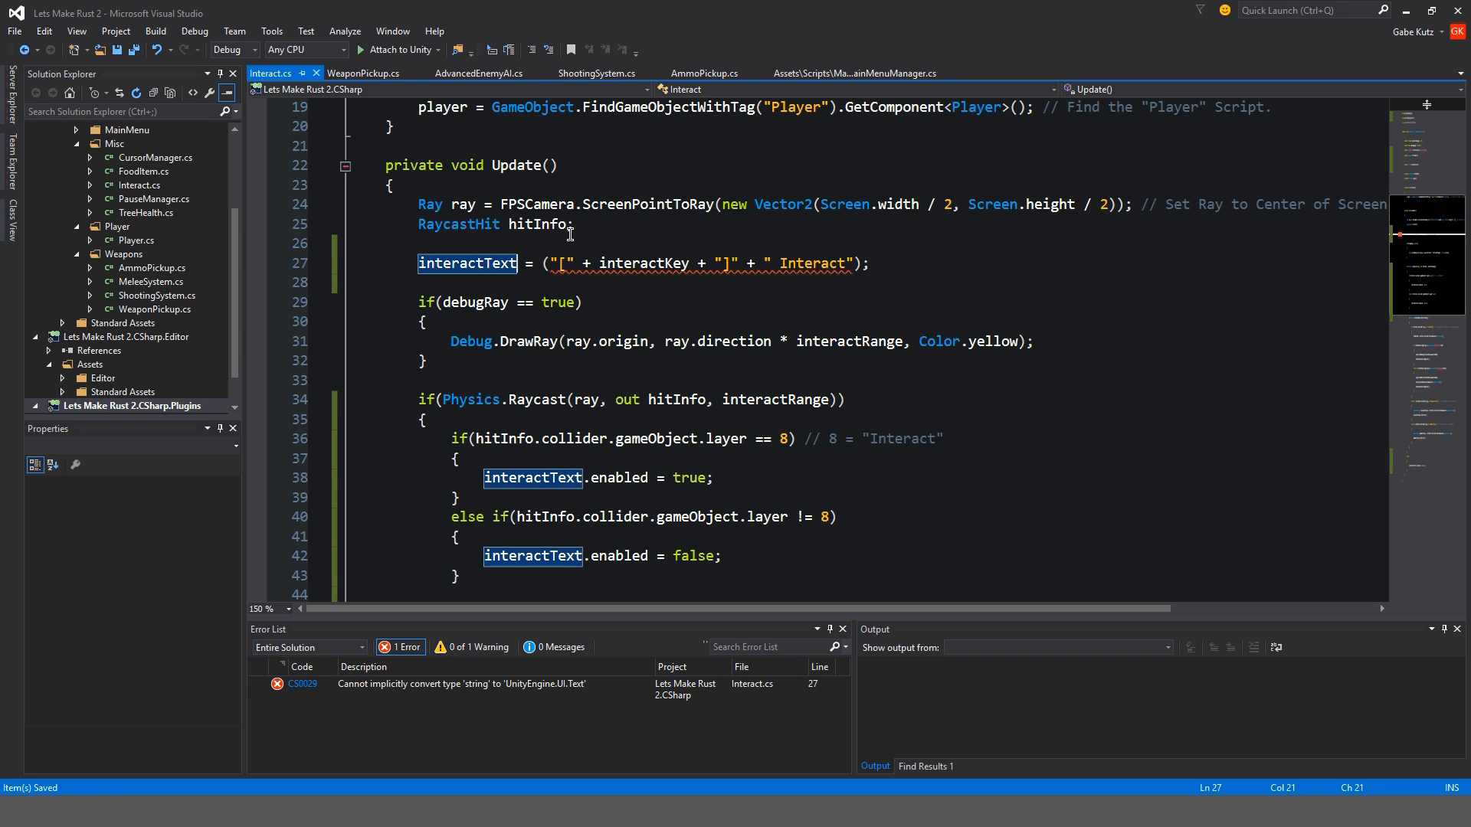
type(".text")
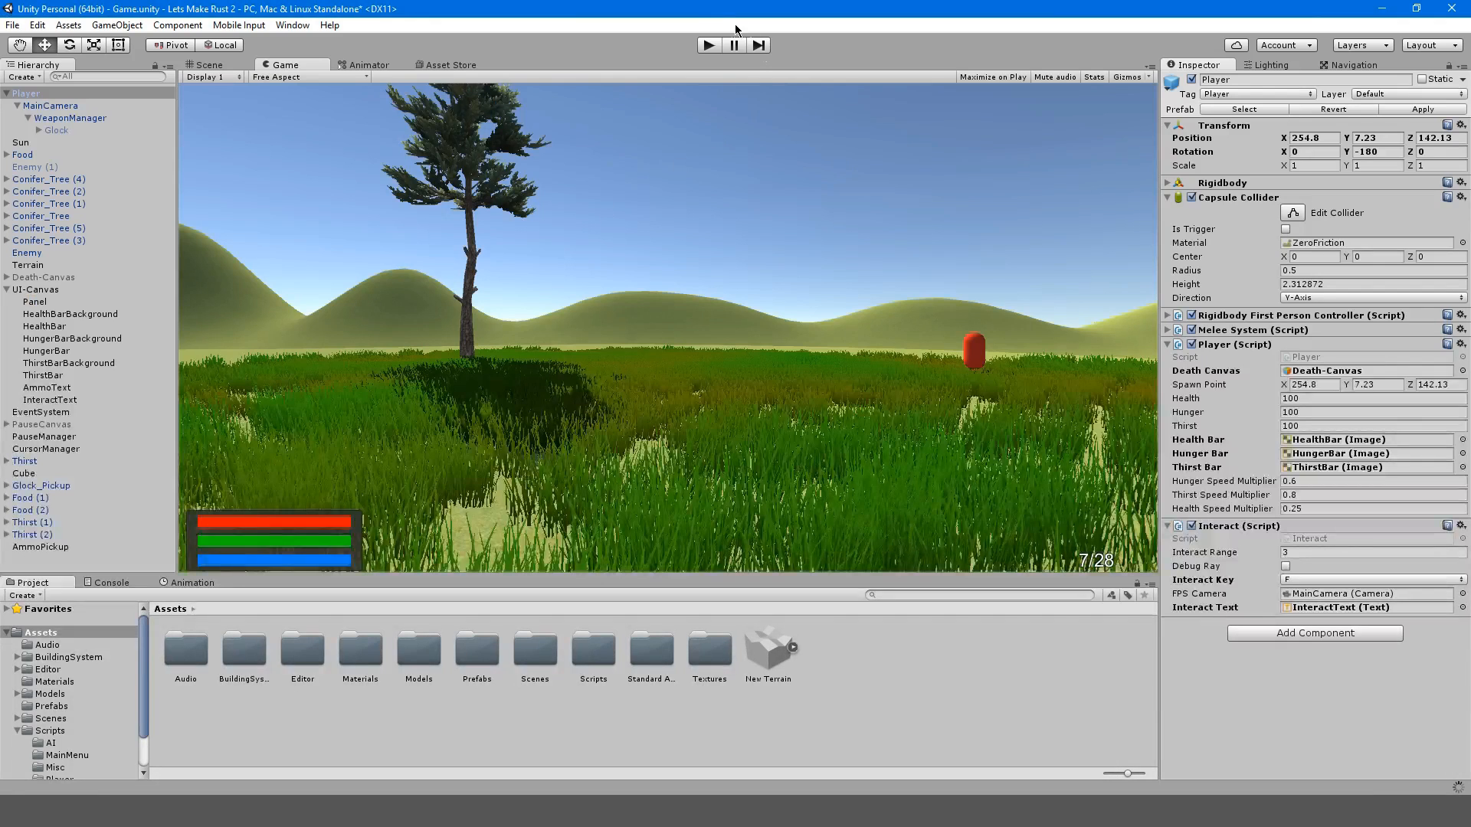
Browse to Assets > Scripts > Weapons and open ShootingSystem.cs in Visual Studio
left_click(708, 44)
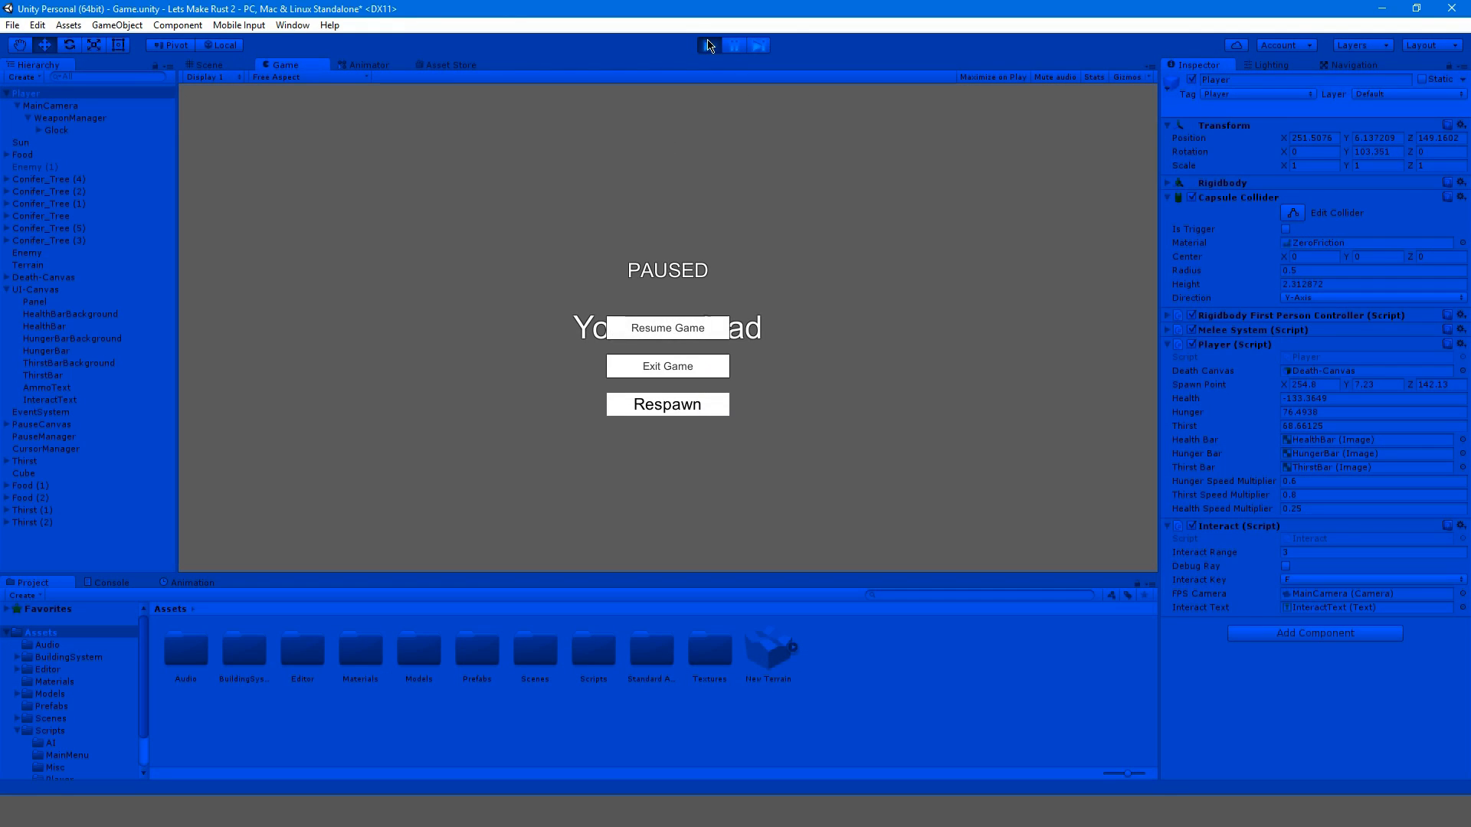
left_click(667, 404)
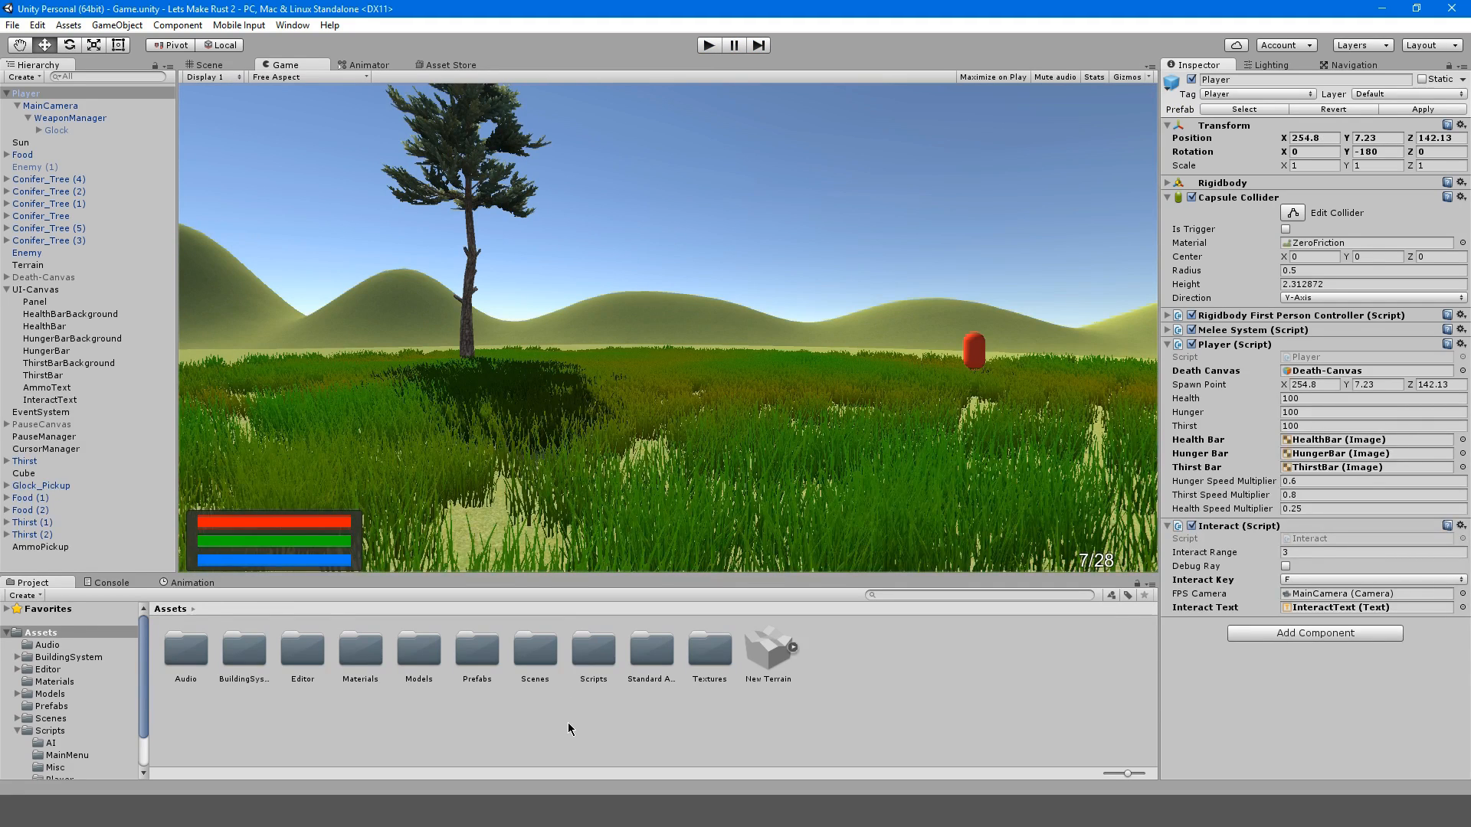
left_click(57, 783)
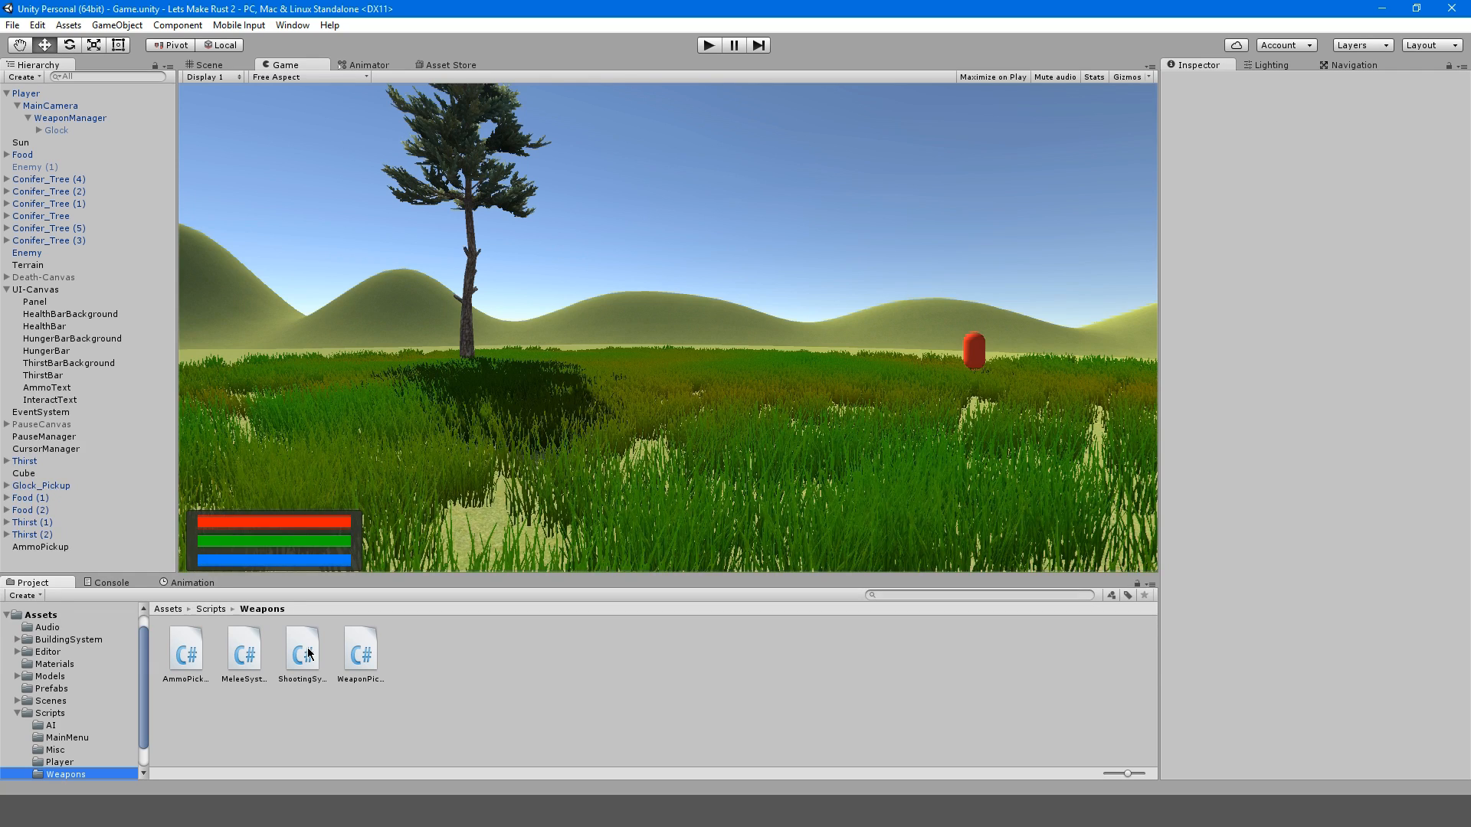
mouse_move(6, 776)
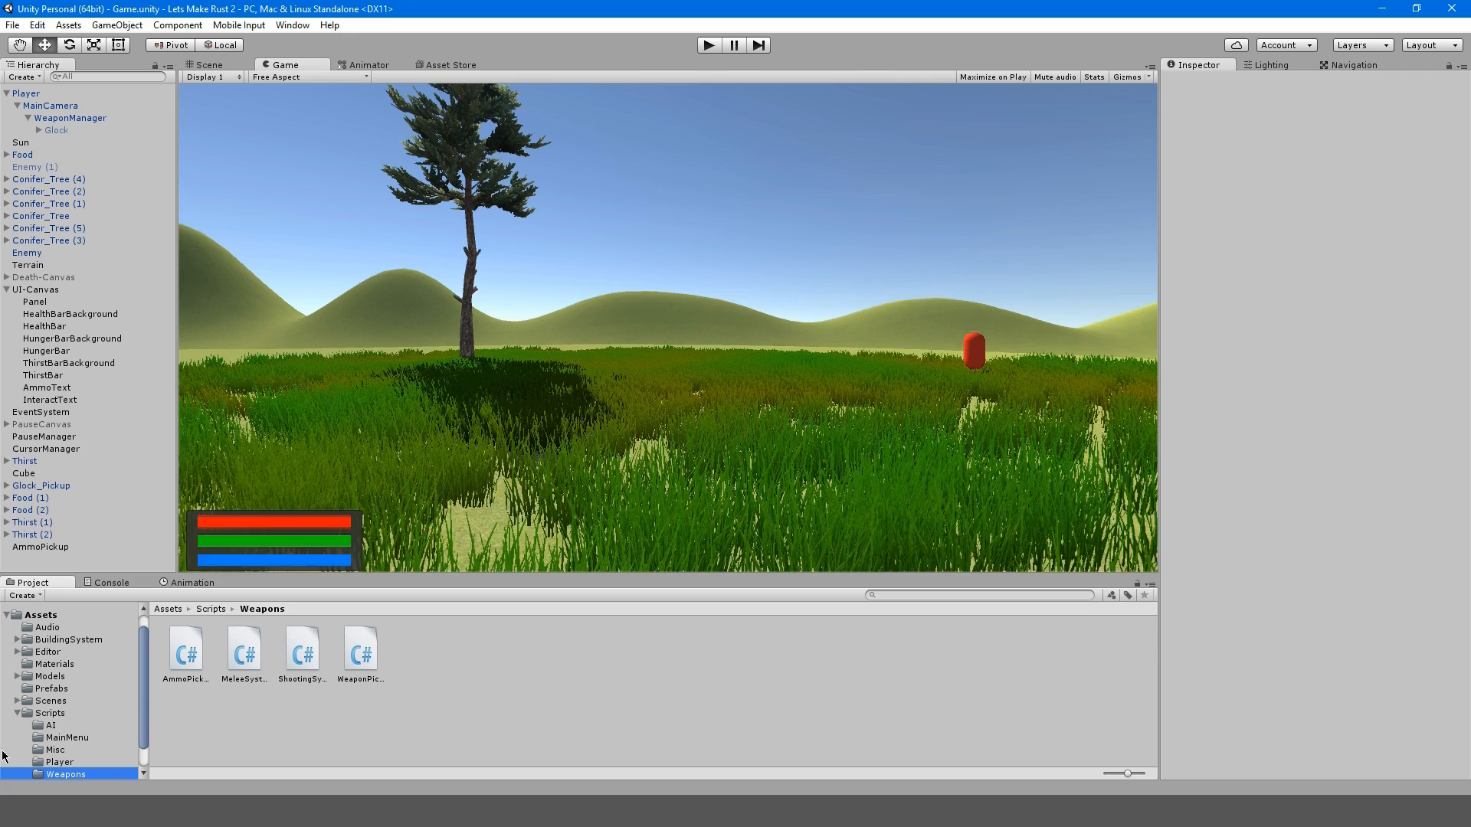
left_click(302, 648)
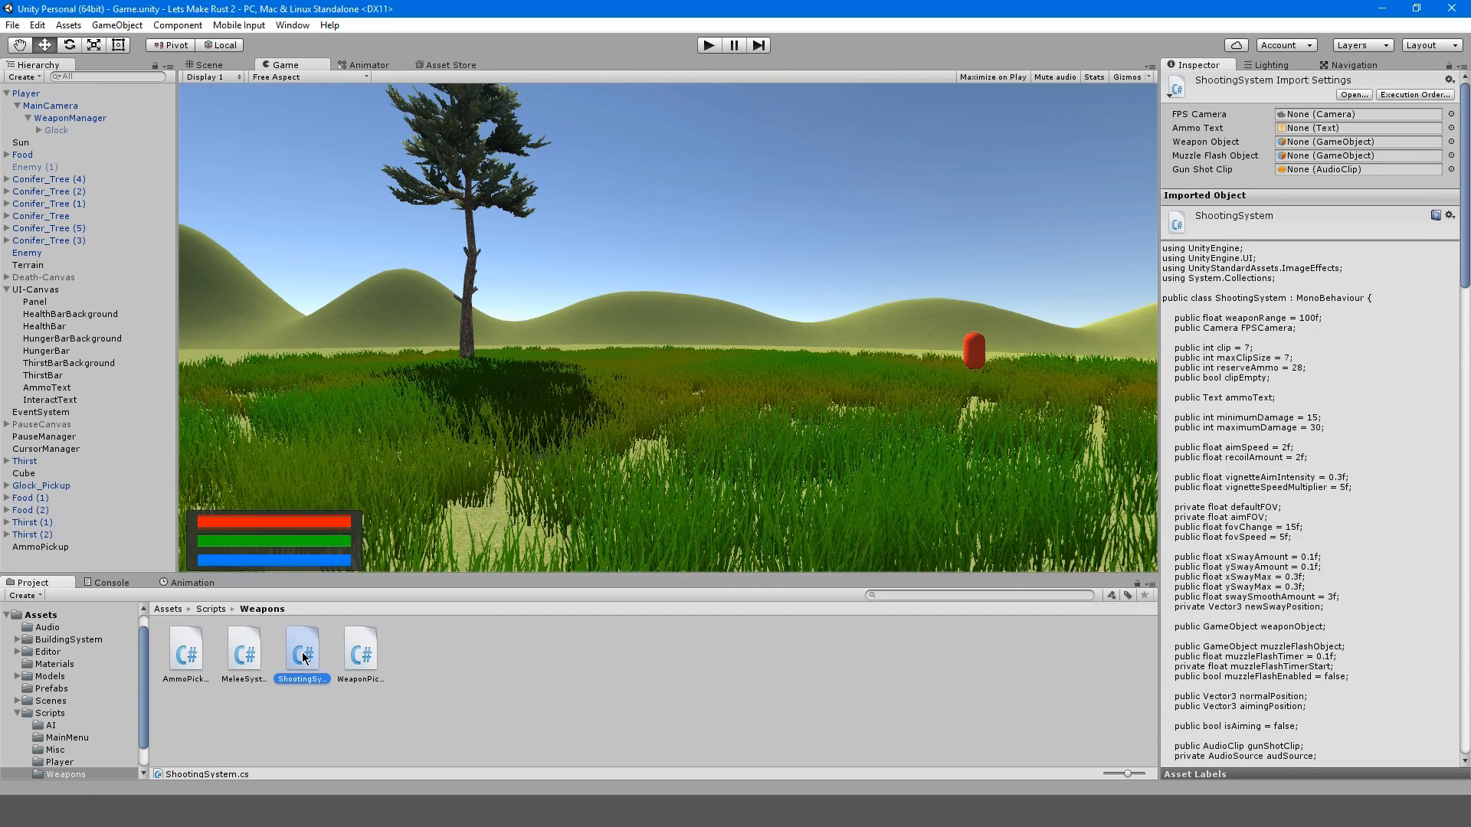
double_click(301, 649)
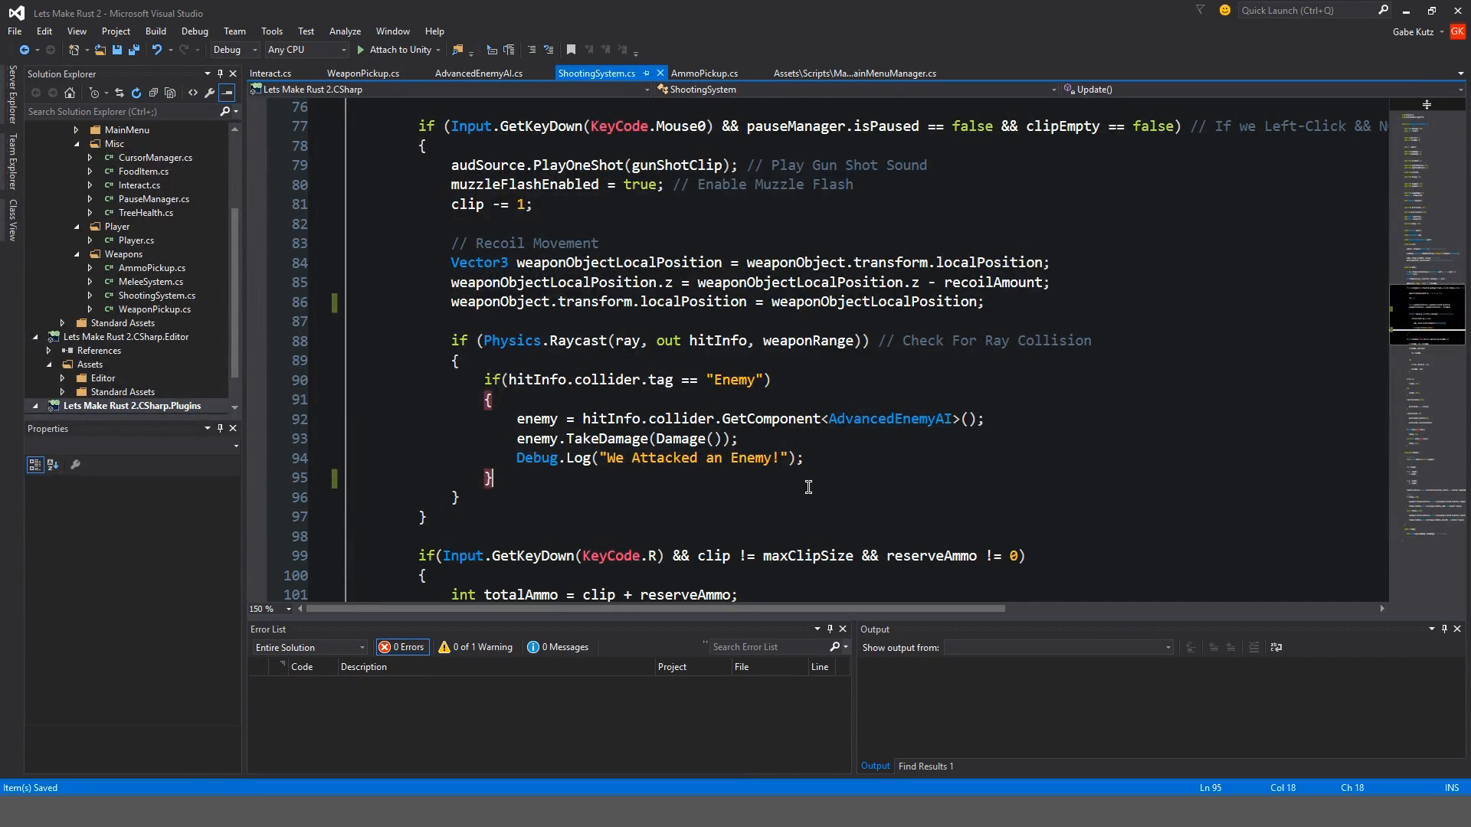
mouse_move(556, 341)
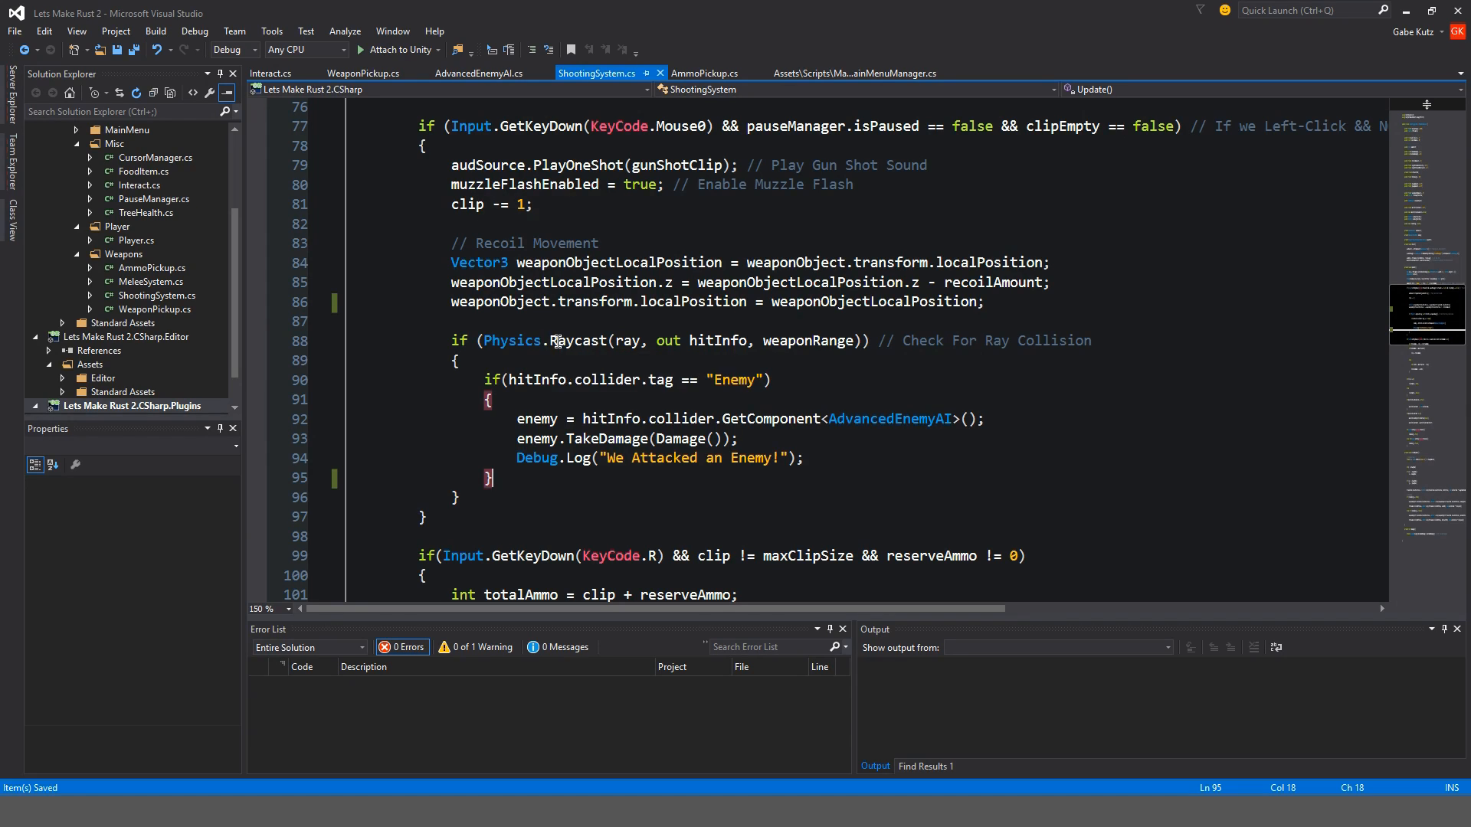
mouse_move(926, 475)
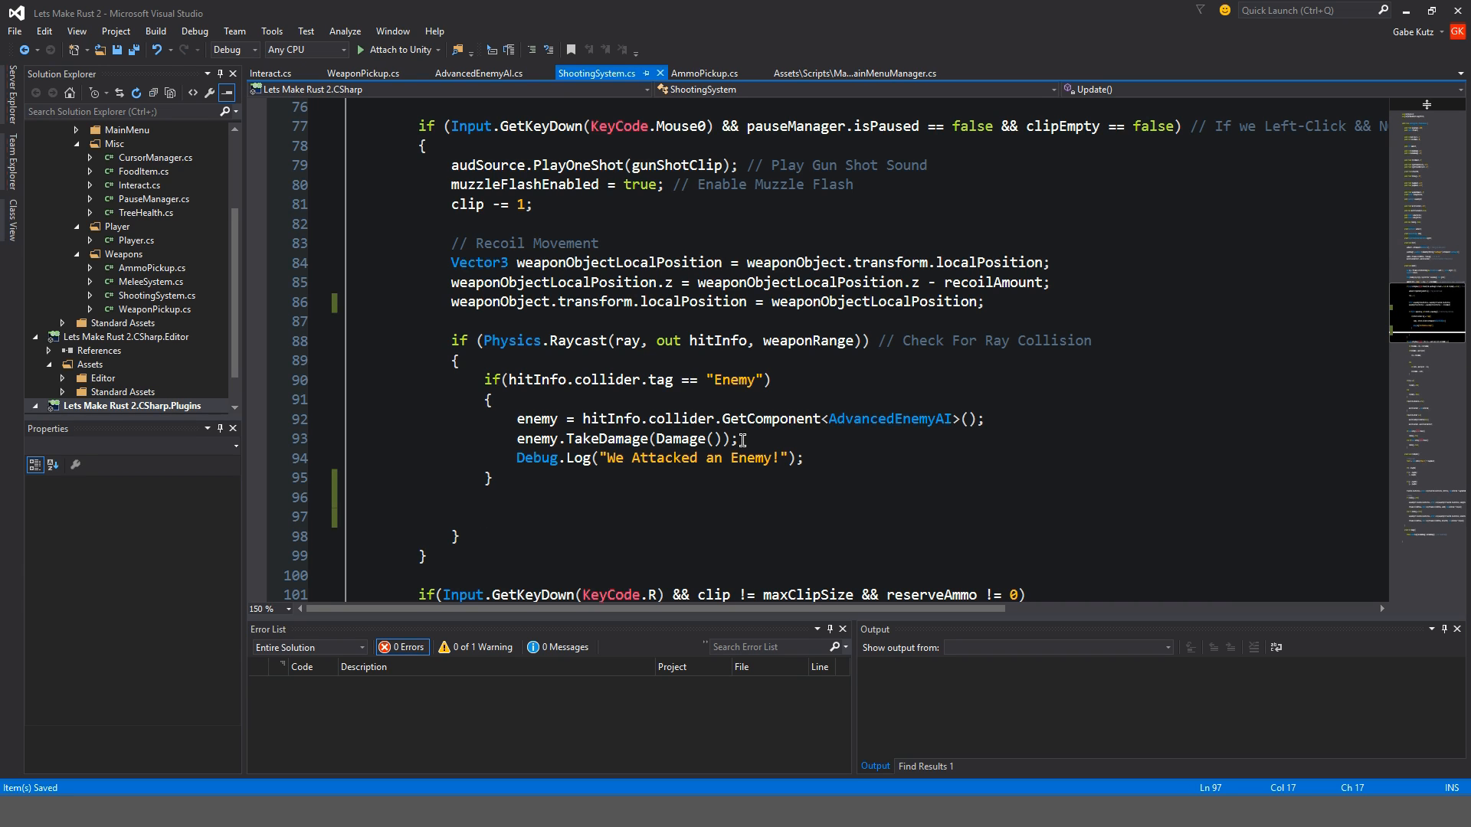
Add if(hitInfo.rigidbody != null) { } below the Enemy tag check
type("if(hitInfo.)")
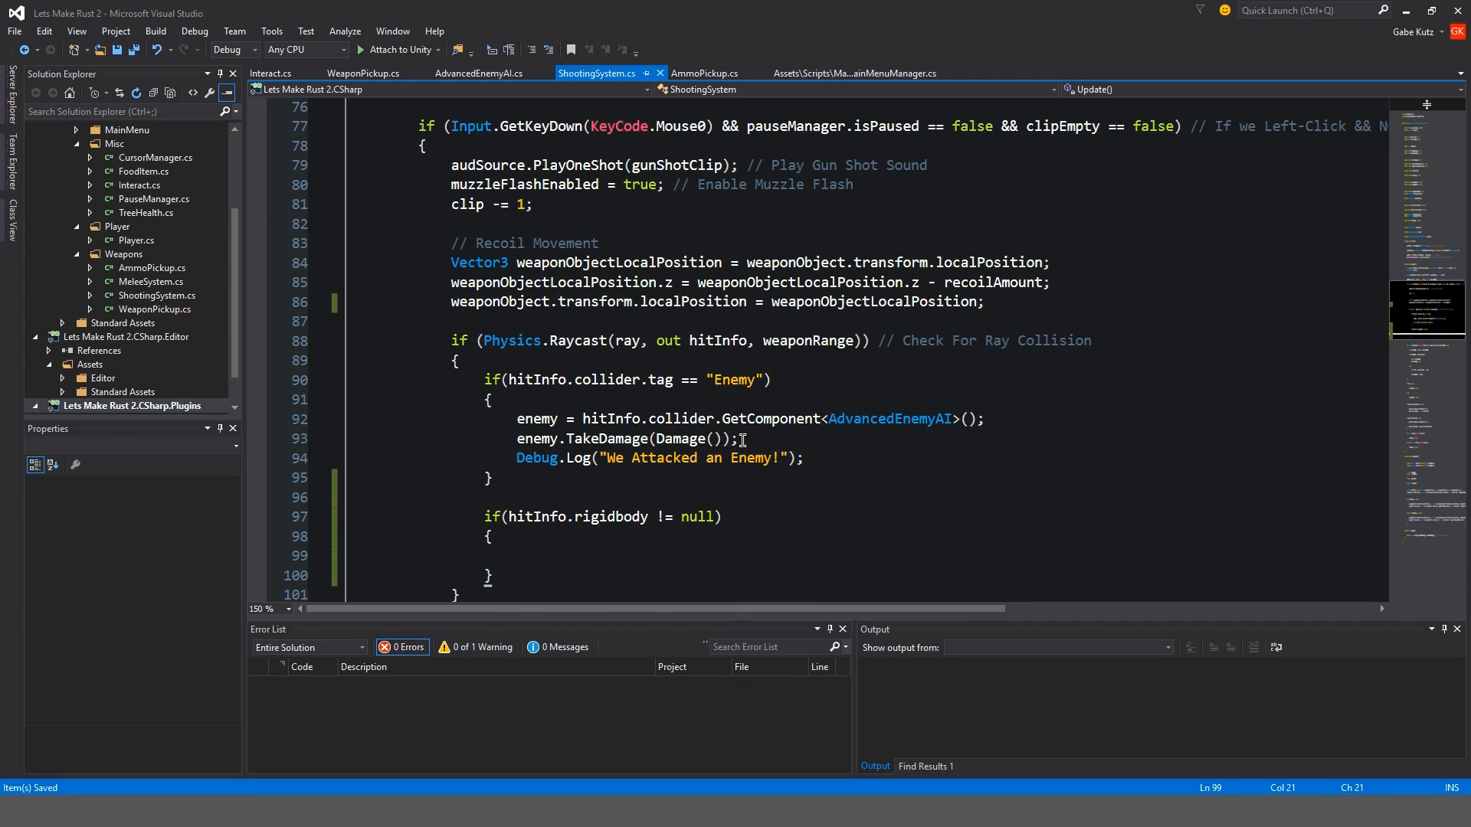
mouse_move(545, 556)
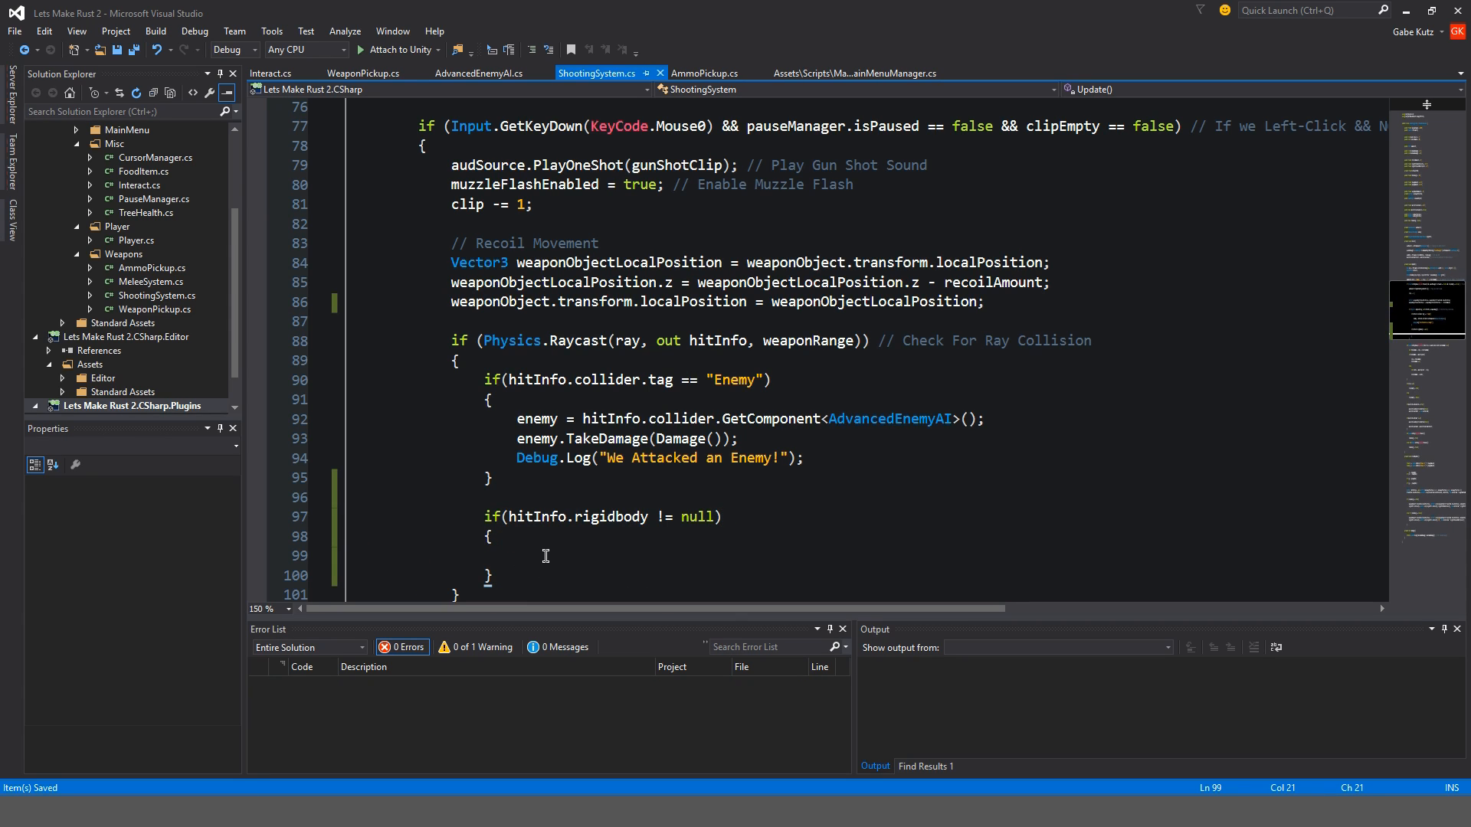
mouse_move(534, 550)
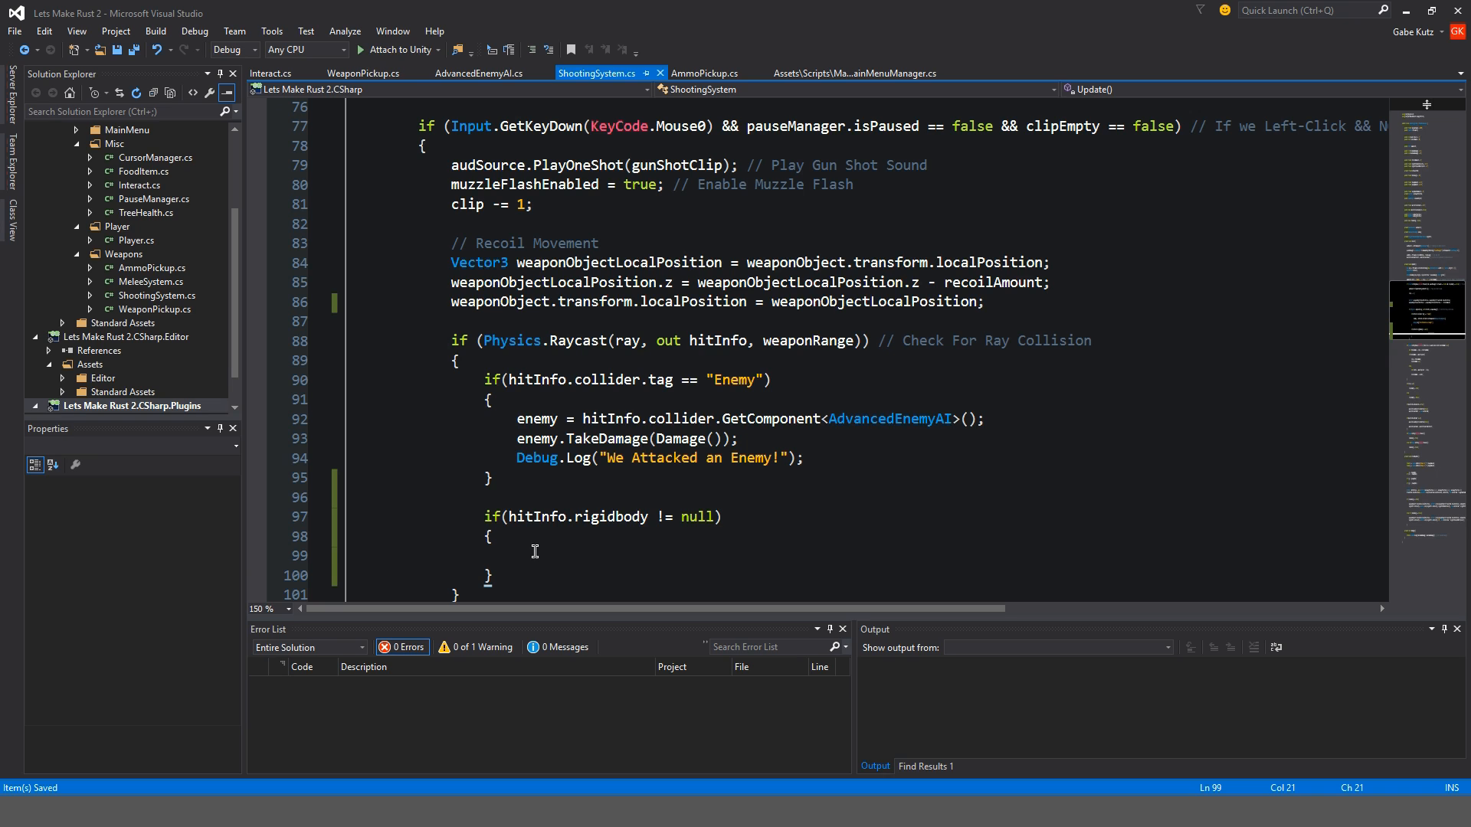
Declare public float hitPower = 5f; after clipEmpty at the top of the script
scroll("up", 3)
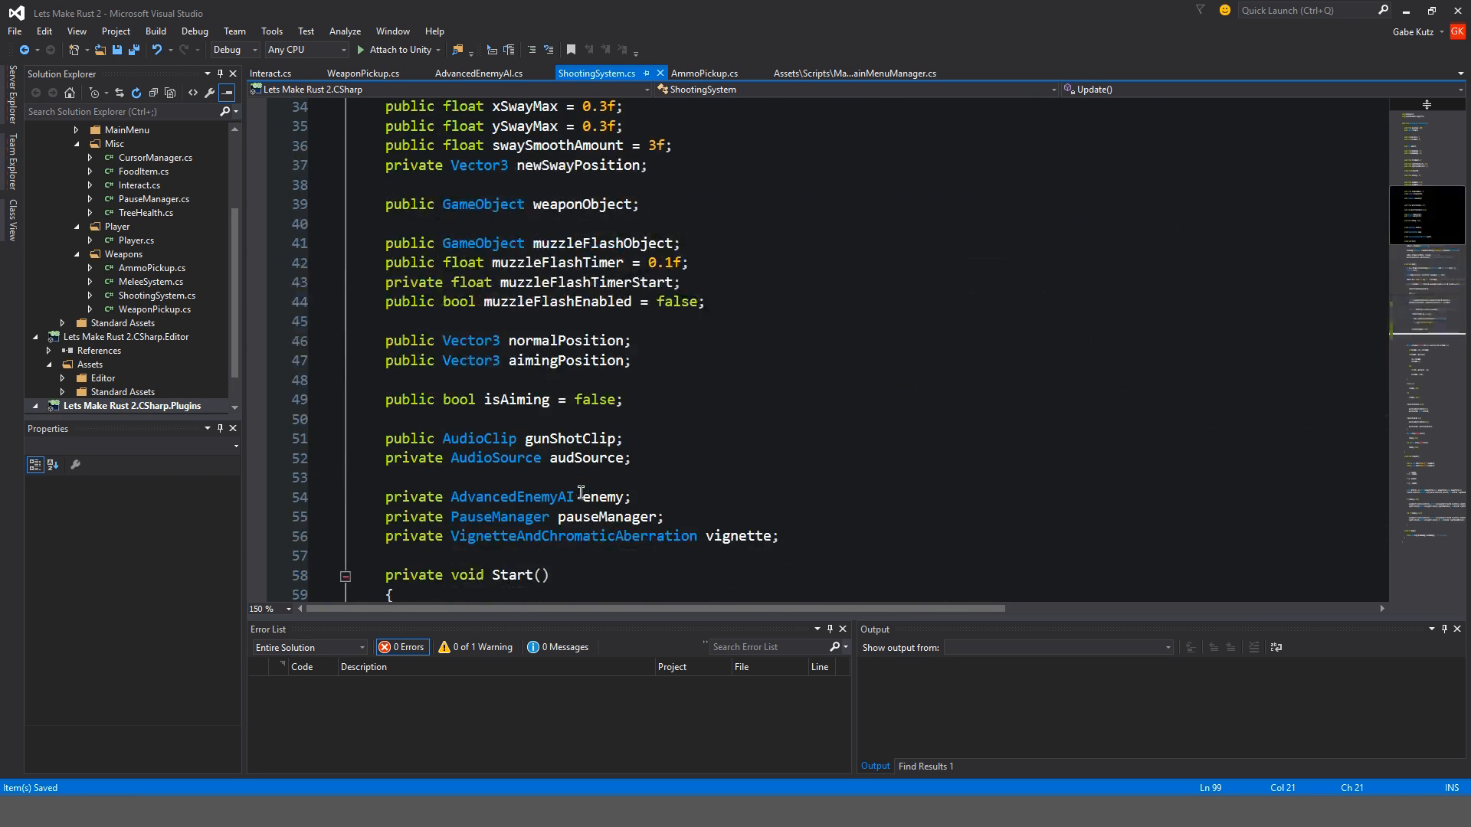
scroll("up", 3)
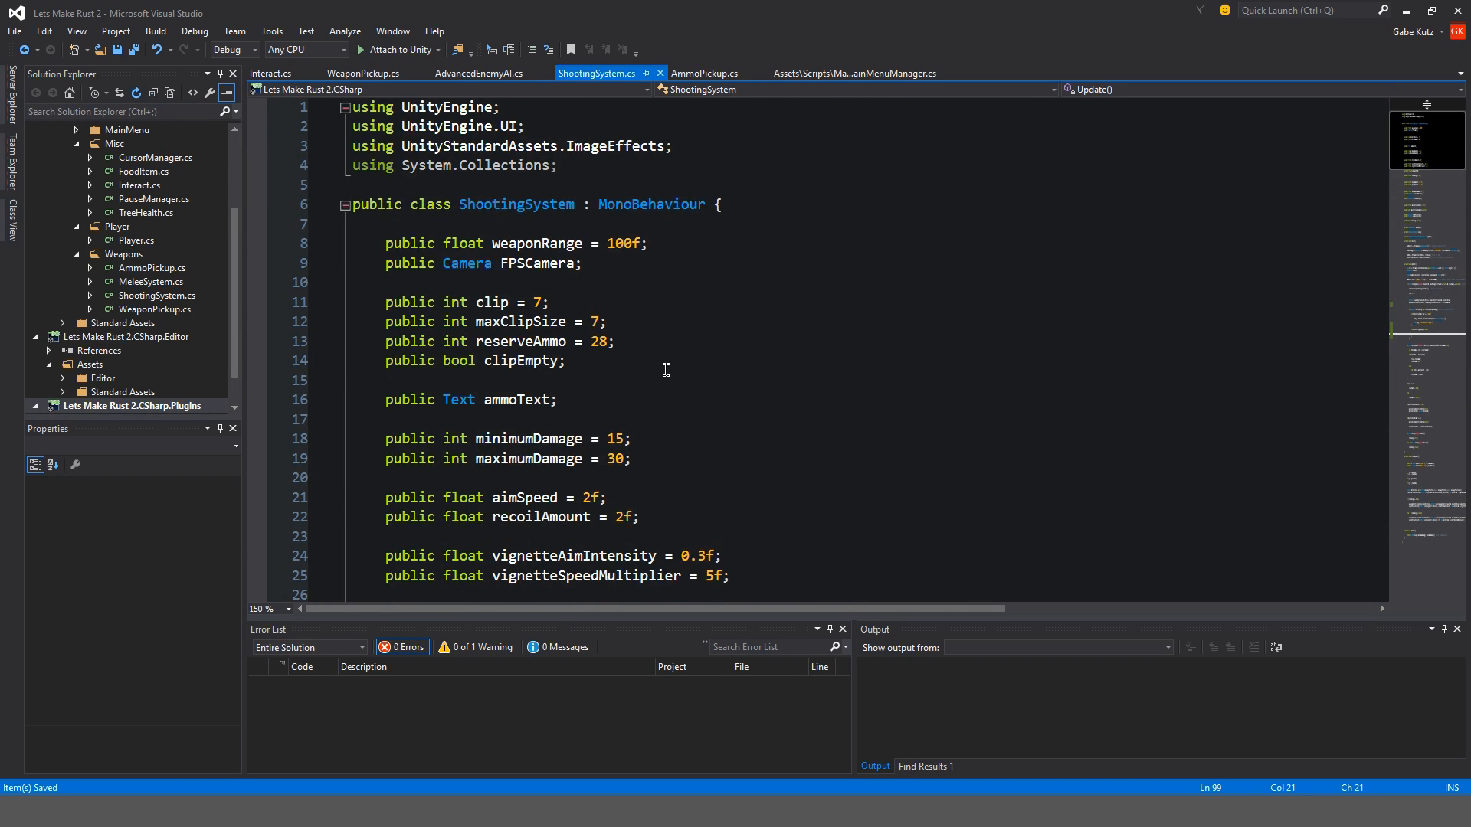
type("public float hitPower =")
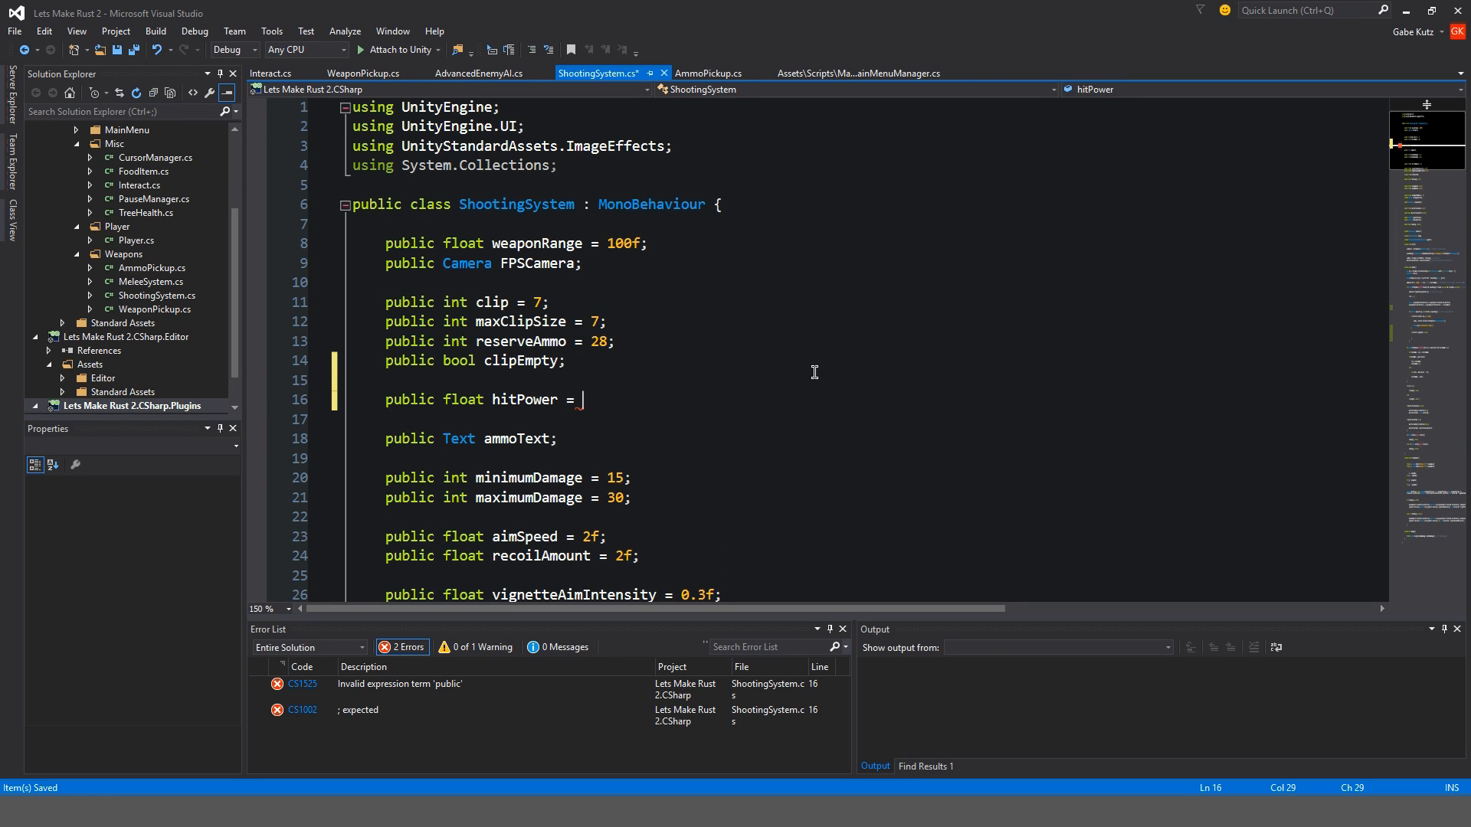
type("5f;")
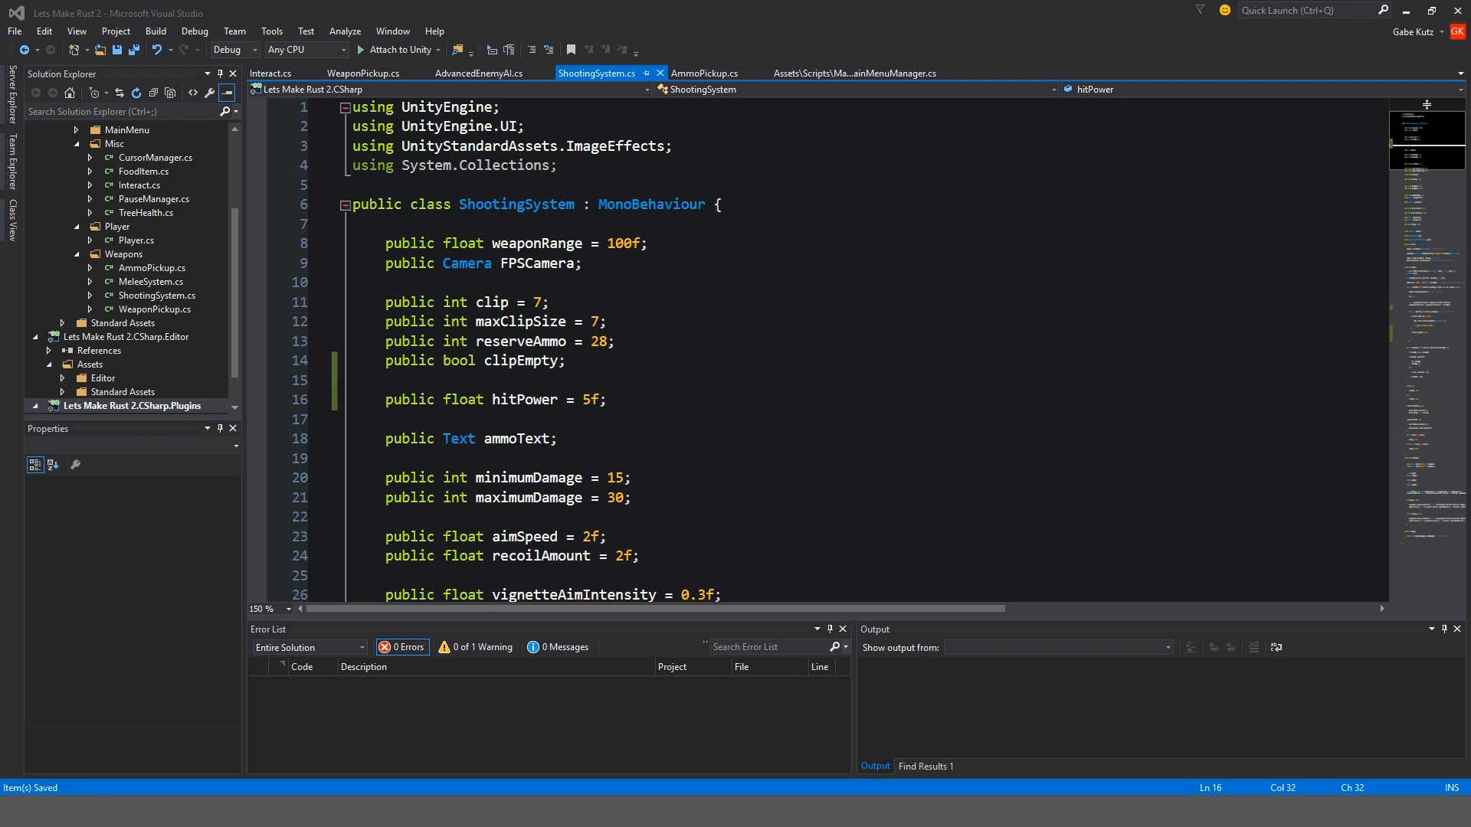
scroll("down", 3)
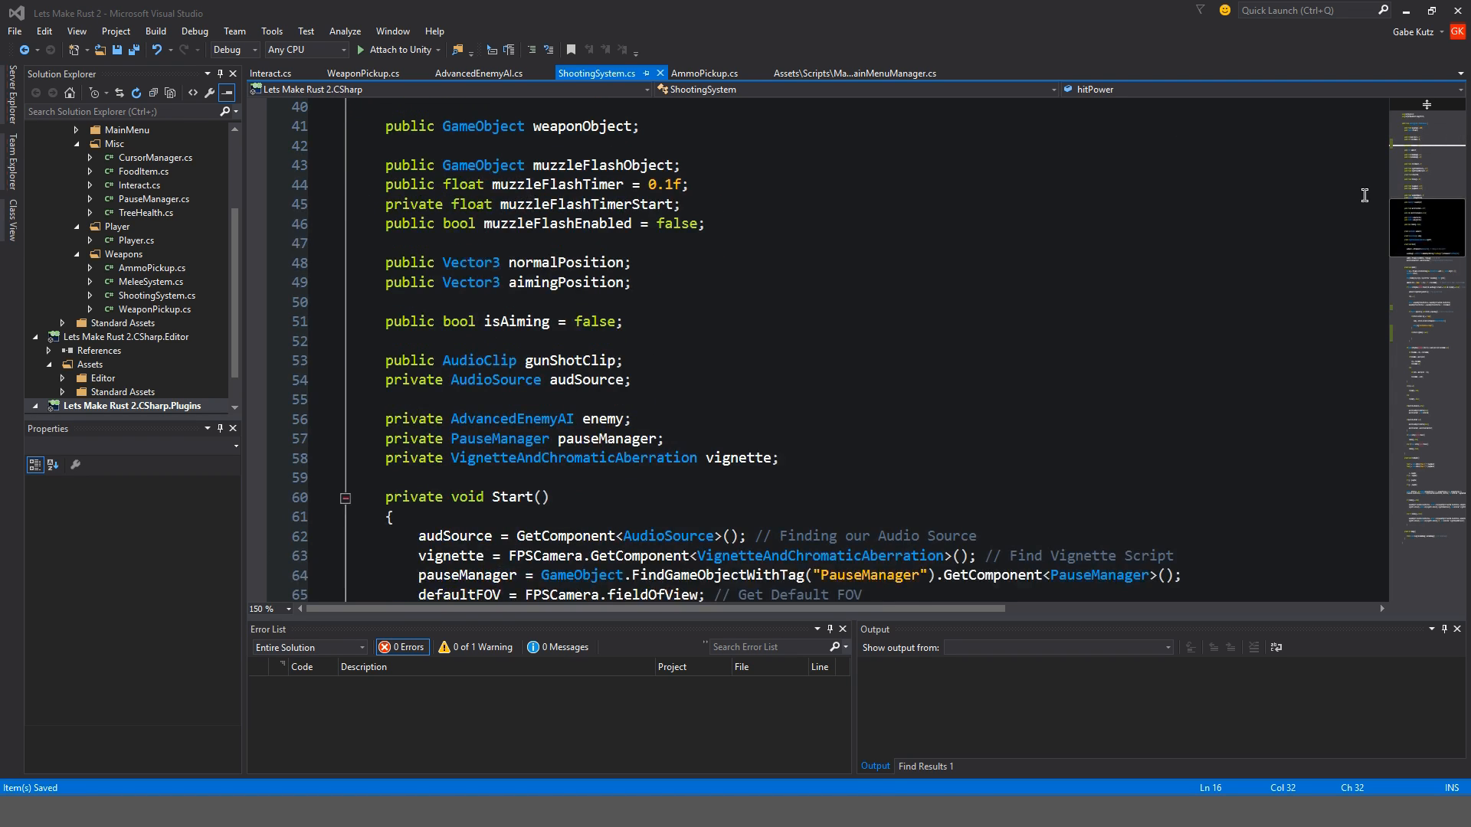
Call AddForce on the hit collider's Rigidbody along transform.TransformDirection(Vector3.forward)
scroll("down", 3)
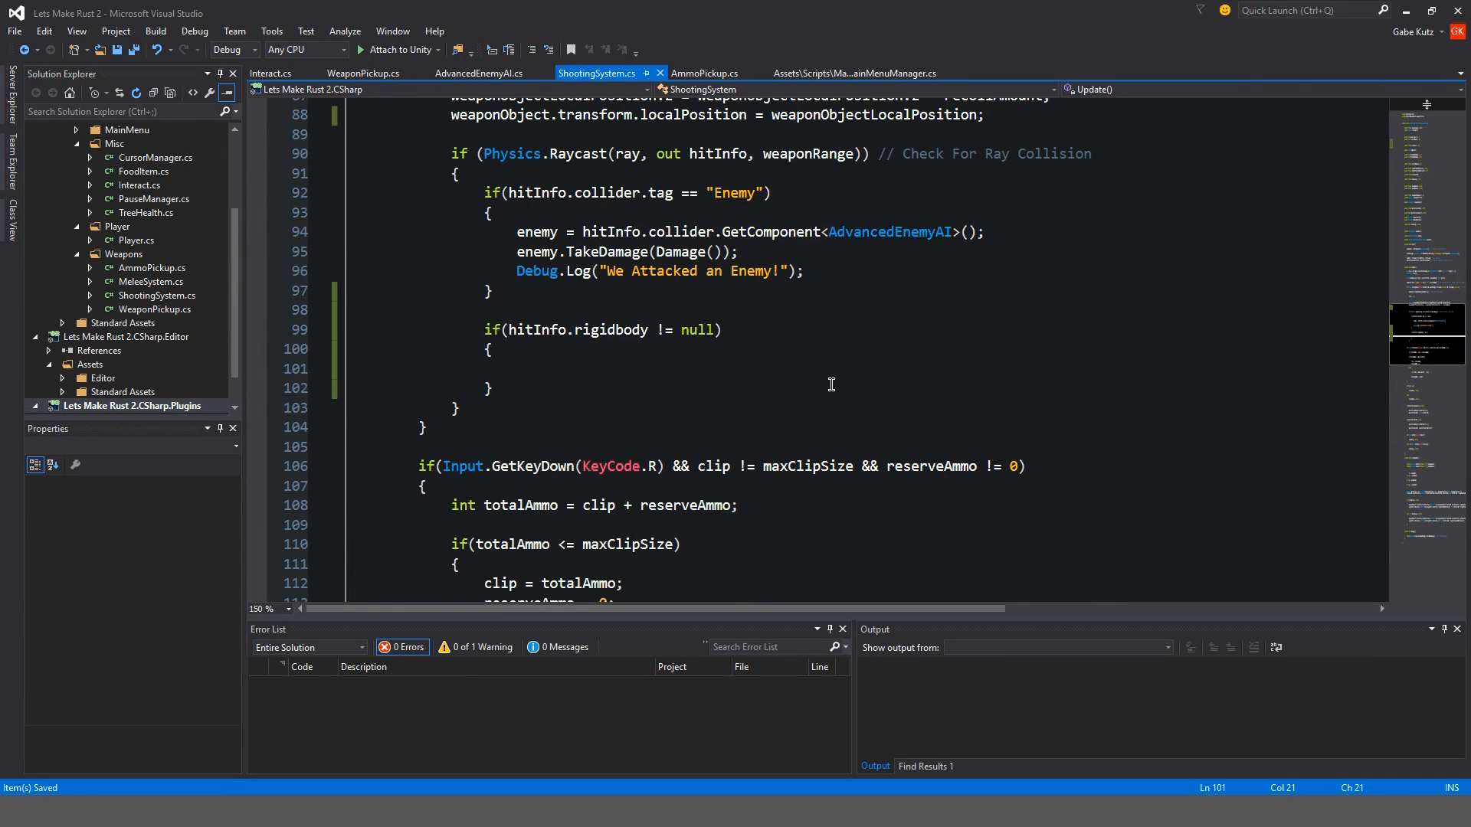
type("hitInfo.collider.GetComponent")
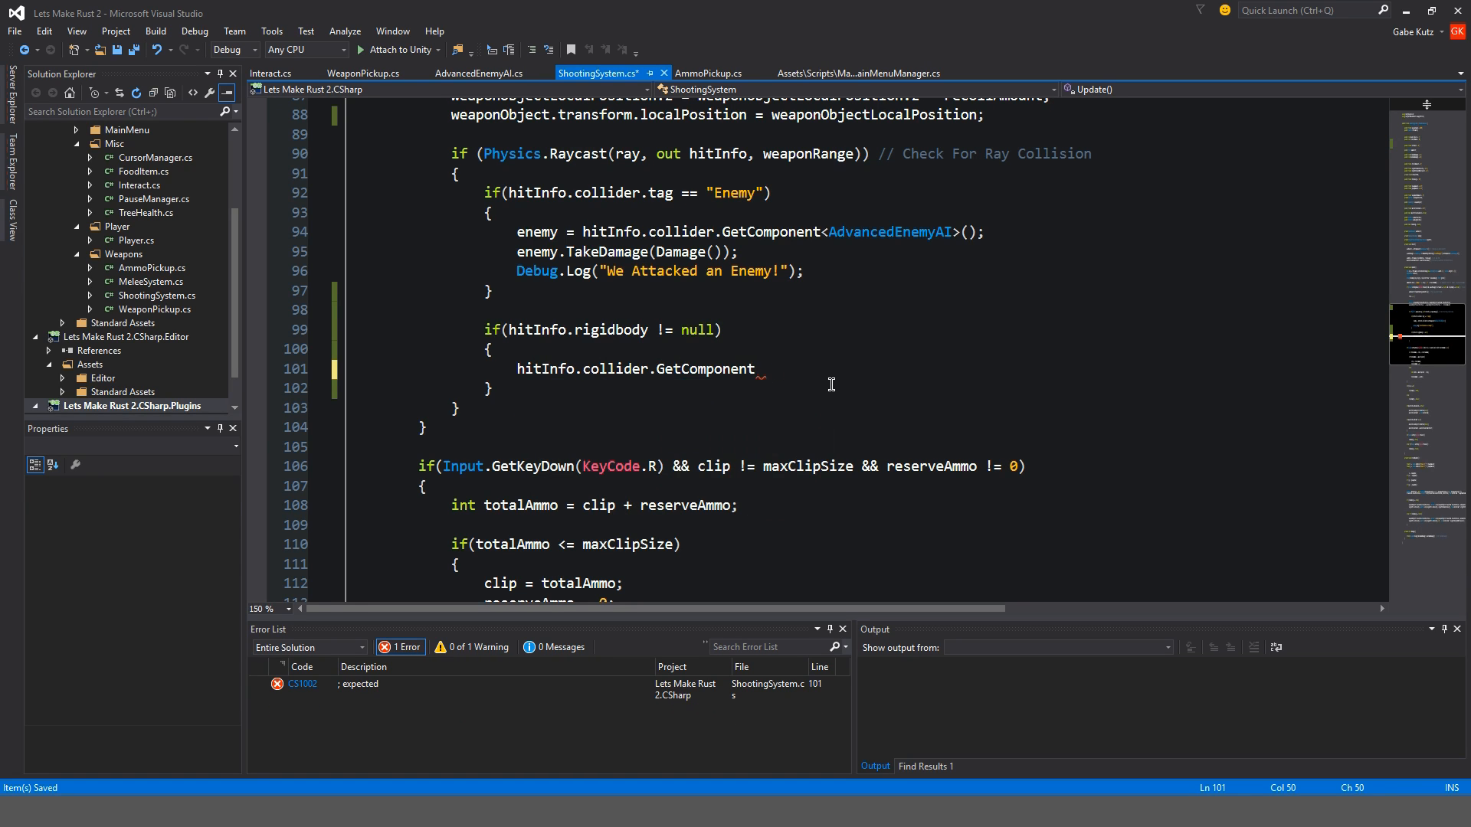
type("<Rigidbody>()")
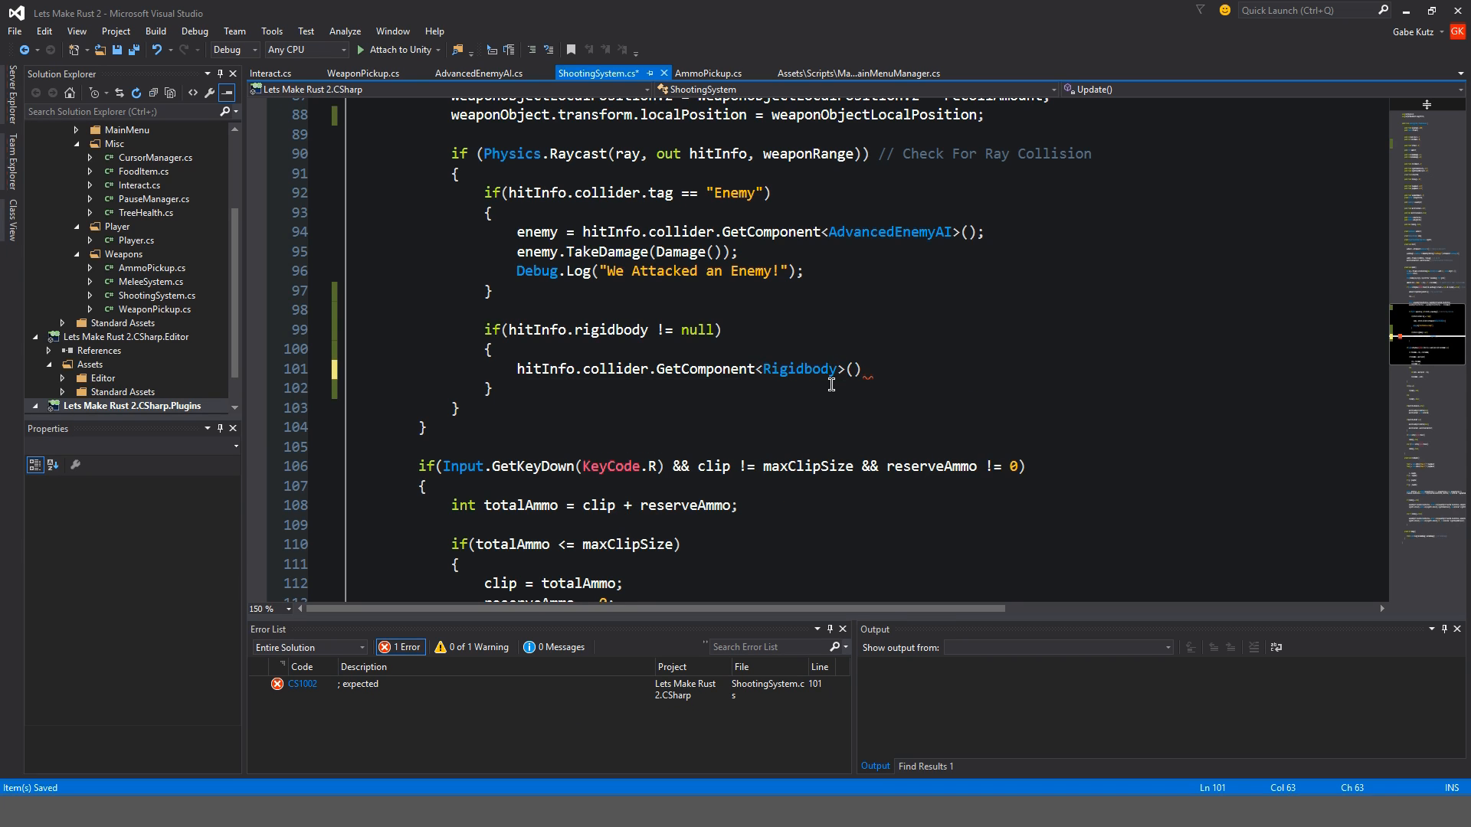
type(".AddForceAtPosition(")
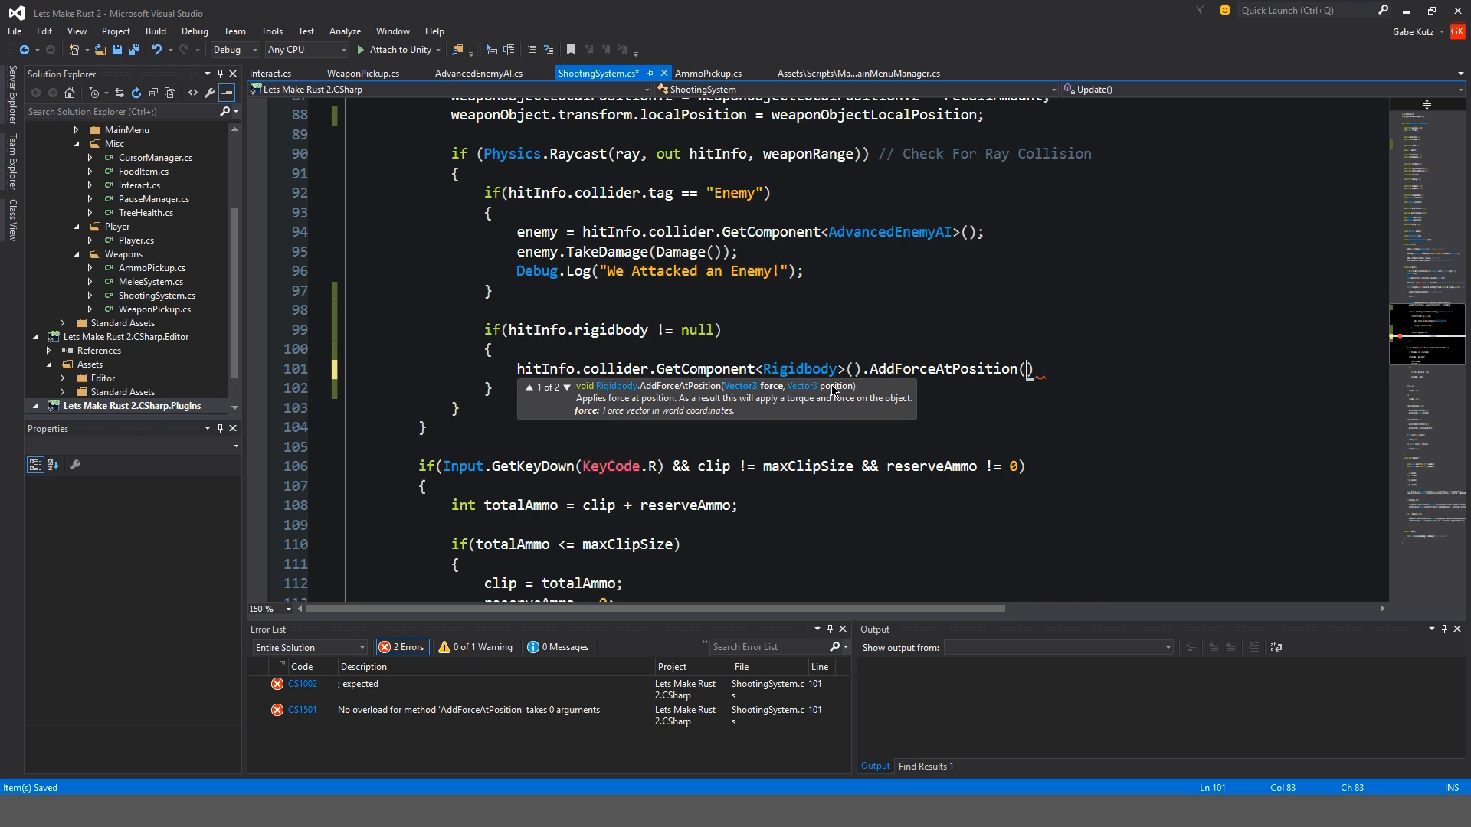
type("transform.Tras")
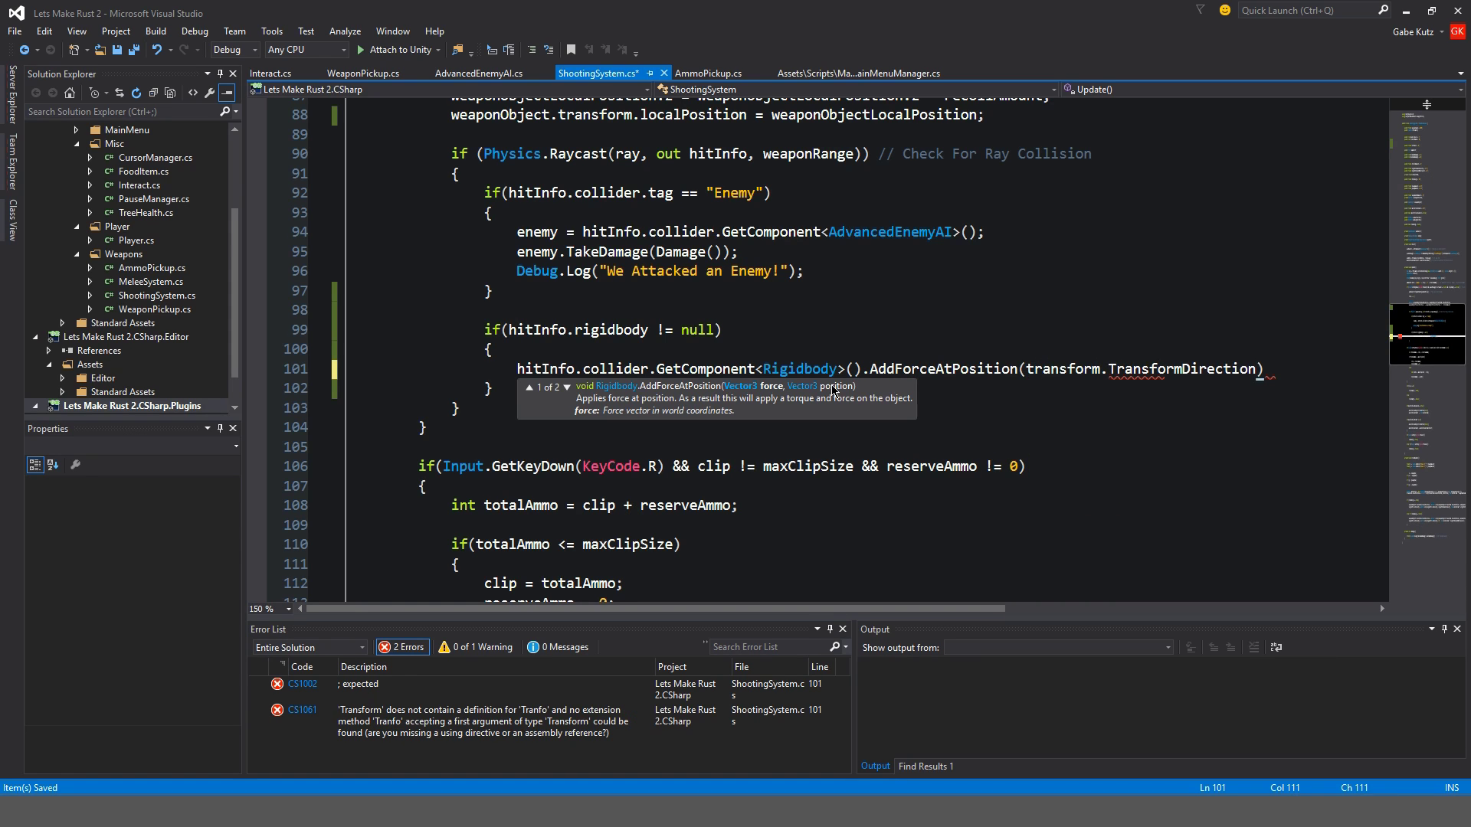
type("(V")
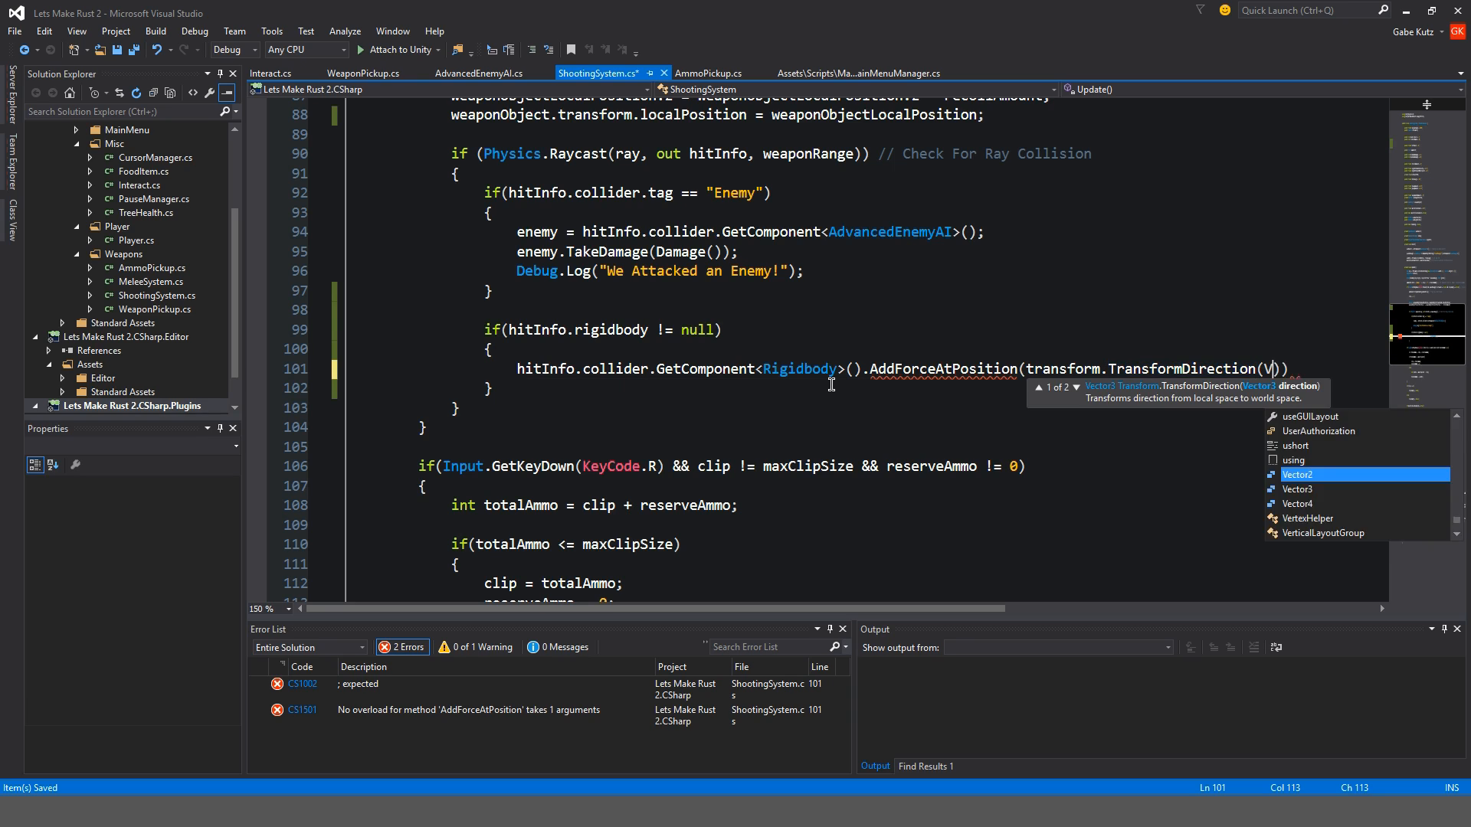
type("Vector3.forward")
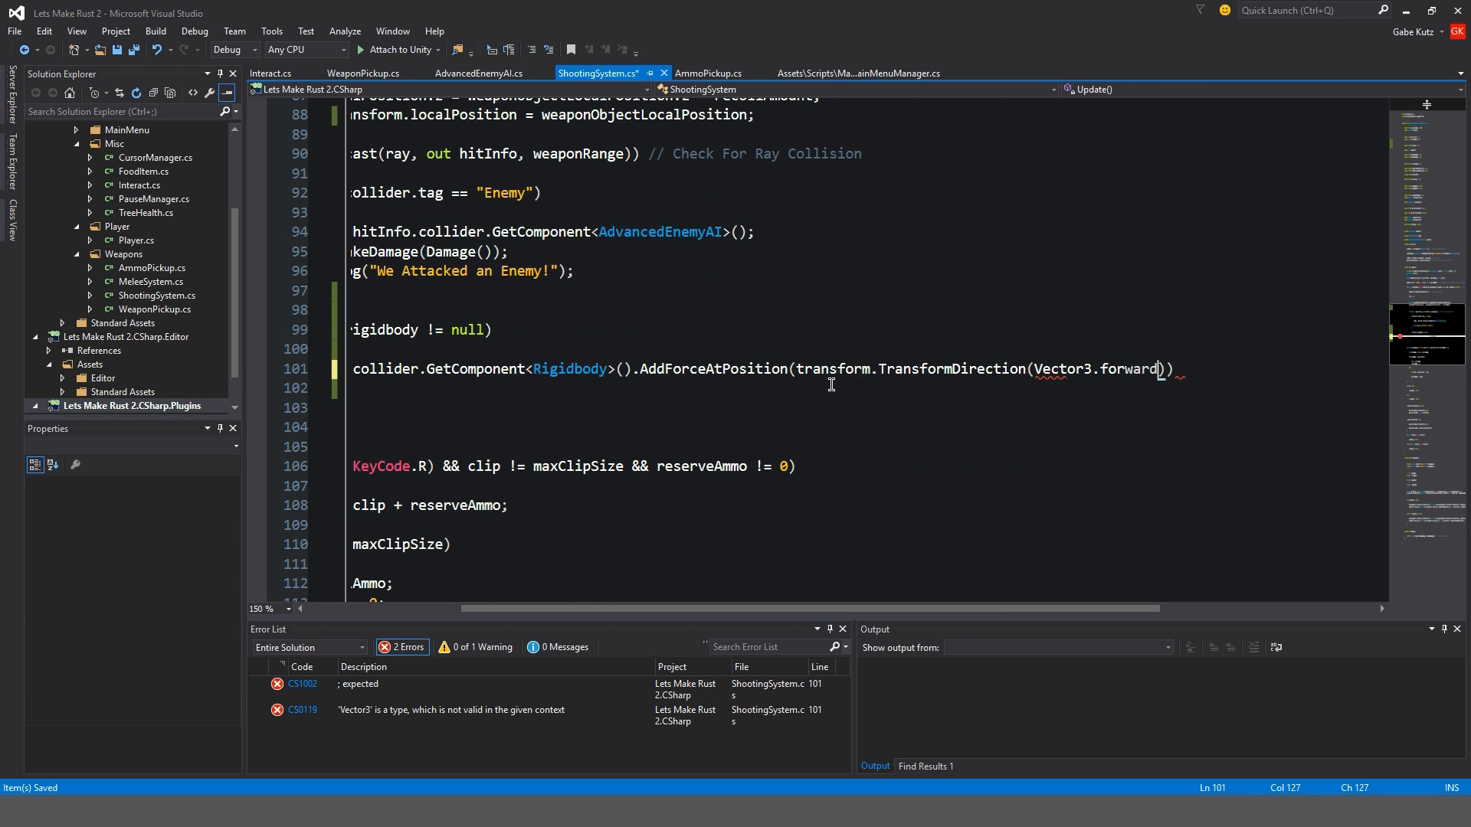
Scale the force by hitPower and apply it at hitInfo.point with AddForceAtPosition
double_click(1126, 370)
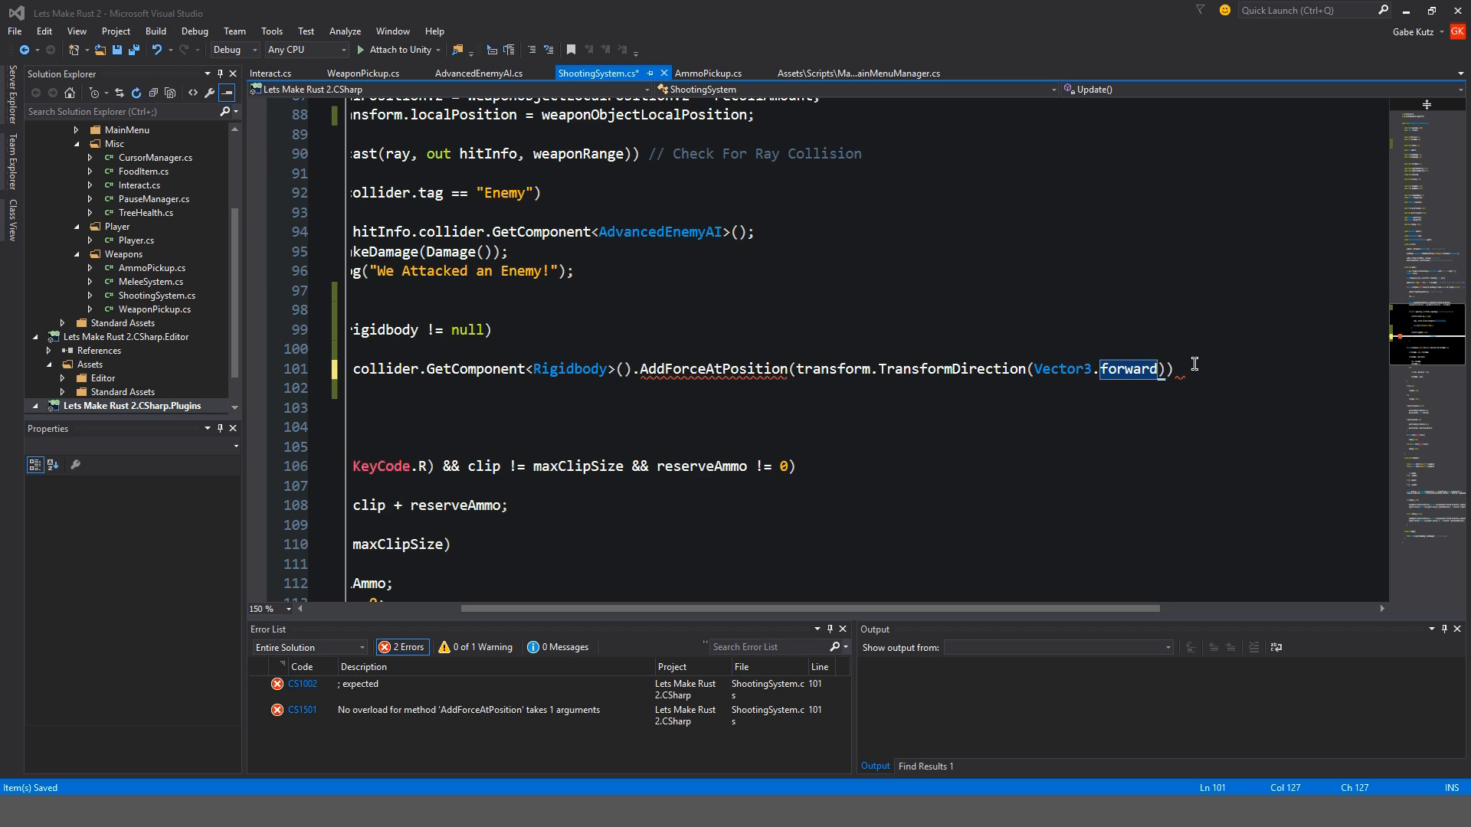
type("*")
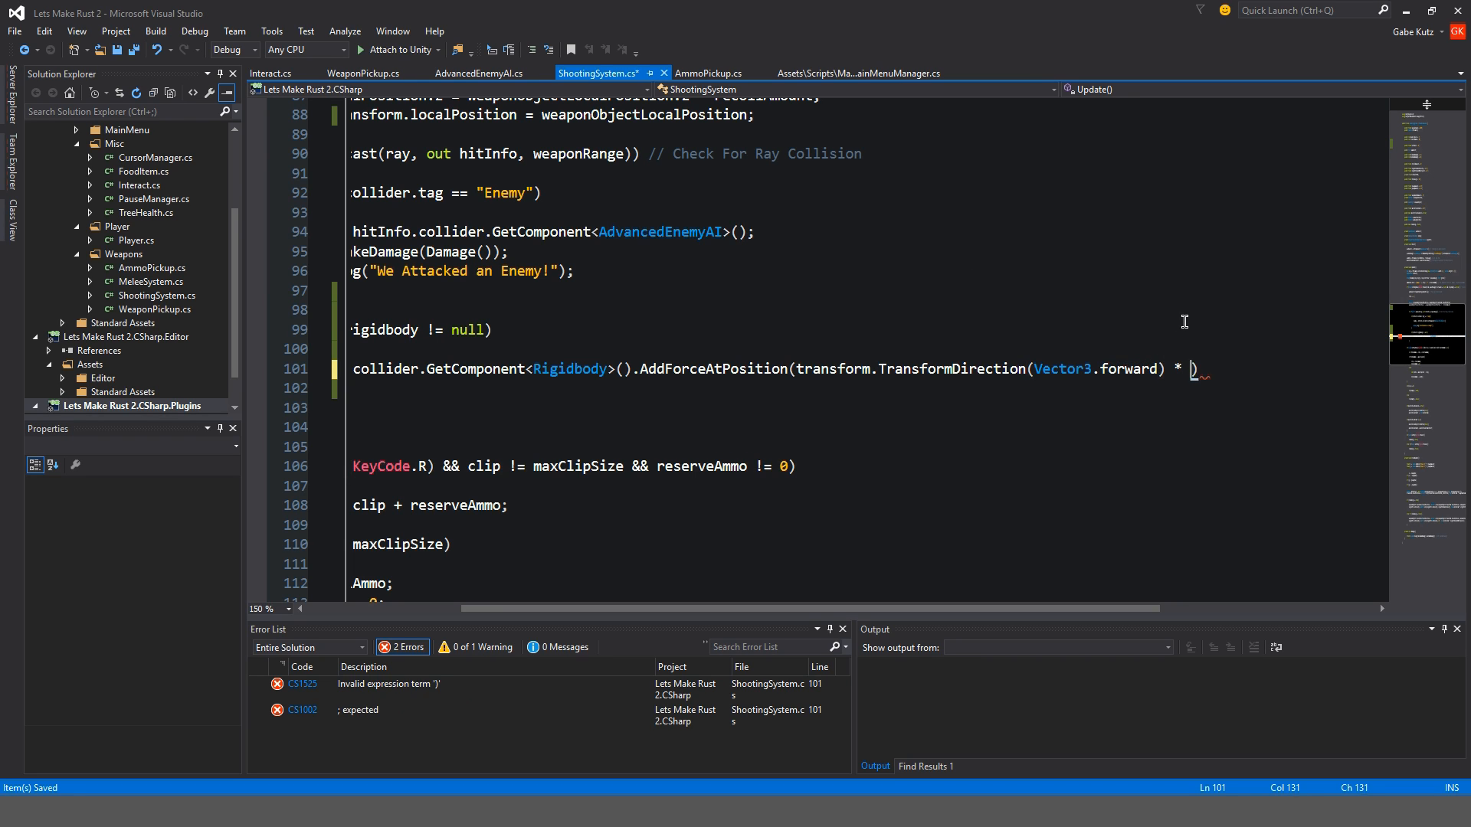
type("hitPower, h")
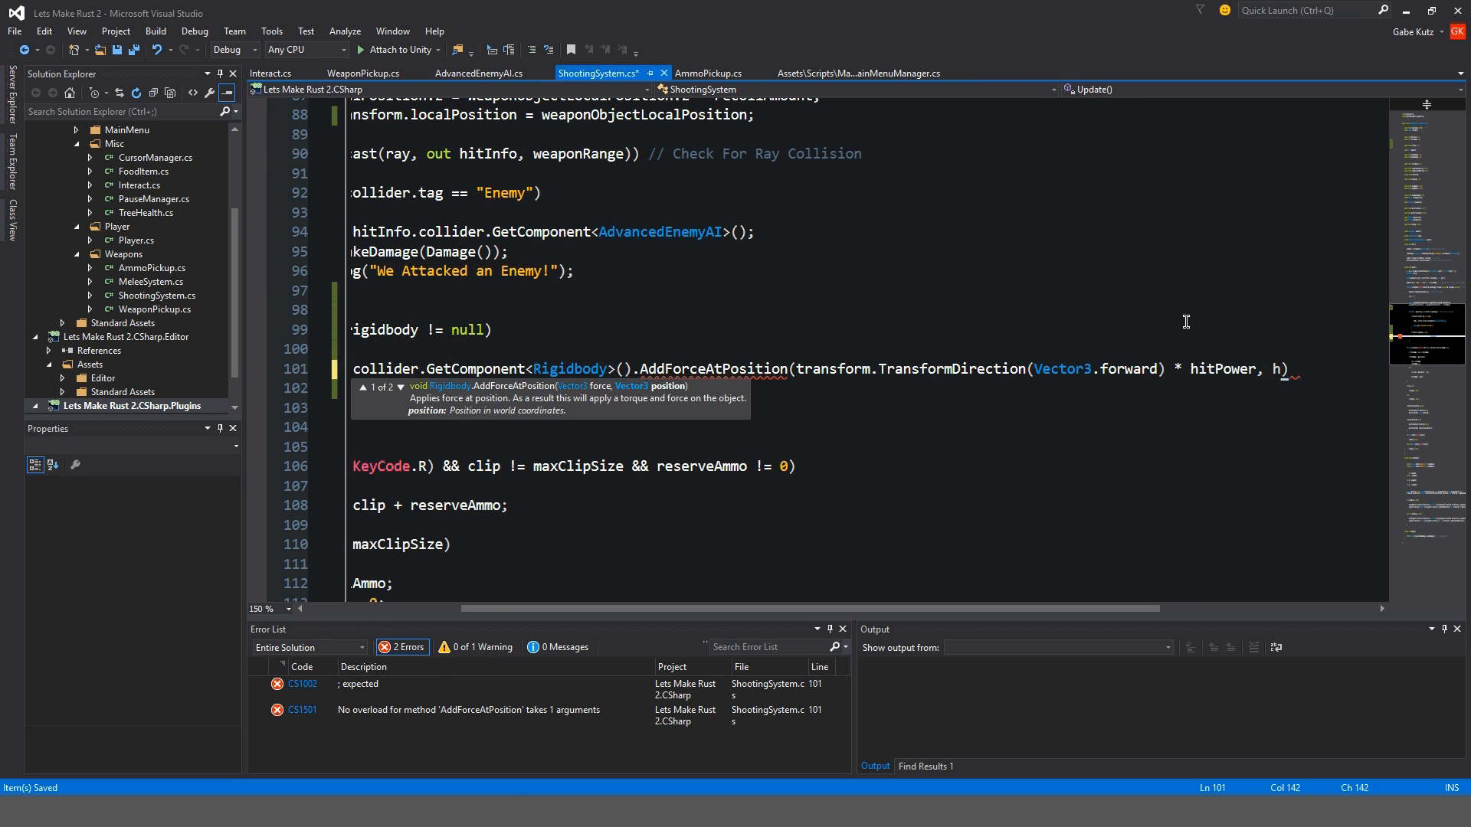
type("itInfo.point")
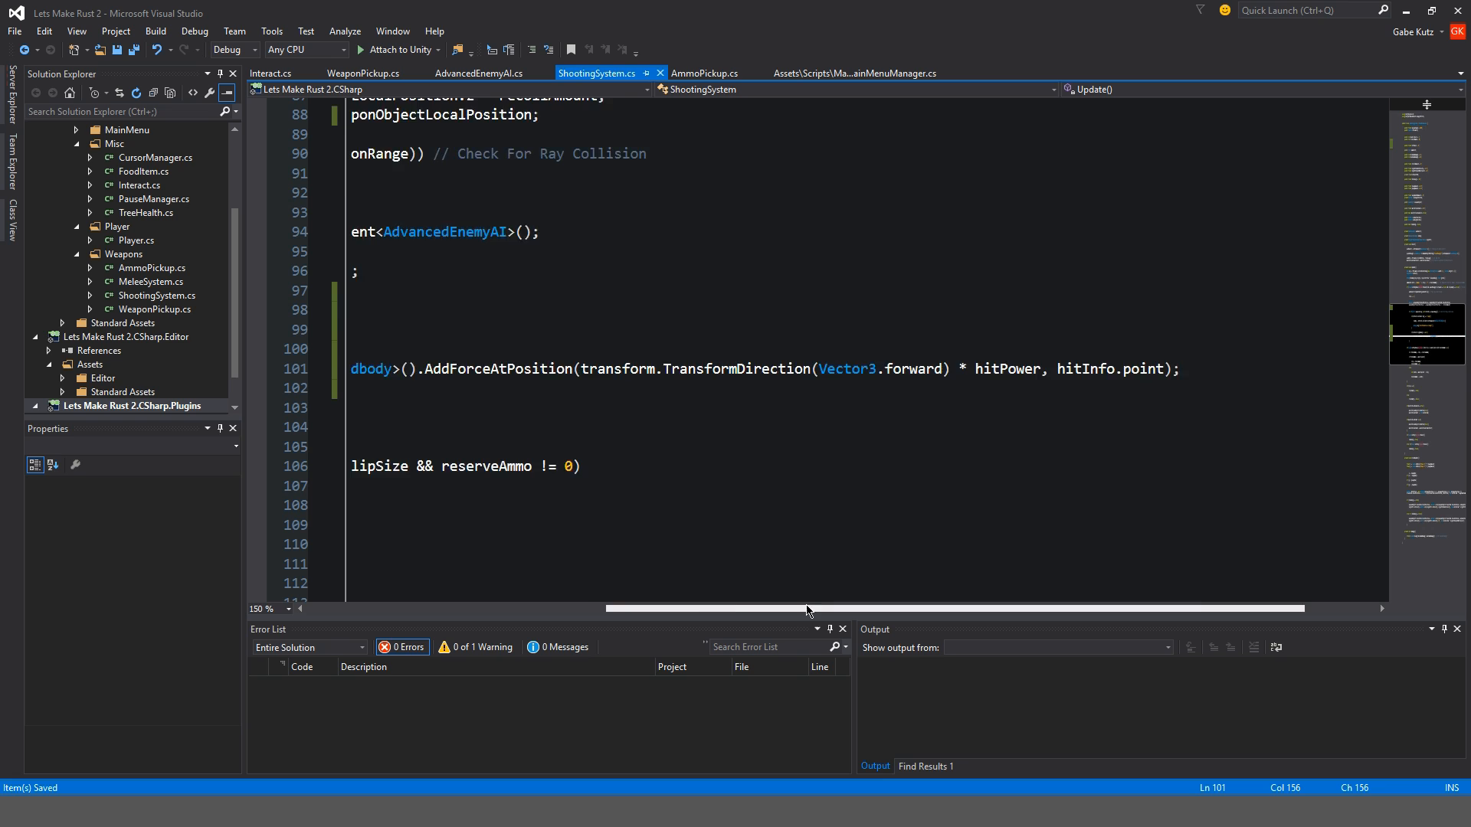
scroll("left", 3)
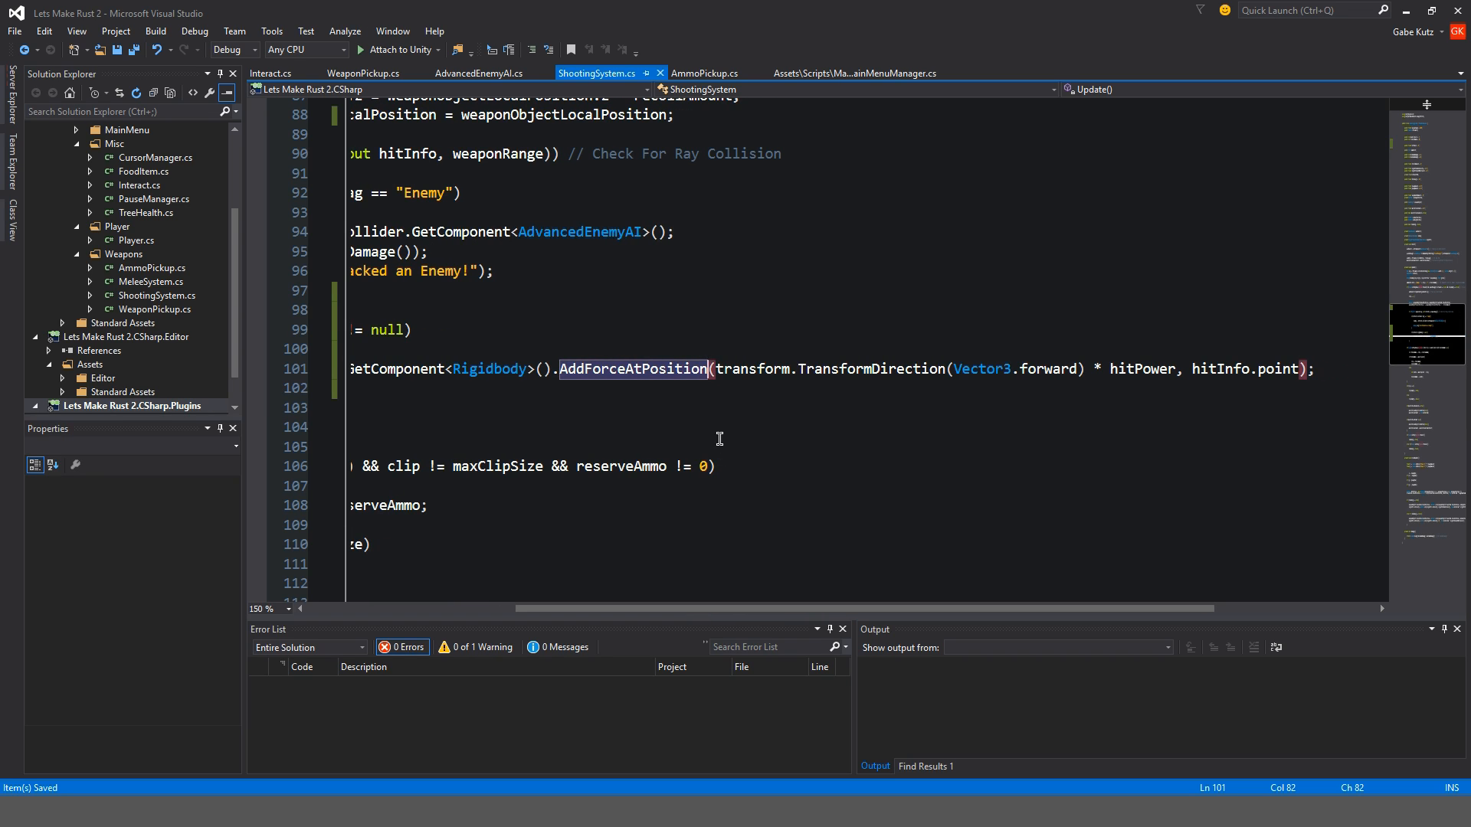
mouse_move(655, 389)
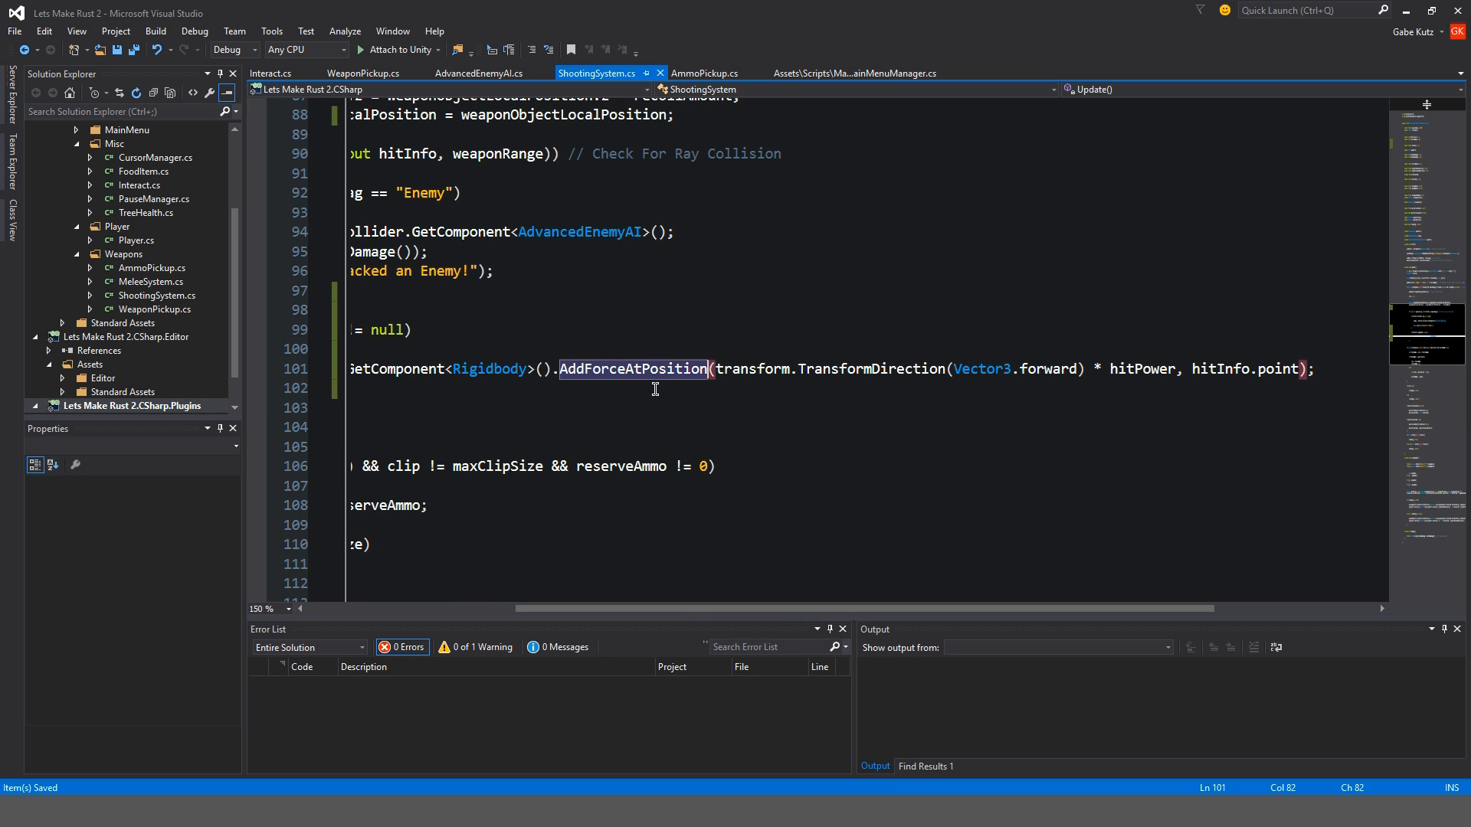
mouse_move(1247, 366)
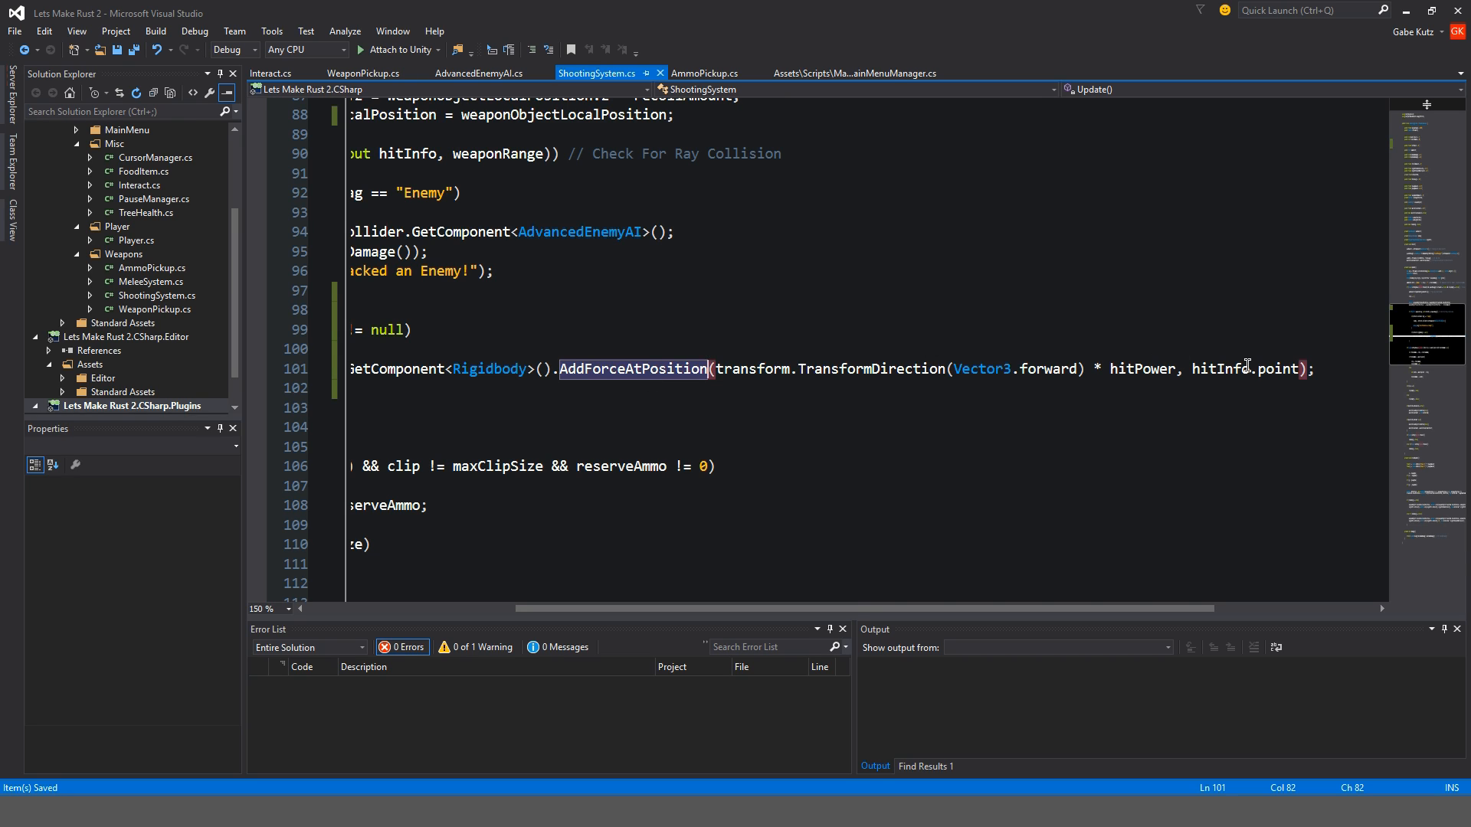
mouse_move(774, 368)
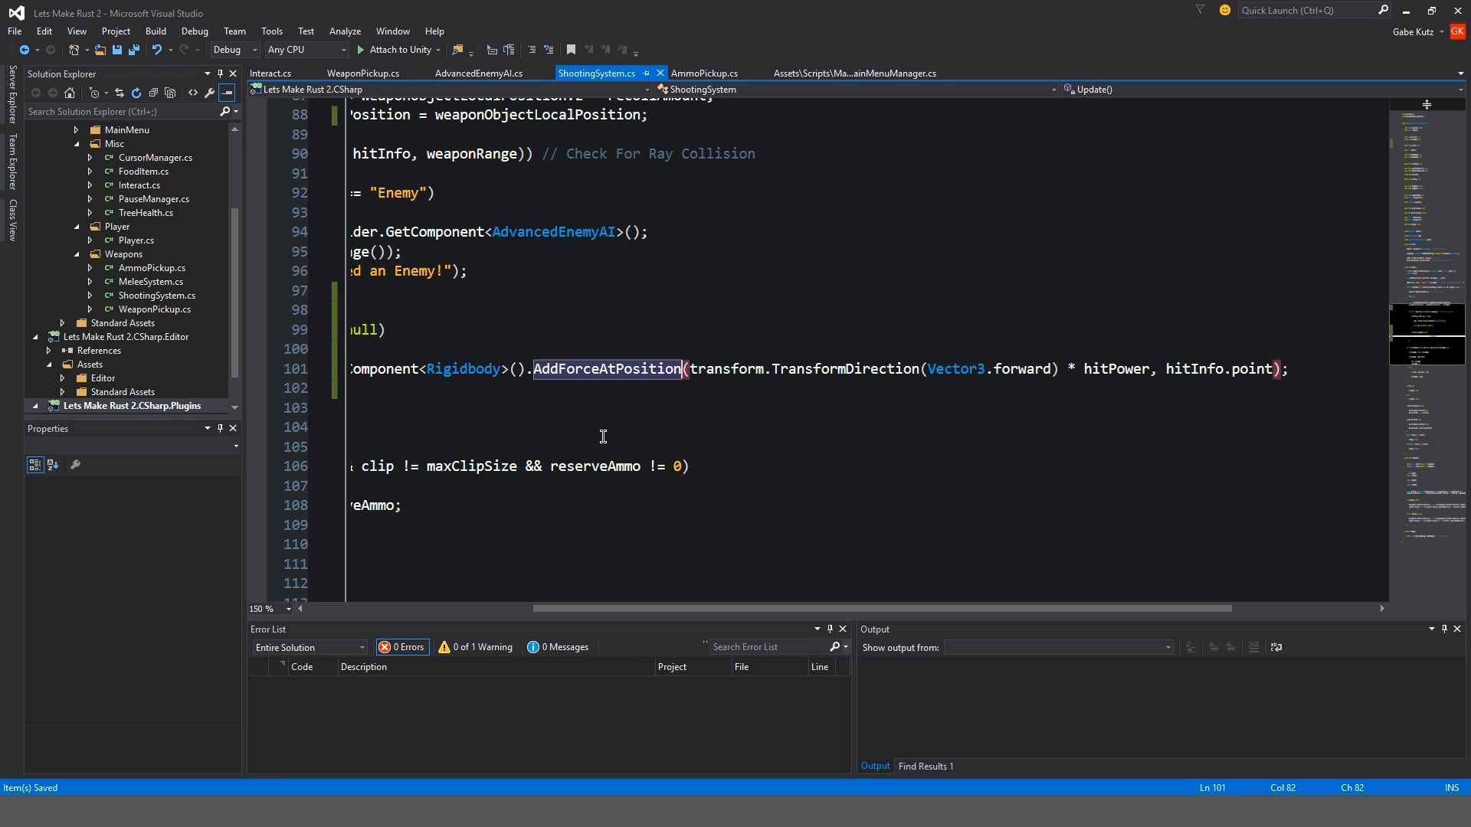
mouse_move(1031, 369)
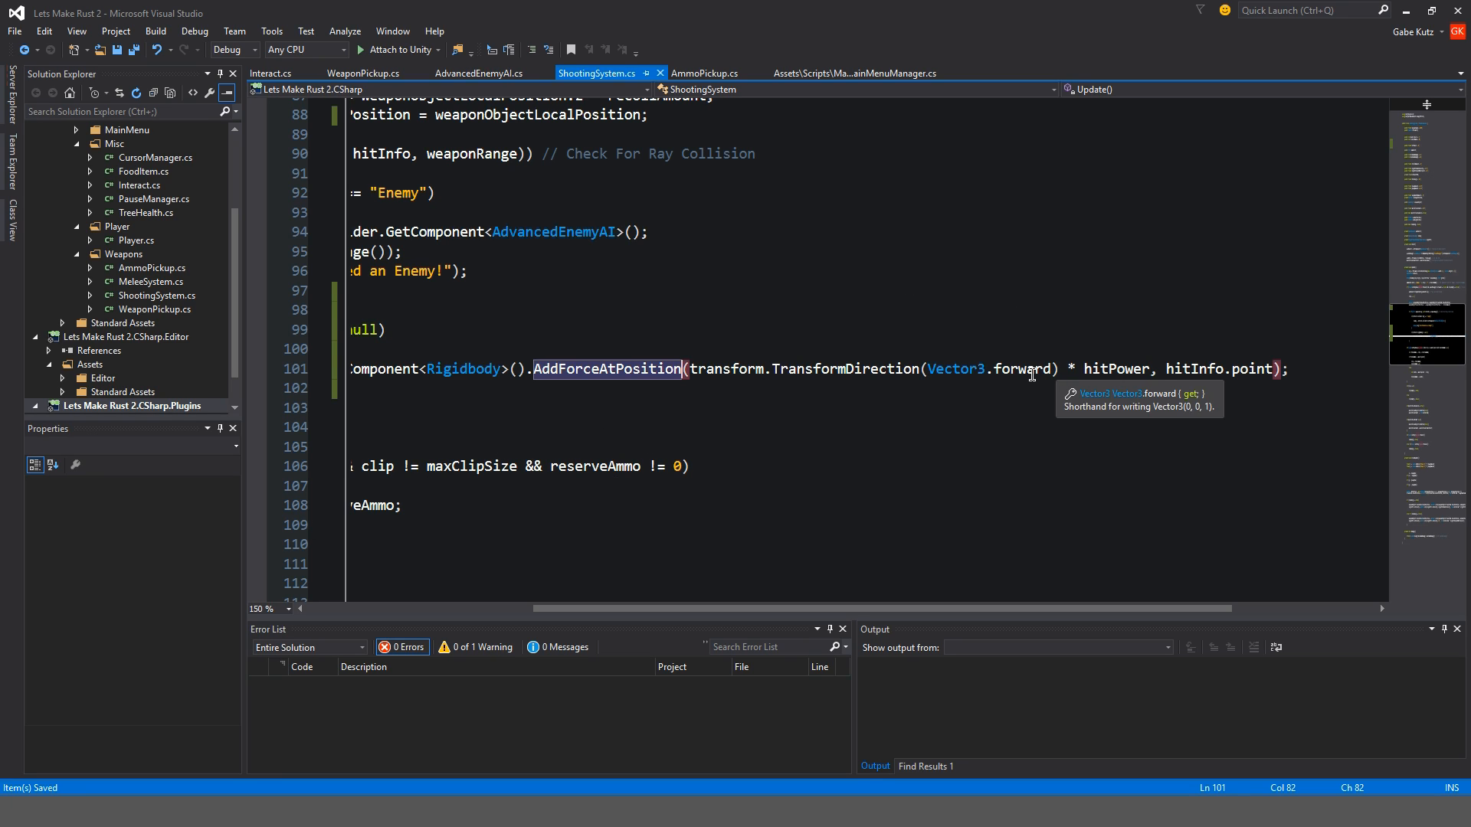
mouse_move(1033, 398)
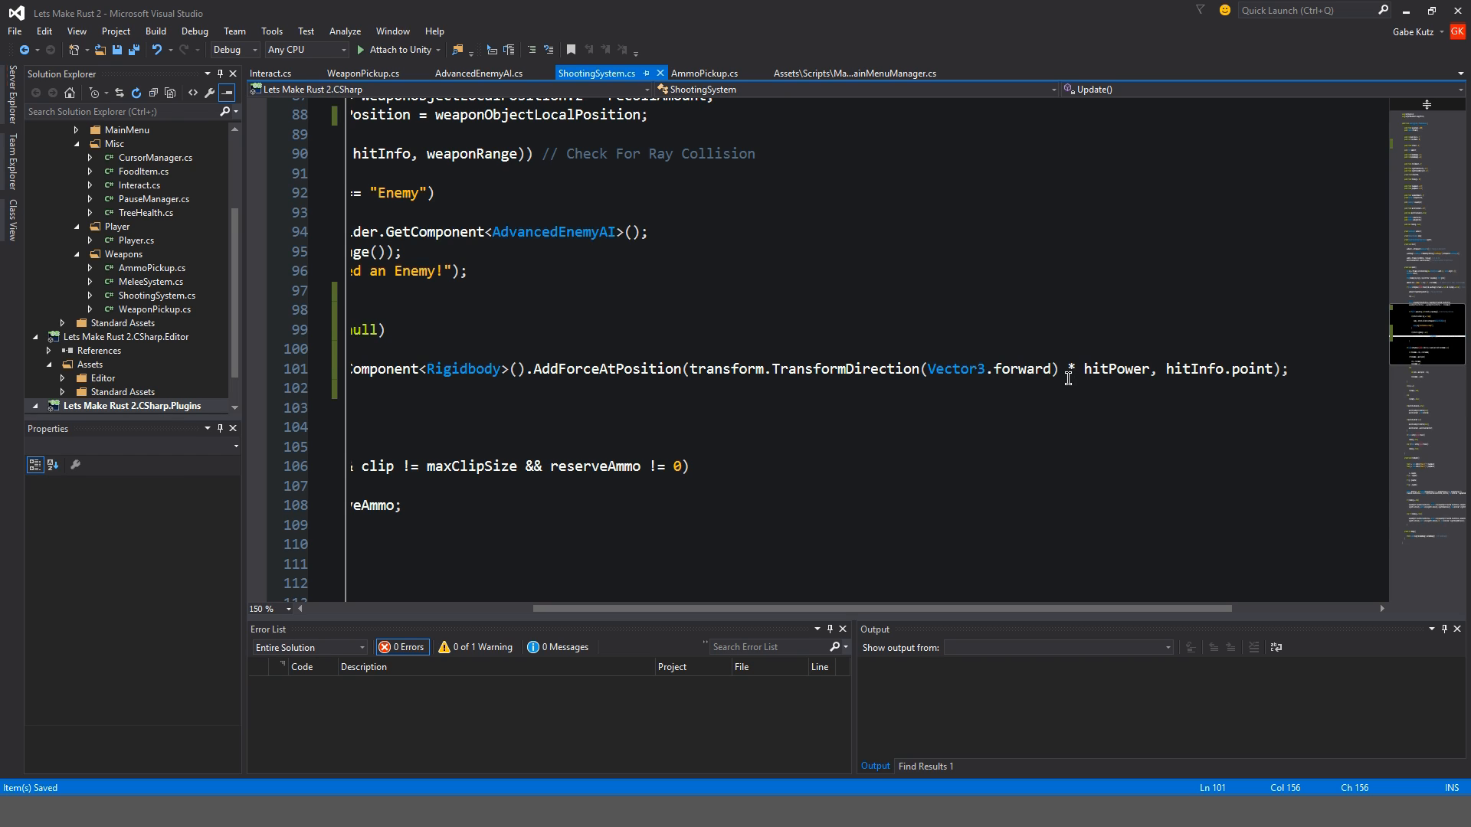
double_click(1117, 369)
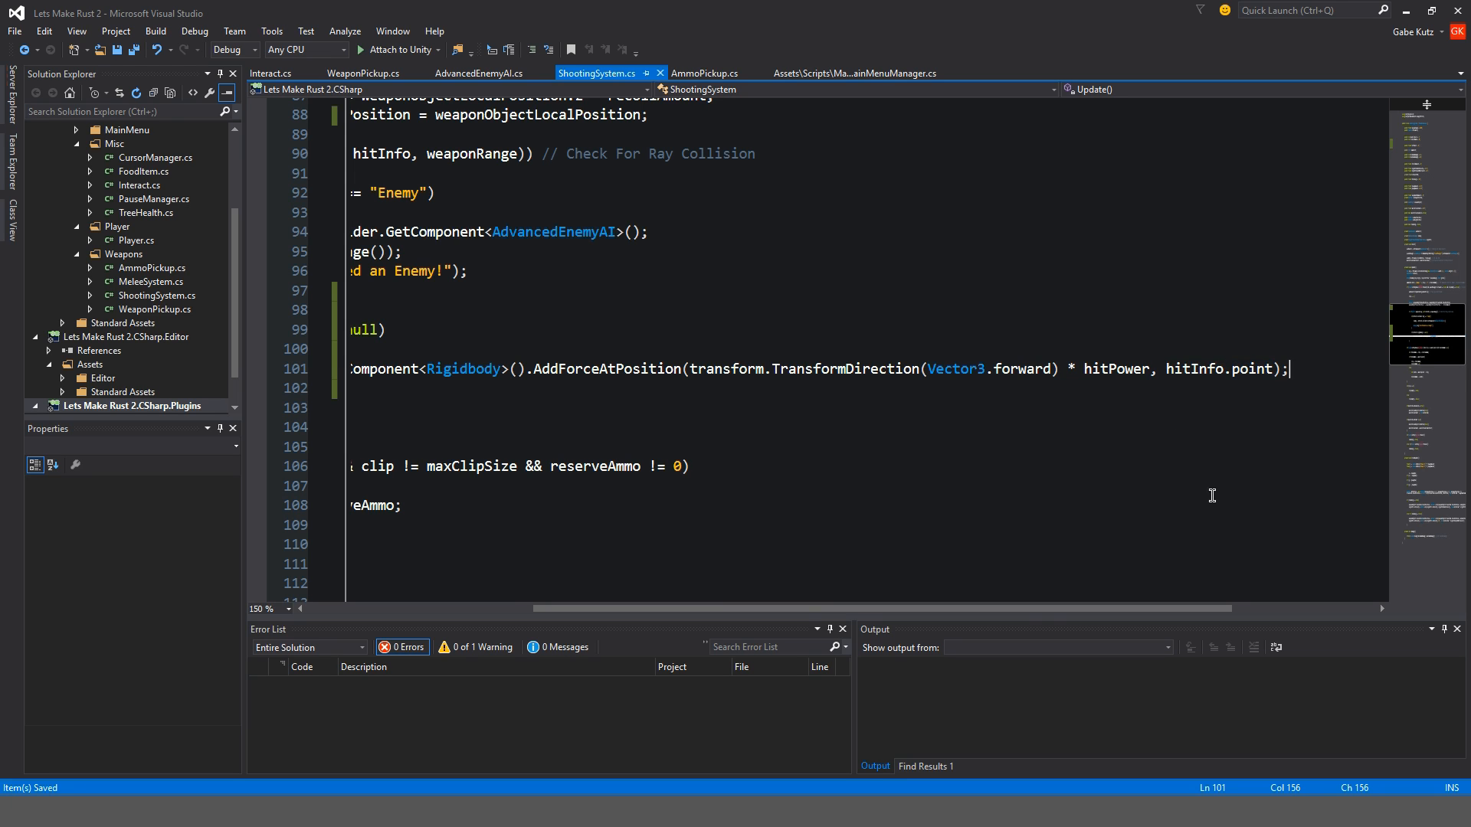
scroll("left", 3)
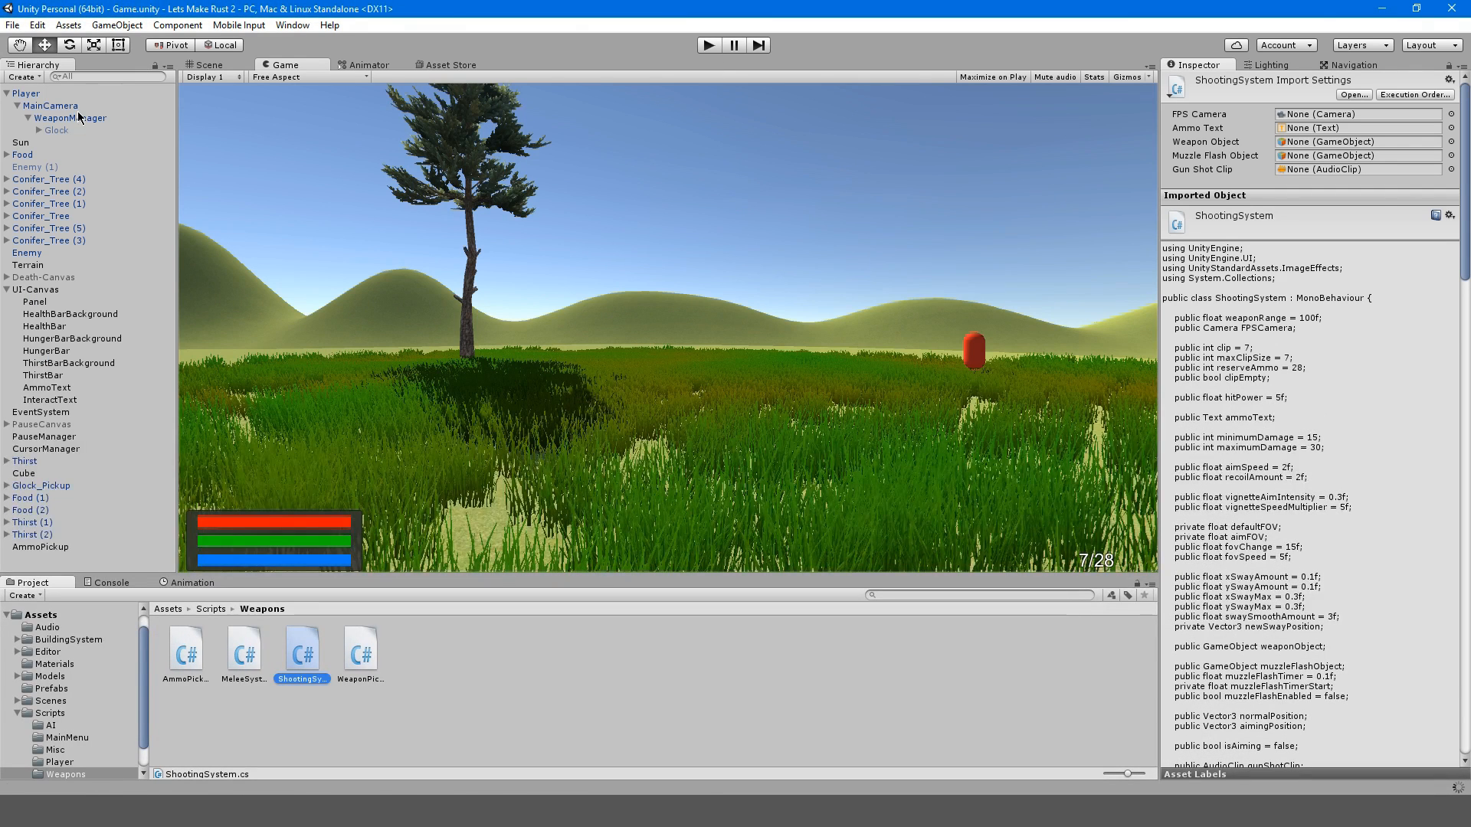
Select the Glock under Player and scroll the Inspector to its Shooting System settings
left_click(23, 93)
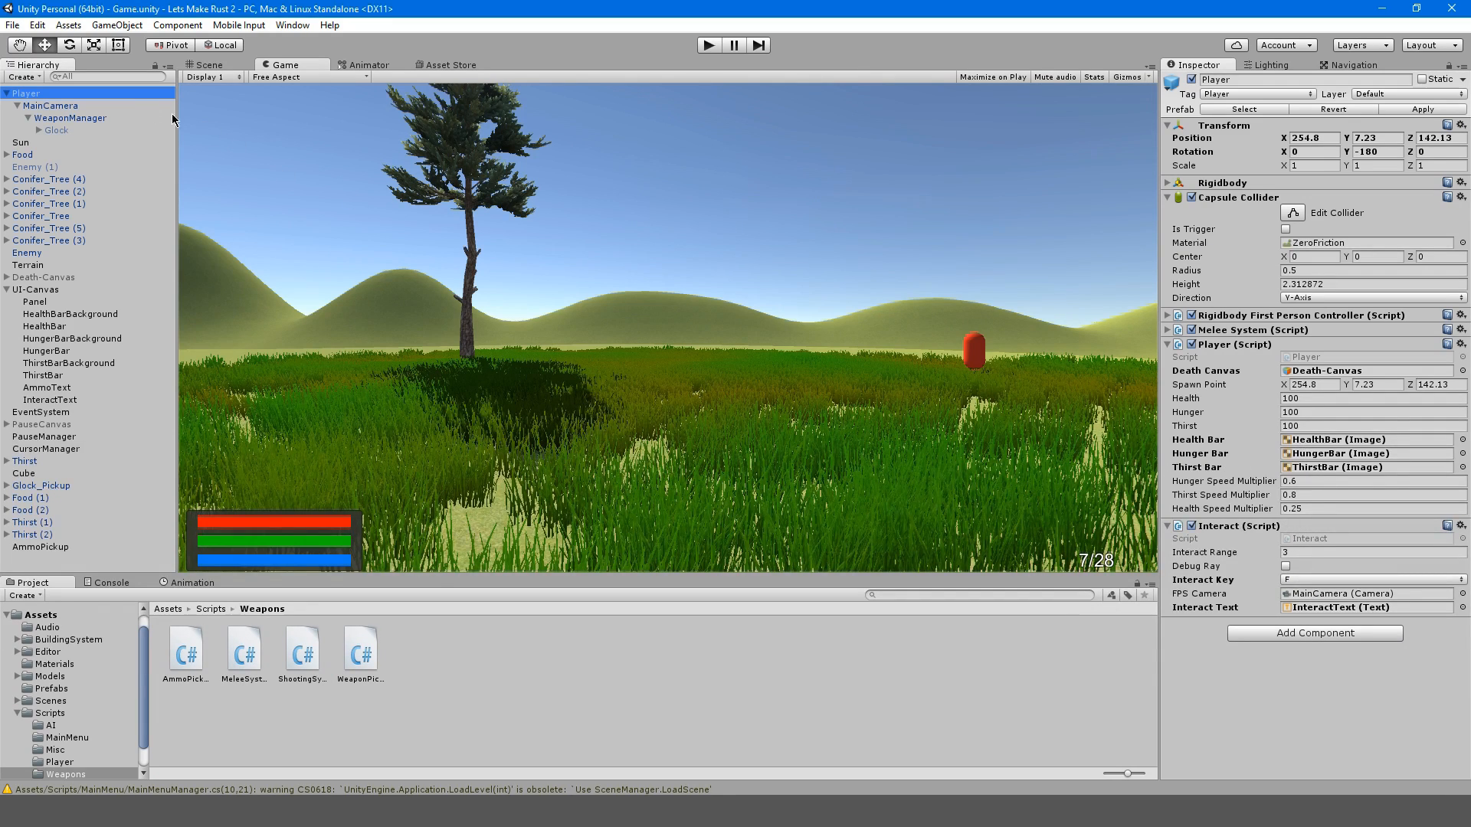
left_click(55, 129)
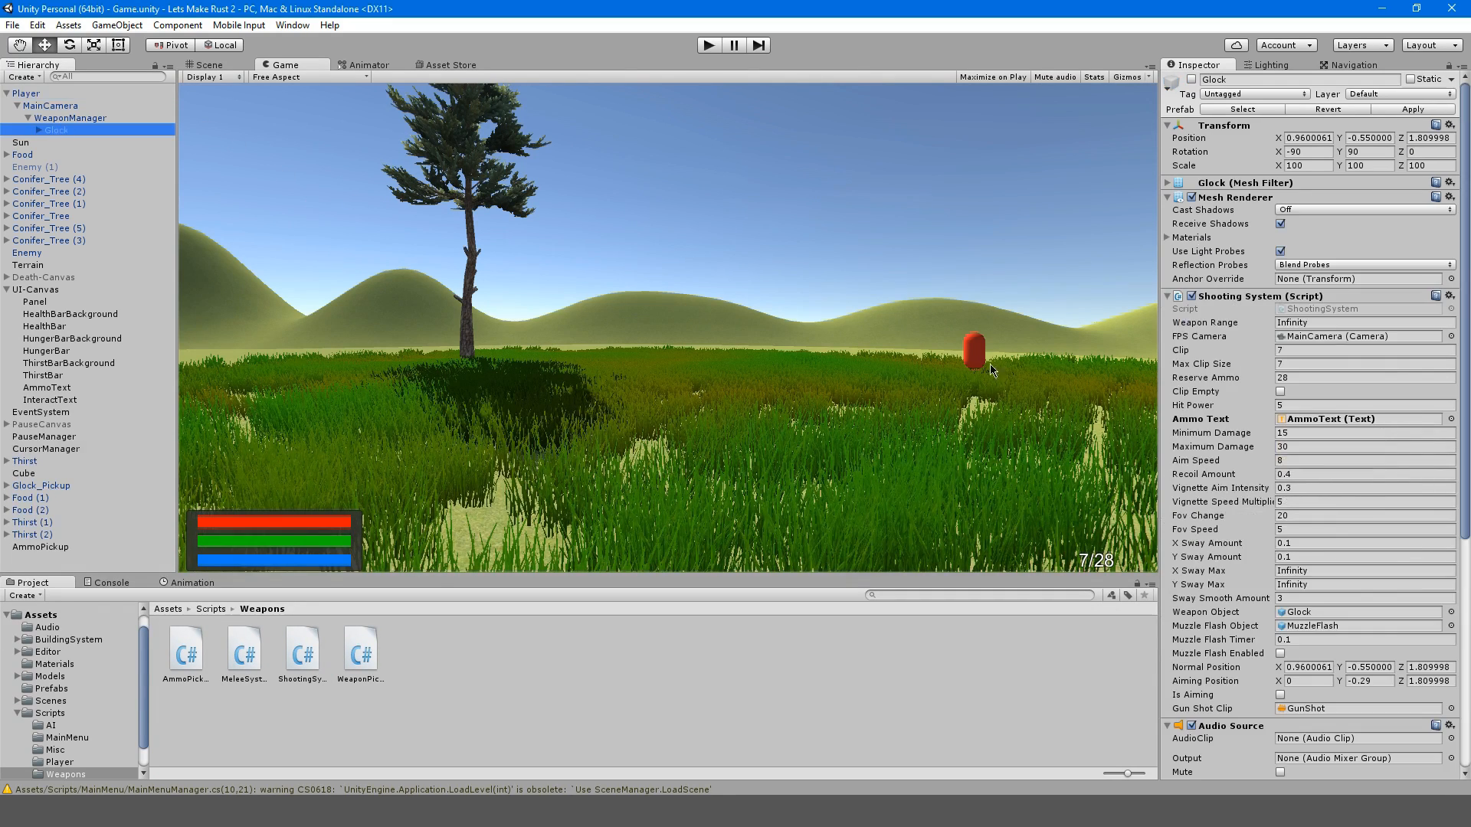
scroll("down", 3)
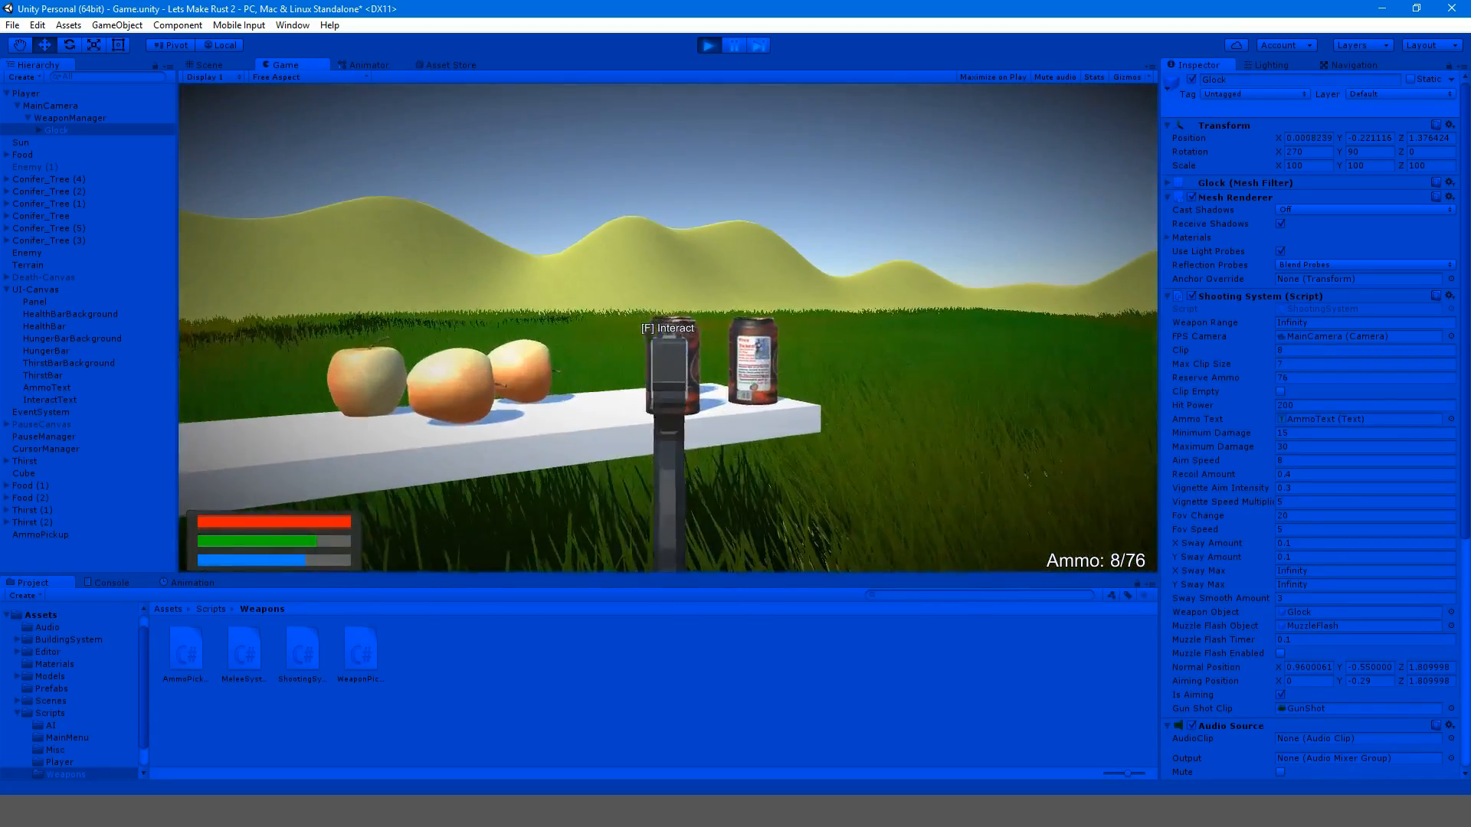
Pause the play test, raise Hit Power to 1000, shoot the pickups, then stop the game
key("escape")
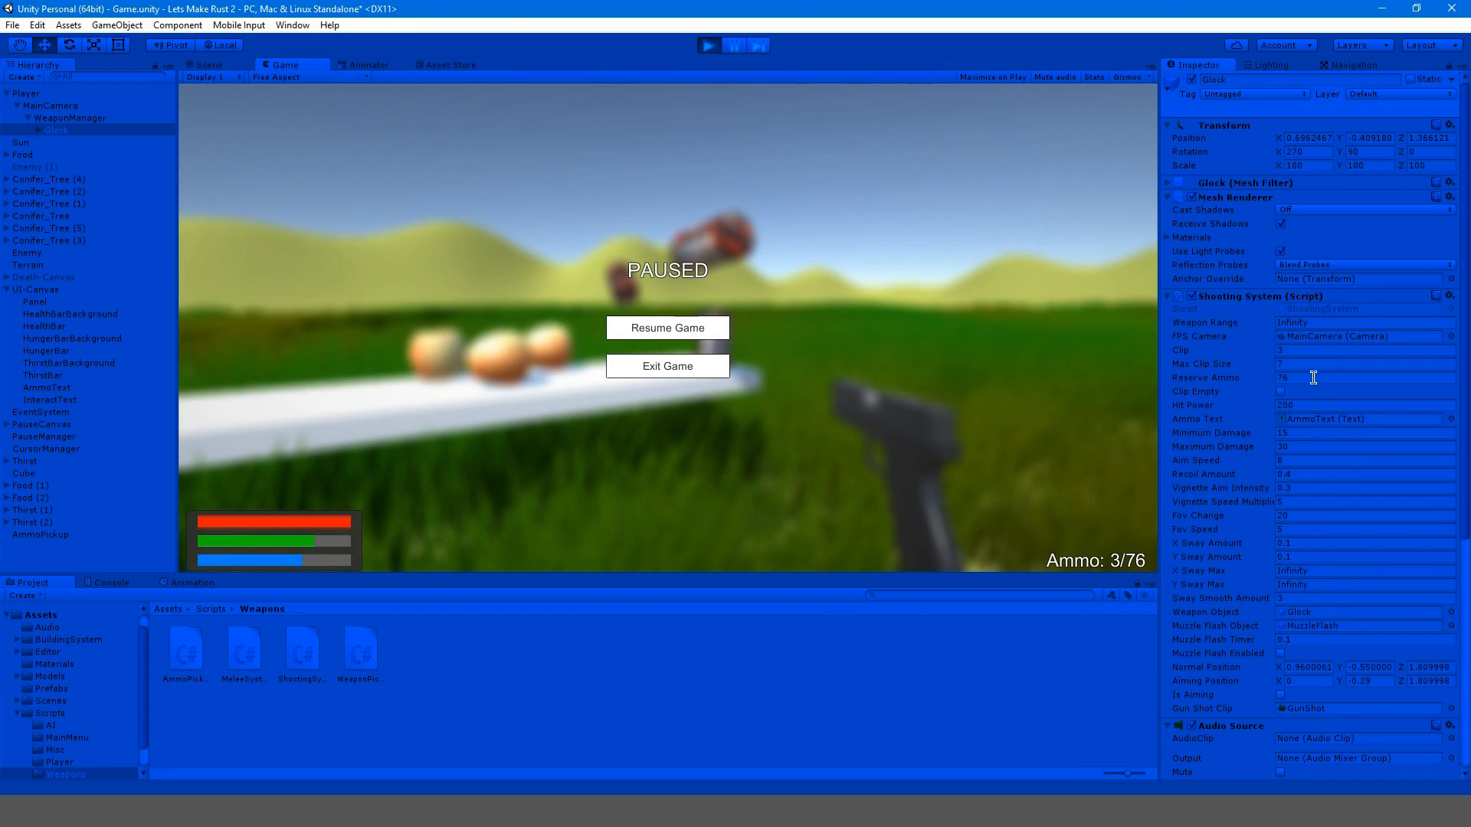
scroll("down", 3)
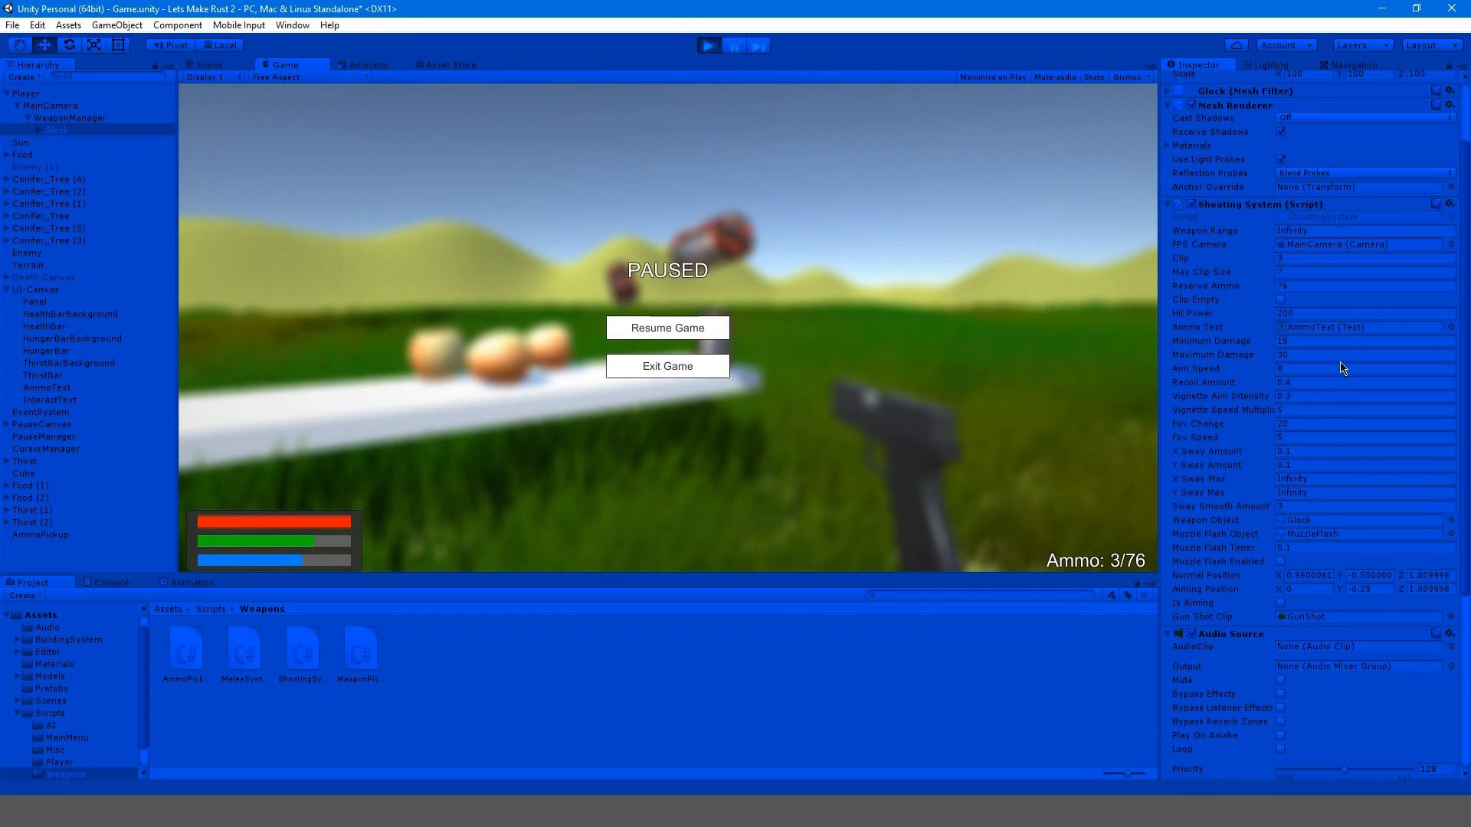
mouse_move(1338, 552)
type("1000")
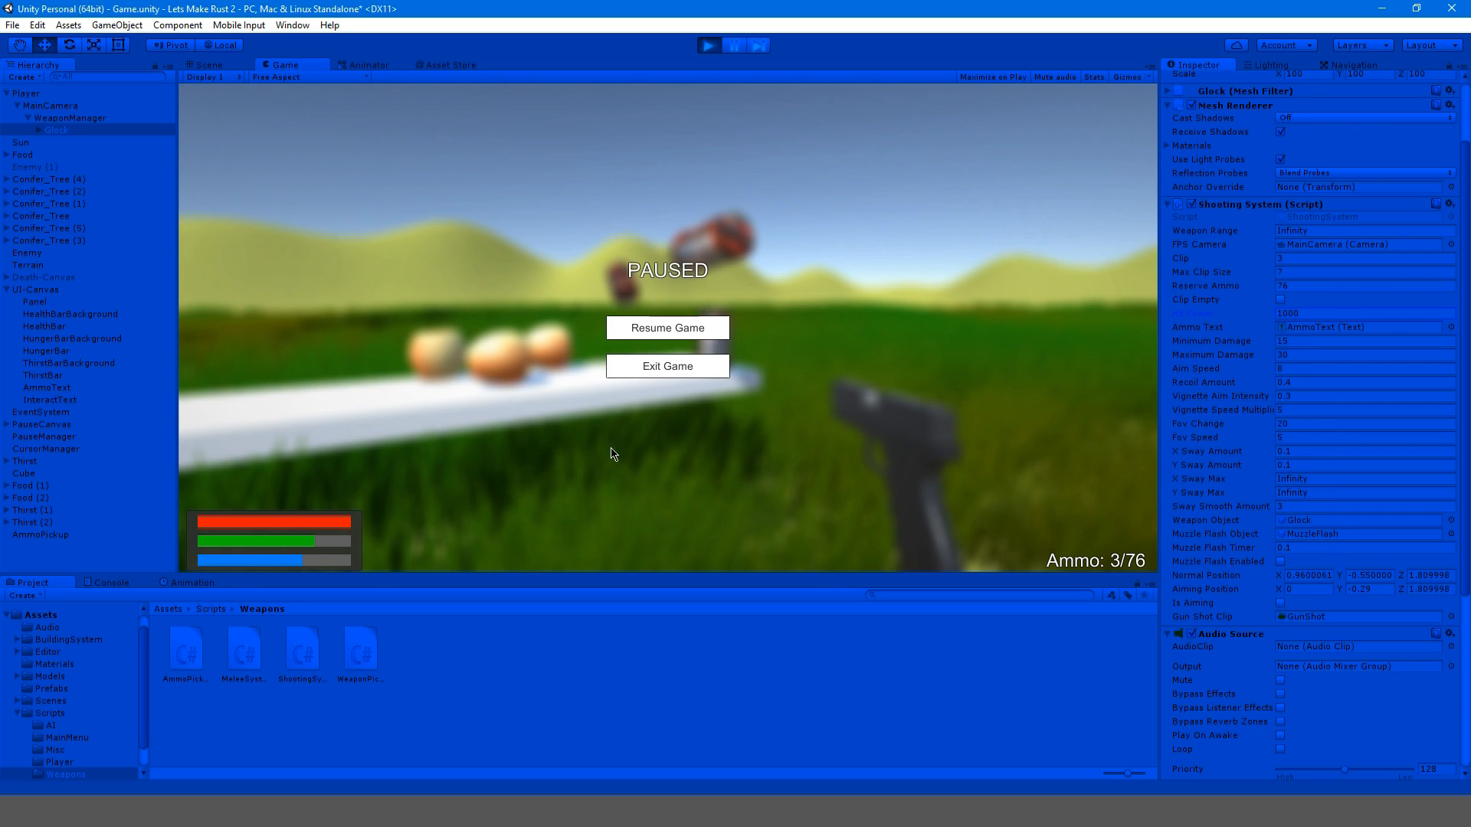
left_click(668, 328)
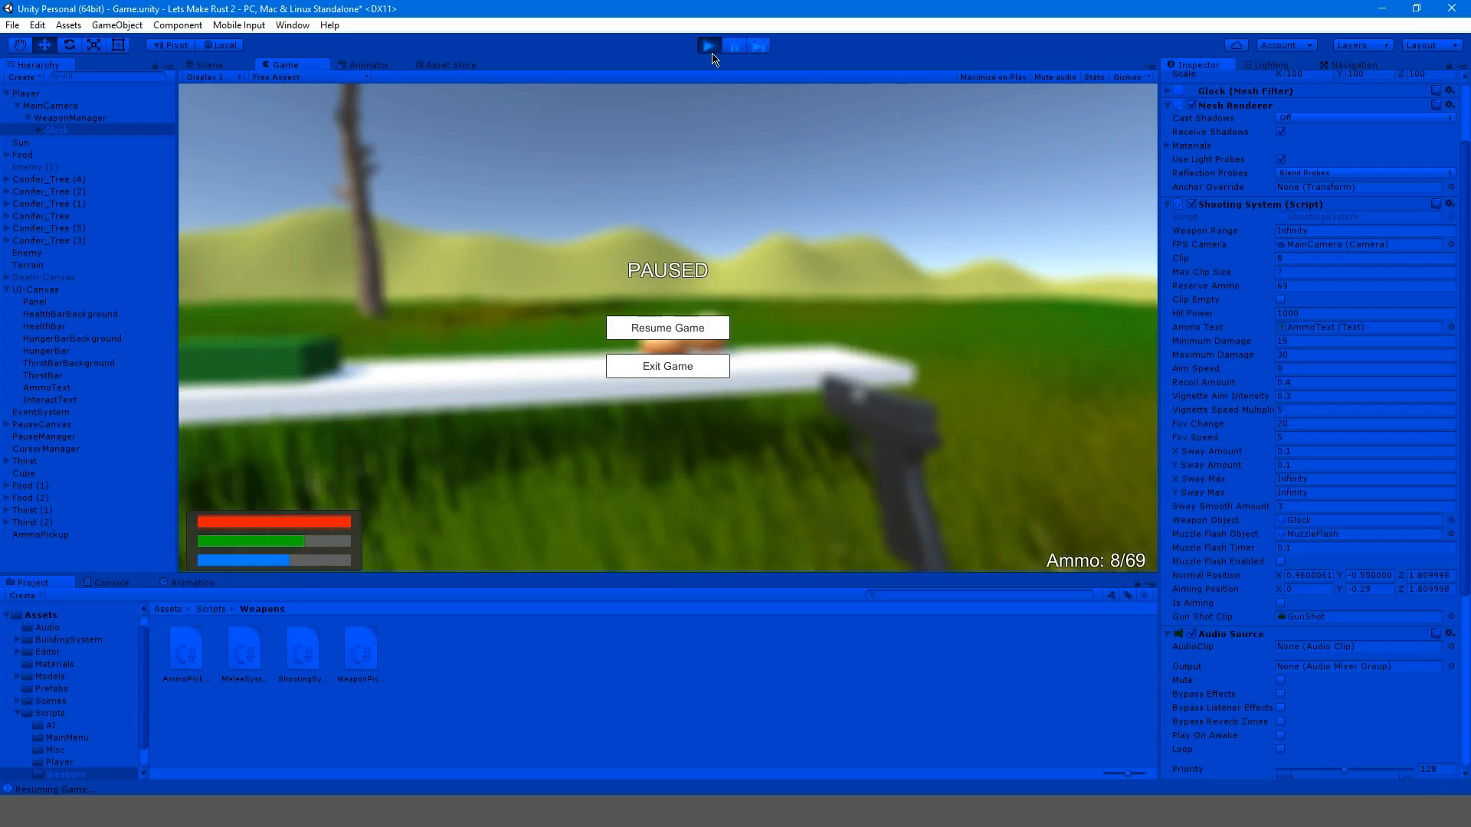
left_click(667, 328)
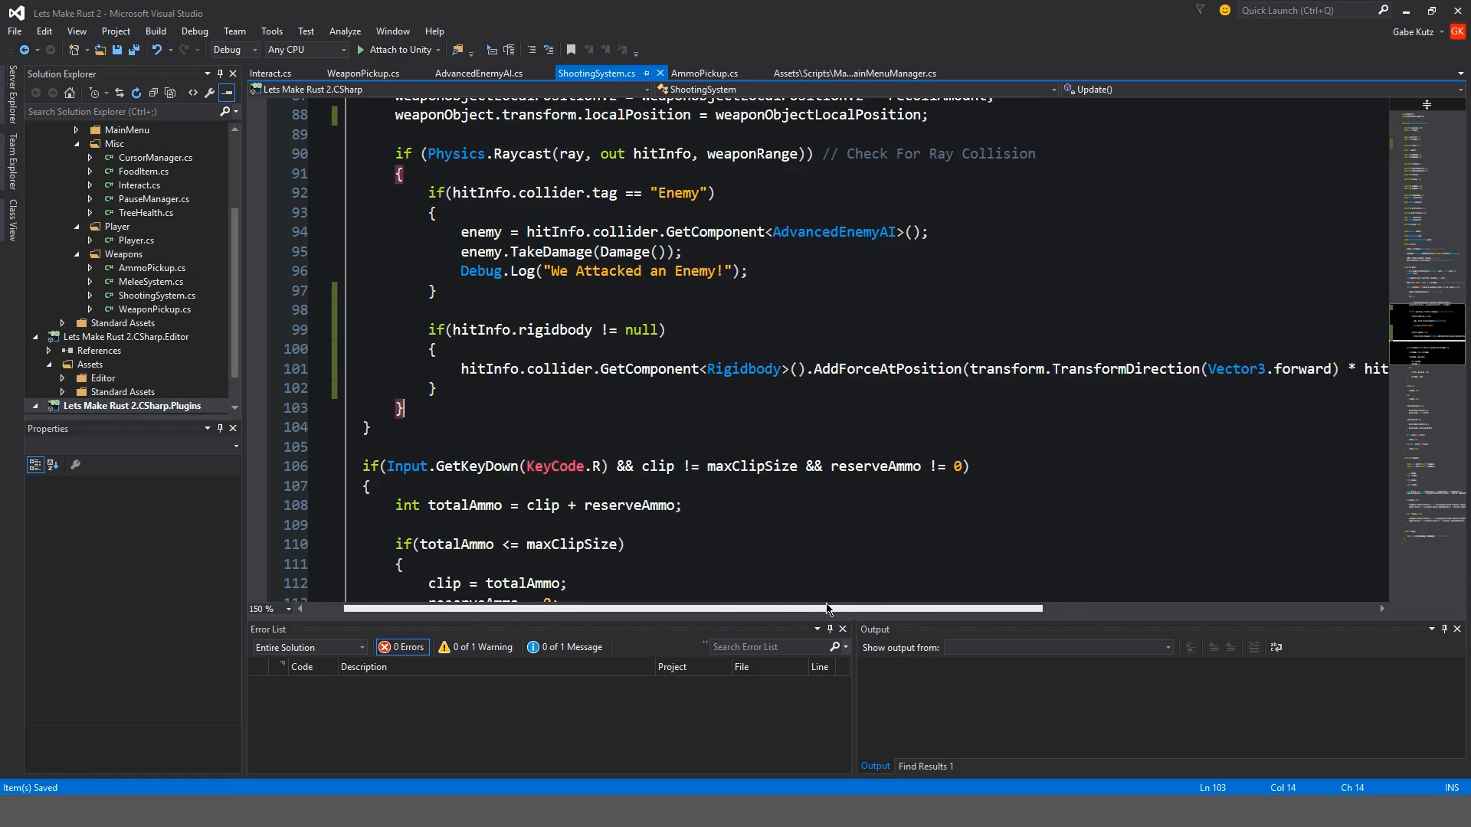
scroll("right", 3)
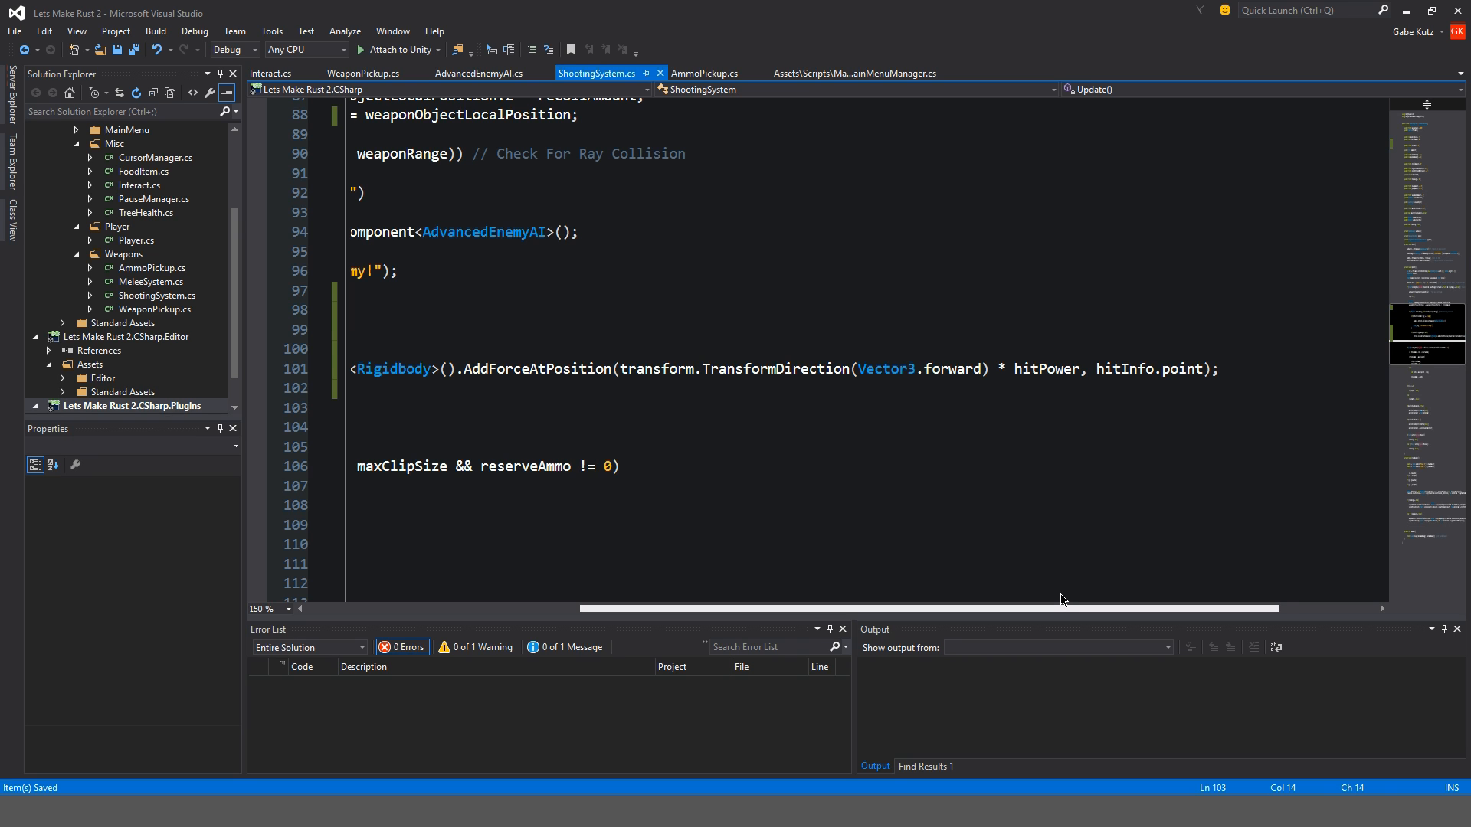
scroll("left", 3)
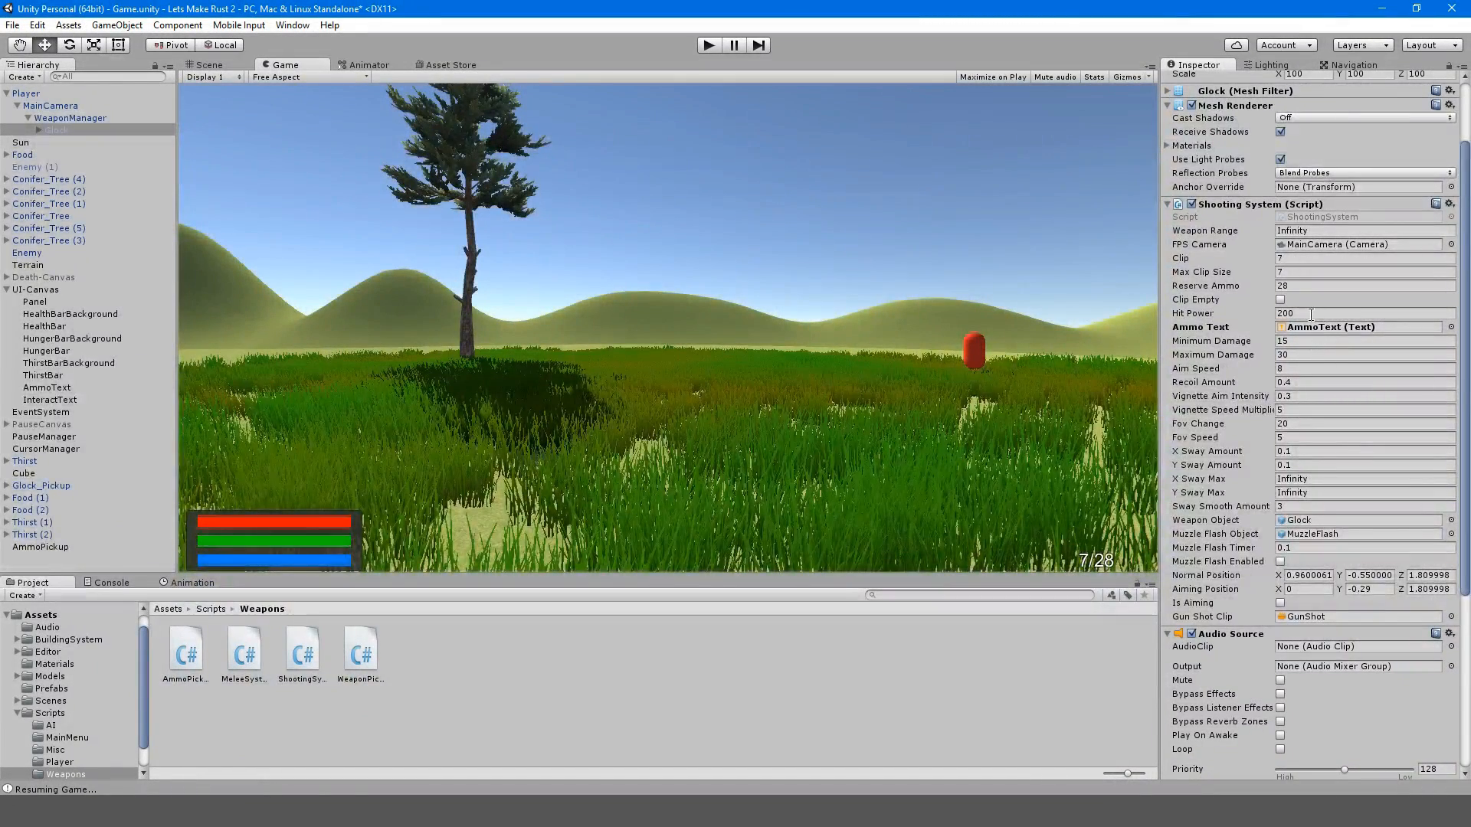
left_click(707, 44)
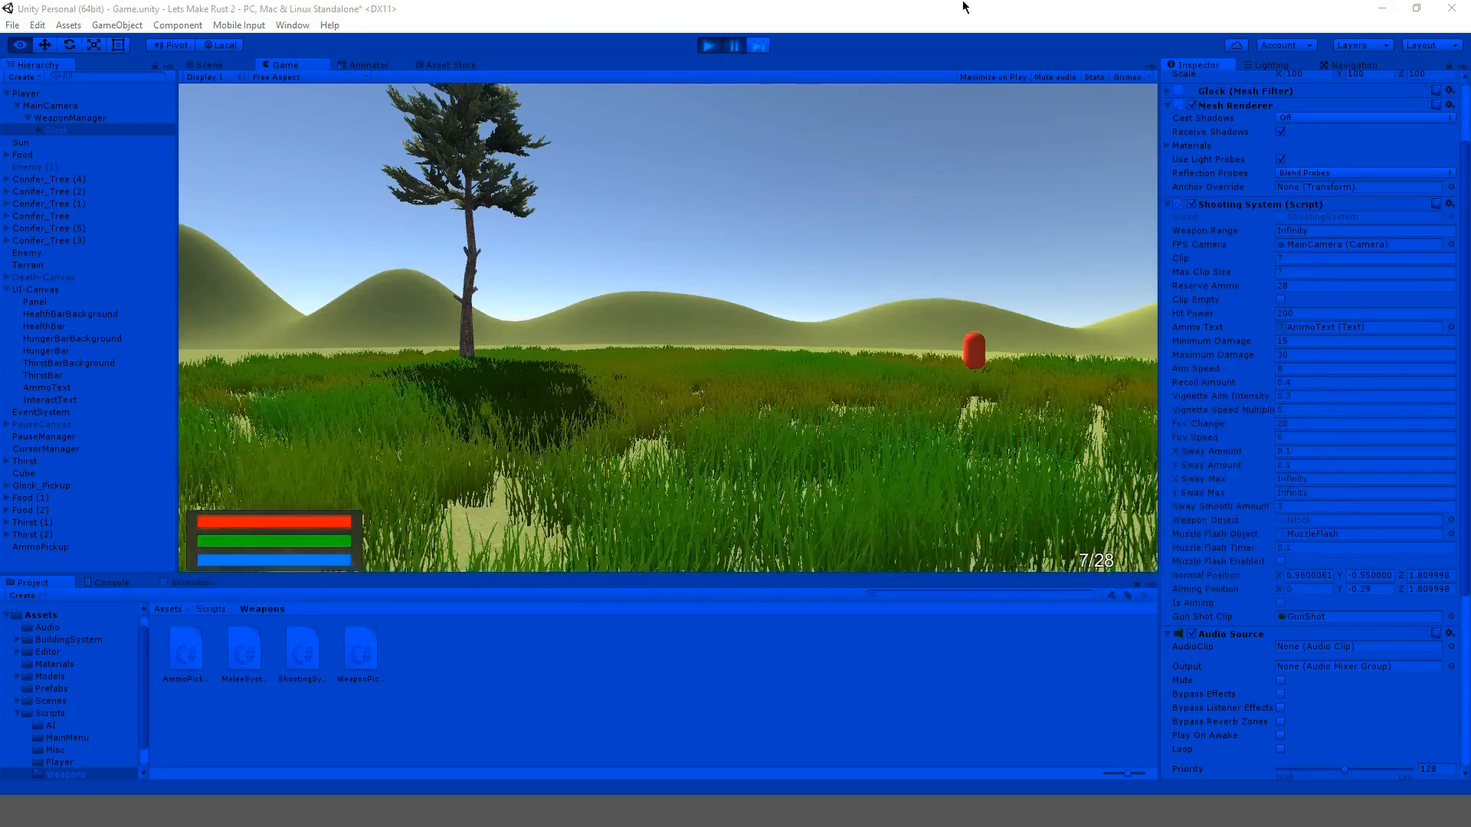
key("alt+tab")
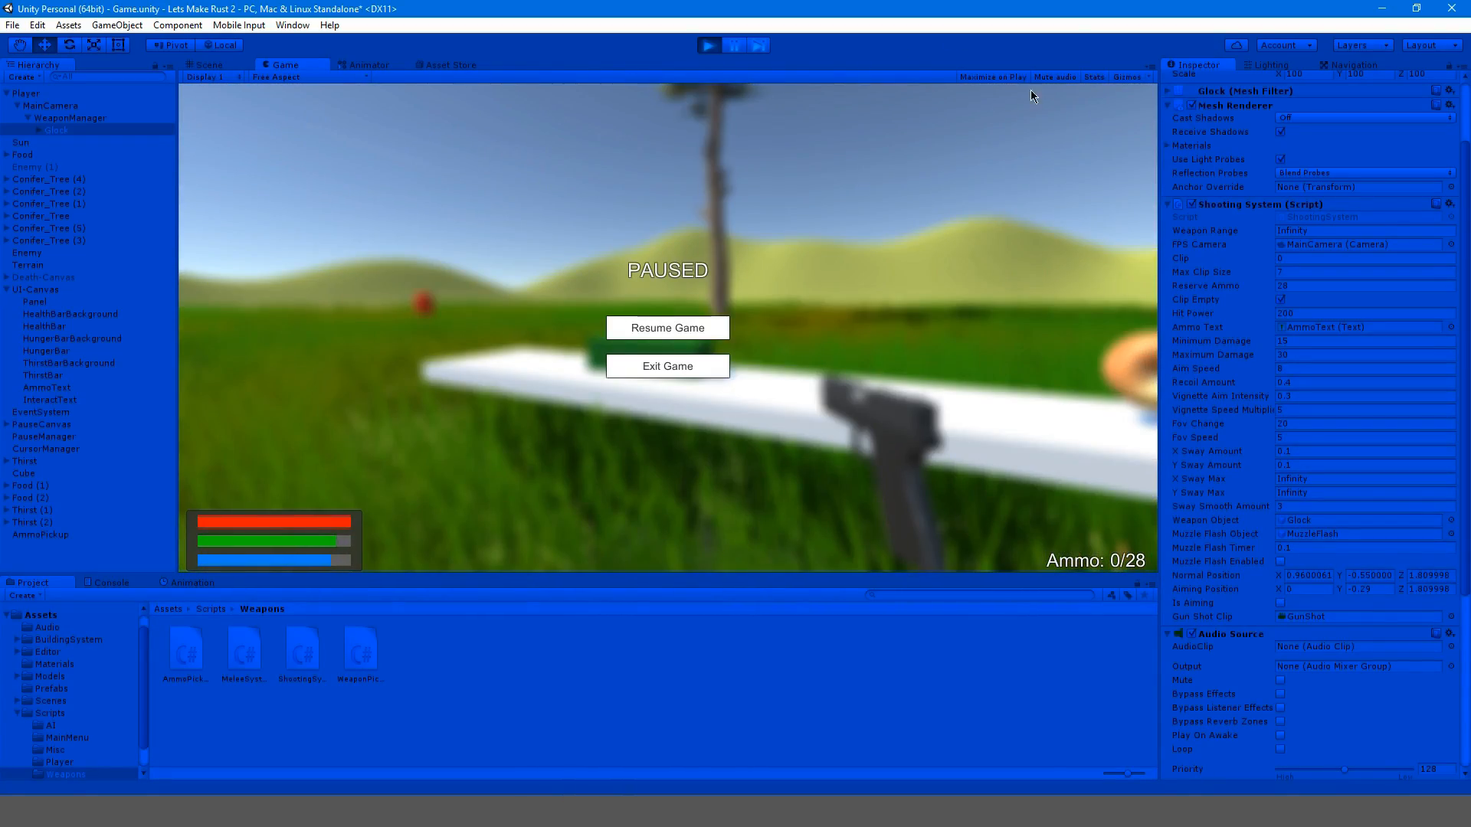
left_click(667, 328)
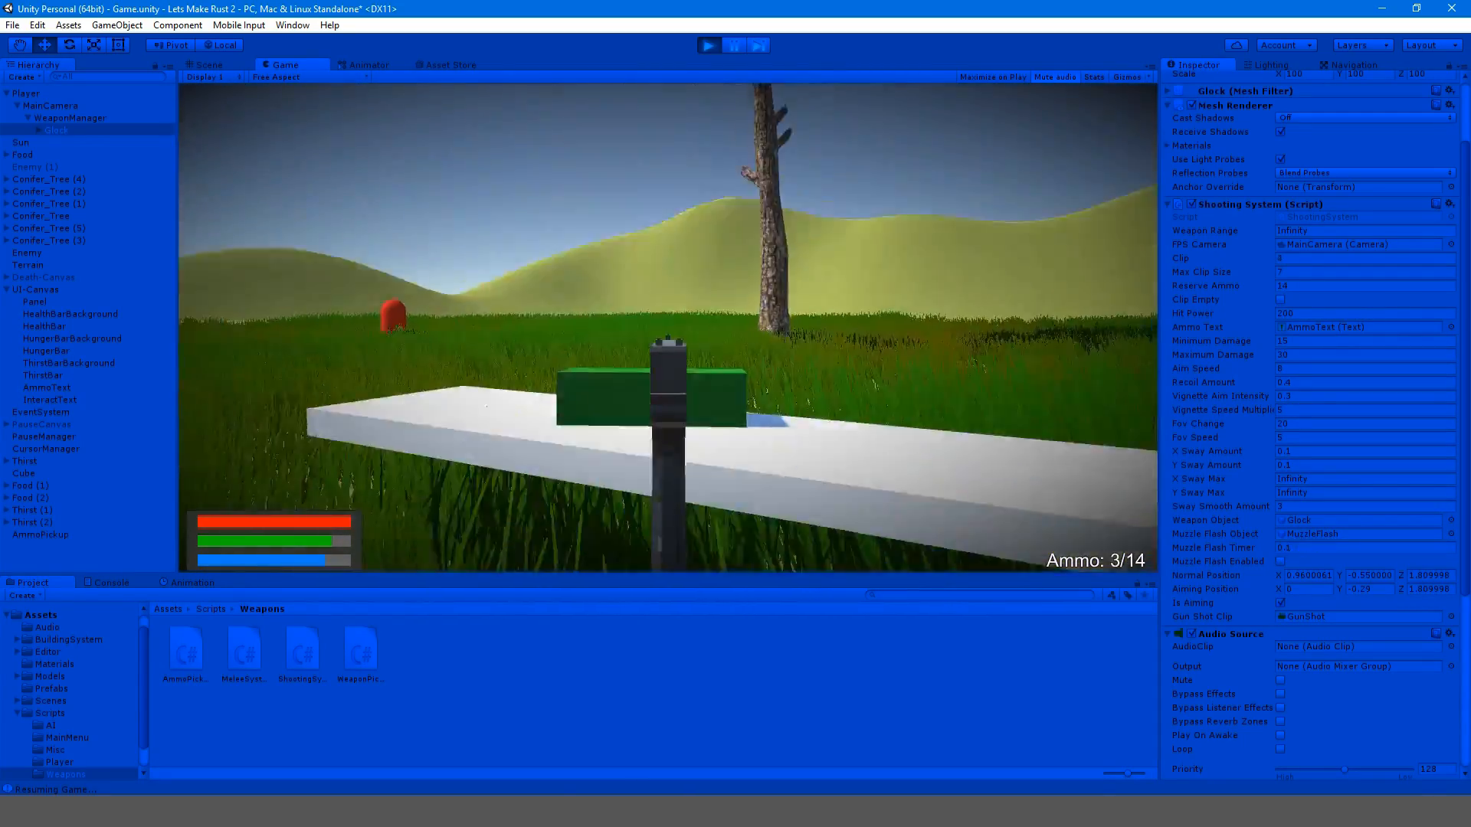
left_click(667, 405)
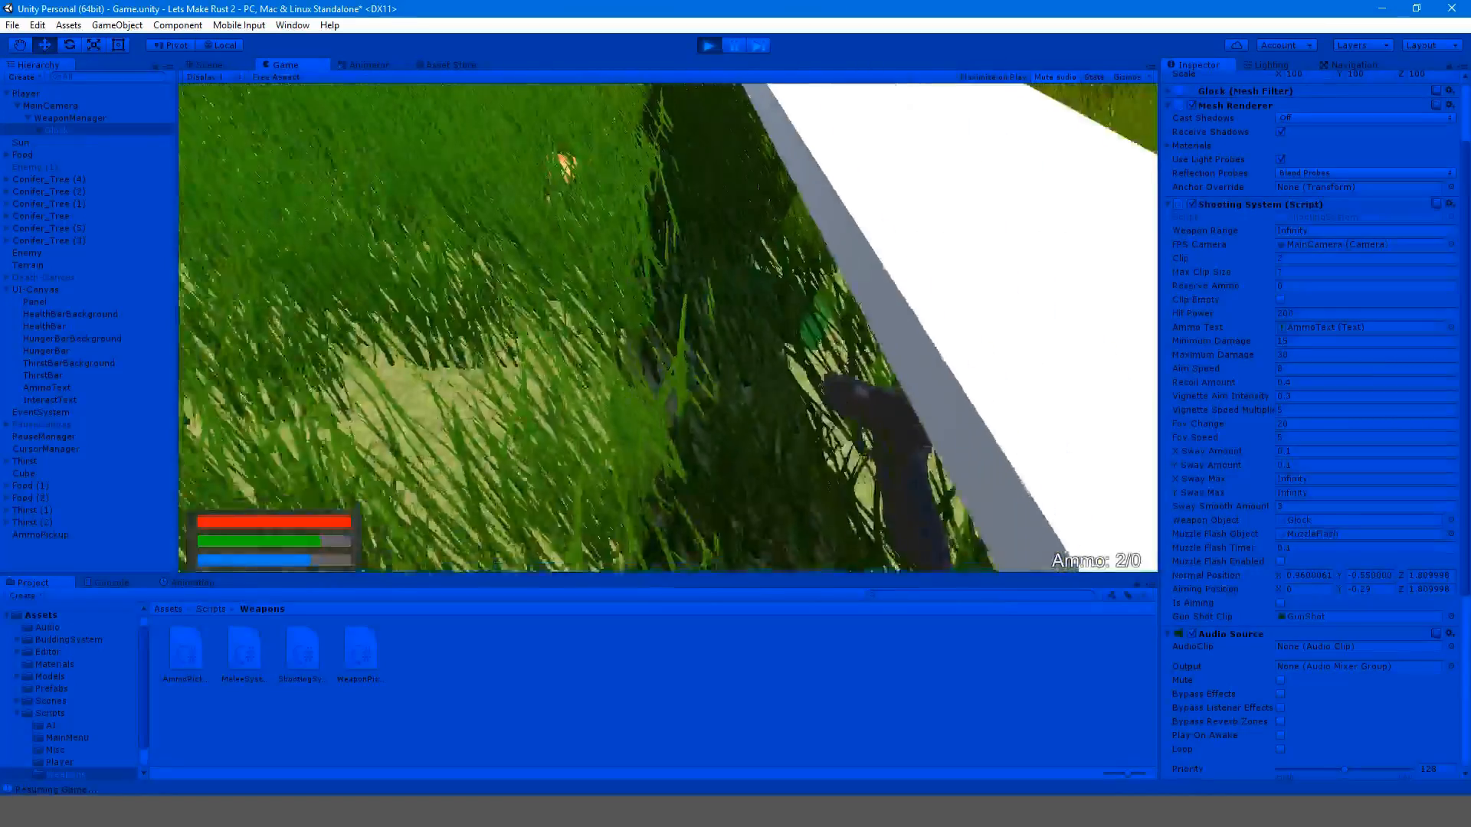
left_click(734, 44)
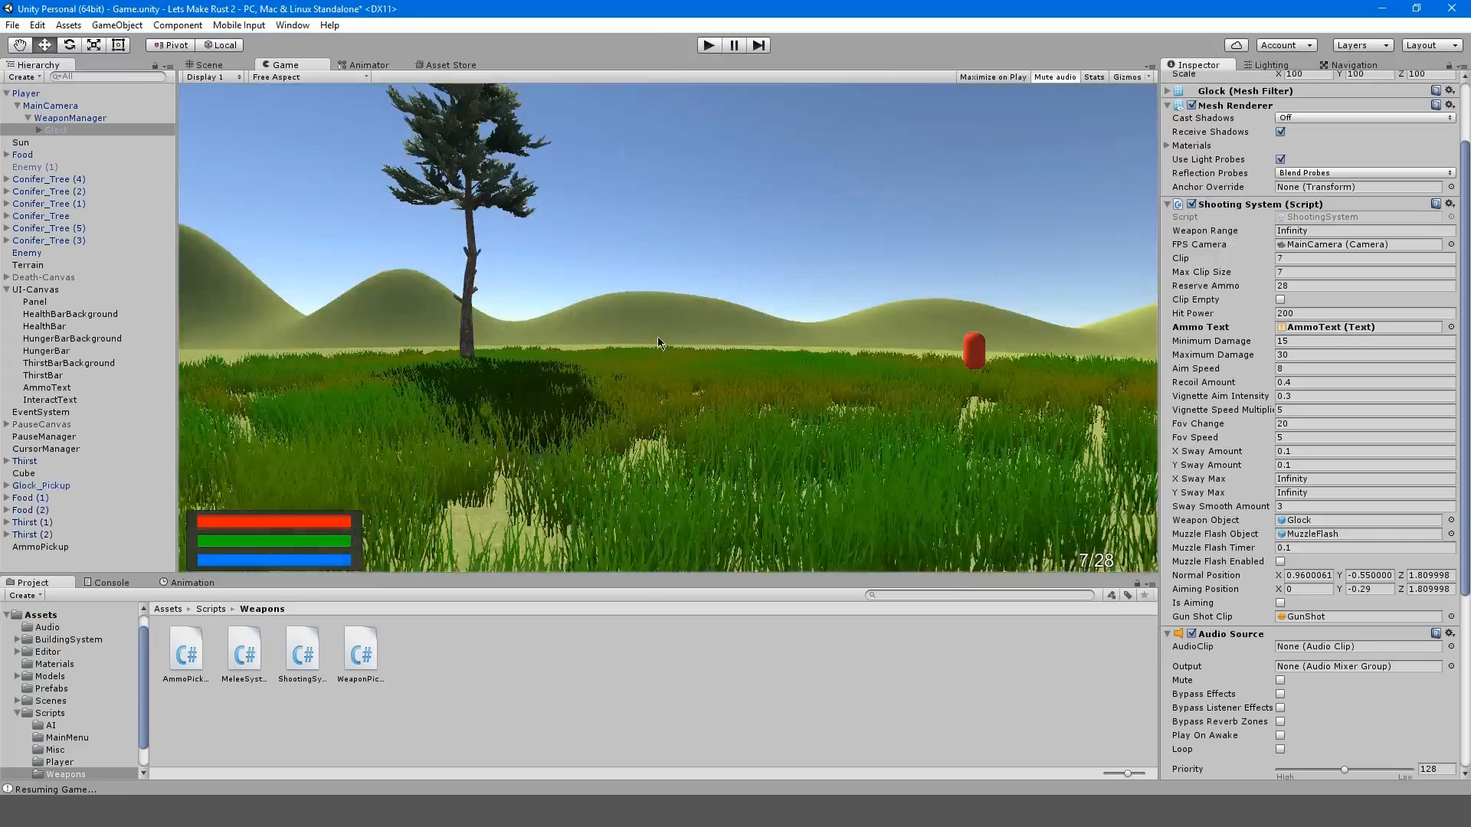
left_click(203, 65)
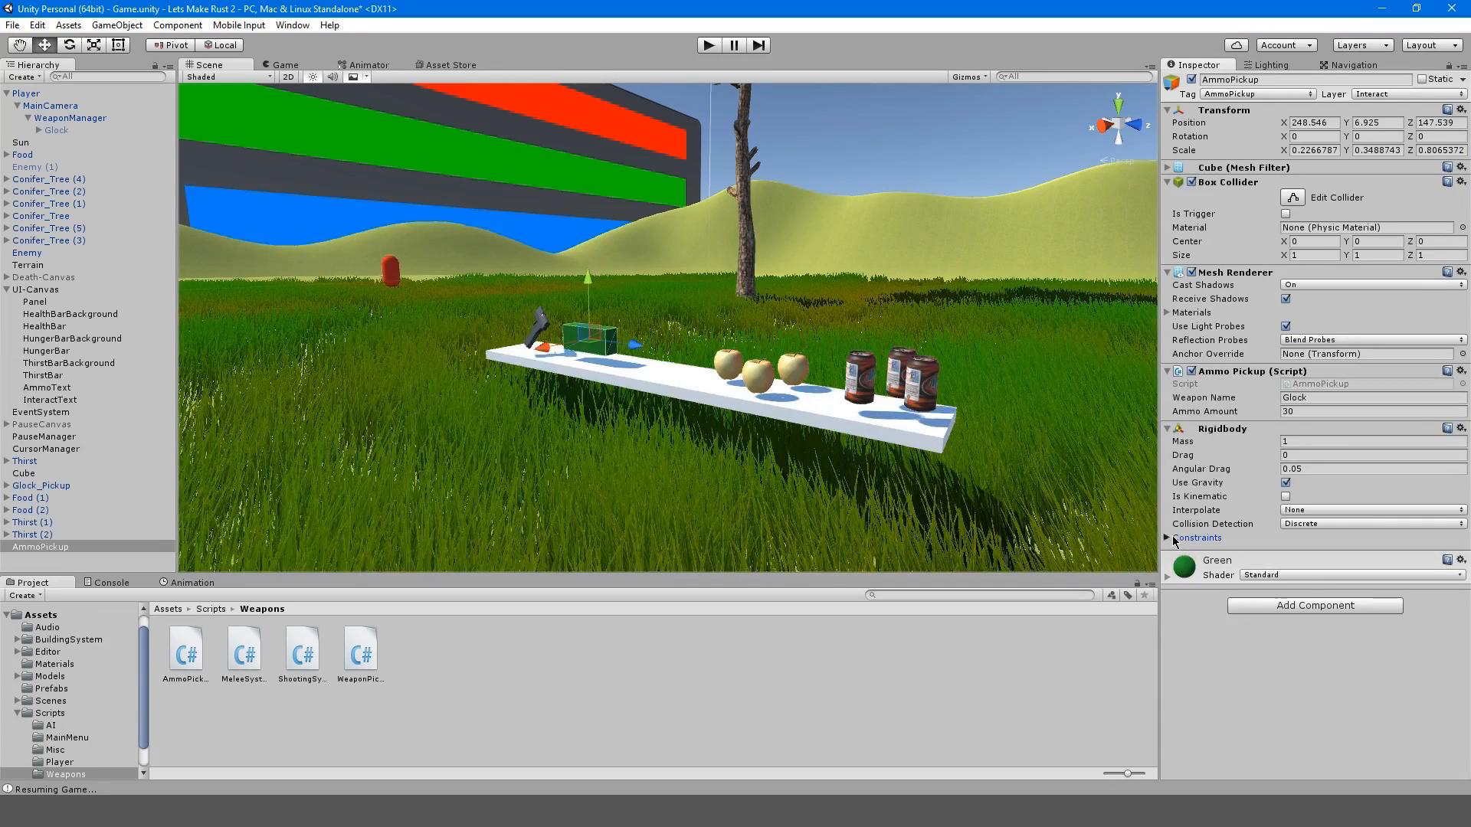
Expand AmmoPickup's Rigidbody Constraints to show no position or rotation axes frozen
left_click(1166, 537)
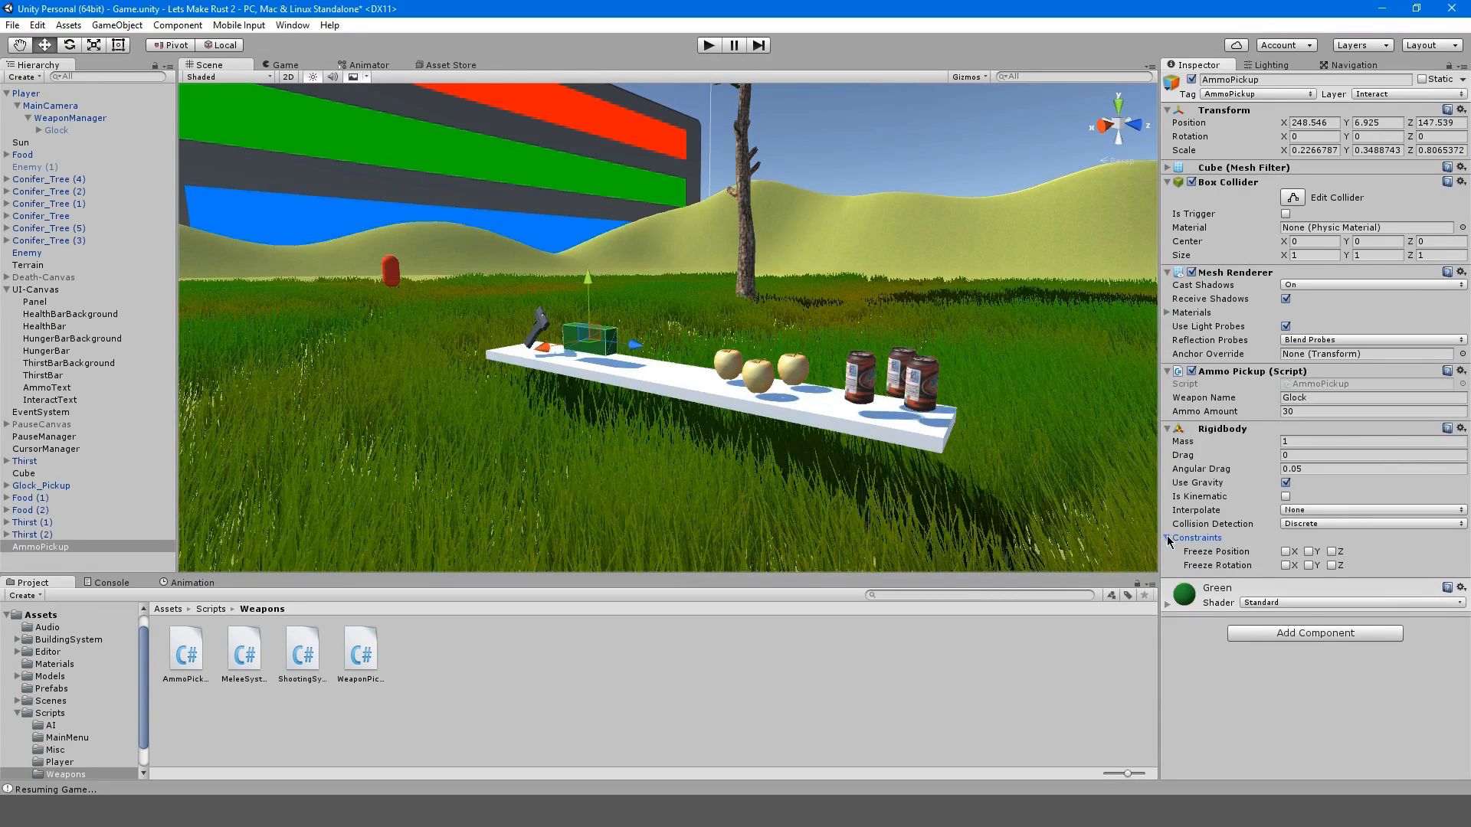
left_click(1167, 537)
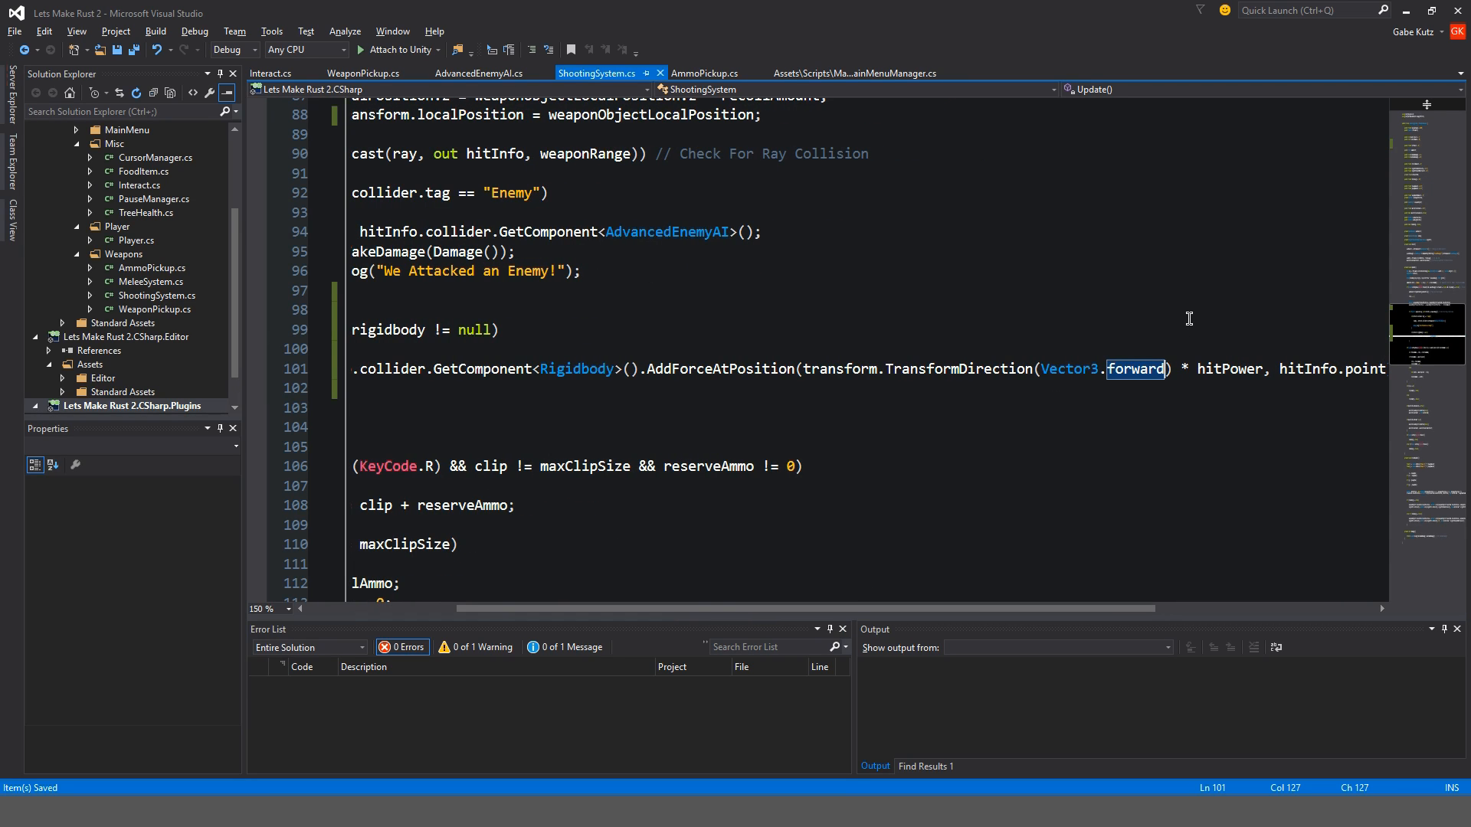
mouse_move(882, 368)
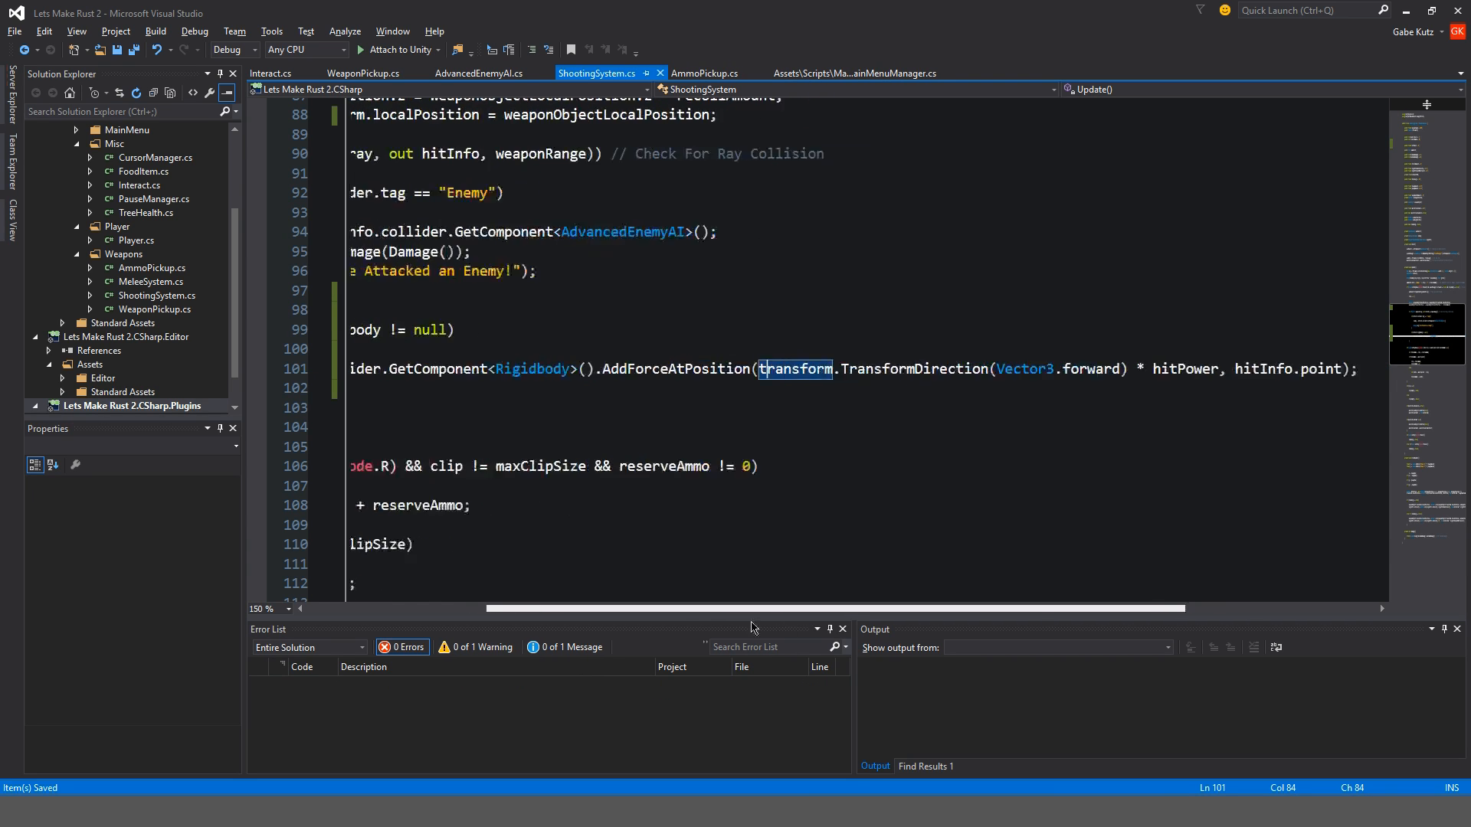
scroll("left", 3)
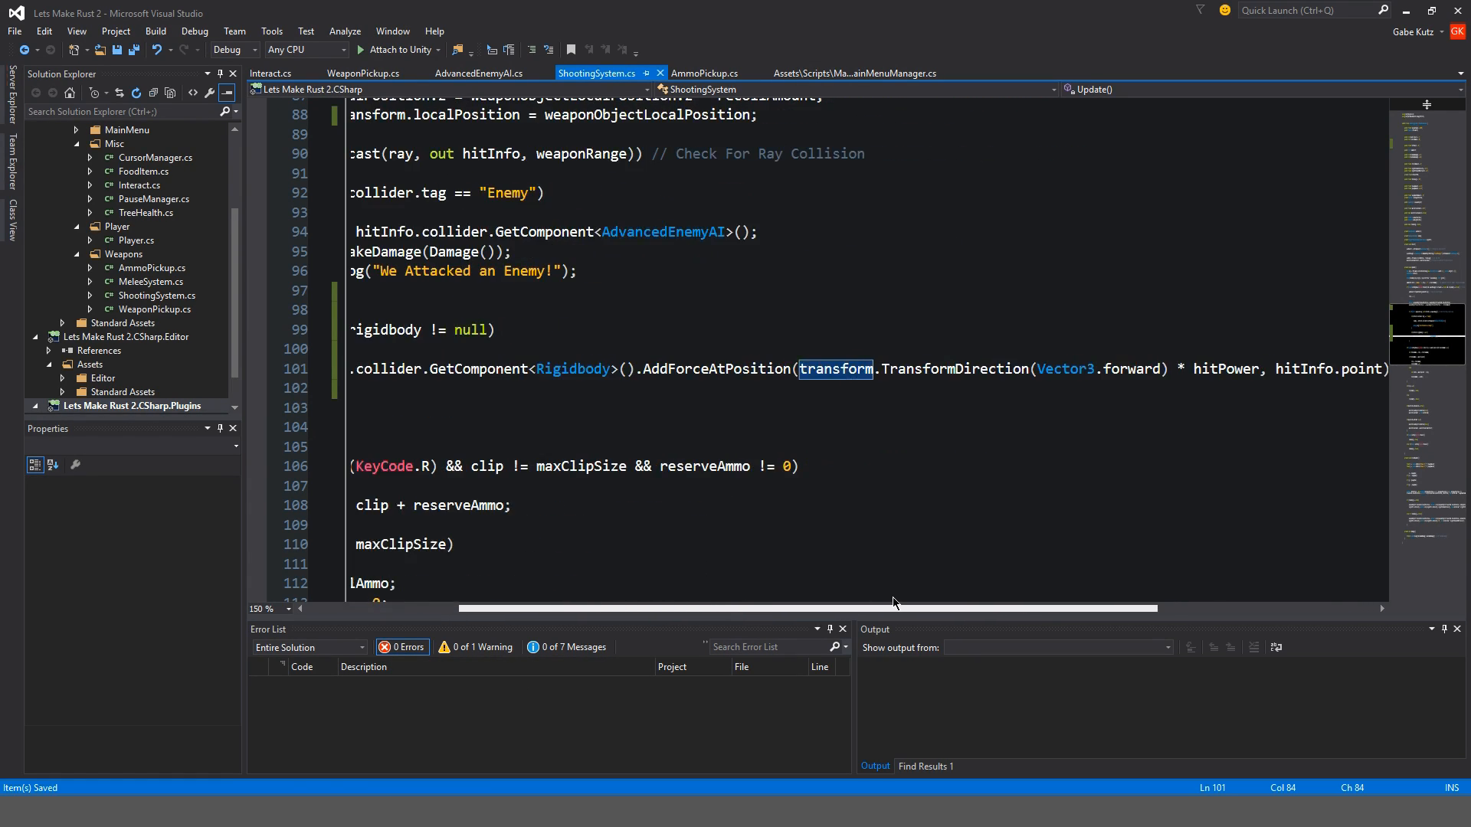
scroll("left", 3)
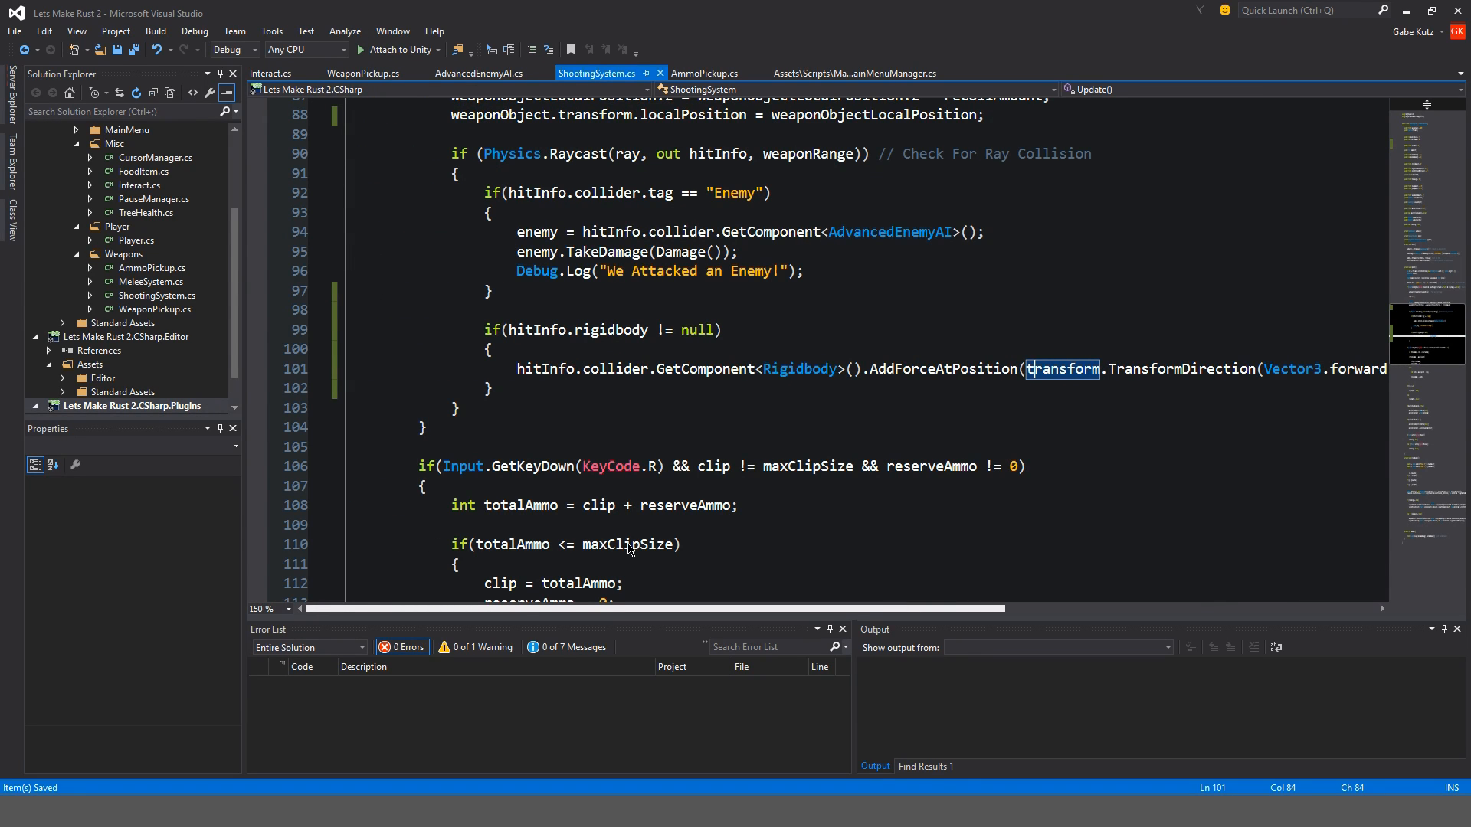
mouse_move(628, 544)
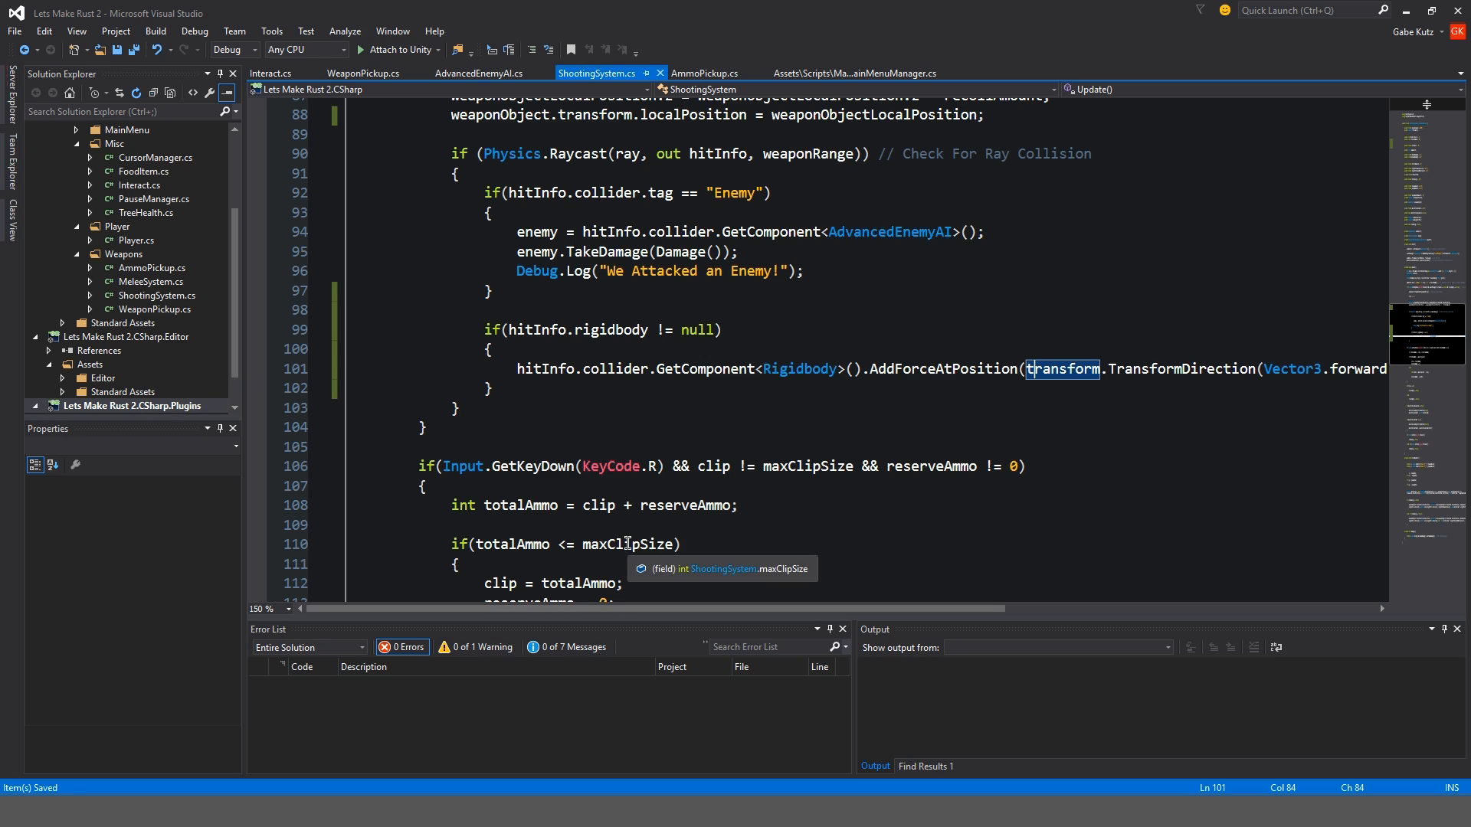
mouse_move(774, 553)
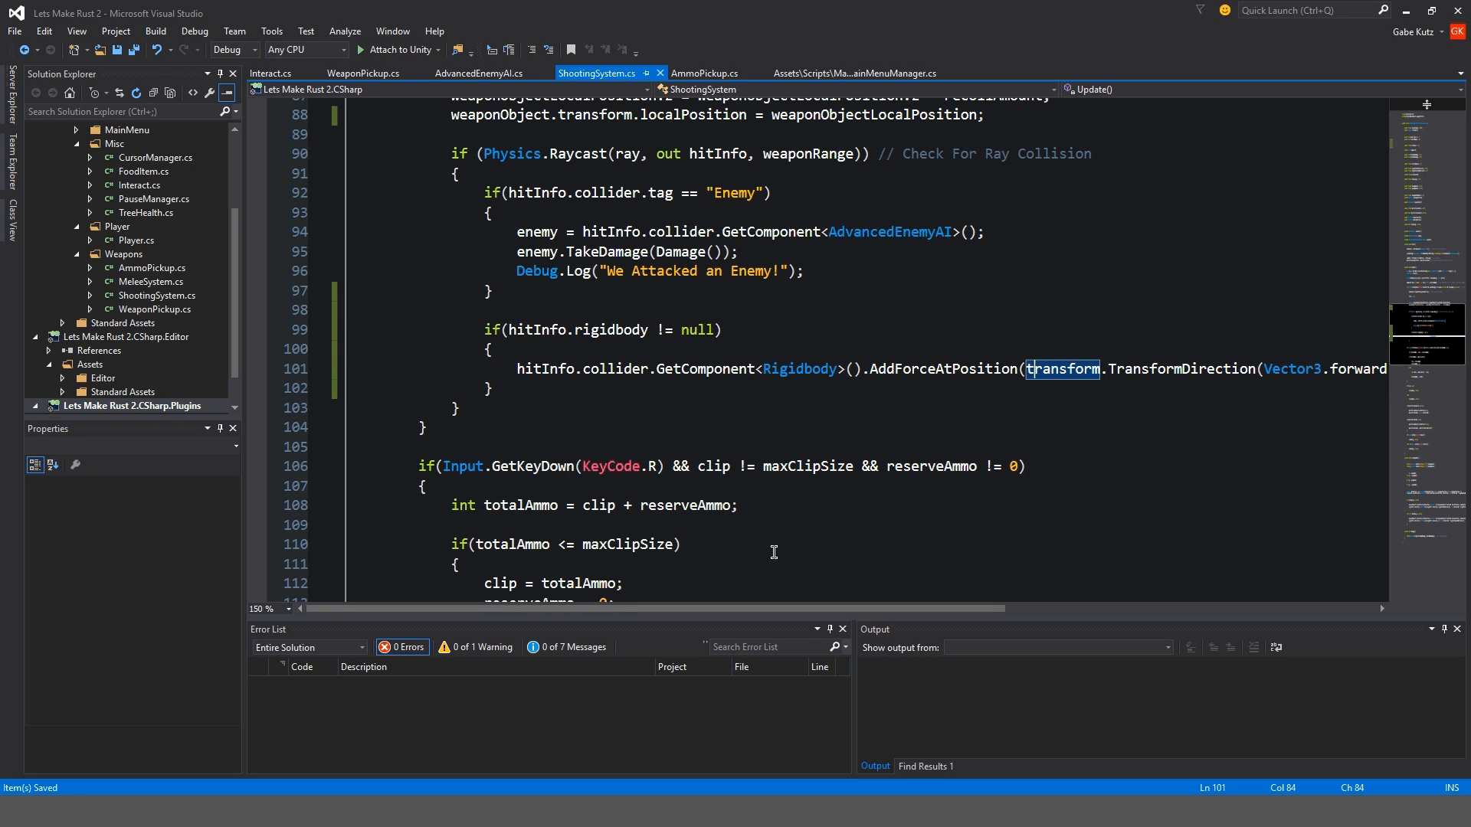
mouse_move(761, 511)
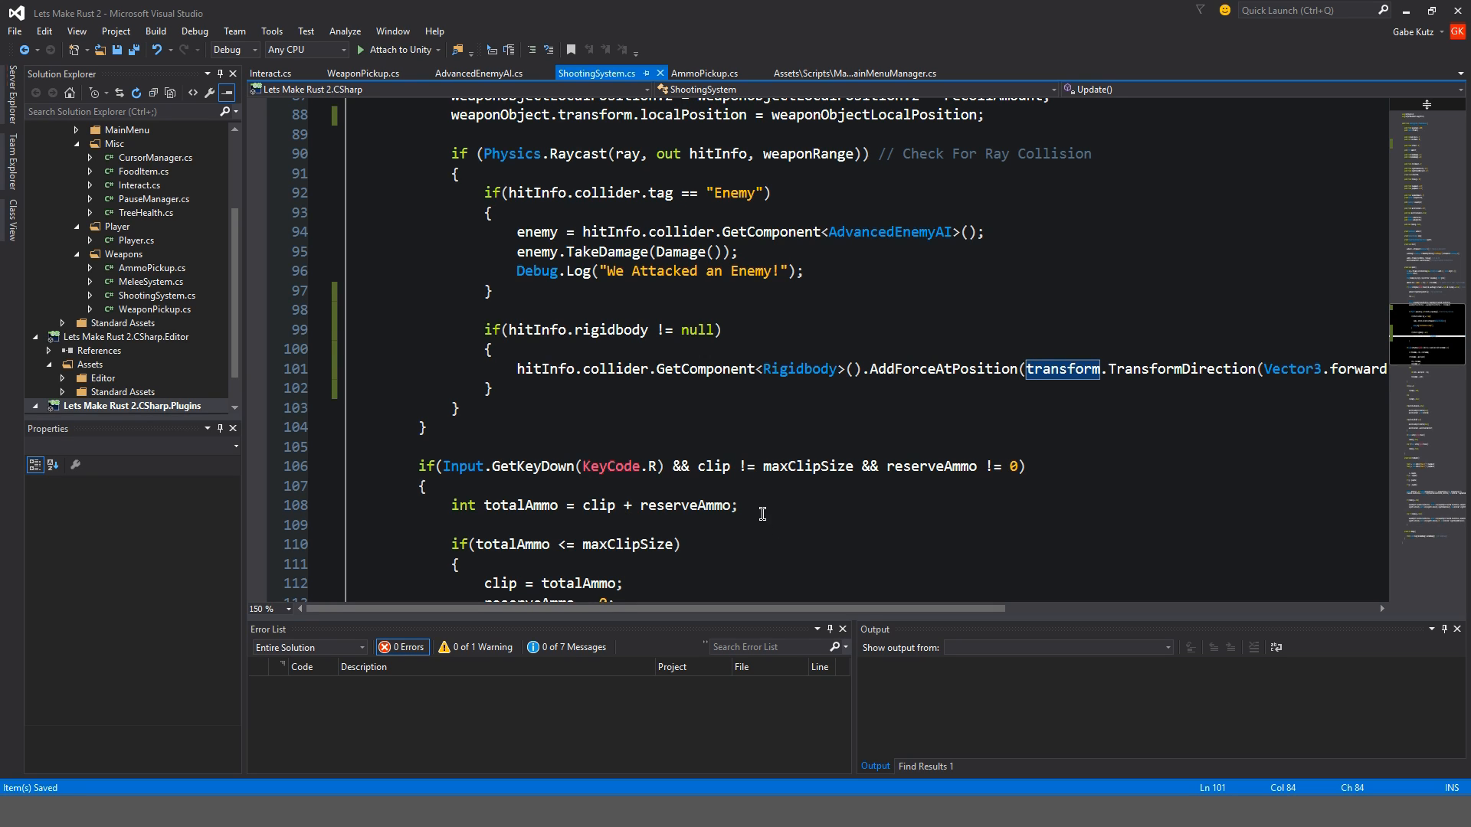
mouse_move(749, 466)
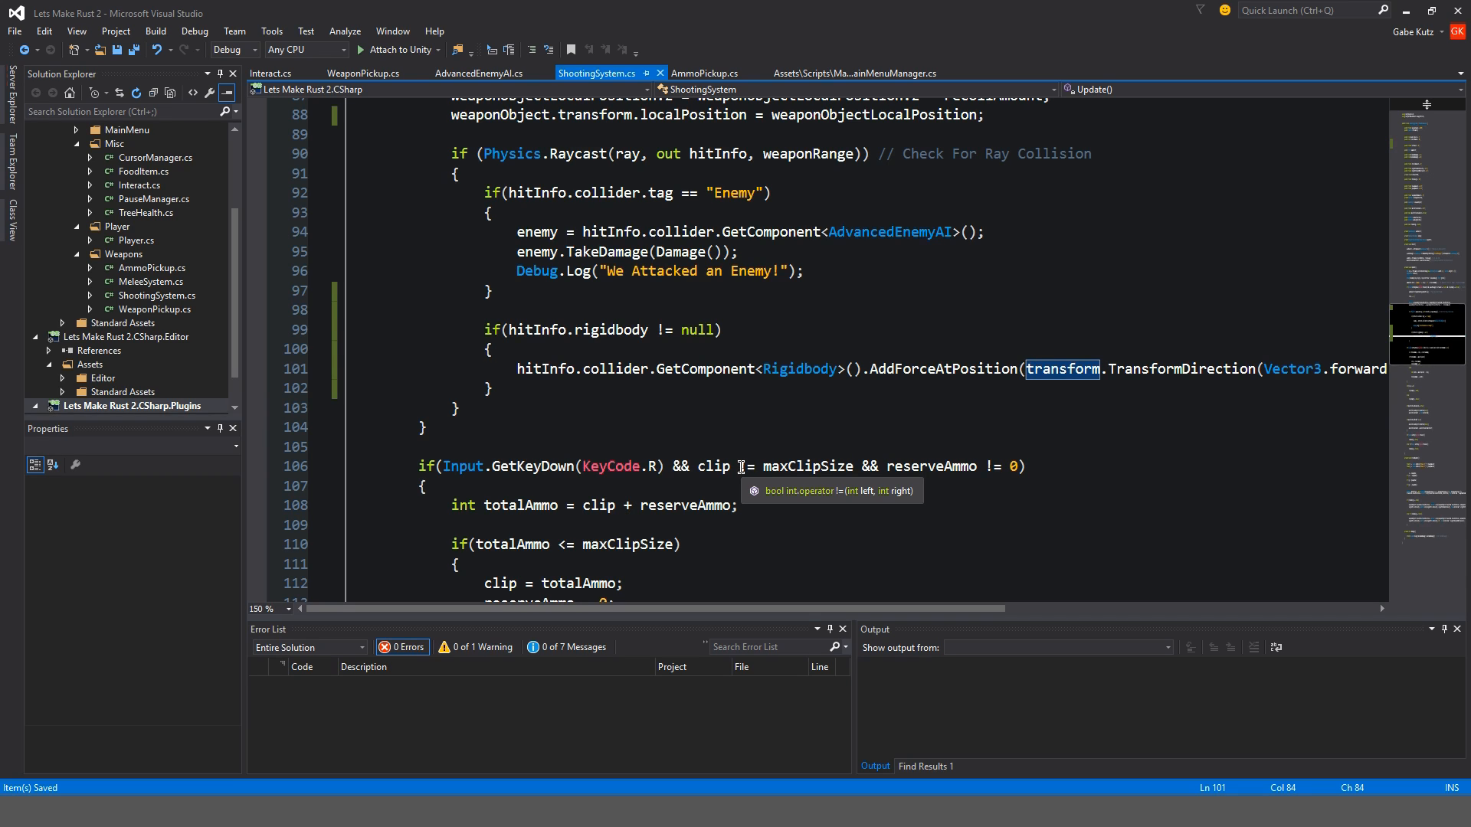
mouse_move(726, 449)
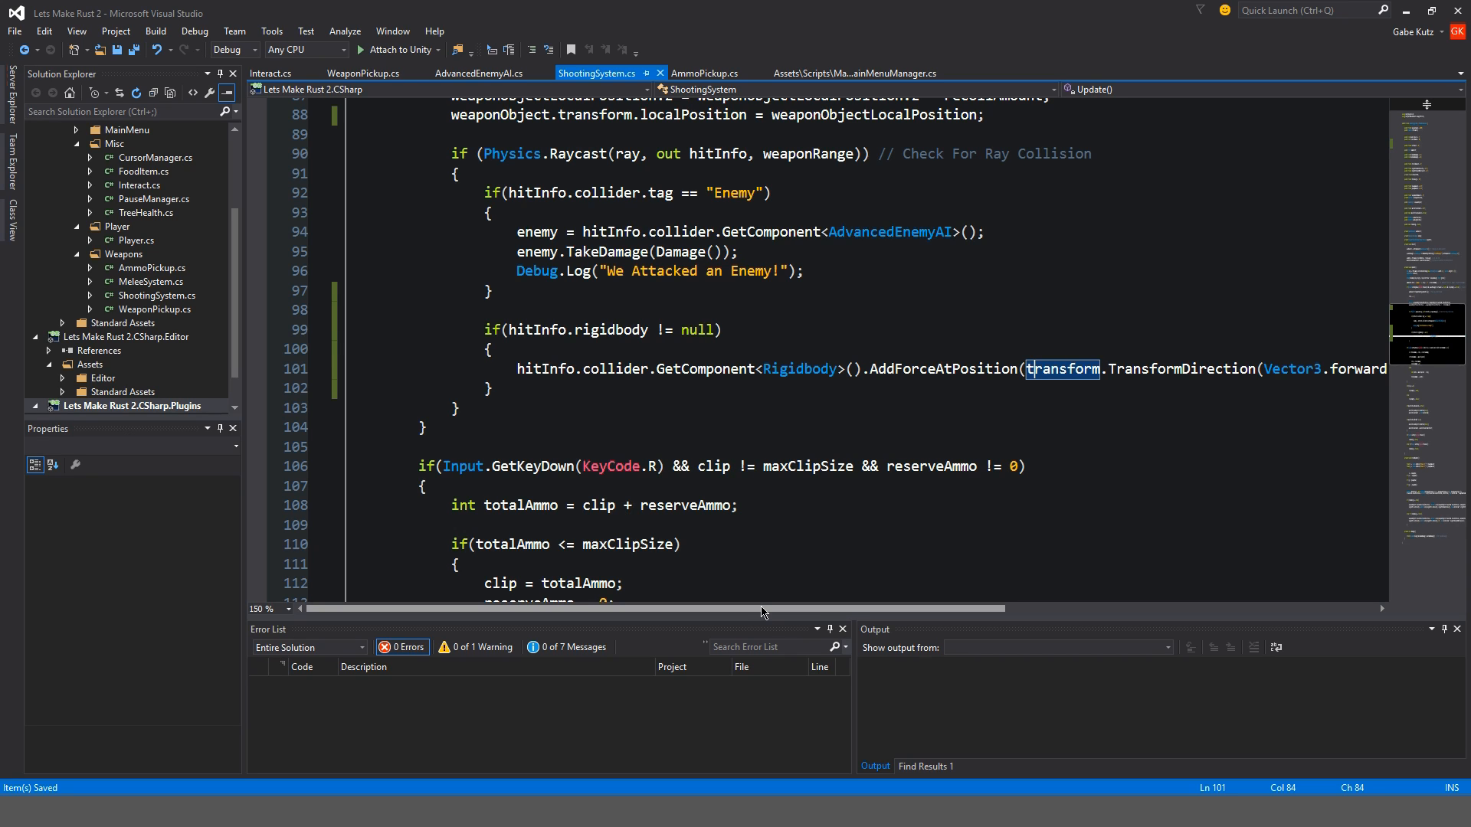
mouse_move(722, 605)
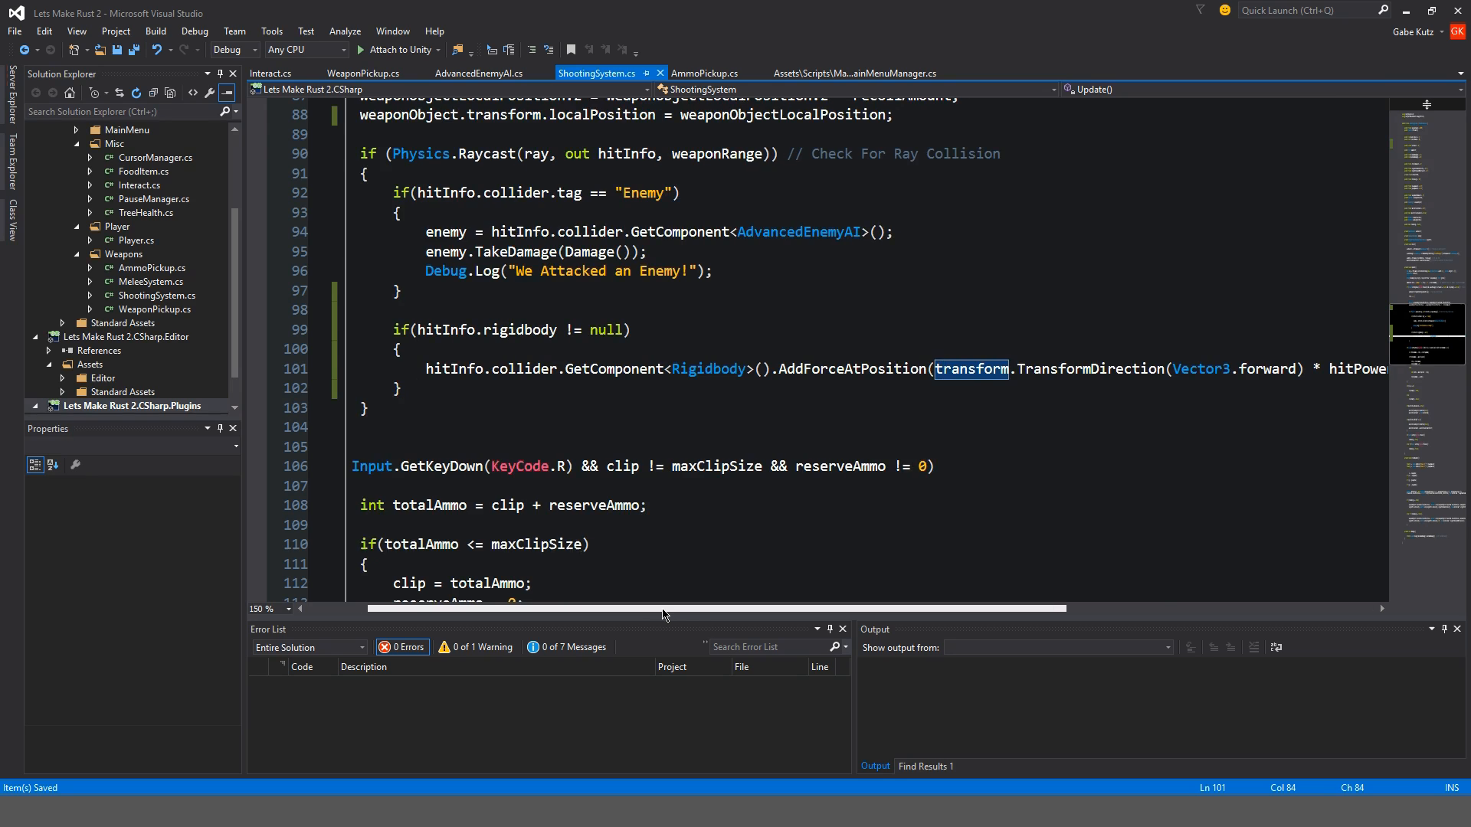
scroll("right", 3)
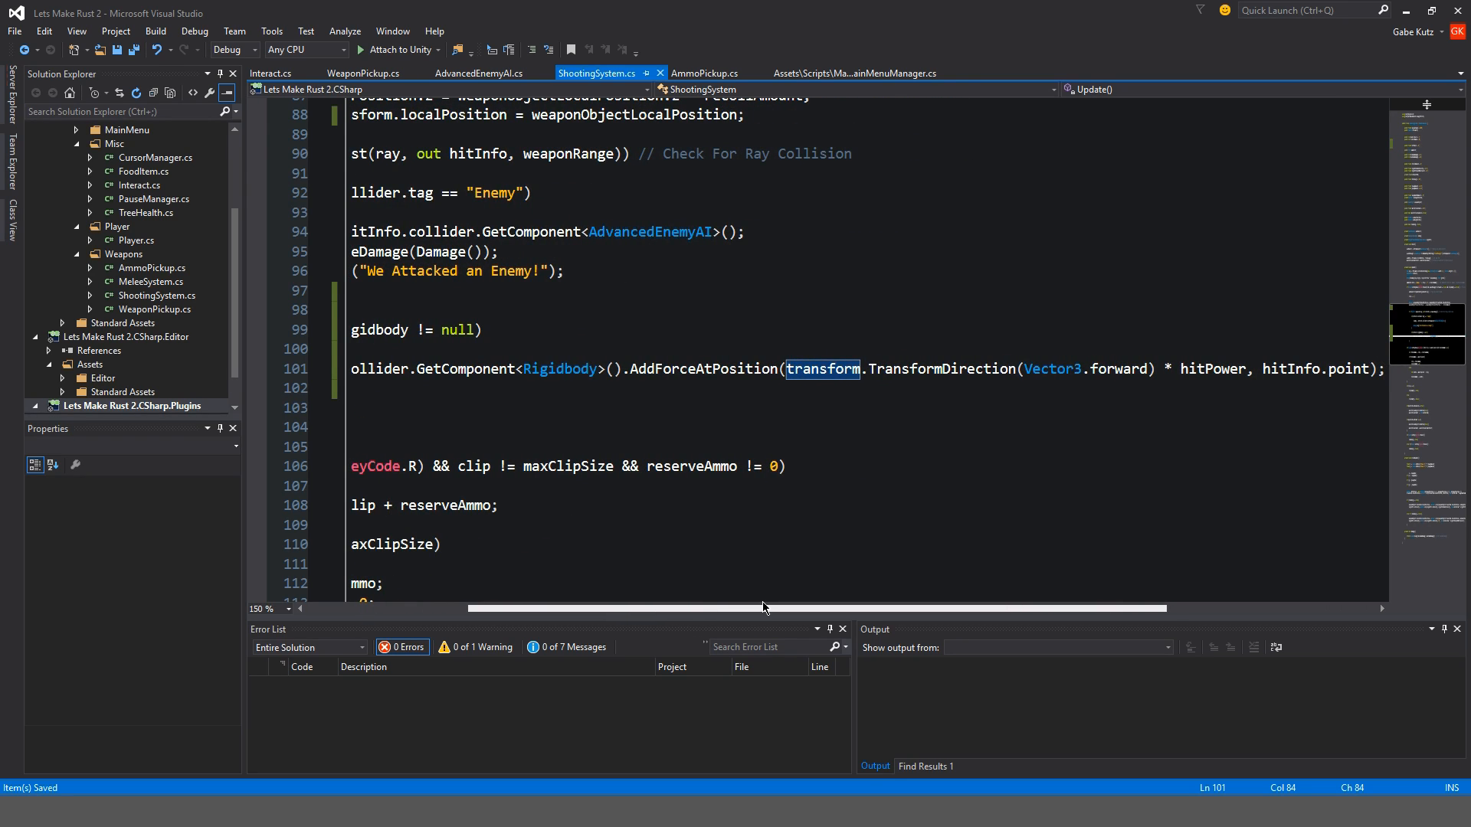